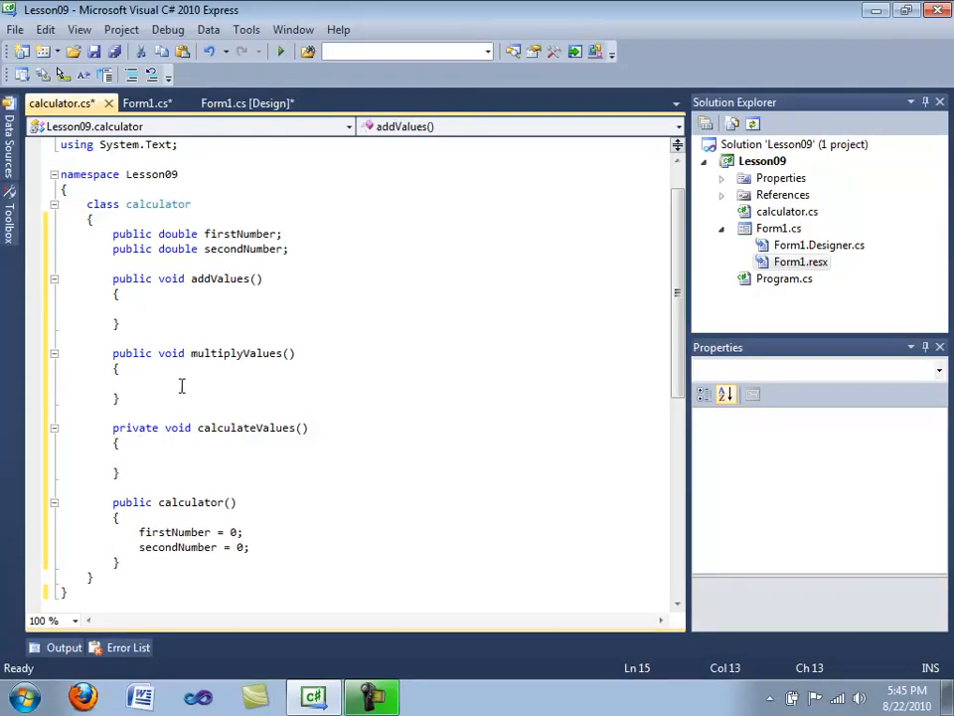
# - Review the calculator class's addValues, multiplyValues and calculateValues methods against Form1's code
pyautogui.click(139, 456)
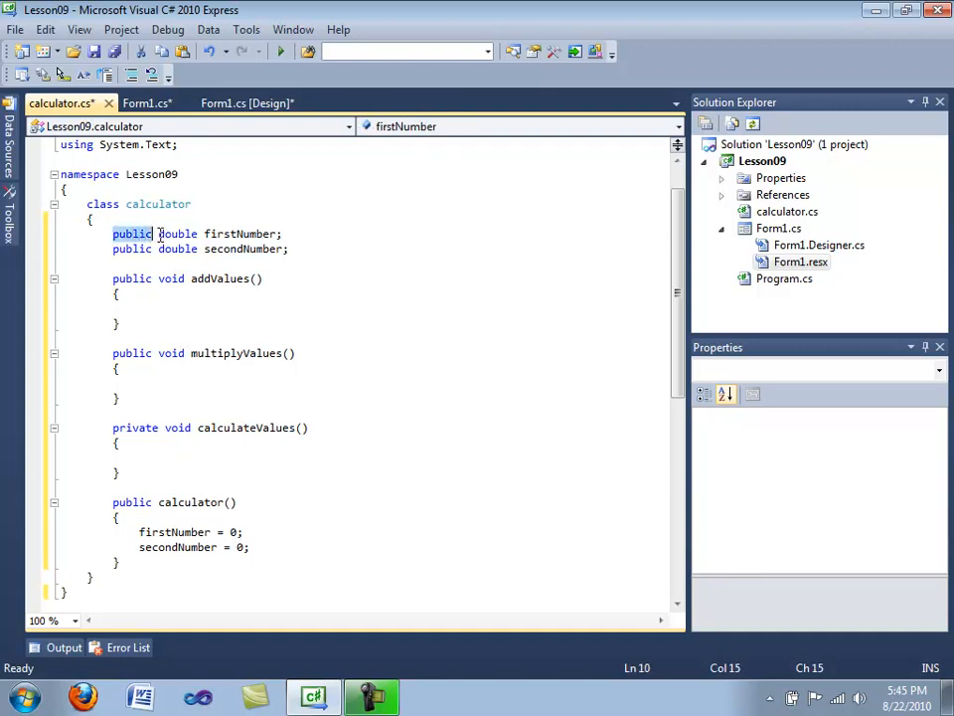
pyautogui.click(199, 278)
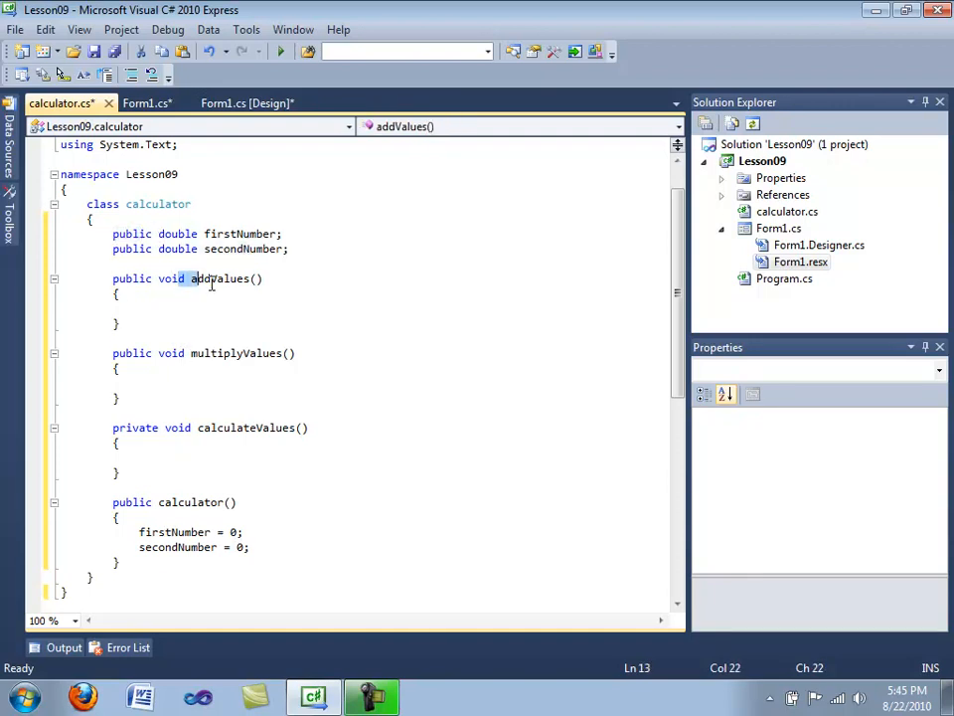
pyautogui.click(219, 232)
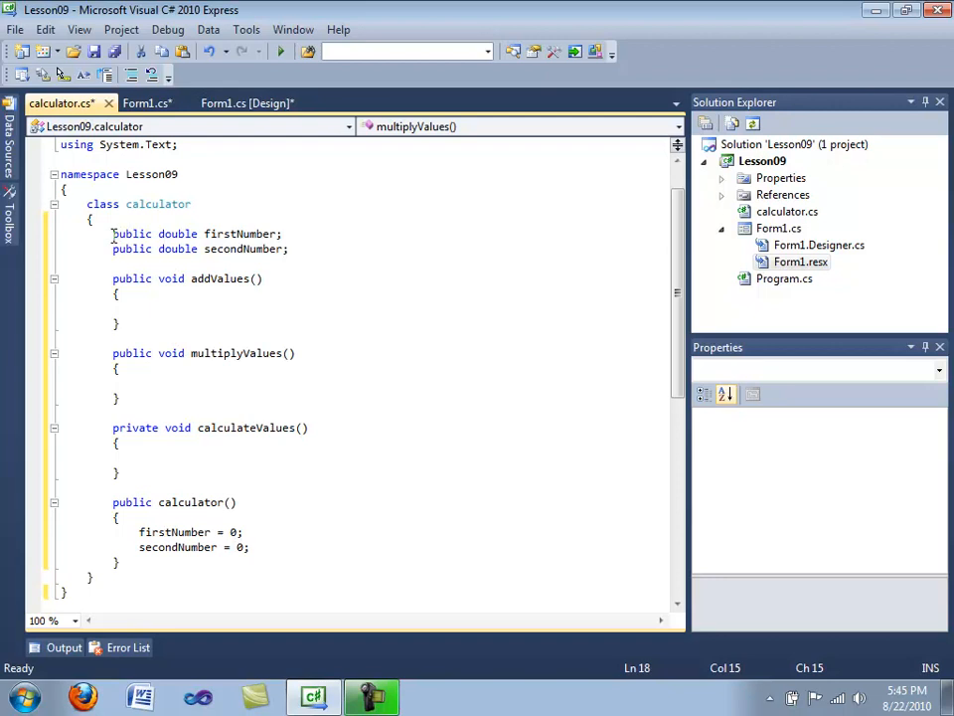
pyautogui.moveTo(137, 318)
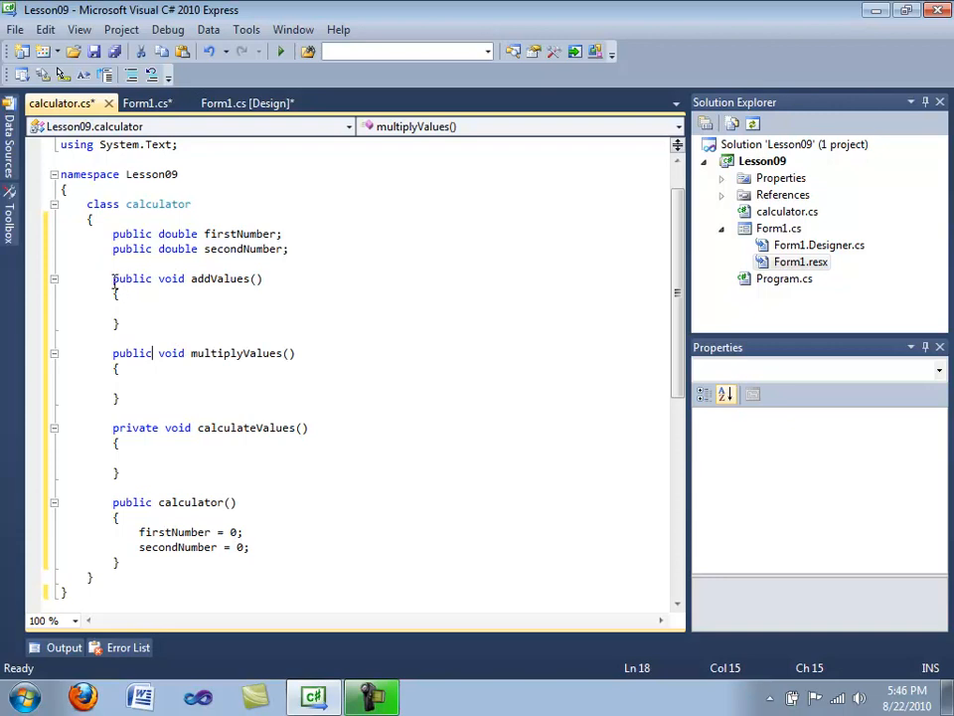
pyautogui.click(191, 354)
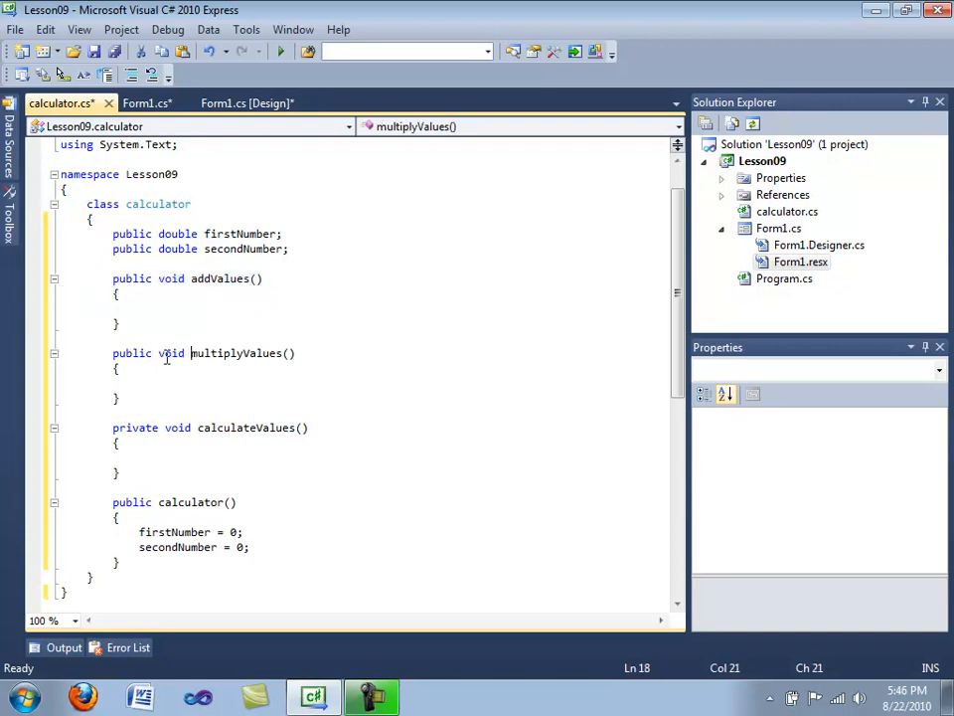
pyautogui.click(139, 382)
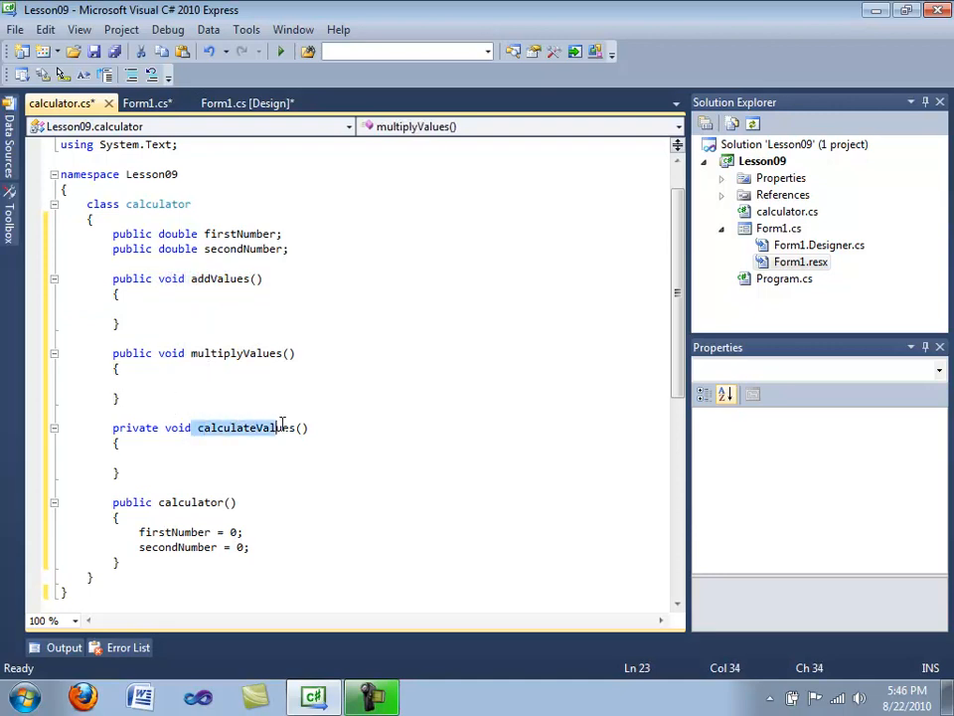
pyautogui.click(198, 459)
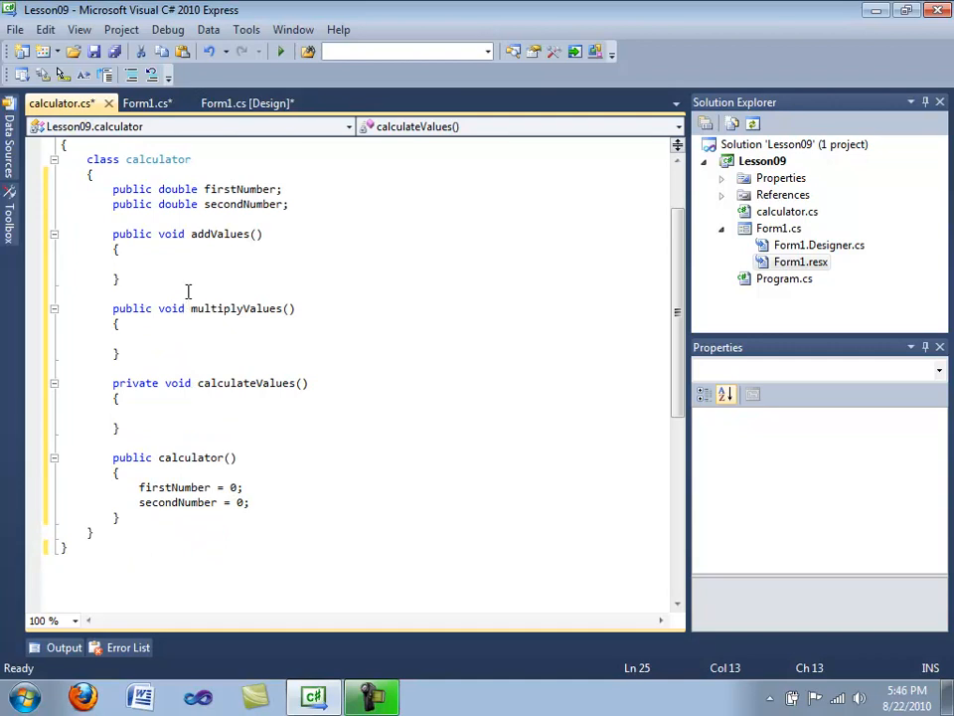
pyautogui.moveTo(211, 255)
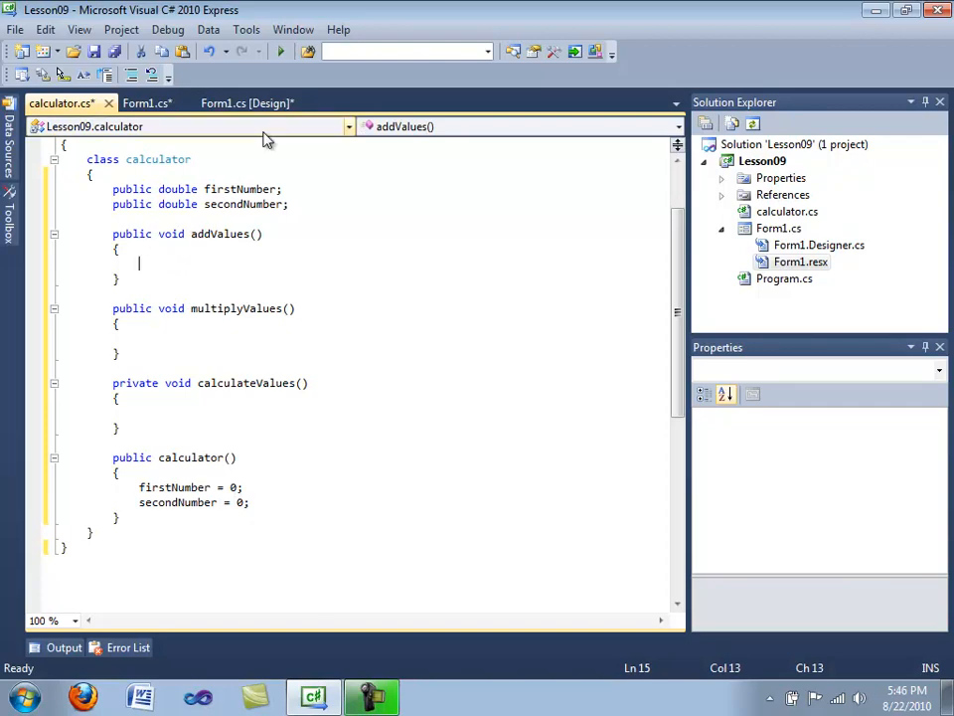
pyautogui.click(147, 103)
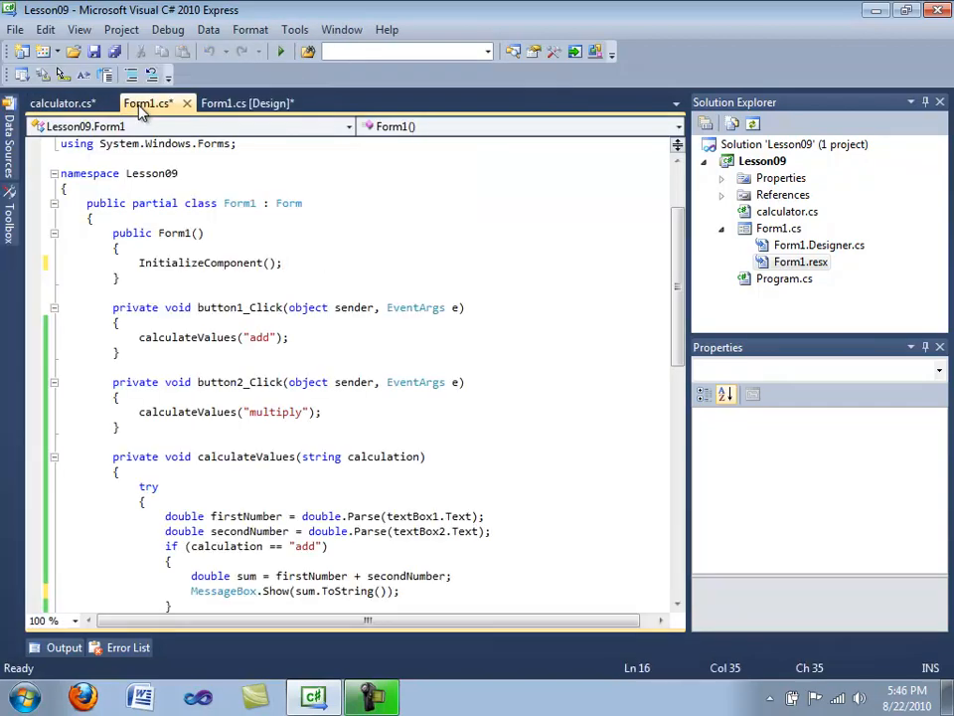
pyautogui.click(63, 104)
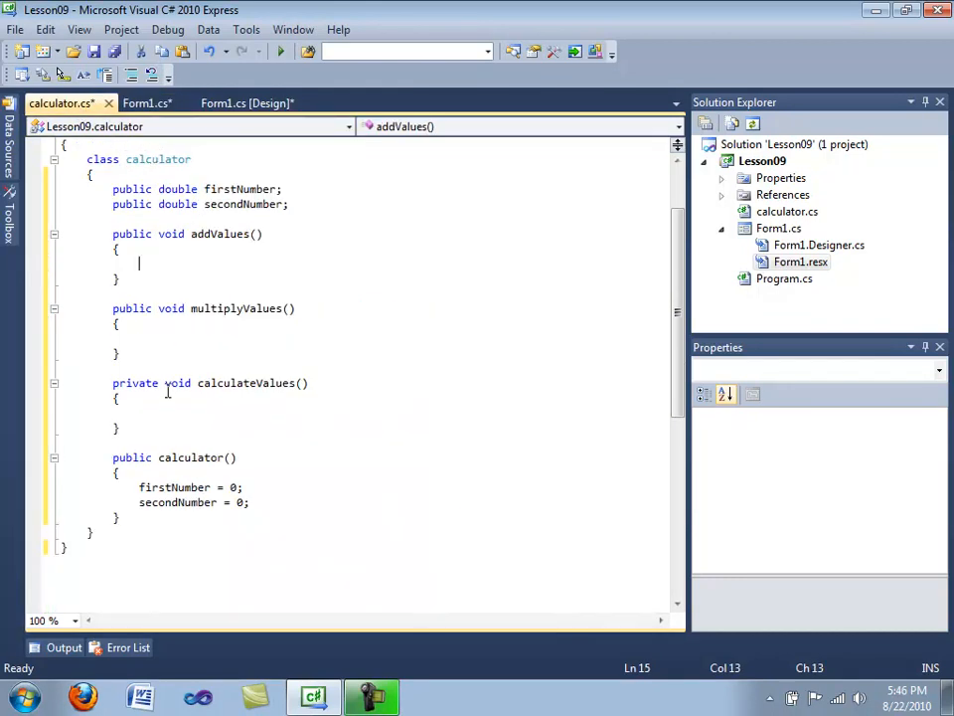
pyautogui.moveTo(302, 382)
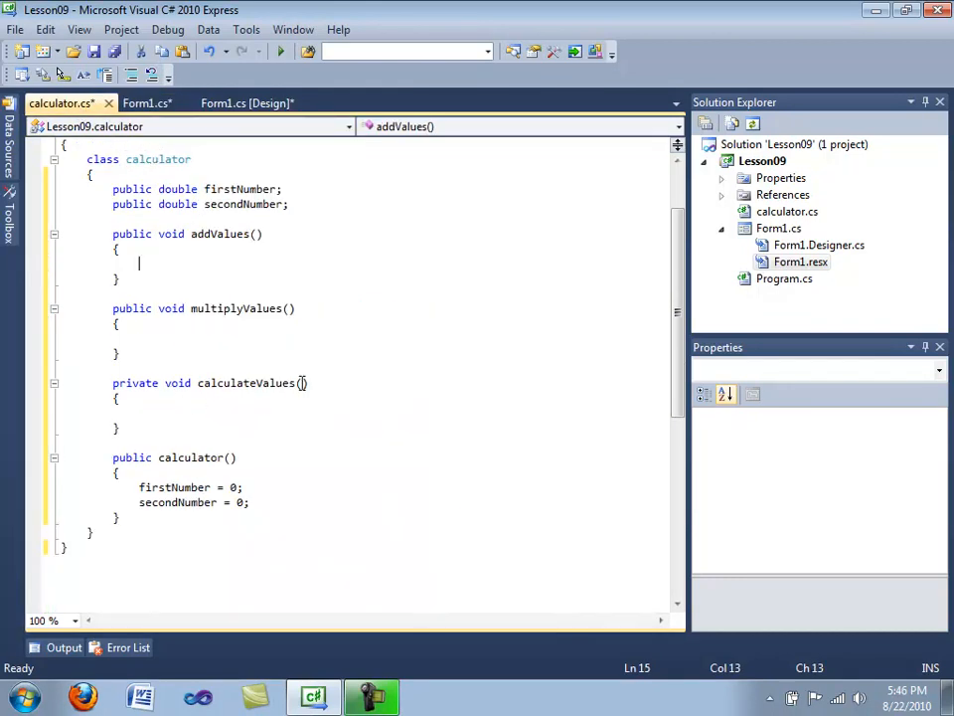
pyautogui.click(147, 103)
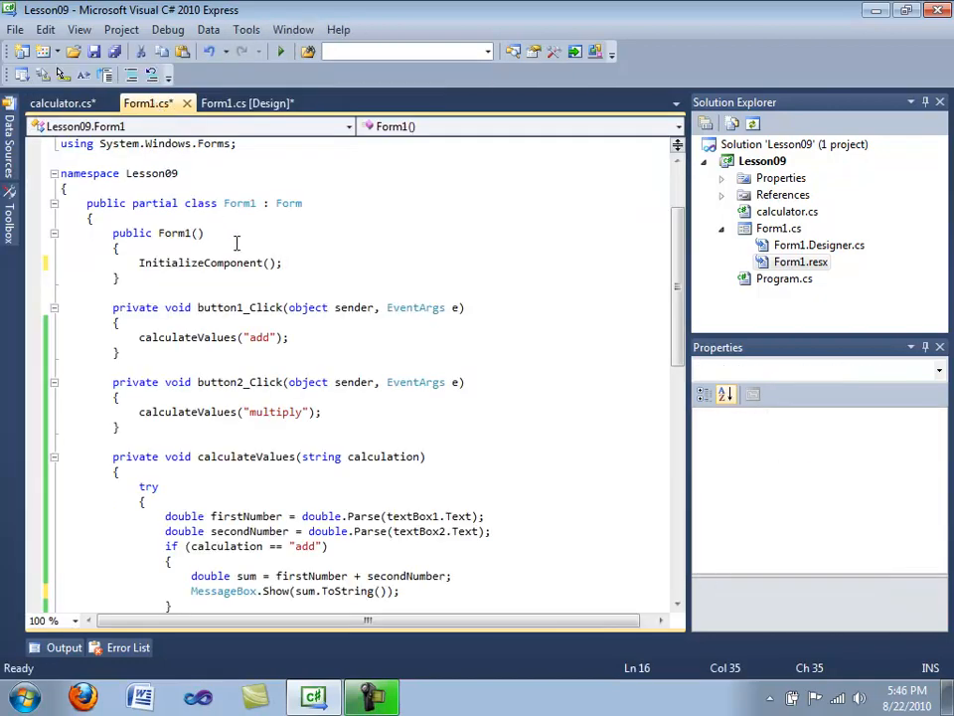
pyautogui.scroll(-3)
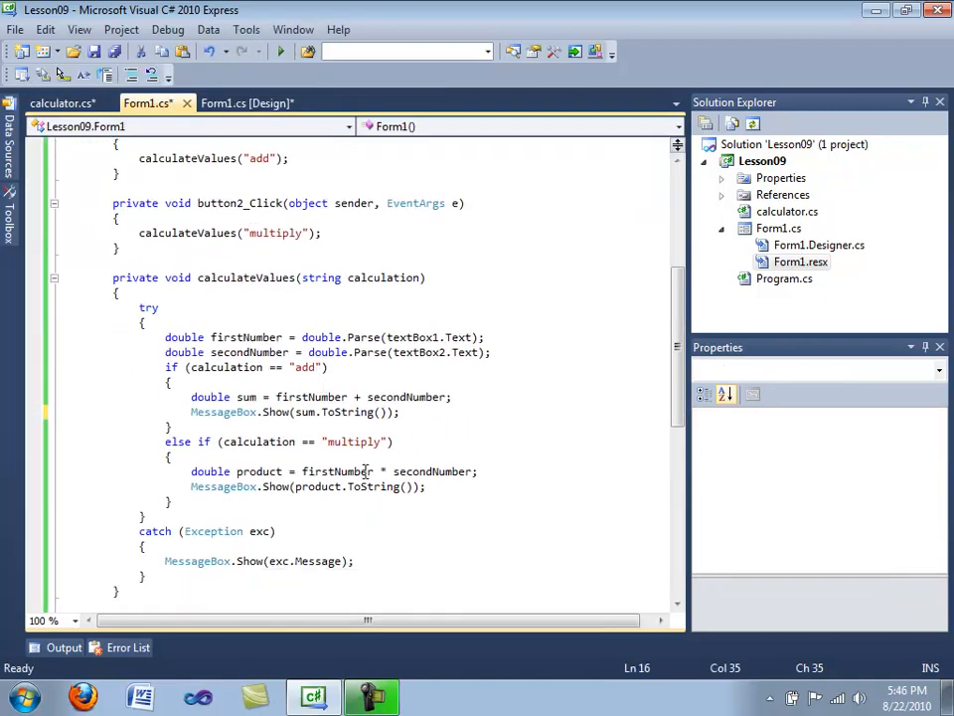
pyautogui.click(55, 103)
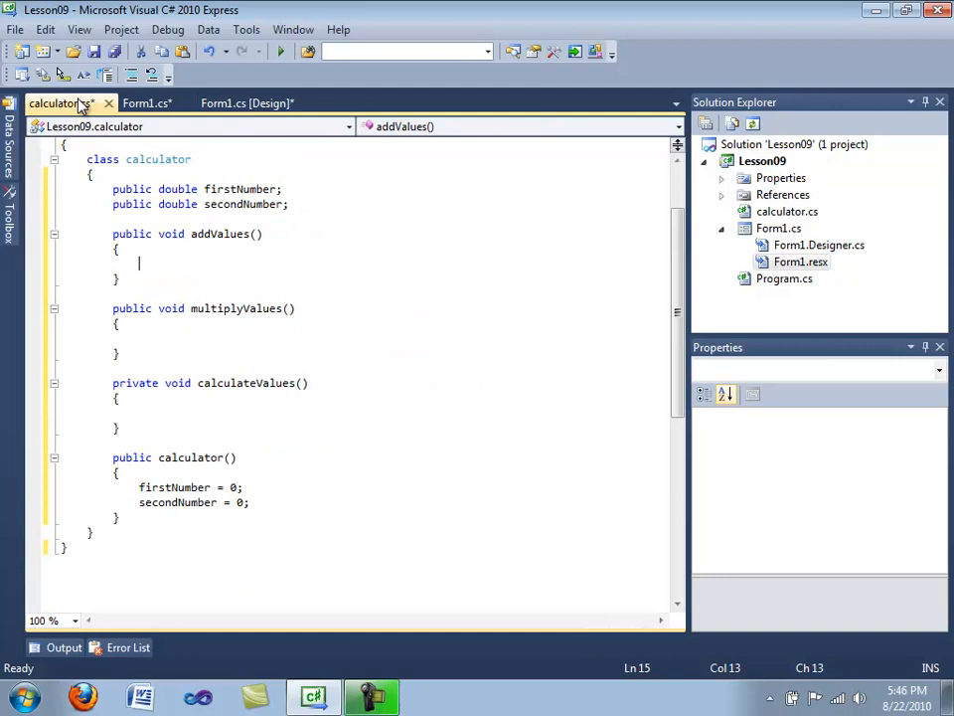
pyautogui.moveTo(219, 322)
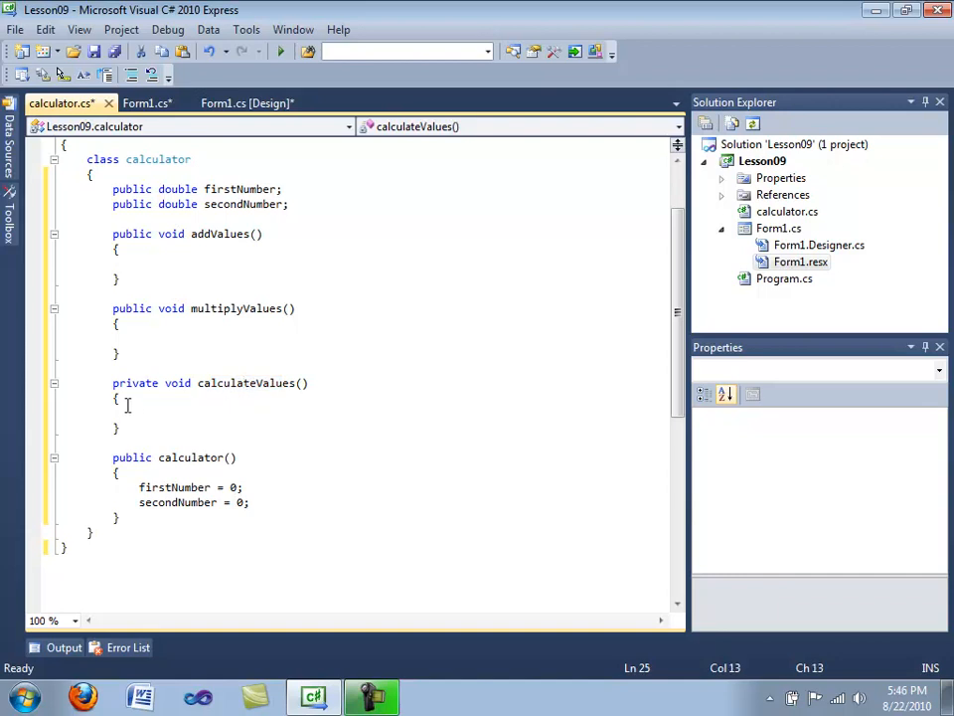
pyautogui.doubleClick(135, 382)
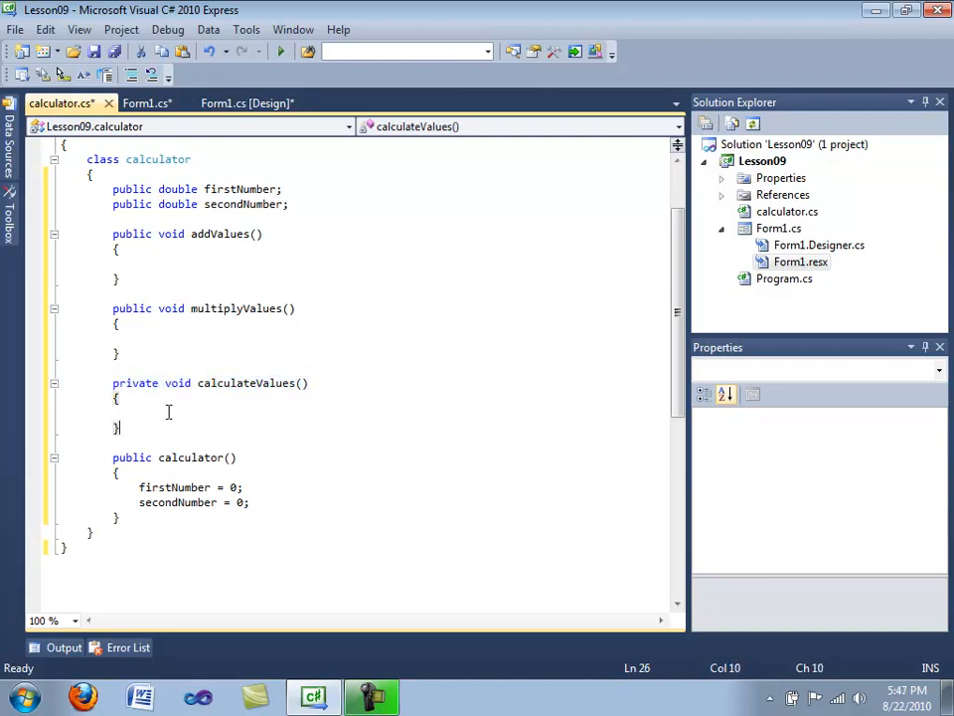
pyautogui.click(208, 336)
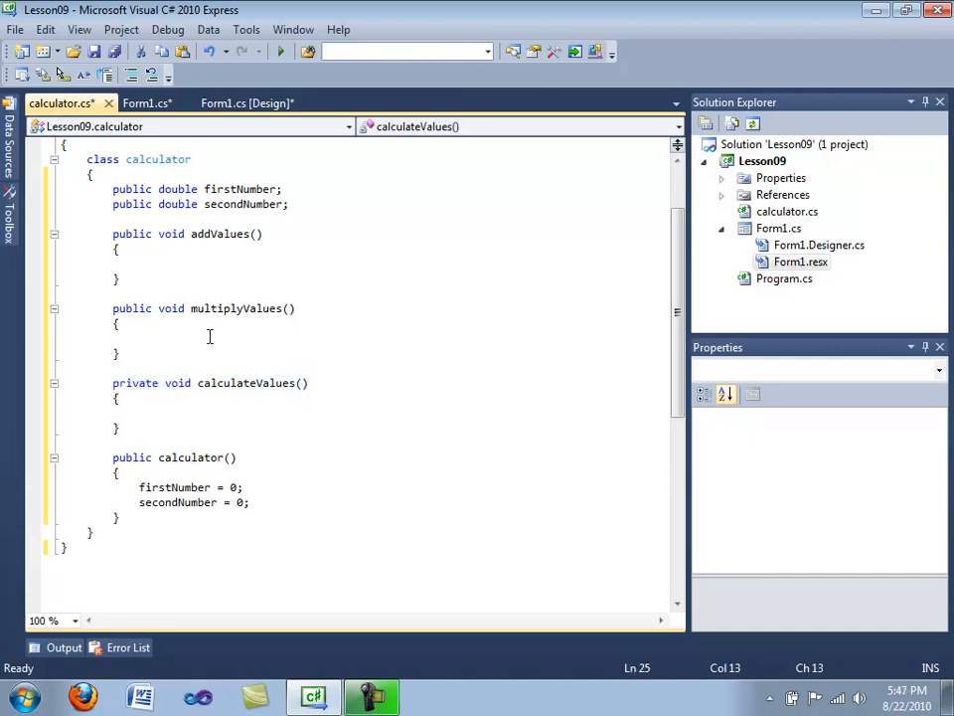
pyautogui.scroll(-3)
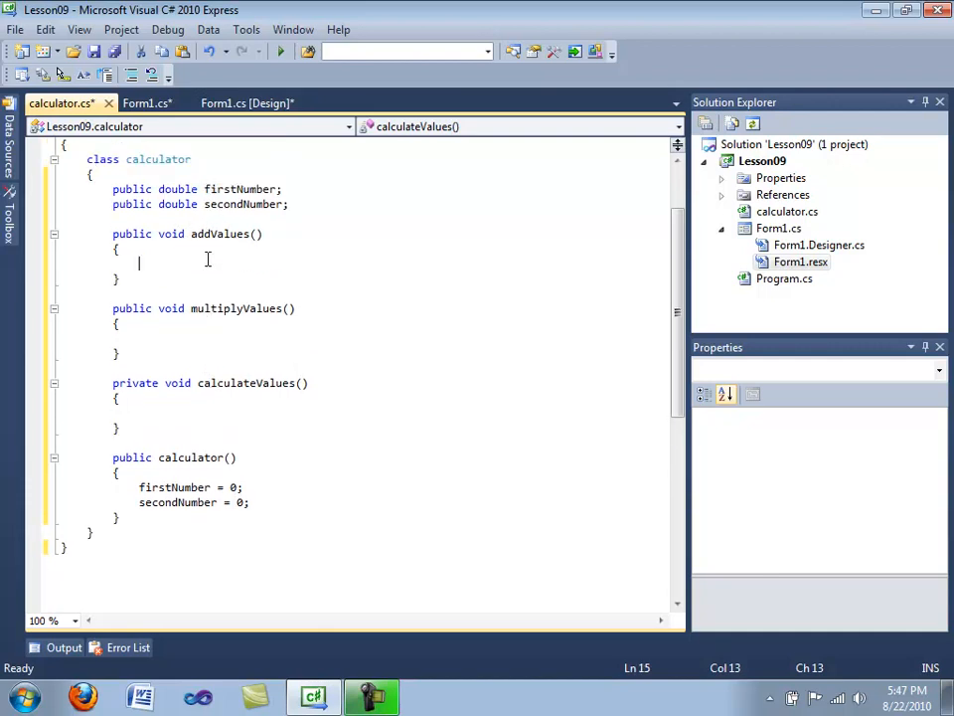
# - Give calculateValues a 'string calculate' parameter, then return to Form1's code
pyautogui.click(301, 382)
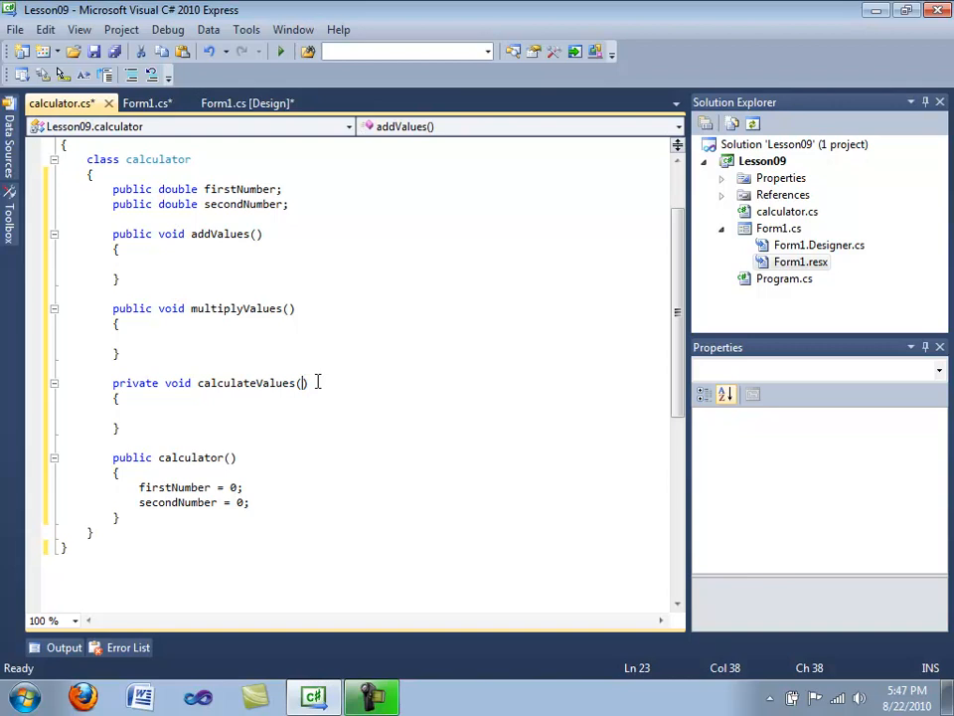
pyautogui.write('string c')
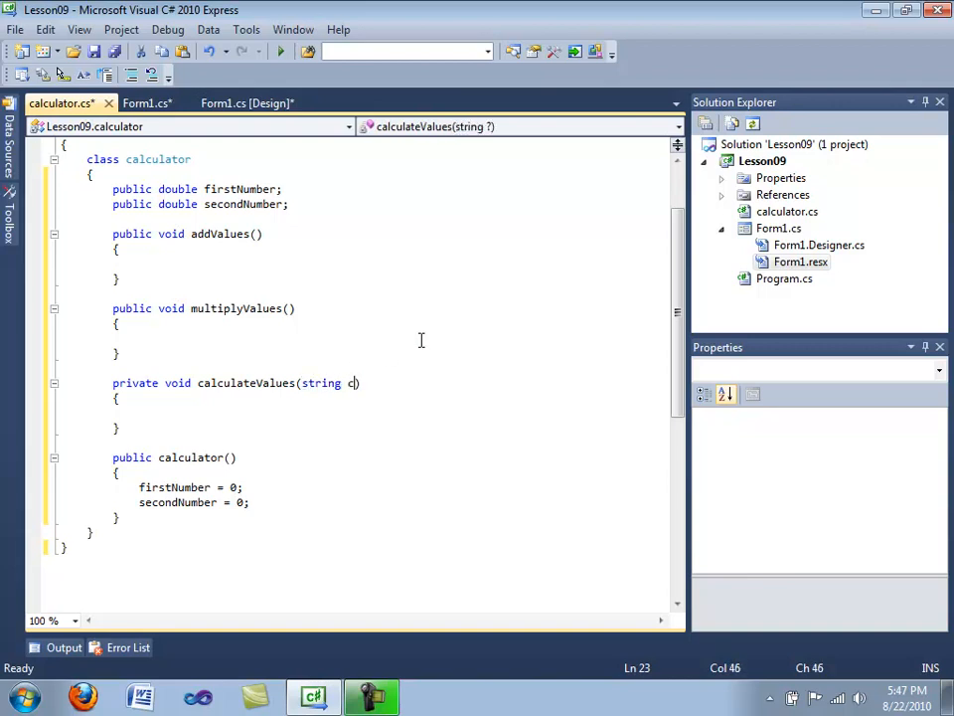
pyautogui.write('alculat')
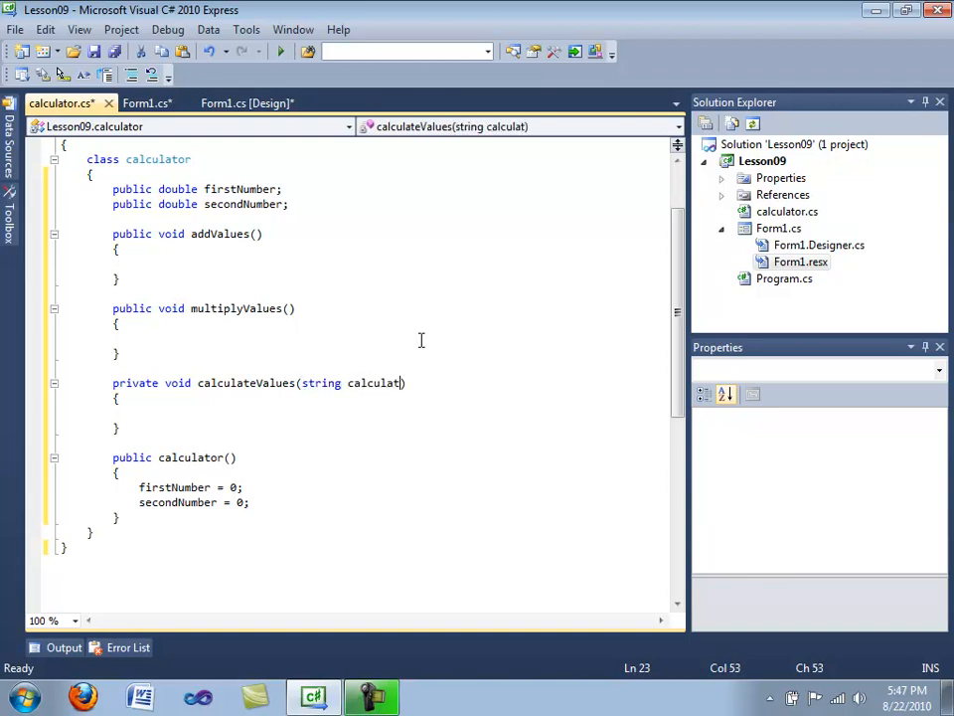
pyautogui.write('e')
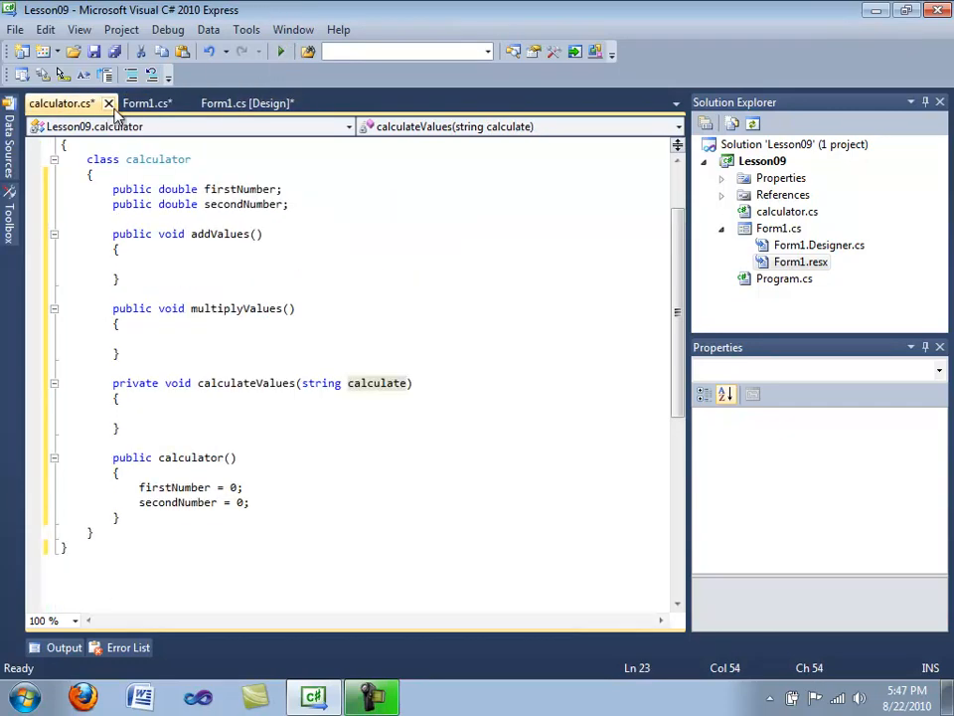
pyautogui.click(147, 103)
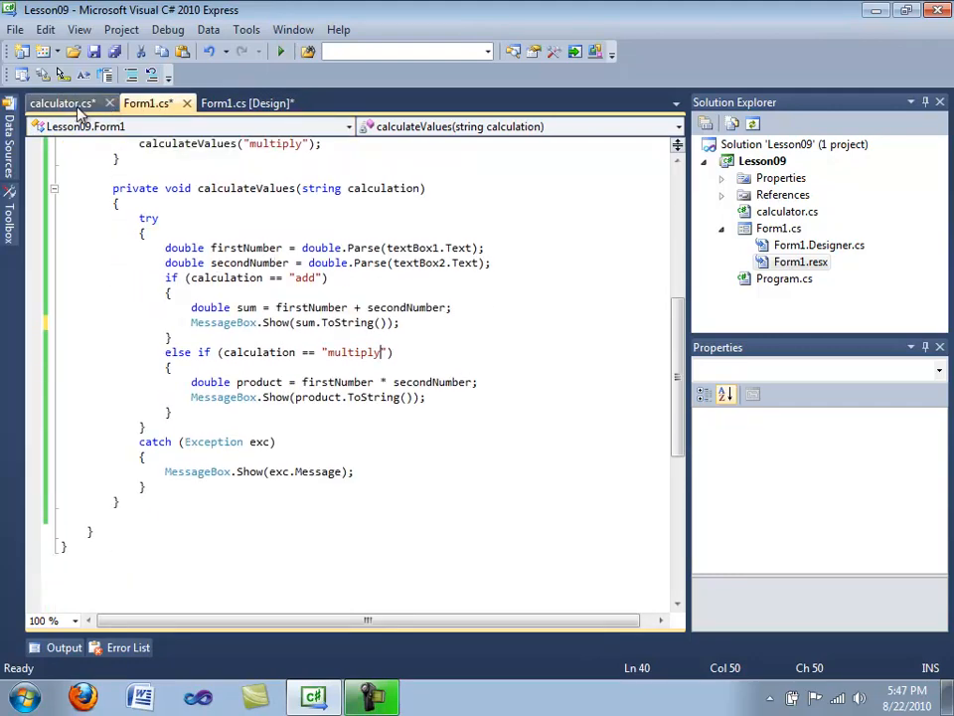
pyautogui.click(62, 104)
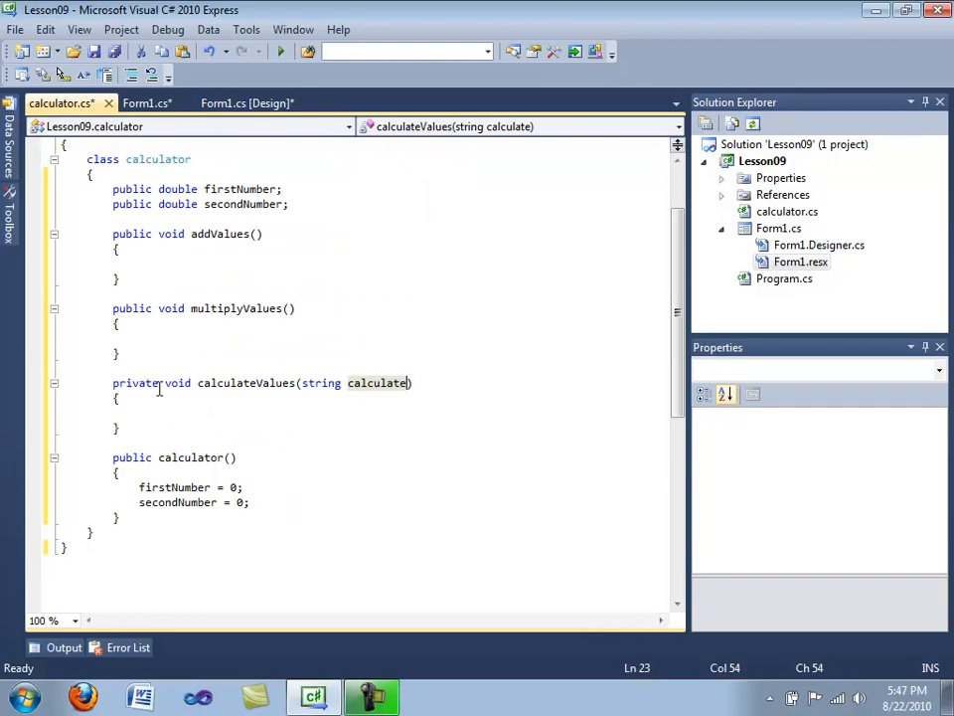
pyautogui.click(147, 103)
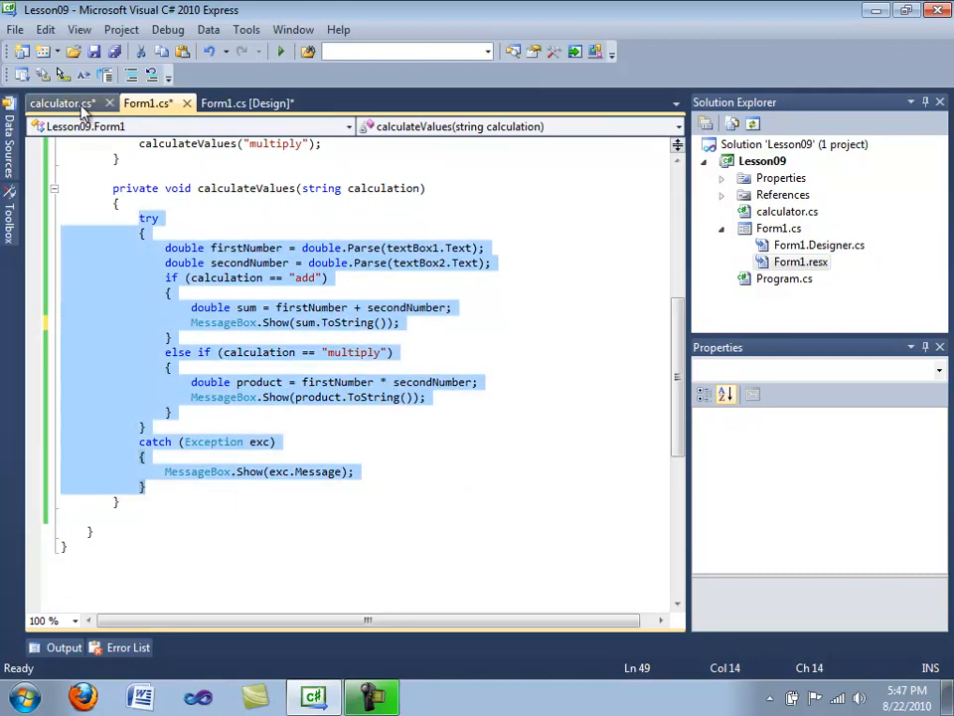
pyautogui.click(62, 103)
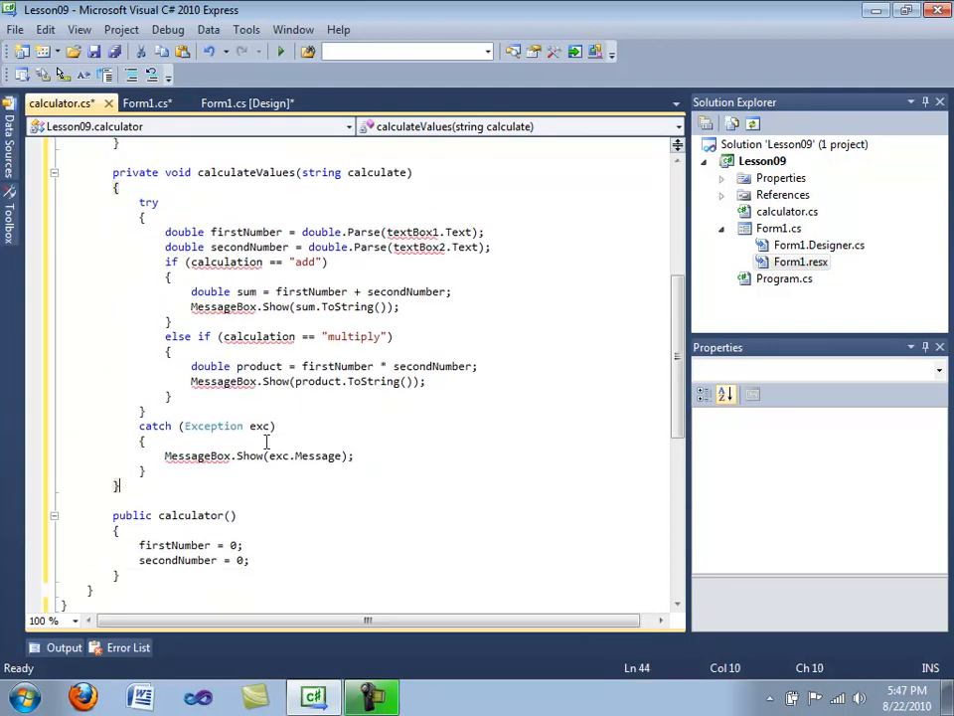
pyautogui.scroll(3)
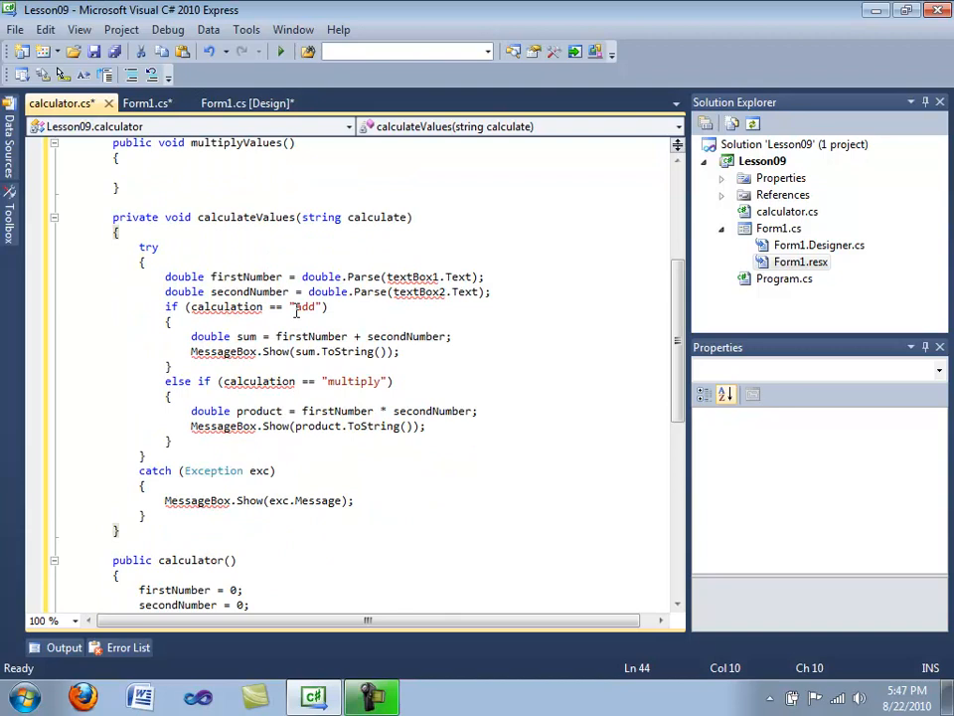
pyautogui.scroll(3)
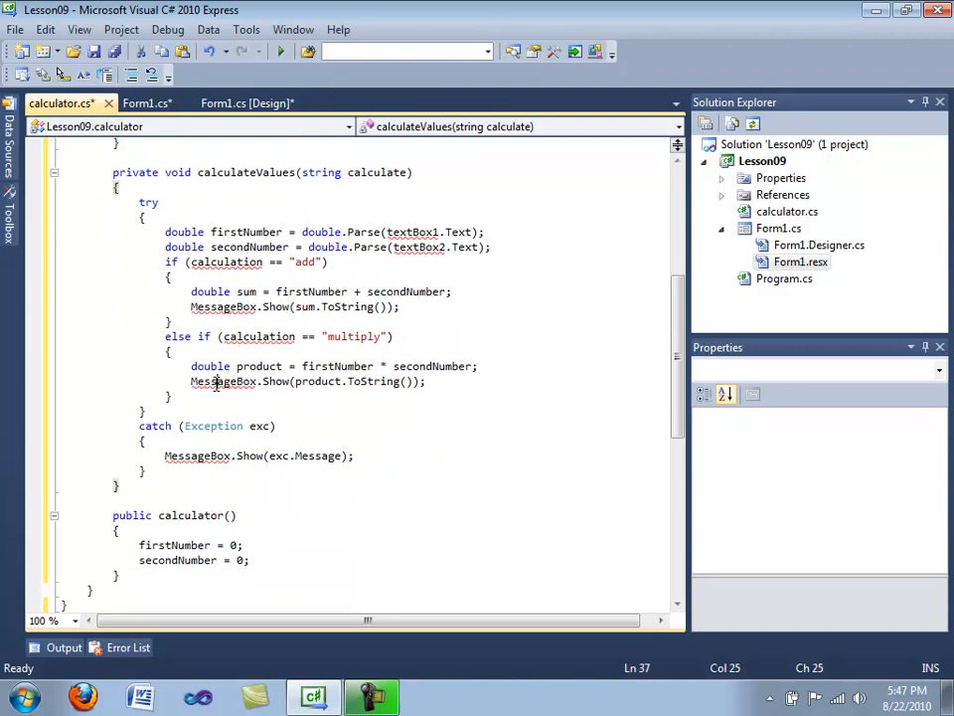
pyautogui.scroll(3)
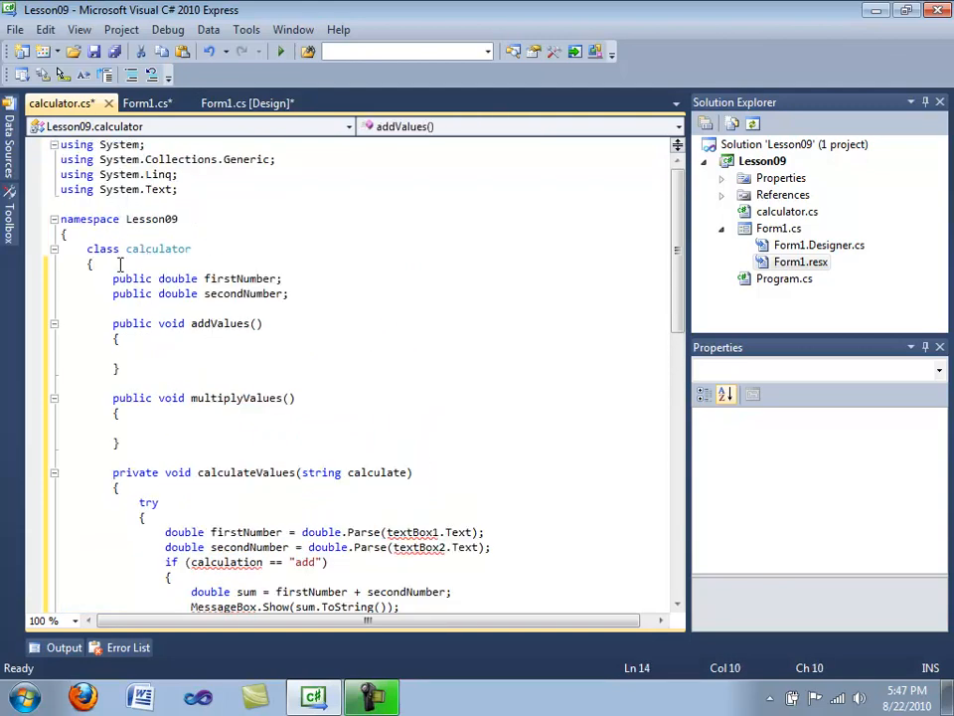
pyautogui.scroll(-3)
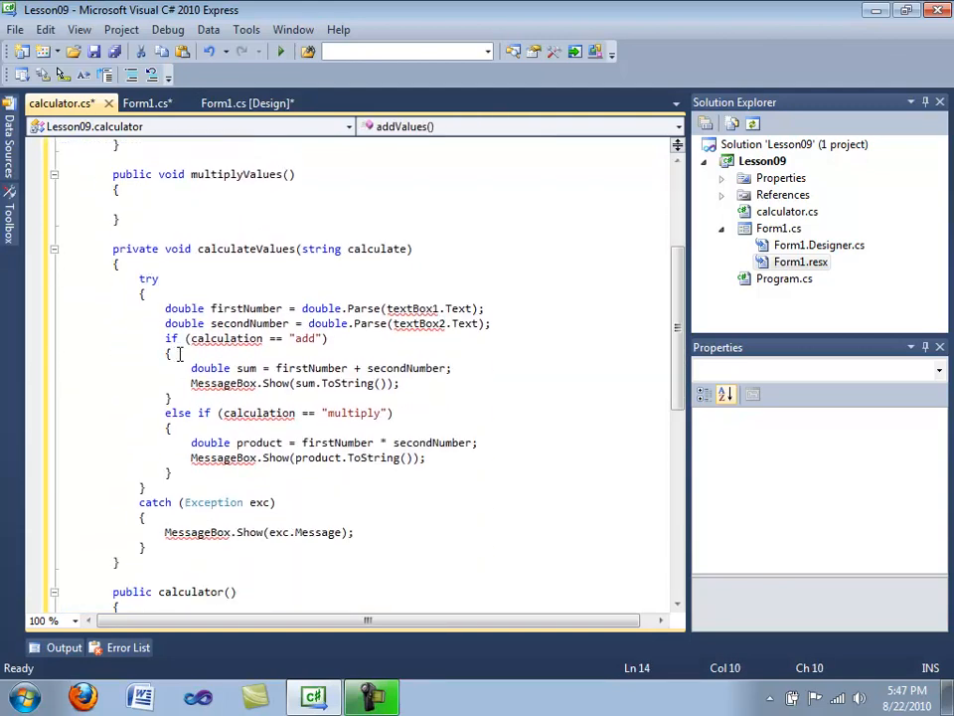
pyautogui.scroll(-3)
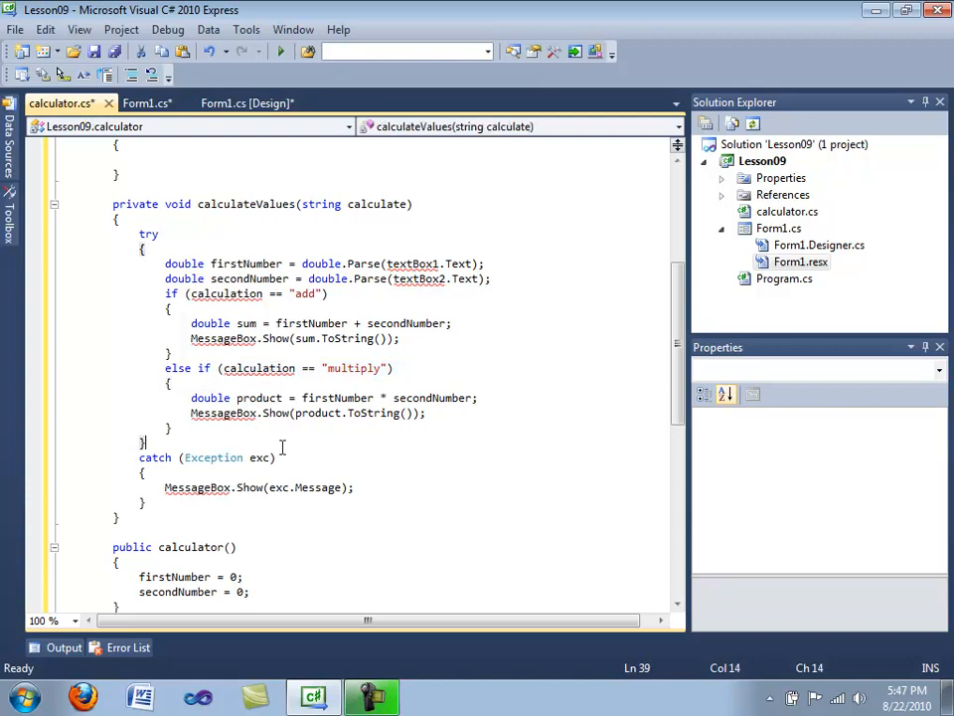
pyautogui.scroll(3)
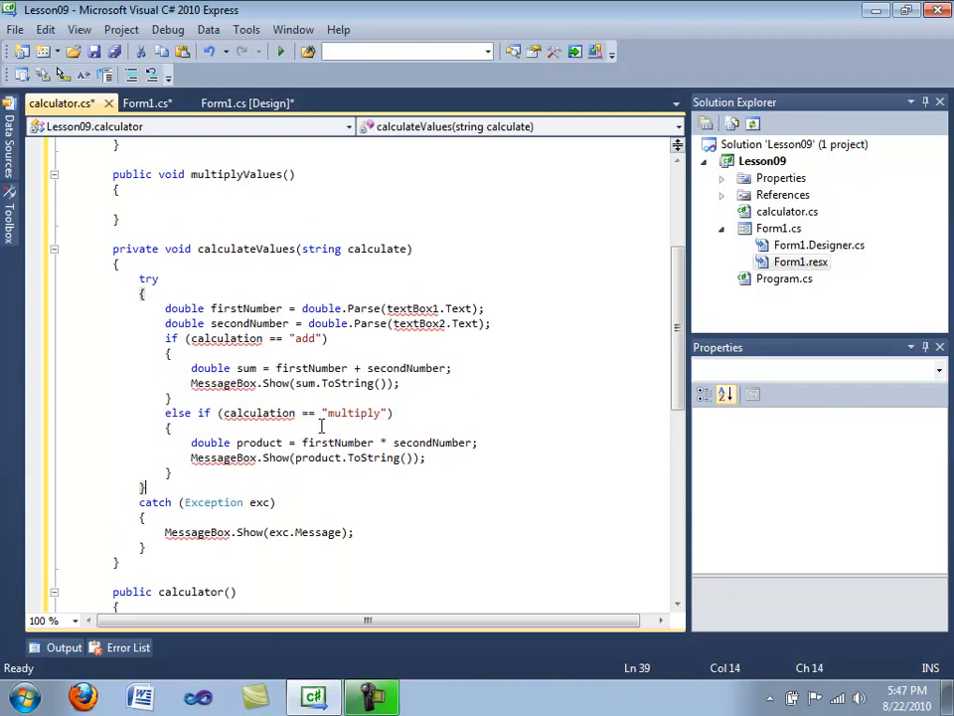
pyautogui.scroll(3)
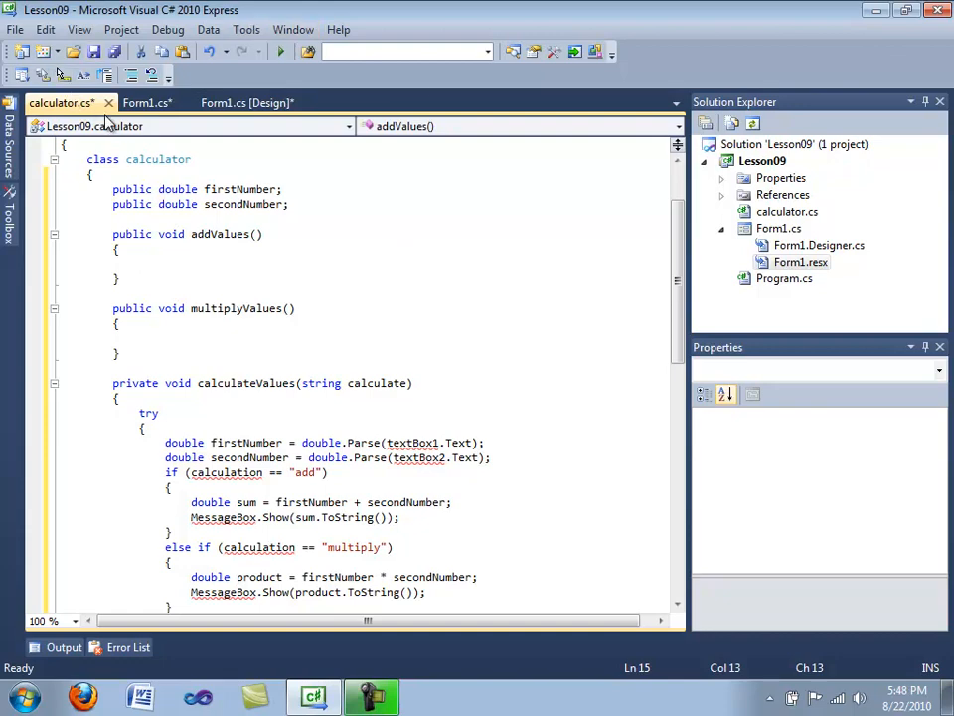
# - Replace calculateValues("add") in button1_Click with a half-written MessageBox.Show line, then clear it, leaving the body empty
pyautogui.click(147, 103)
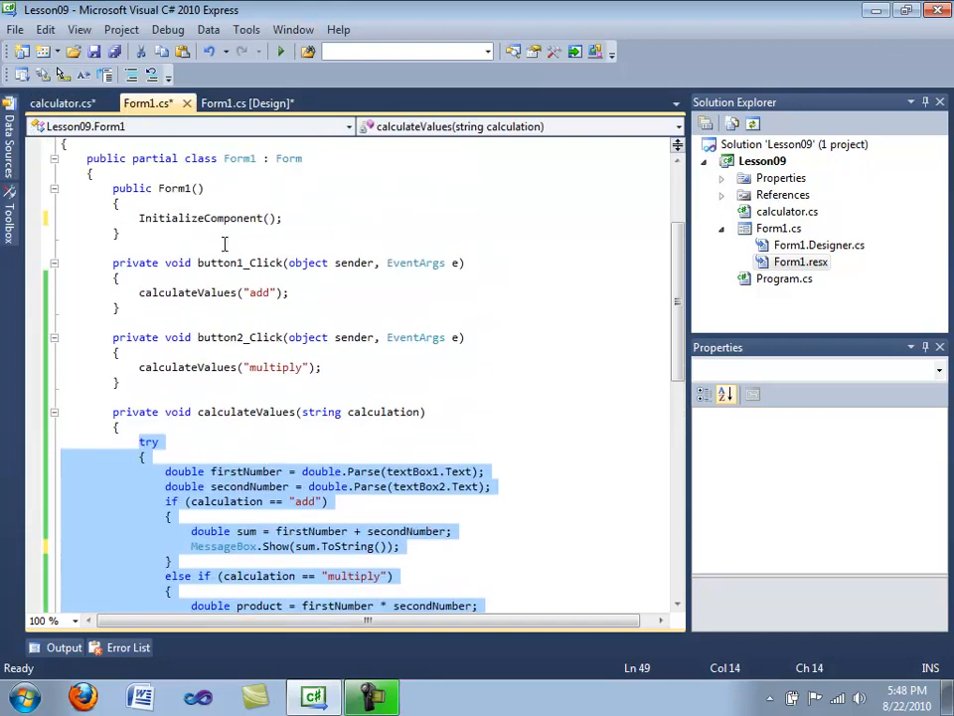
pyautogui.click(139, 292)
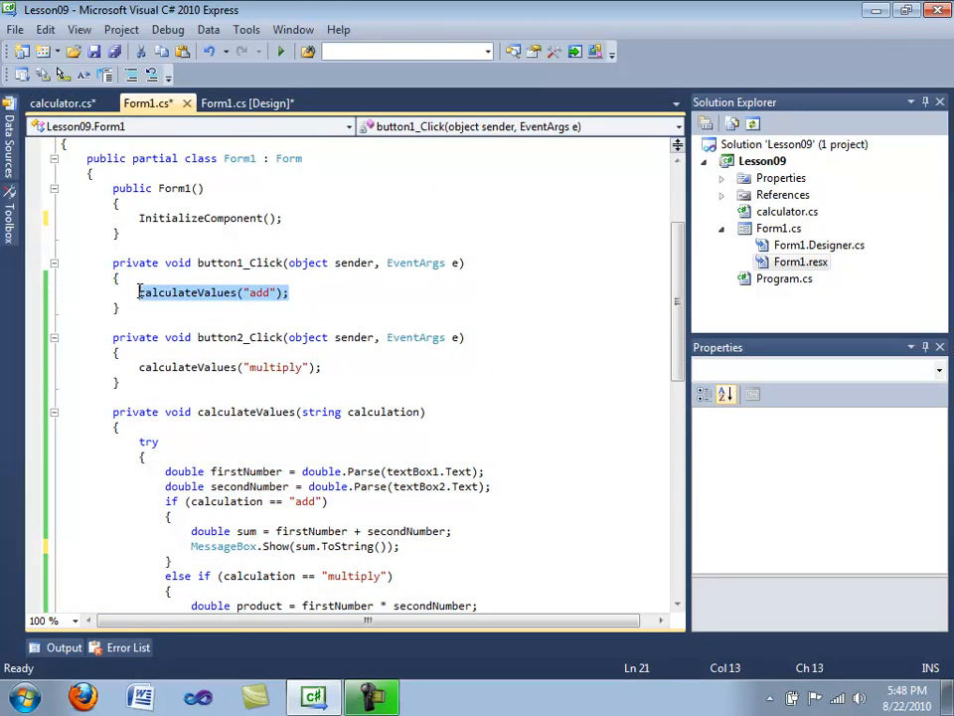
pyautogui.write('message')
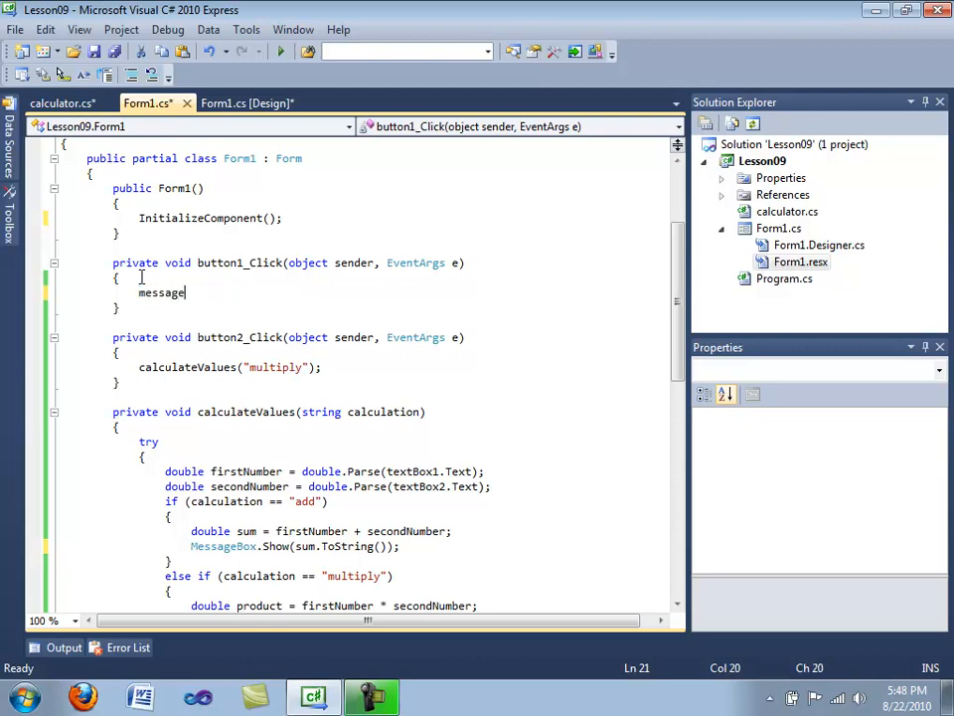
pyautogui.write('MessageBox.s')
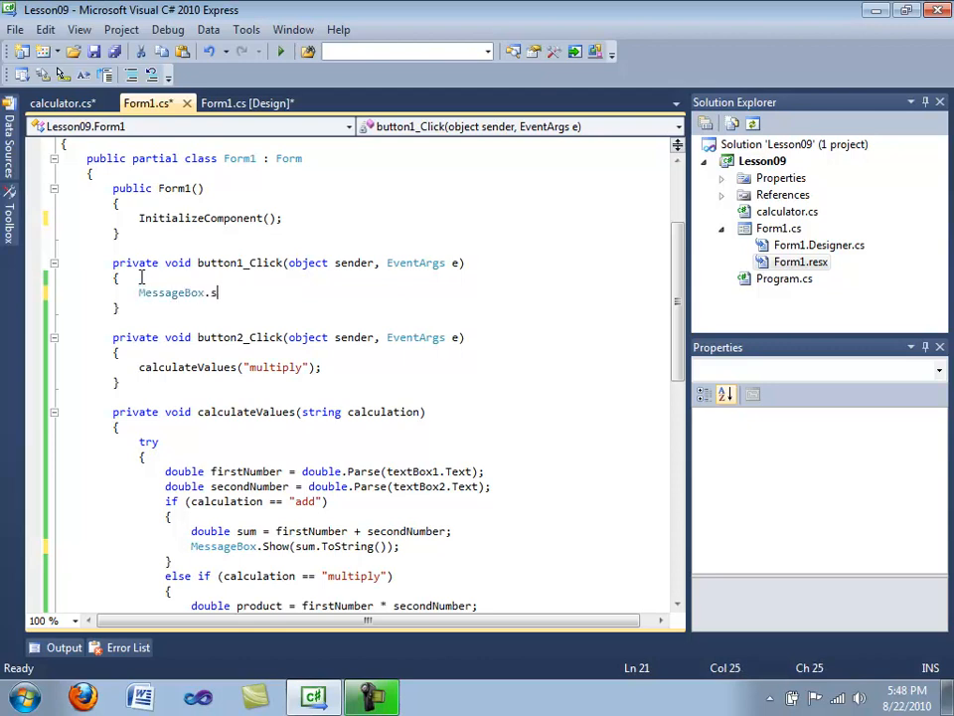
pyautogui.write('how(')
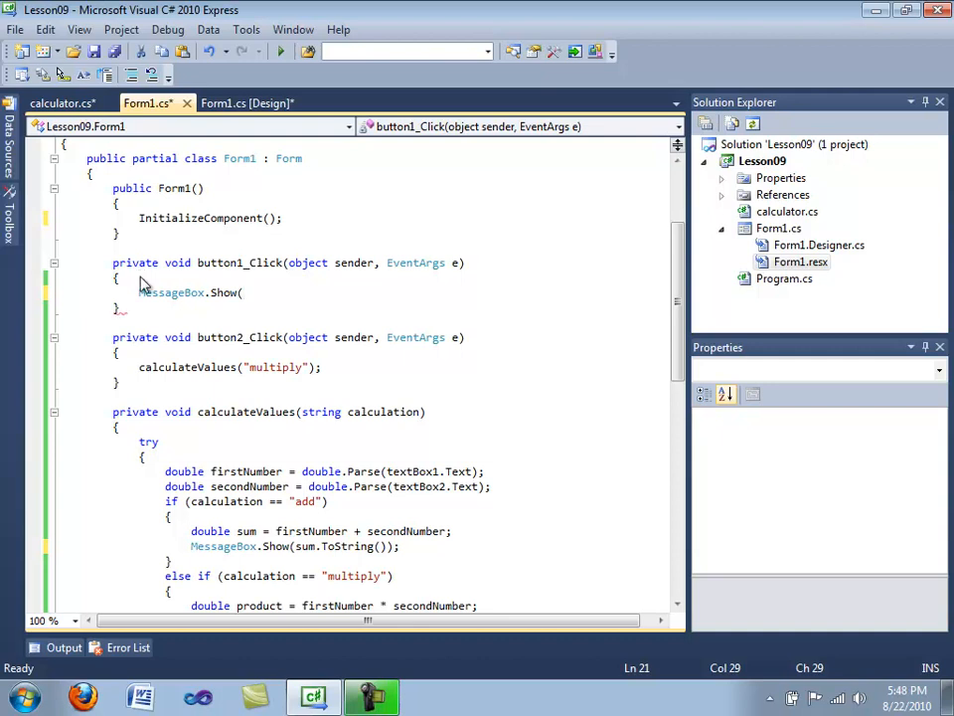
pyautogui.moveTo(175, 163)
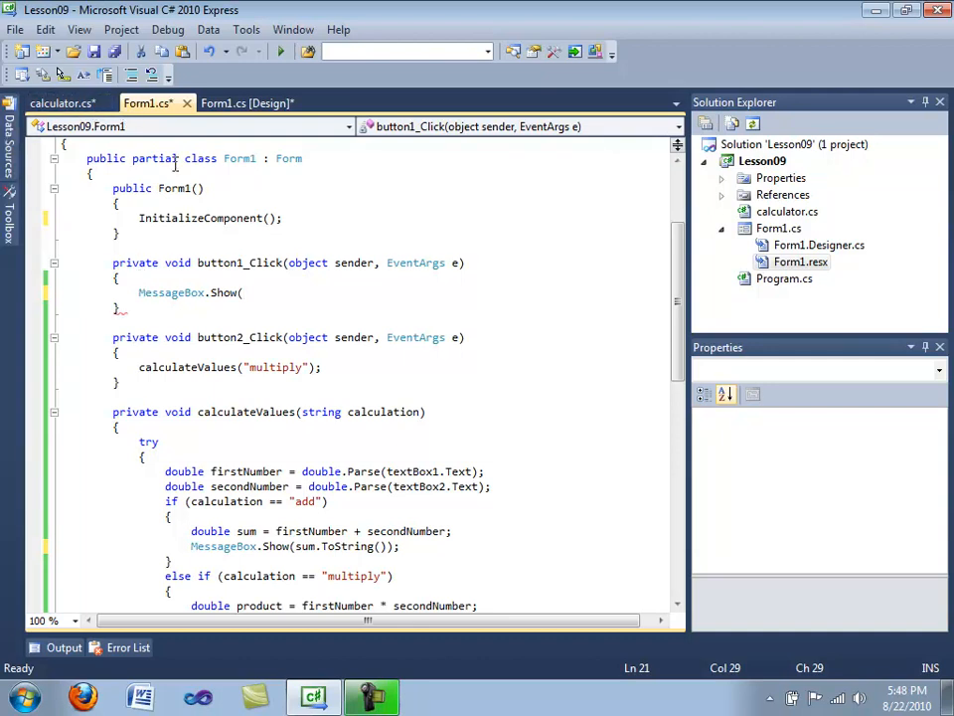
pyautogui.write('calcual')
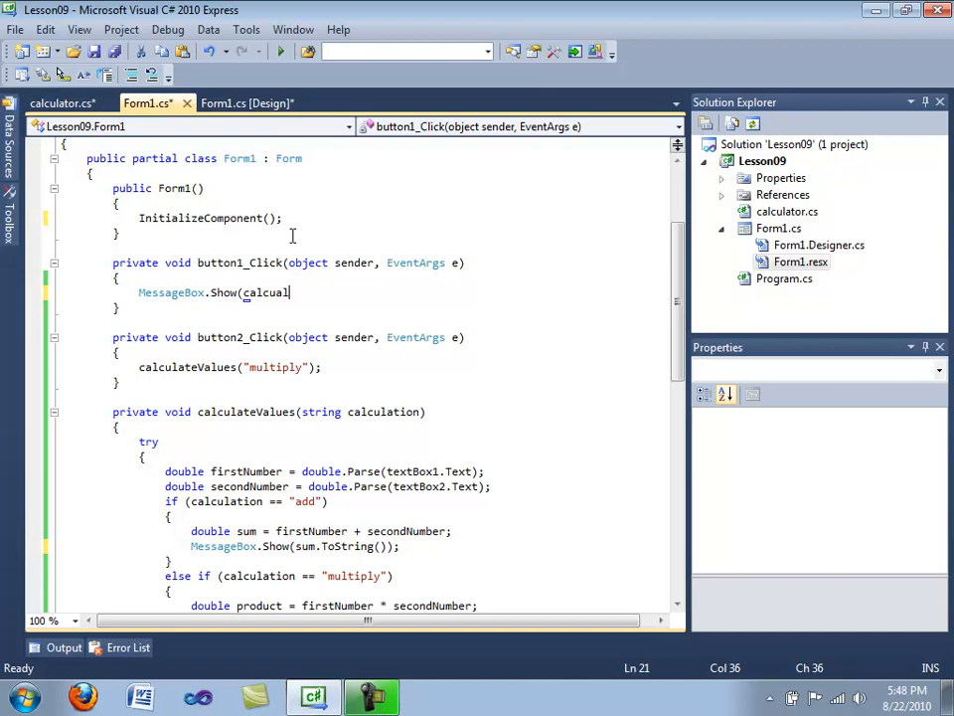
pyautogui.press('Backspace')
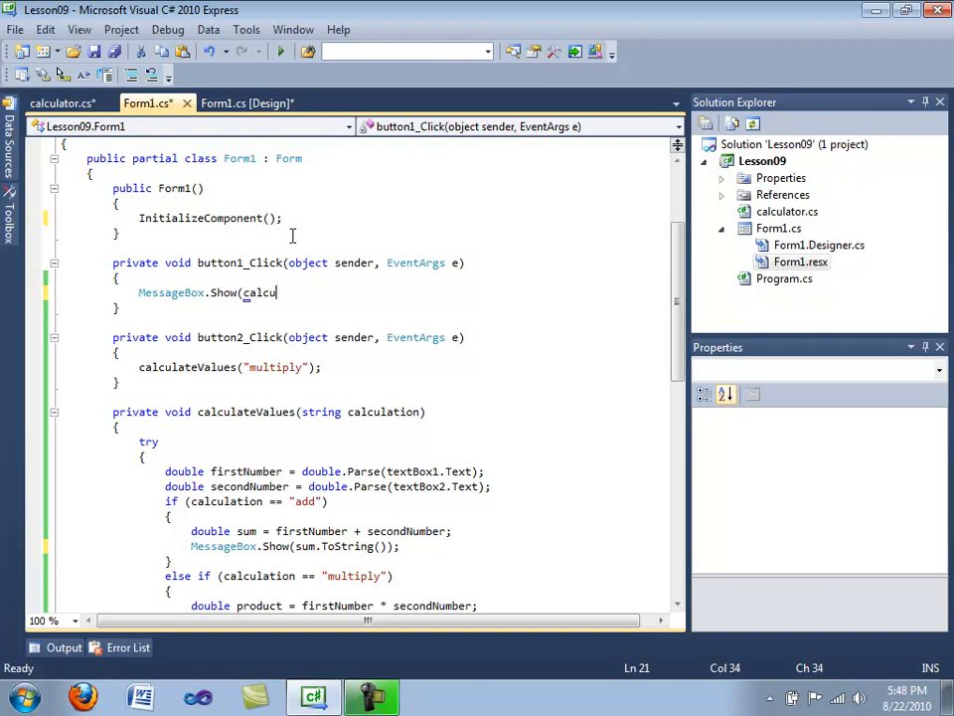
pyautogui.write('lator.adda')
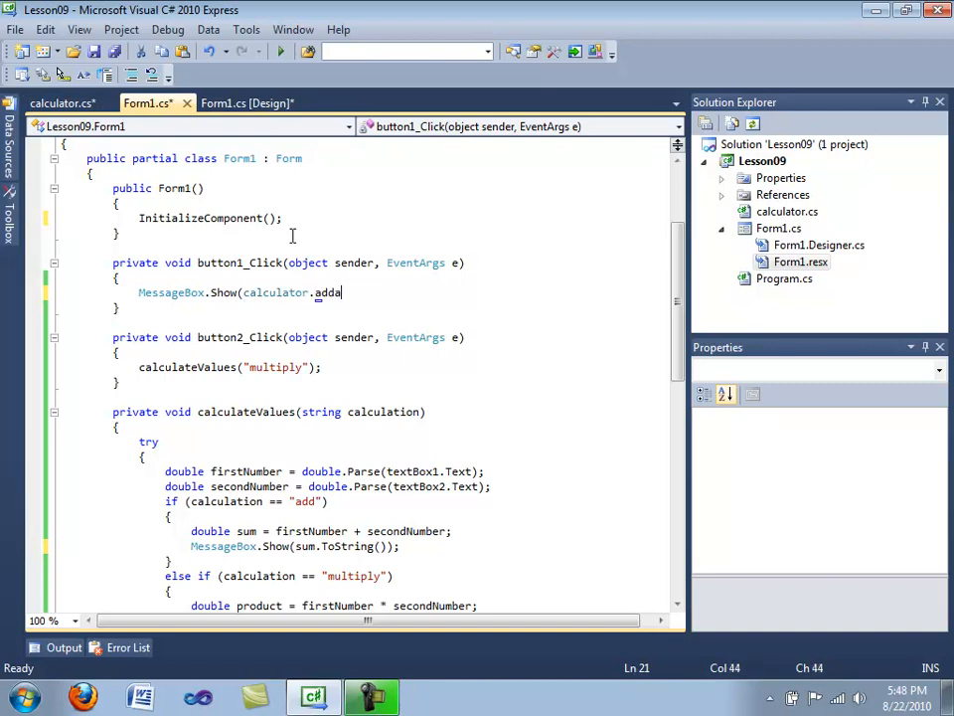
pyautogui.press('Backspace')
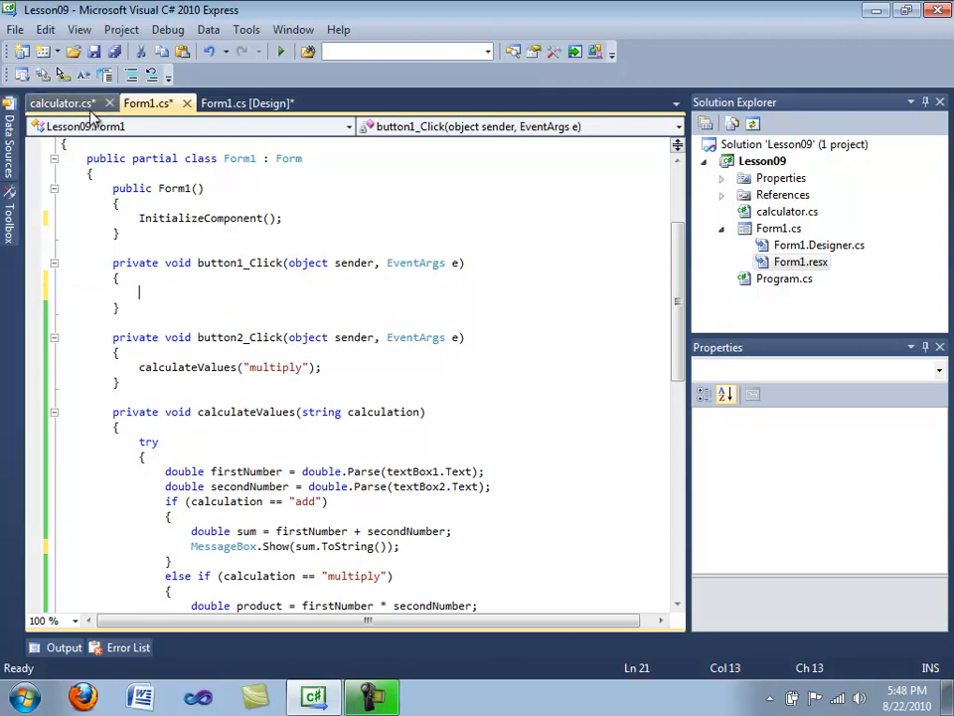
# - Change addValues and multiplyValues from void to string and give each a return ""; placeholder
pyautogui.click(61, 104)
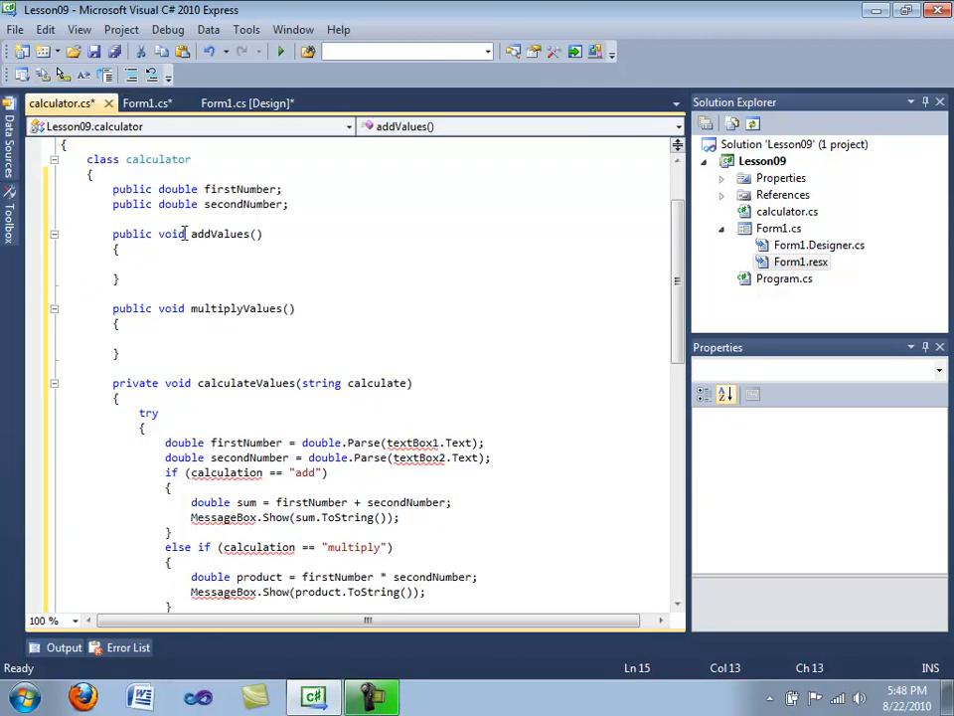
pyautogui.doubleClick(171, 233)
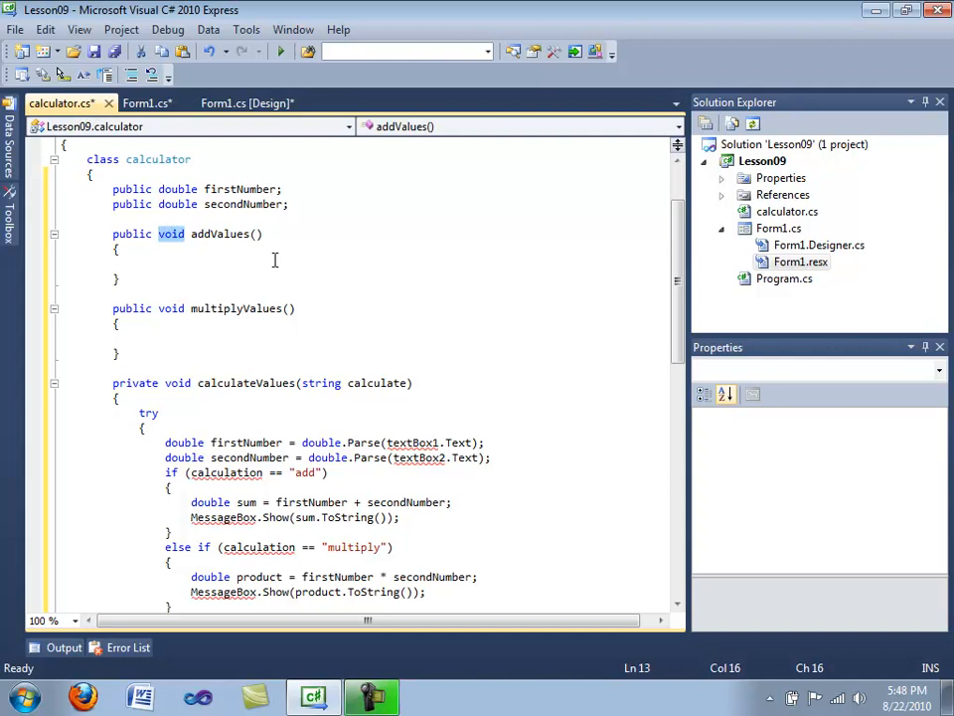
pyautogui.write('string')
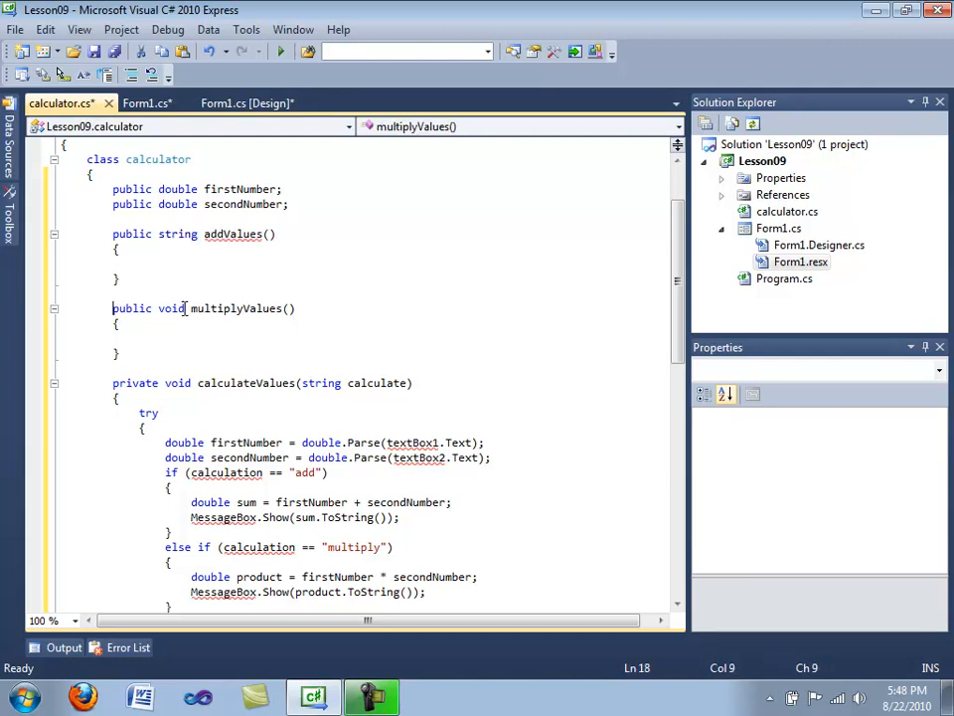
pyautogui.write('s')
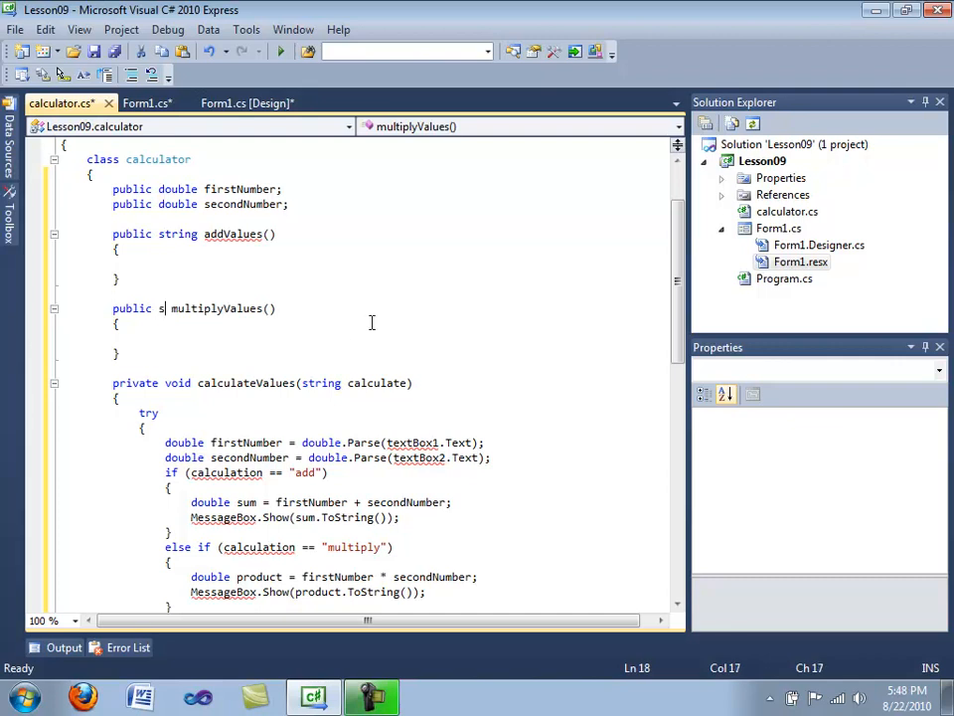
pyautogui.write('tring')
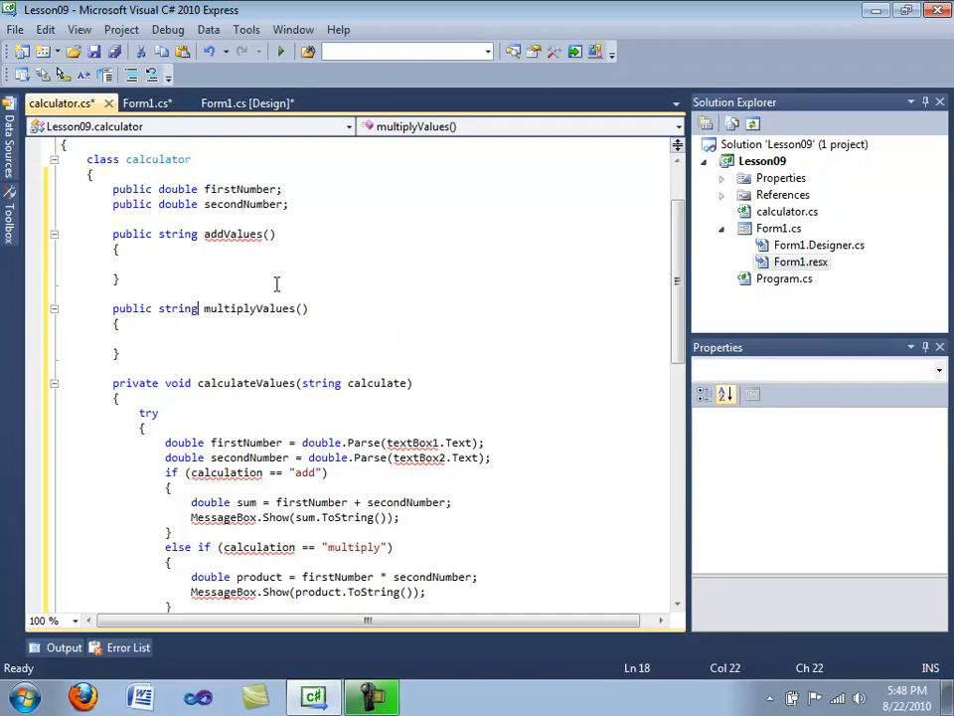
pyautogui.write('return "";')
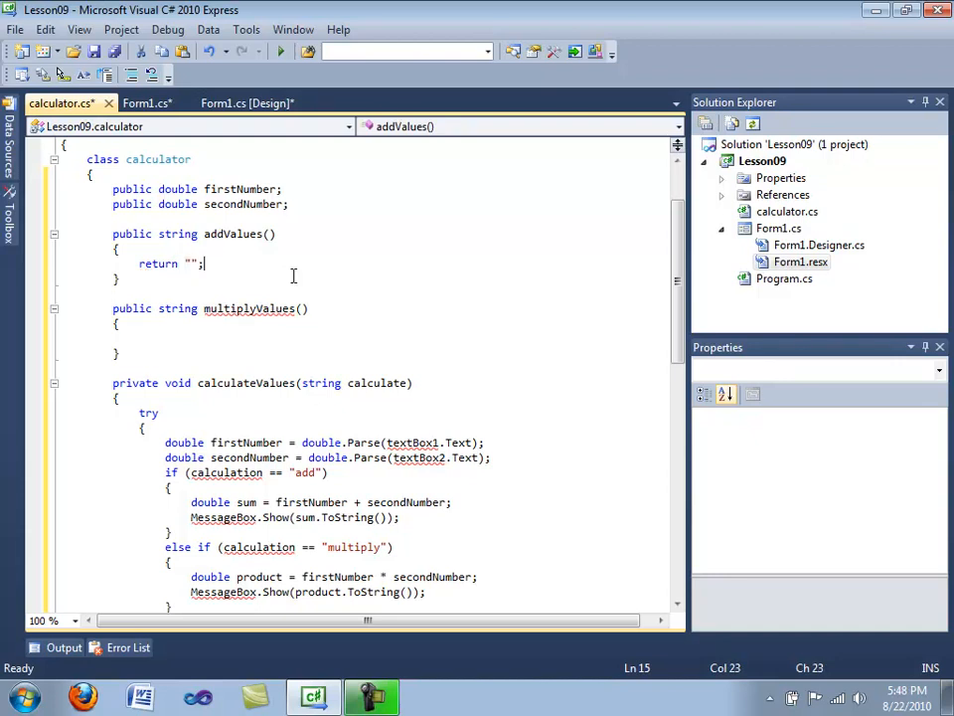
pyautogui.write('ret')
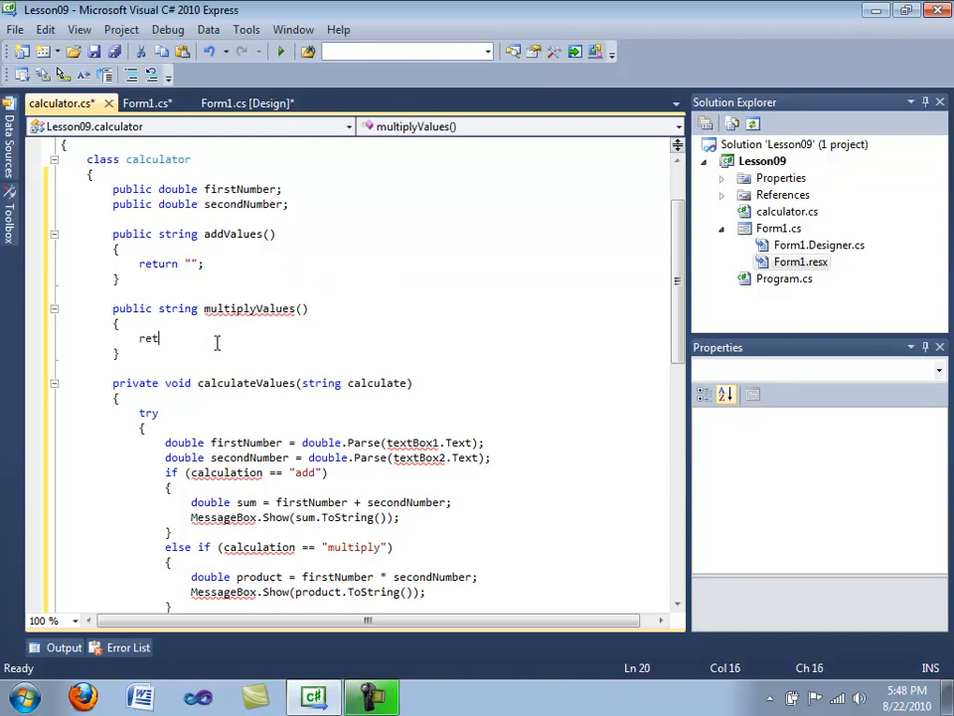
pyautogui.write('urn "";')
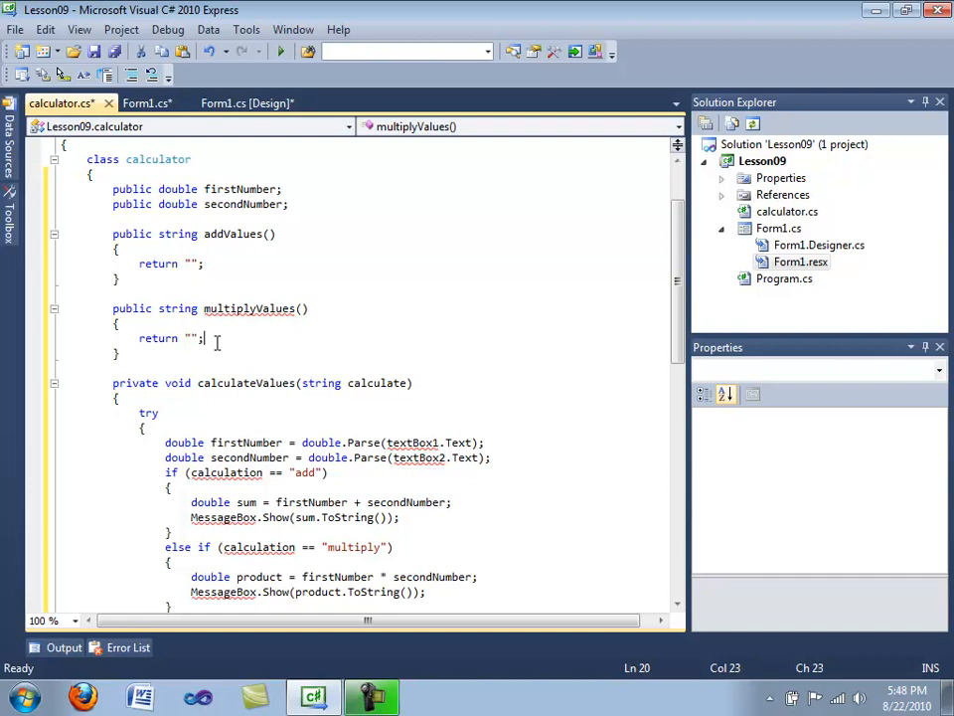
# - Declare 'calculator Calculator = new calculator();' as a Form1 field above the constructor
pyautogui.click(144, 103)
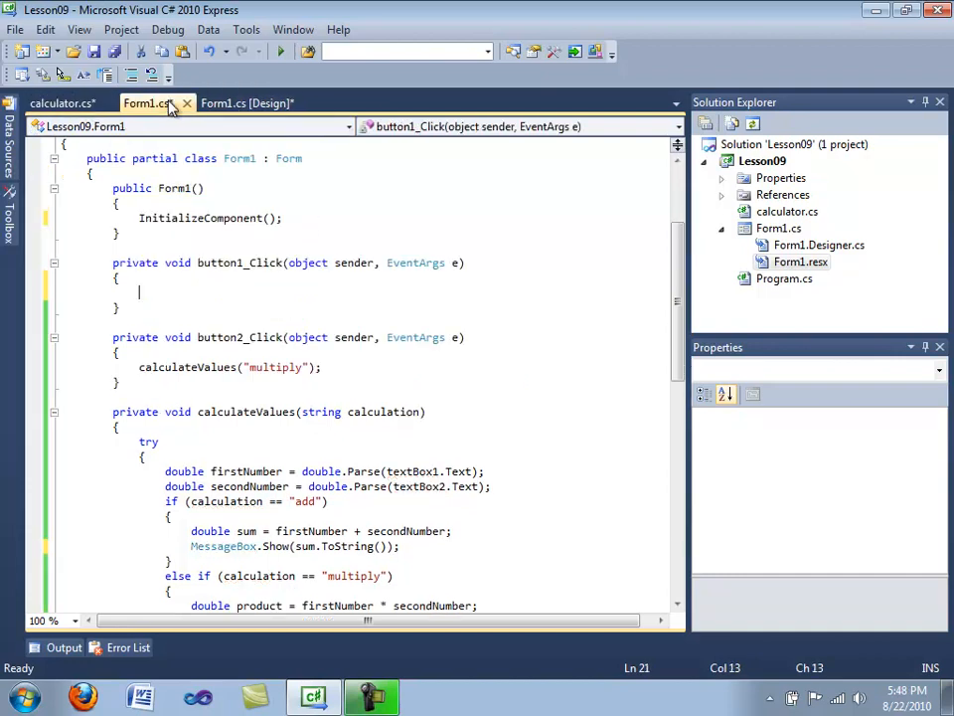
pyautogui.scroll(3)
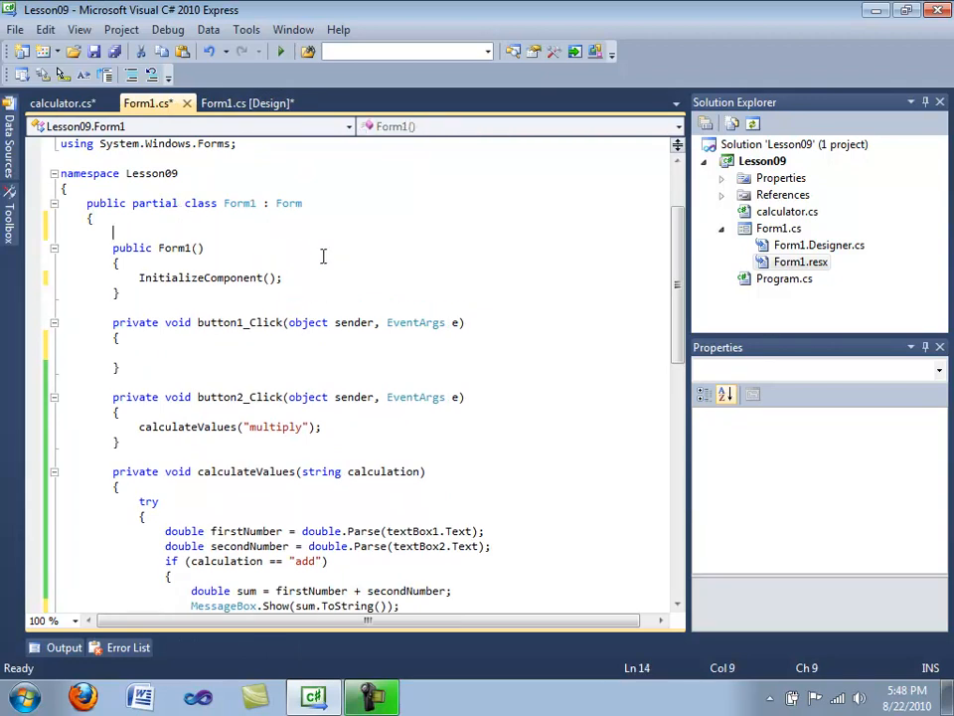
pyautogui.write('calcula')
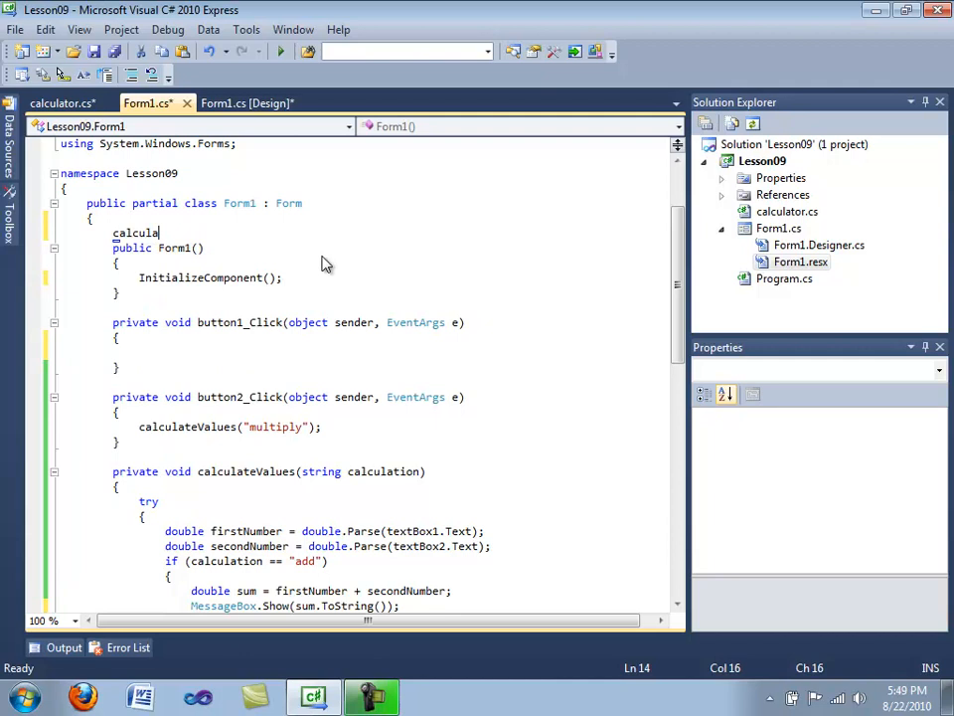
pyautogui.write('tor')
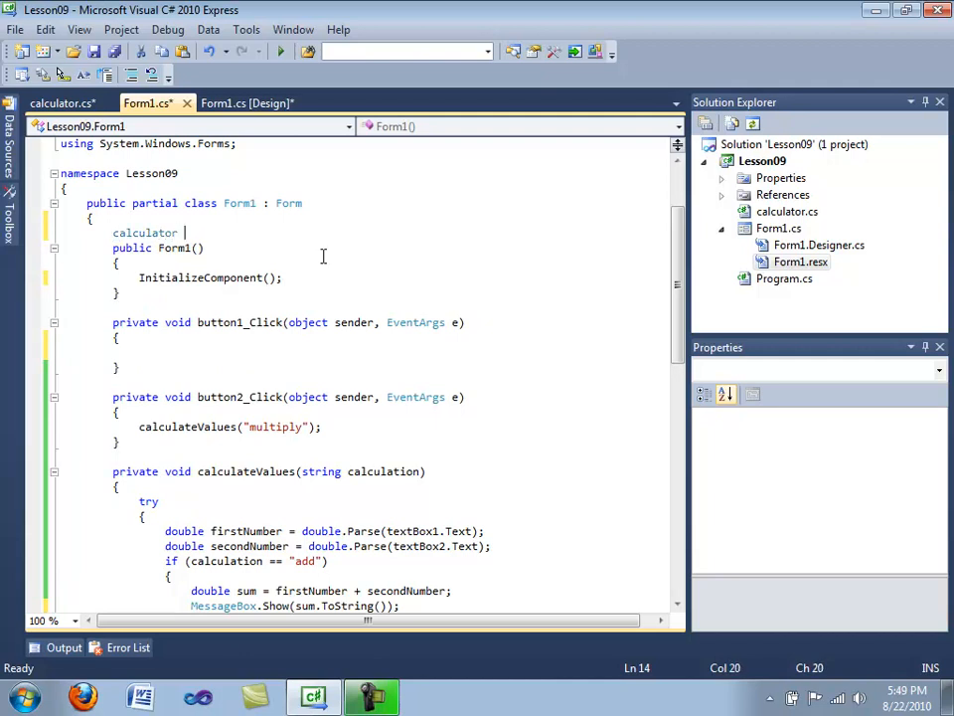
pyautogui.write('Calcul')
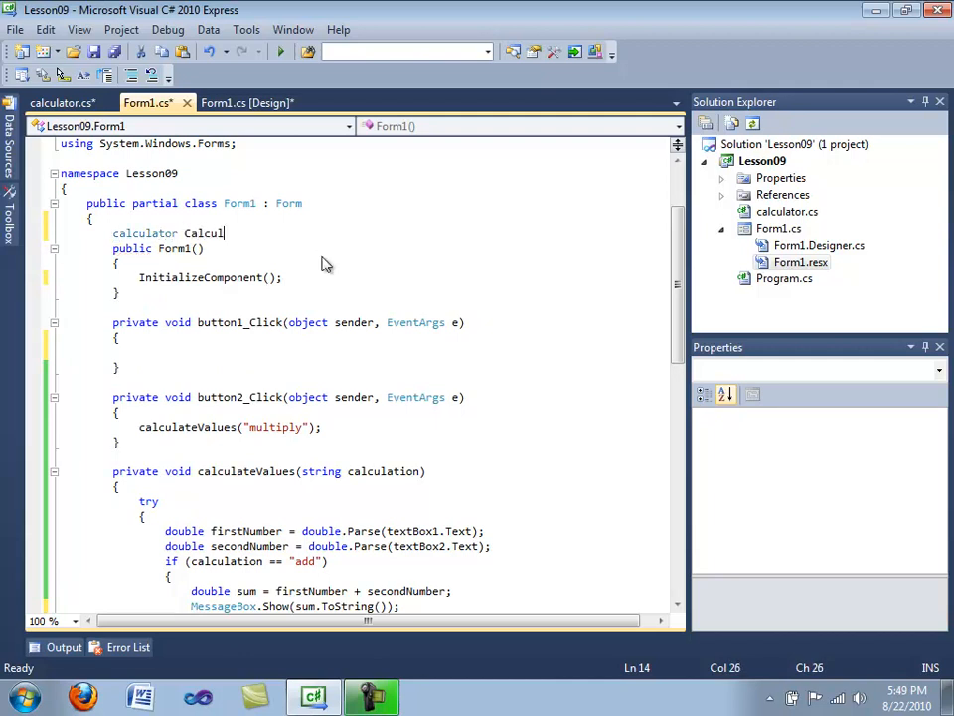
pyautogui.write('ator')
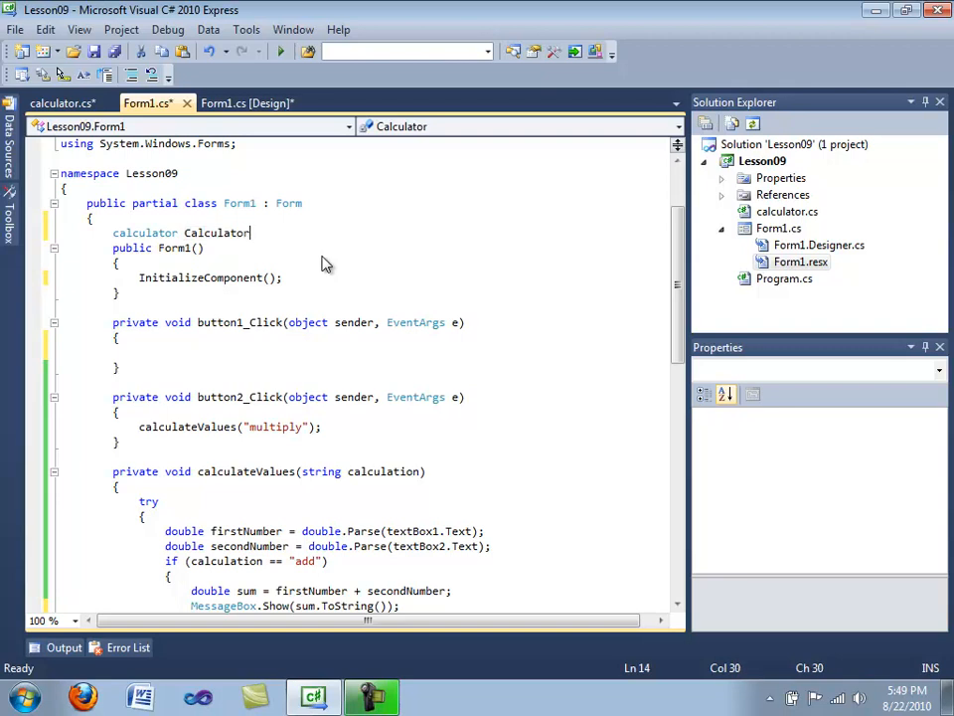
pyautogui.write('=')
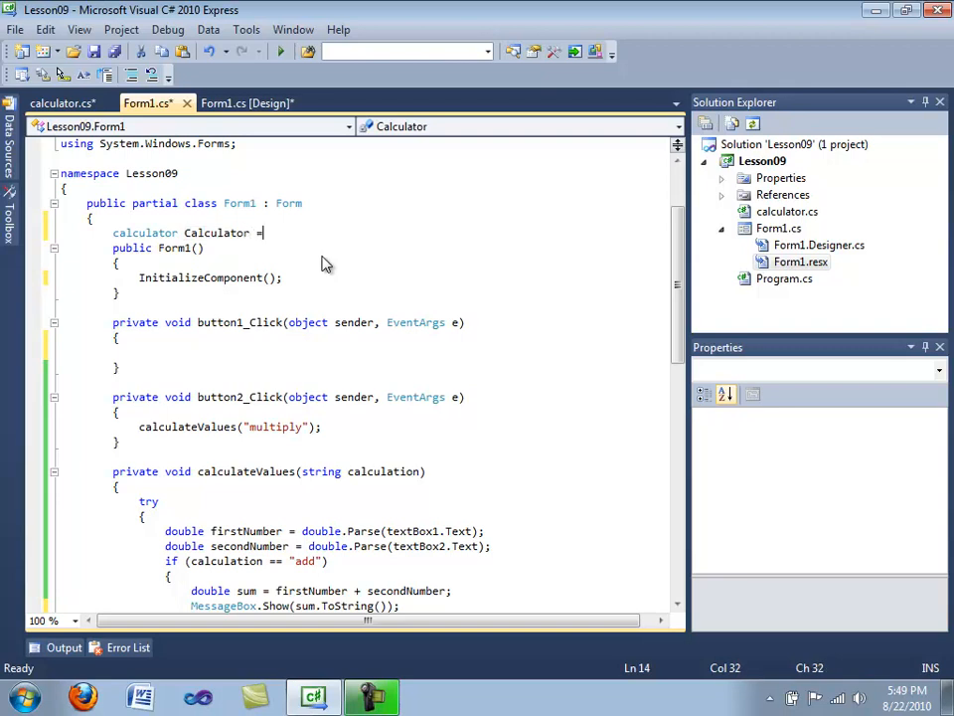
pyautogui.write('new')
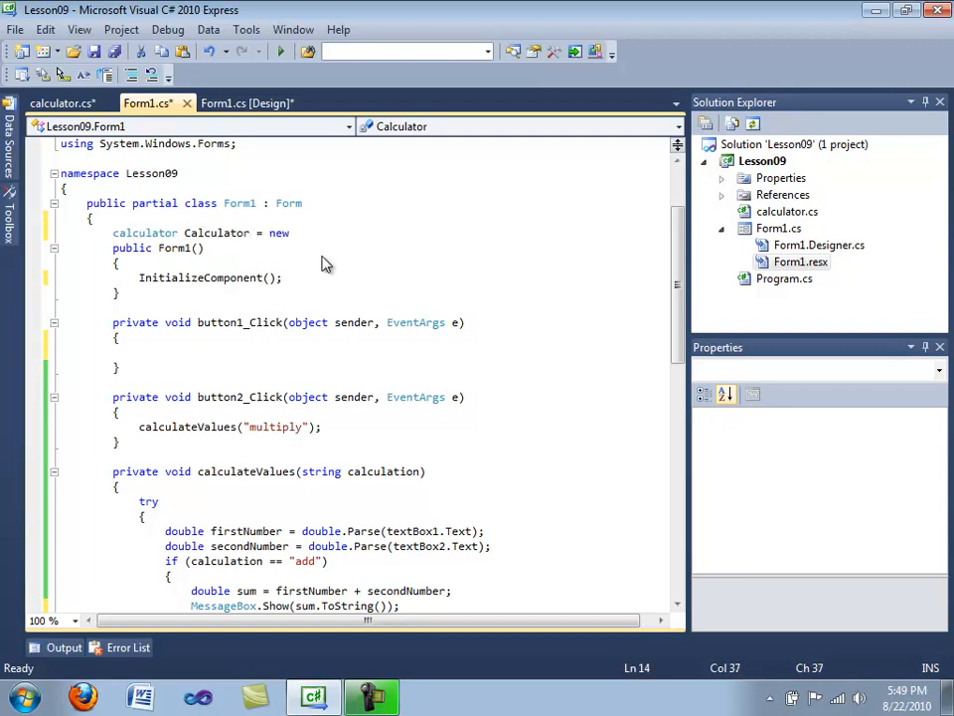
pyautogui.write('calcul')
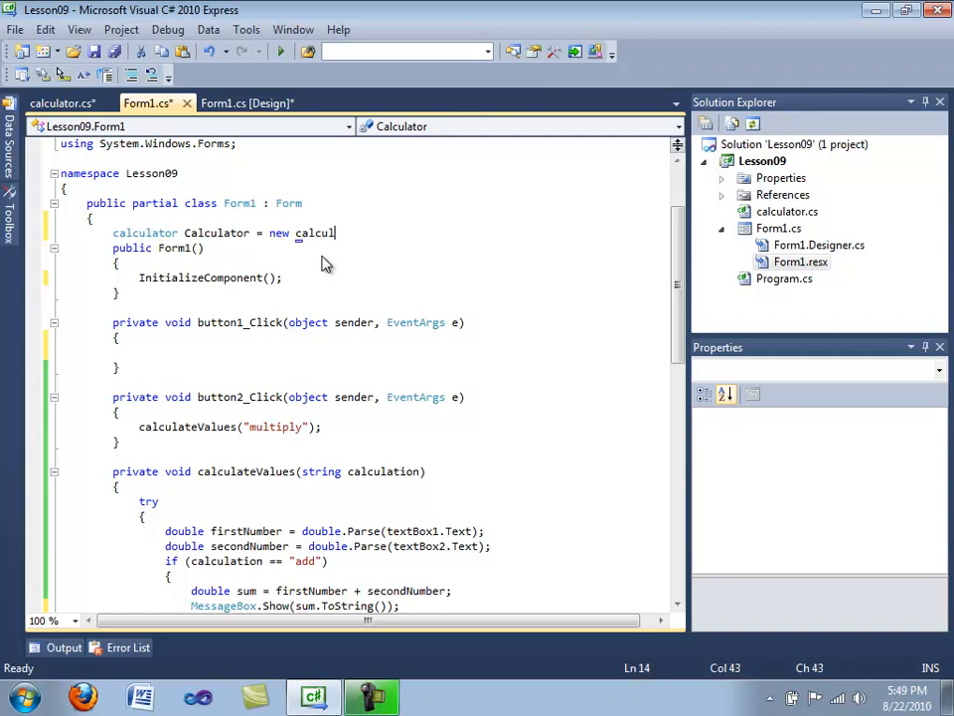
pyautogui.write('ator();')
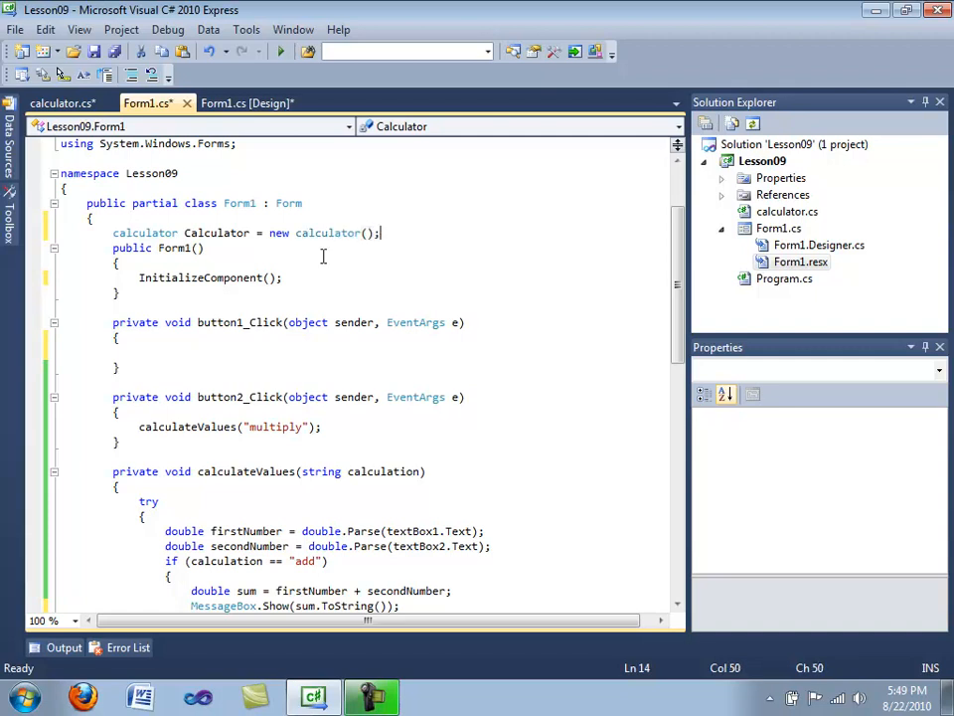
pyautogui.doubleClick(278, 232)
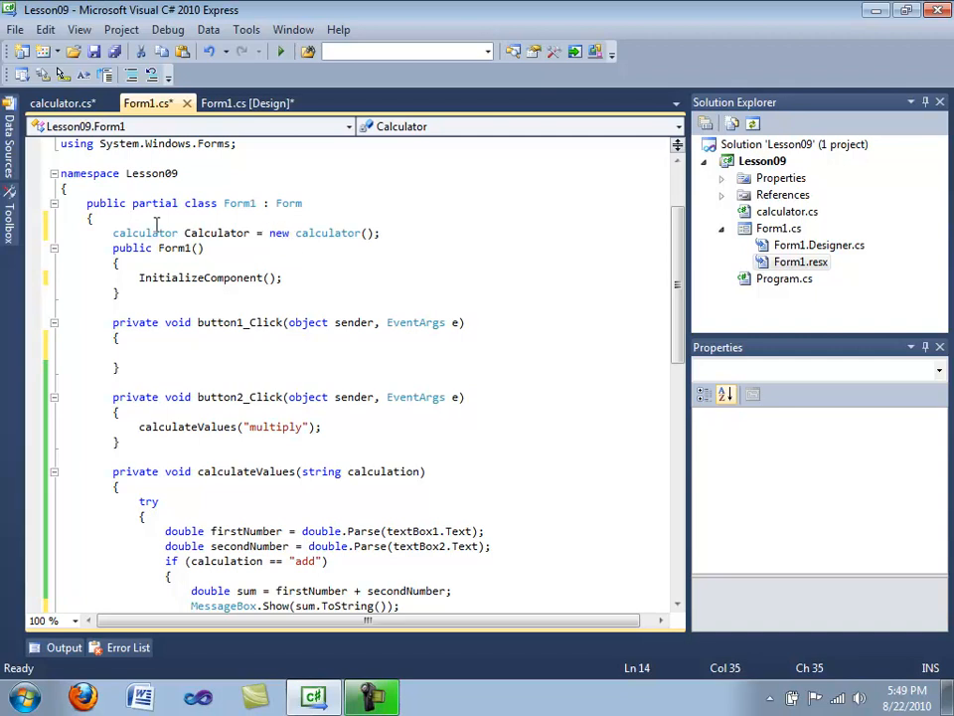
pyautogui.moveTo(291, 232)
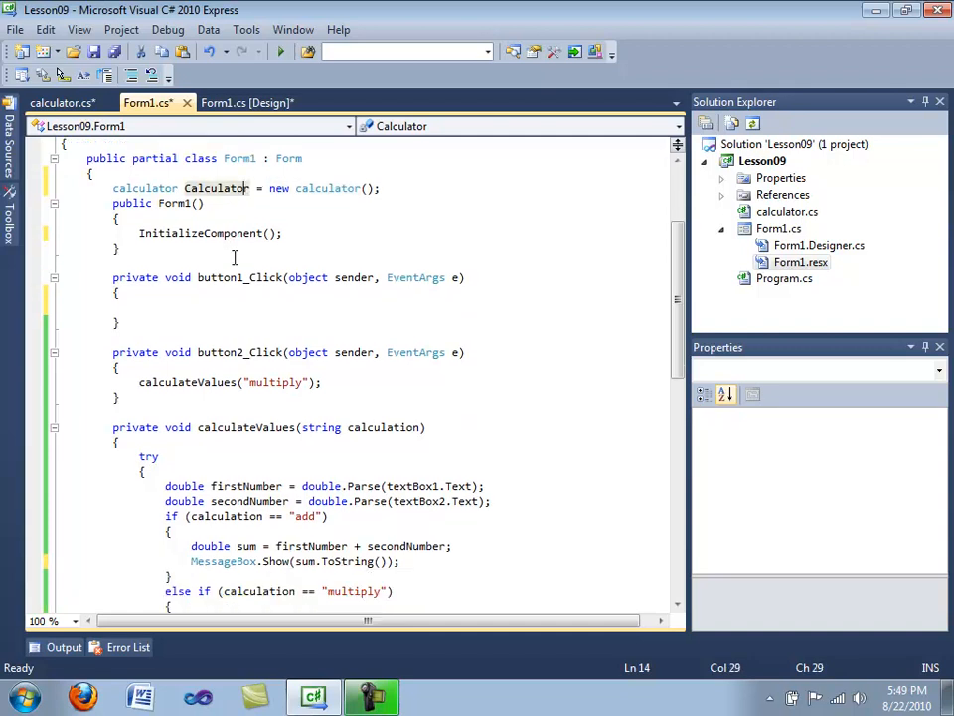
pyautogui.scroll(-3)
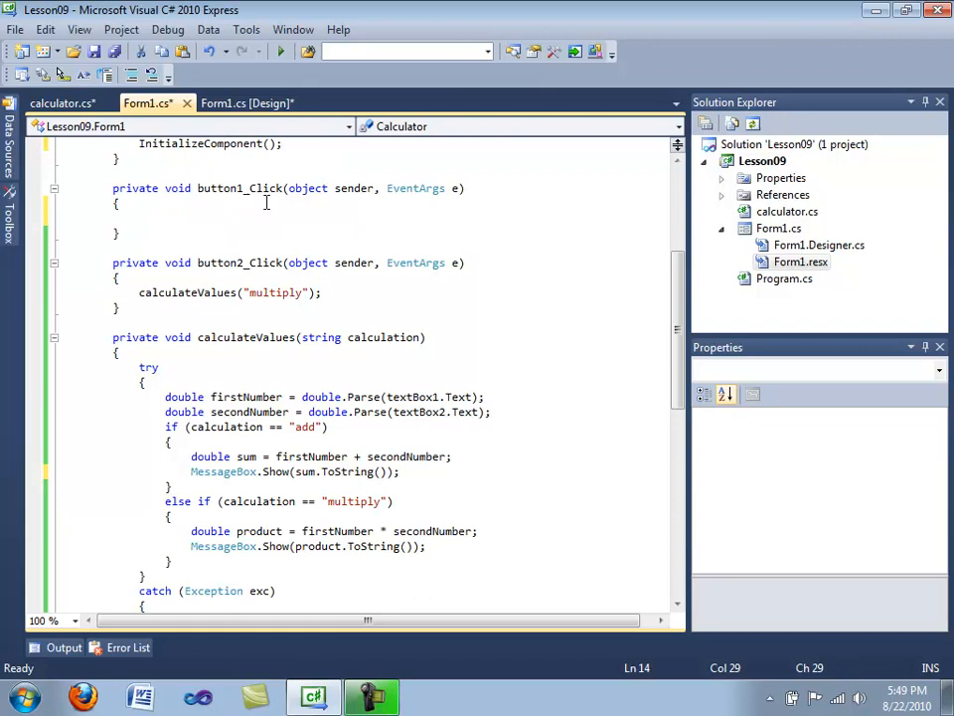
pyautogui.scroll(3)
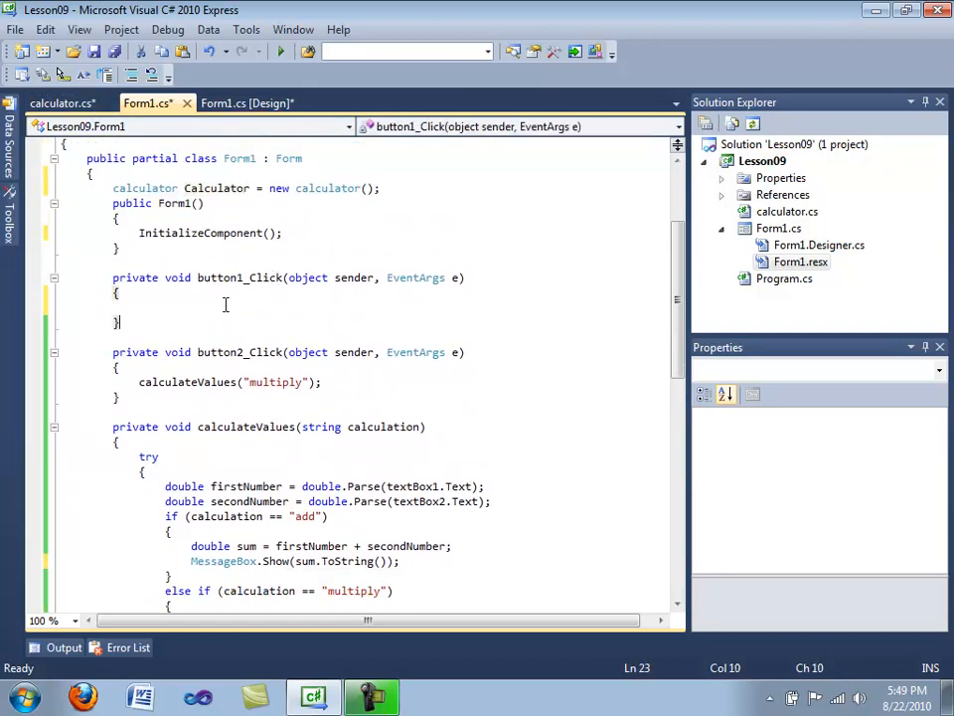
# - Make button1_Click call Calculator.addValues(); and button2_Click call Calculator.multiplyValues();
pyautogui.click(112, 187)
pyautogui.write('public ')
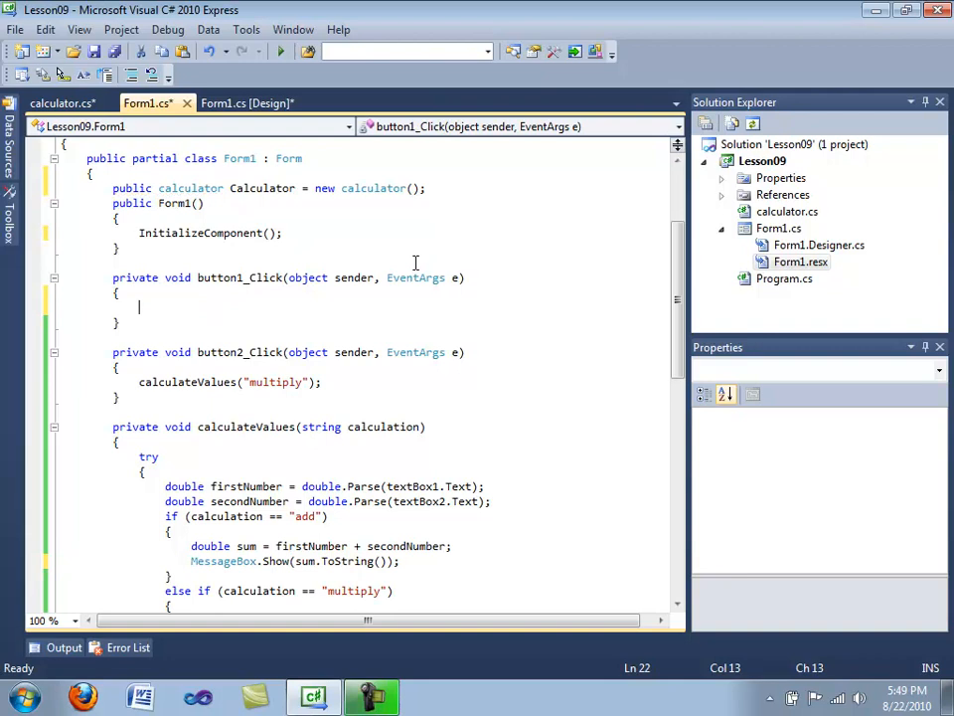
pyautogui.write('Cal')
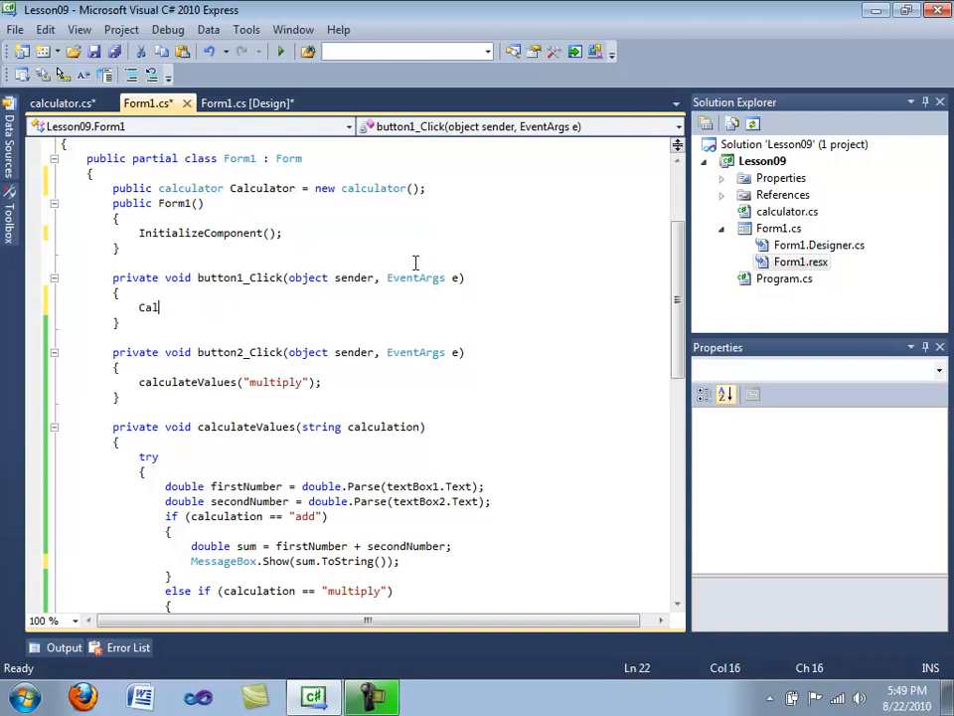
pyautogui.write('culator')
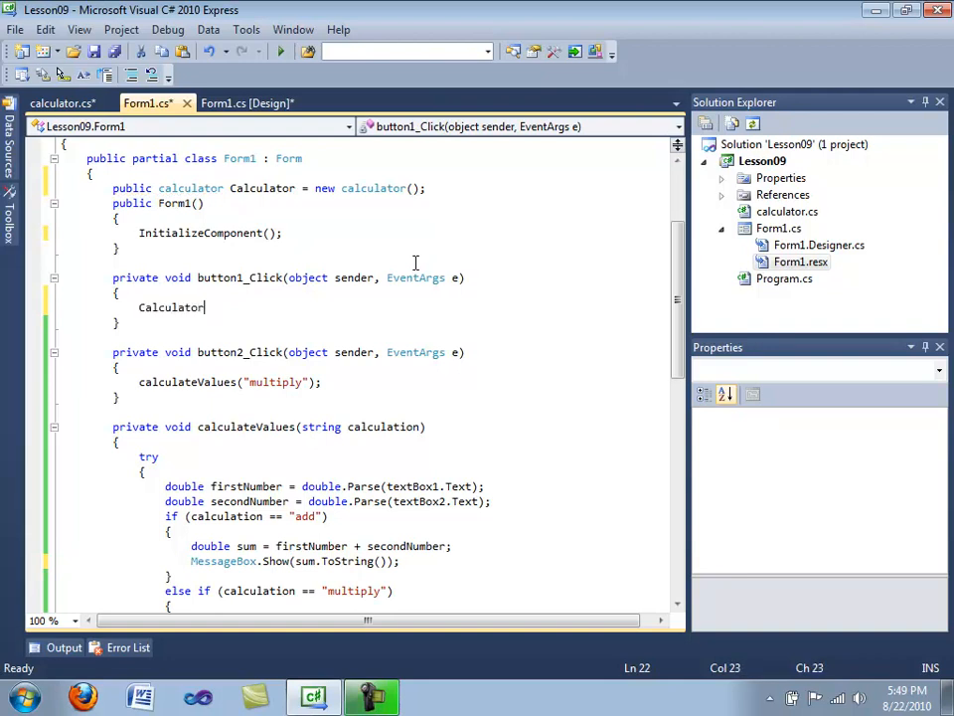
pyautogui.write('.a')
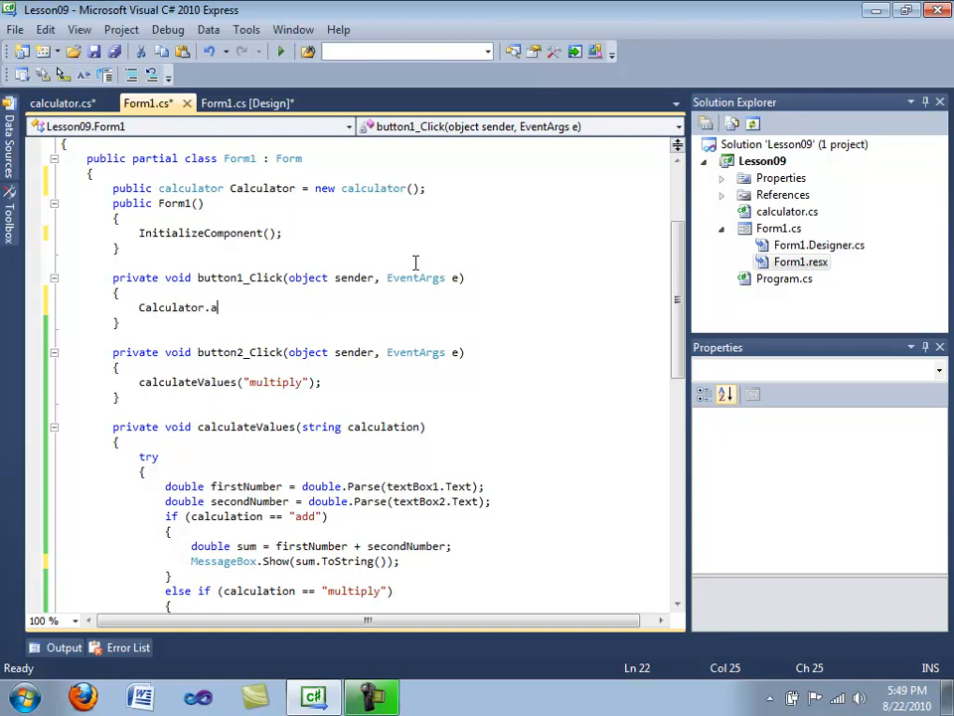
pyautogui.write('ddValues()')
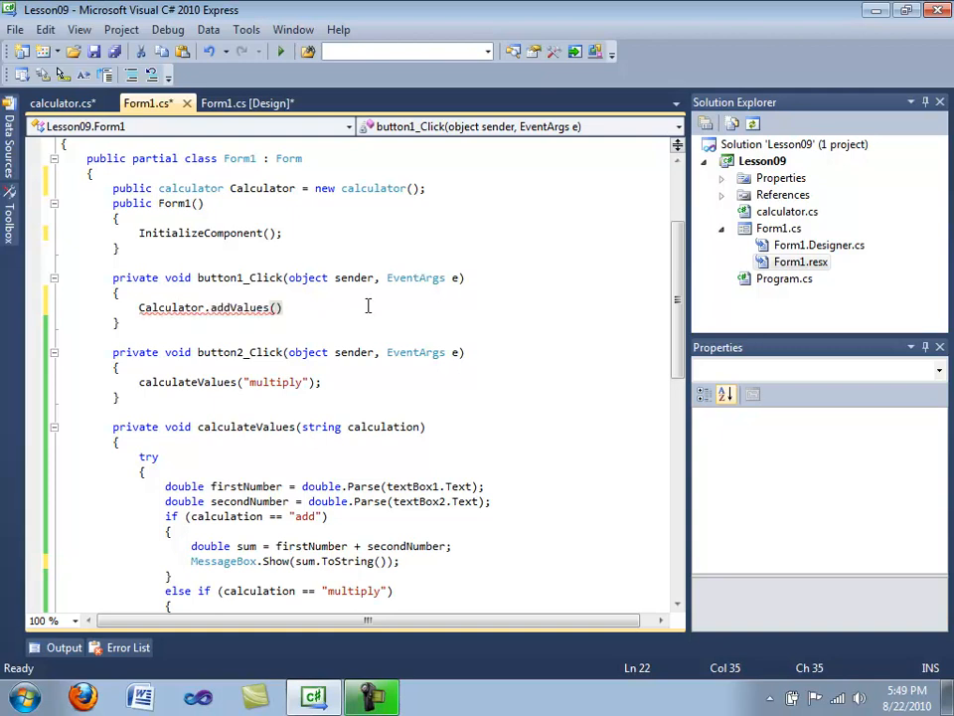
pyautogui.write(';')
pyautogui.click(231, 382)
pyautogui.write('Calcula')
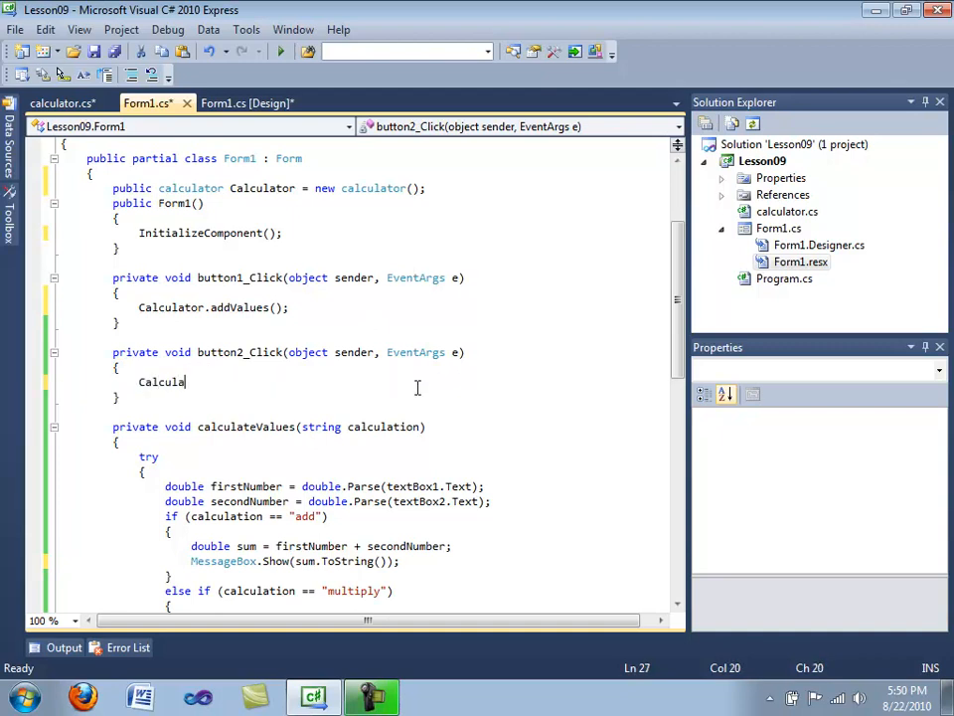
pyautogui.write('tor.')
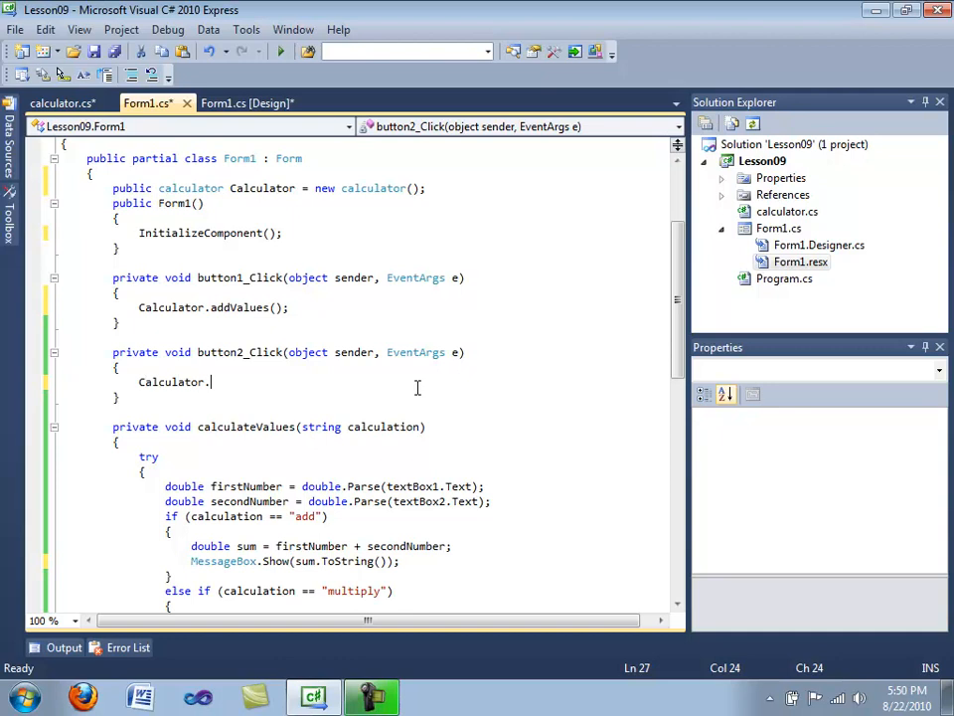
pyautogui.write('multiplyValues();')
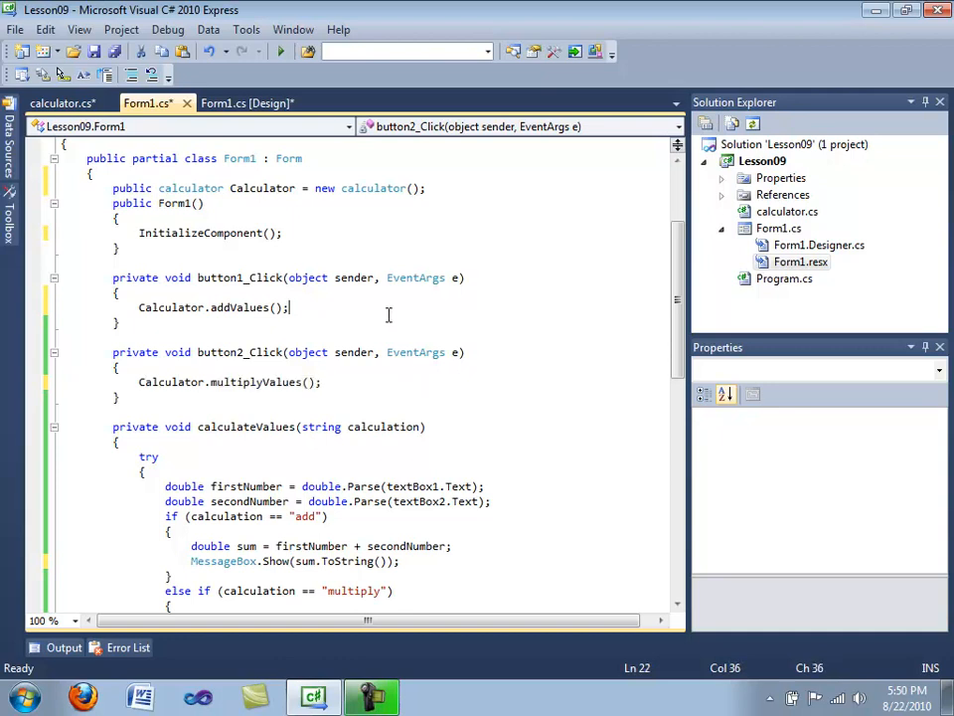
# - Delete the try/catch block and the two double.Parse textbox lines from calculateValues
pyautogui.click(61, 103)
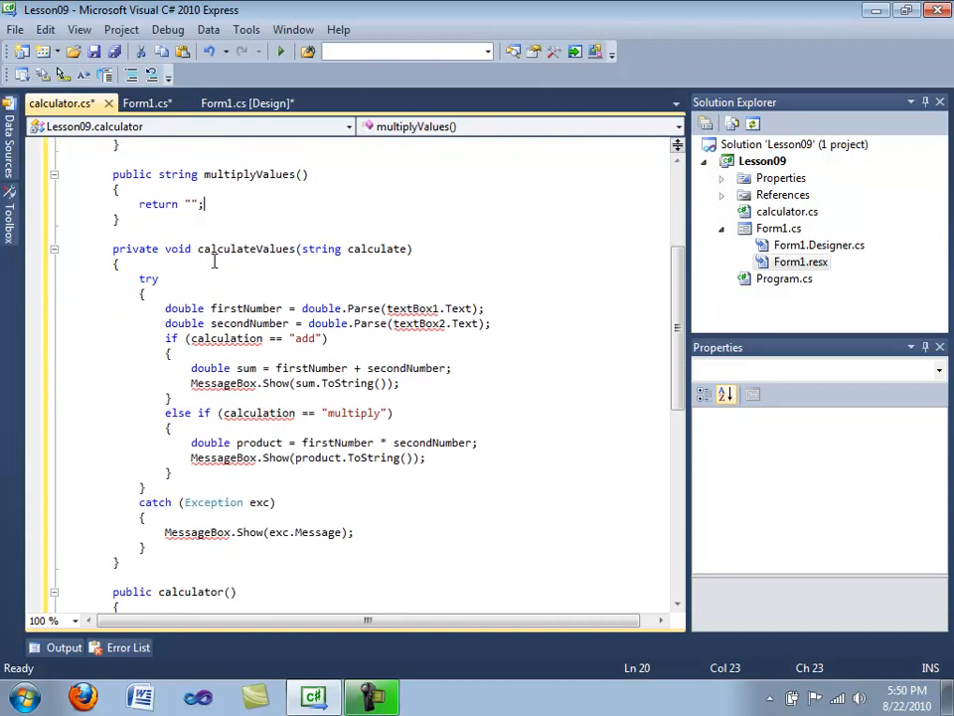
pyautogui.scroll(-3)
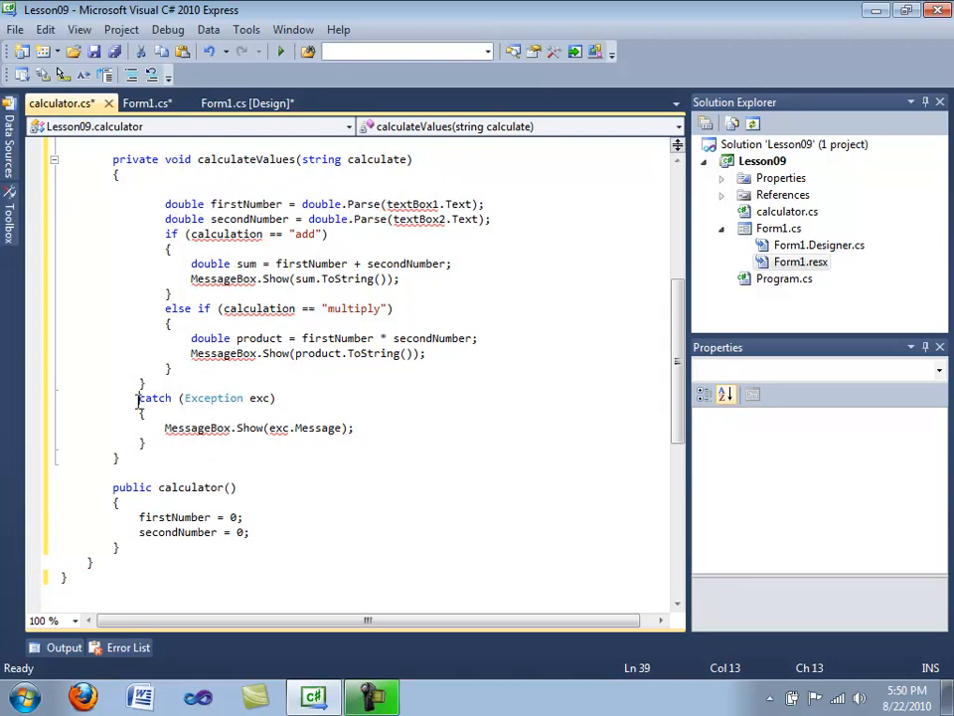
pyautogui.moveTo(140, 398); pyautogui.dragTo(117, 457)
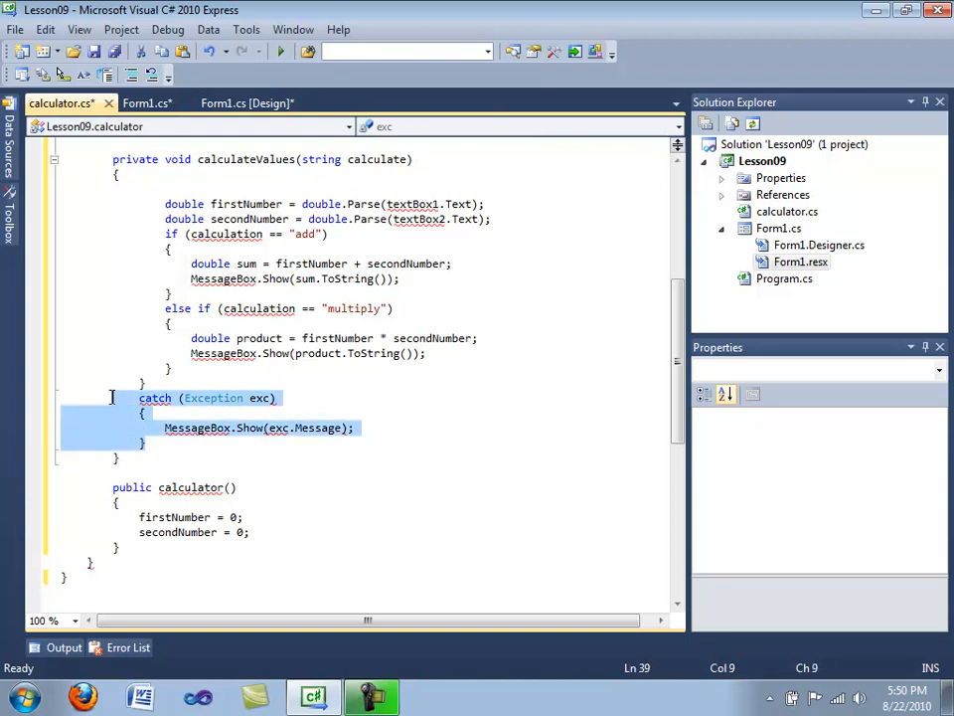
pyautogui.press('Delete')
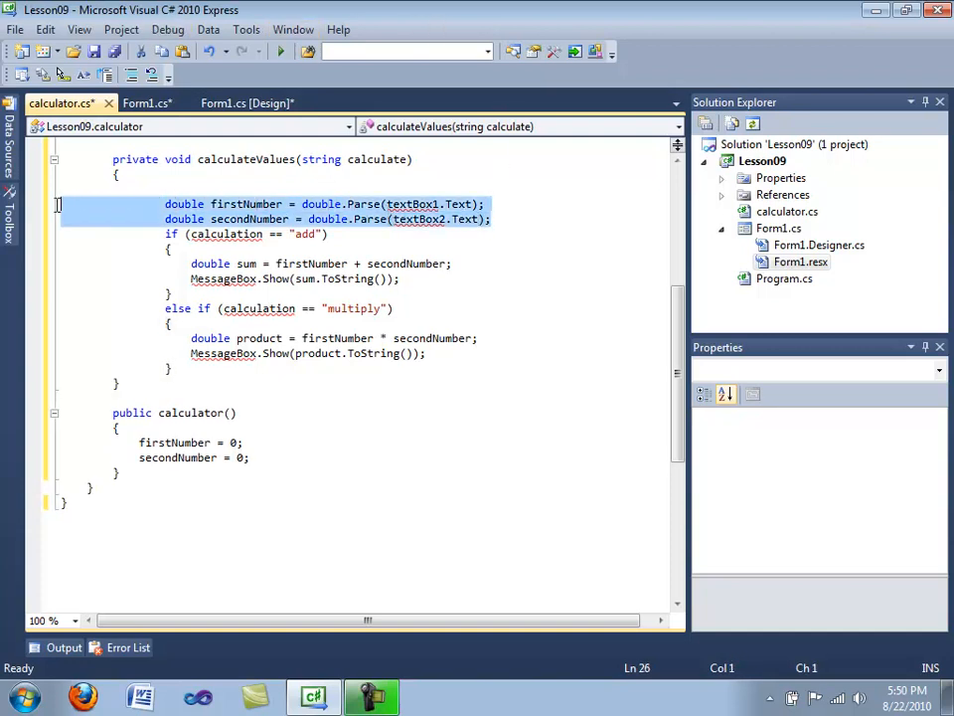
pyautogui.press('Delete')
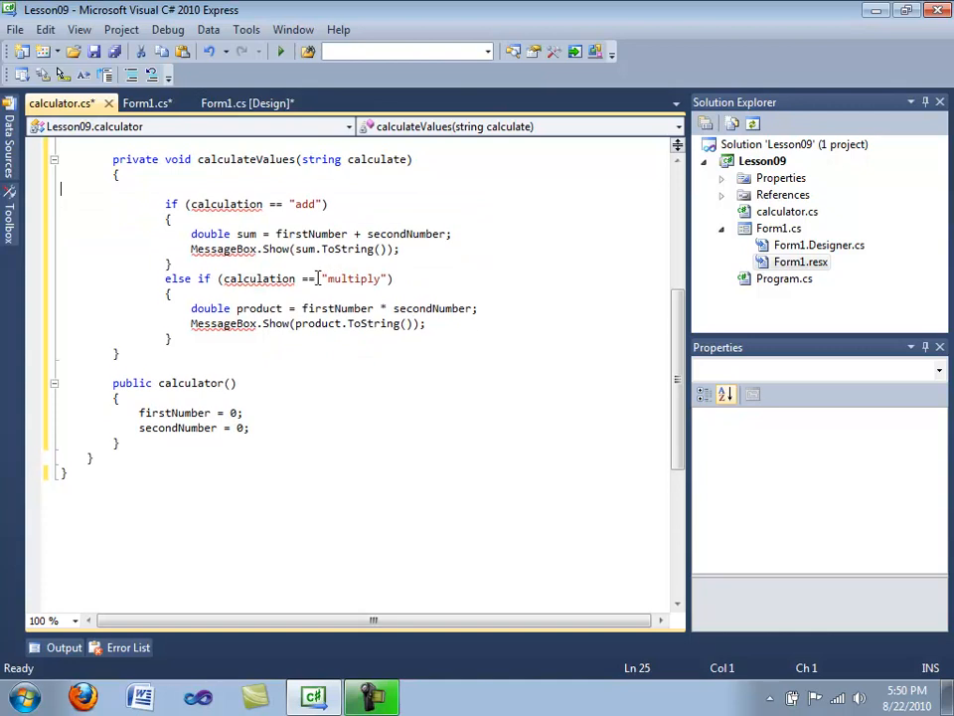
pyautogui.scroll(3)
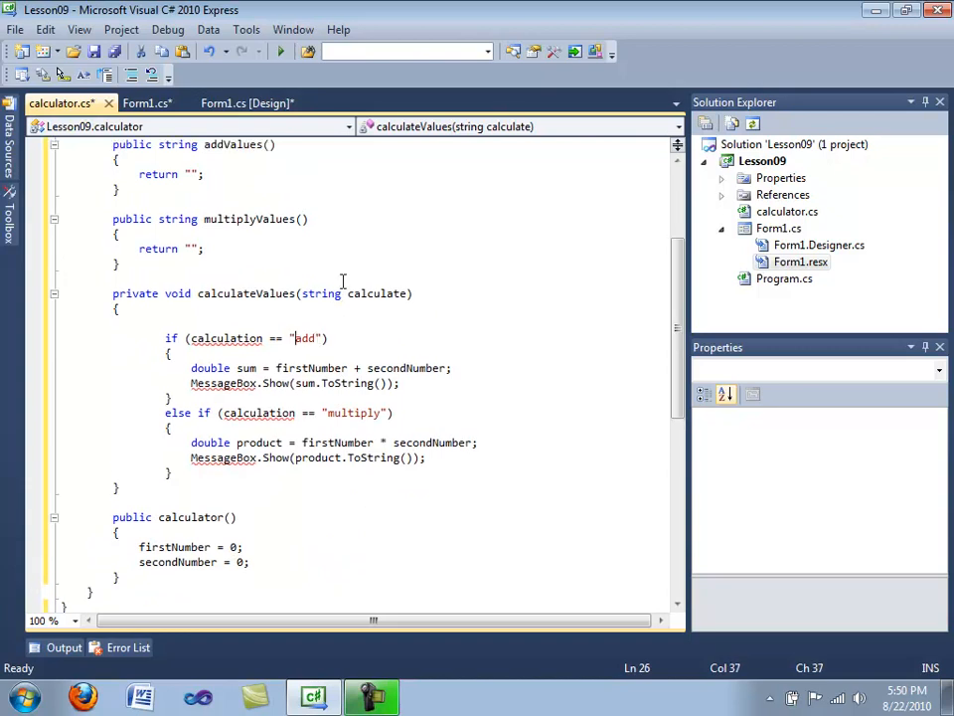
pyautogui.scroll(3)
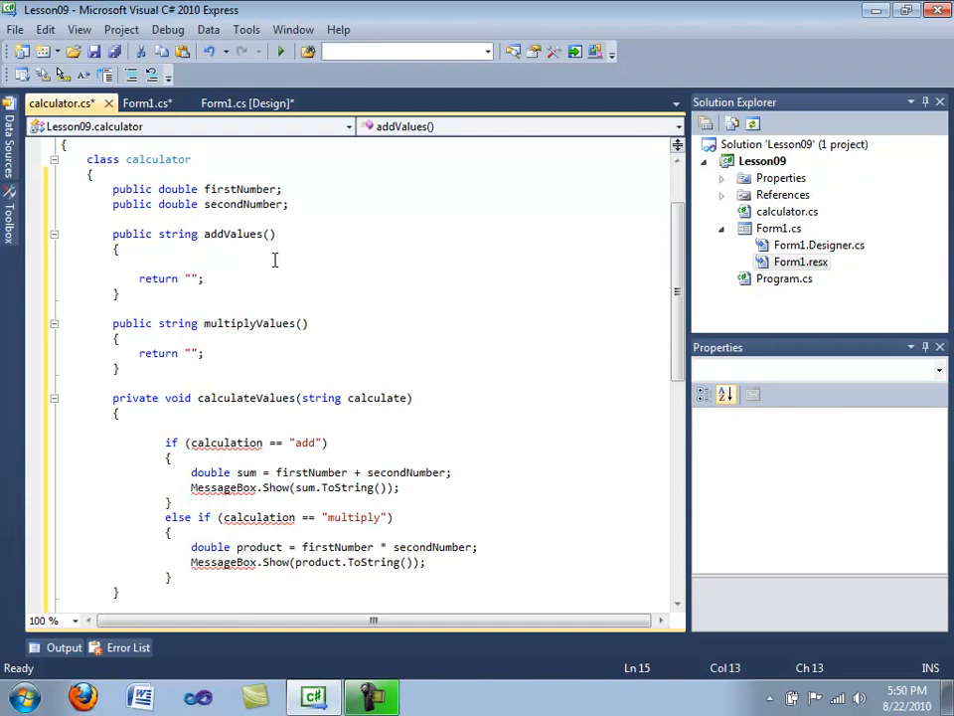
# - Add calculateValues("add"); in addValues and calculateValues("multiply"); in multiplyValues
pyautogui.write('calculateValues("add')
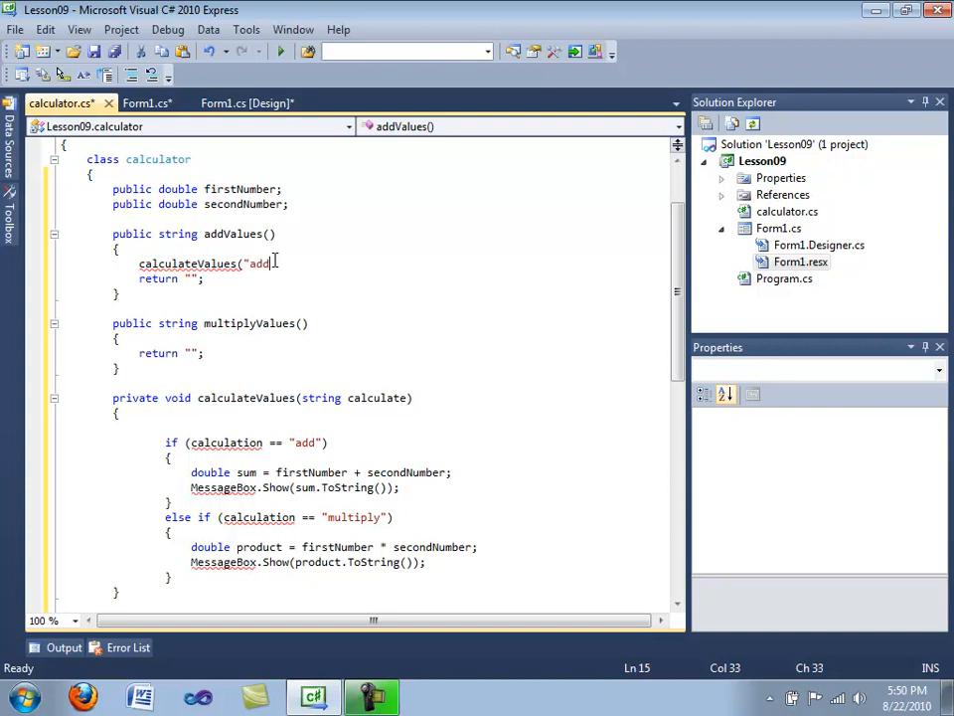
pyautogui.write('");')
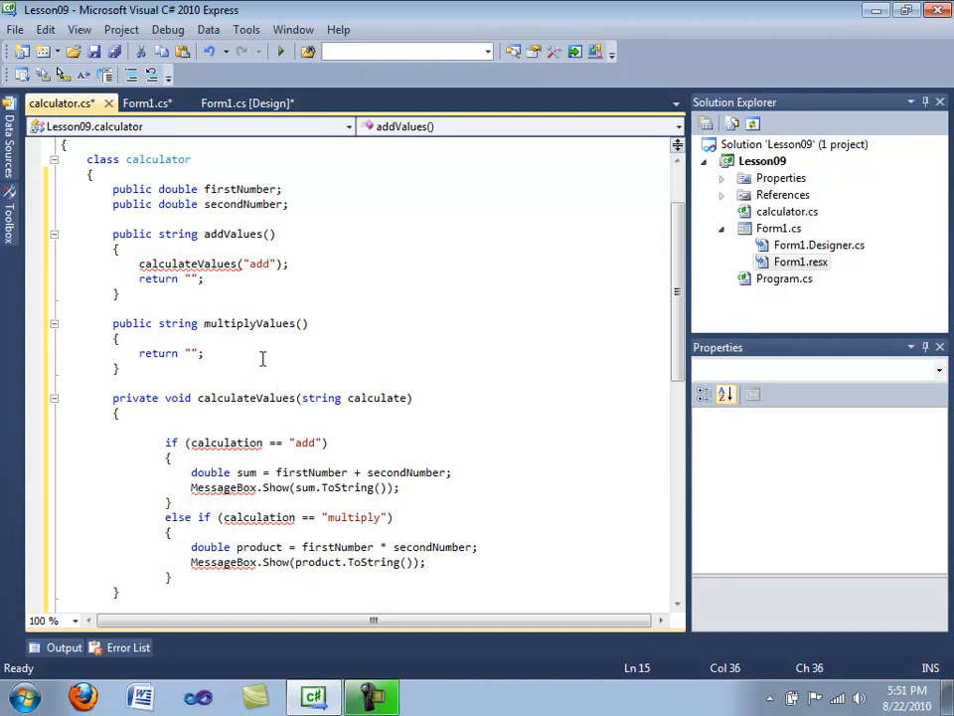
pyautogui.write('cacl')
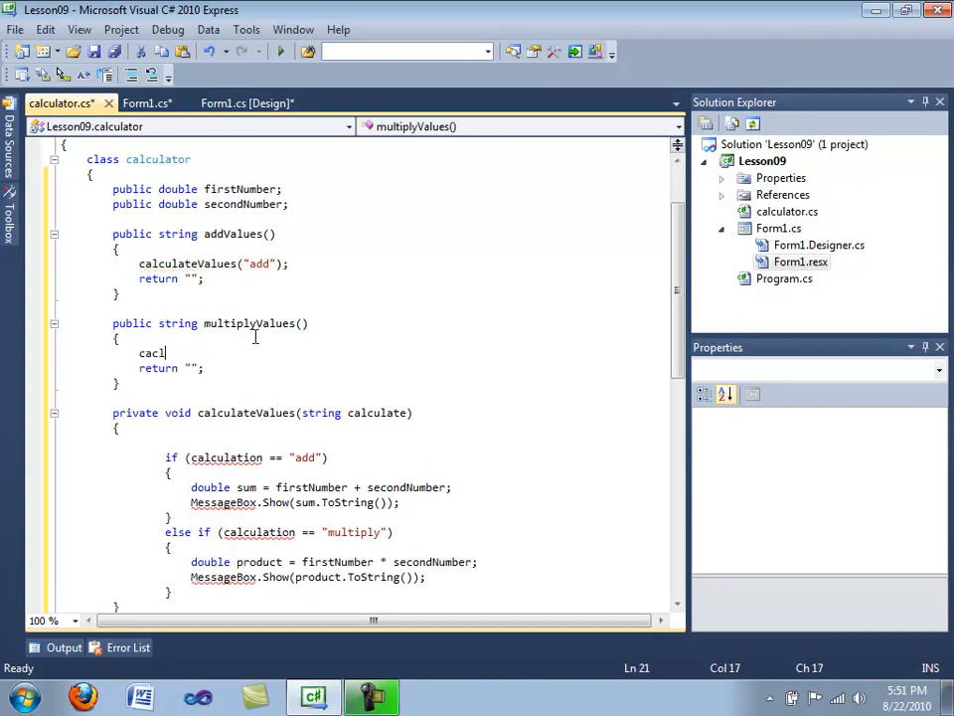
pyautogui.write('alculateValues(')
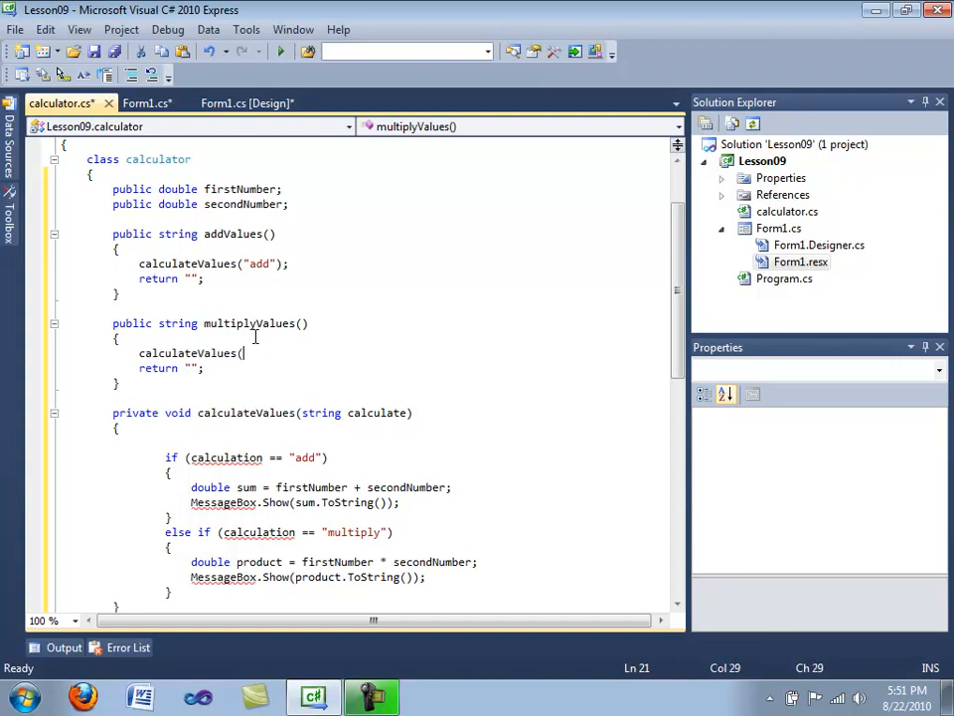
pyautogui.write('"m')
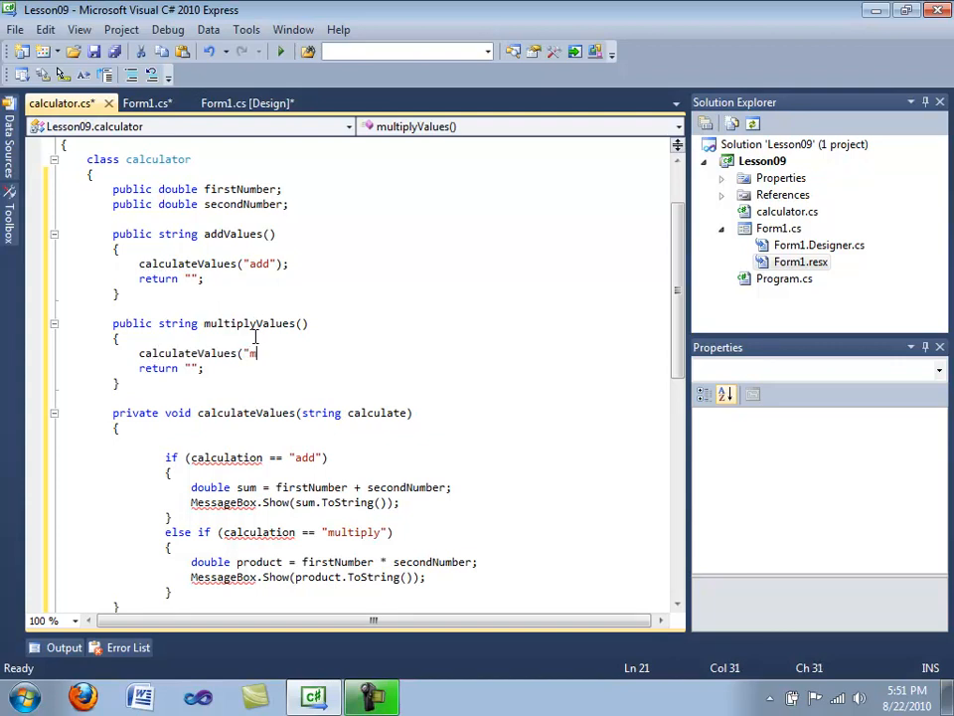
pyautogui.write('ultiply')
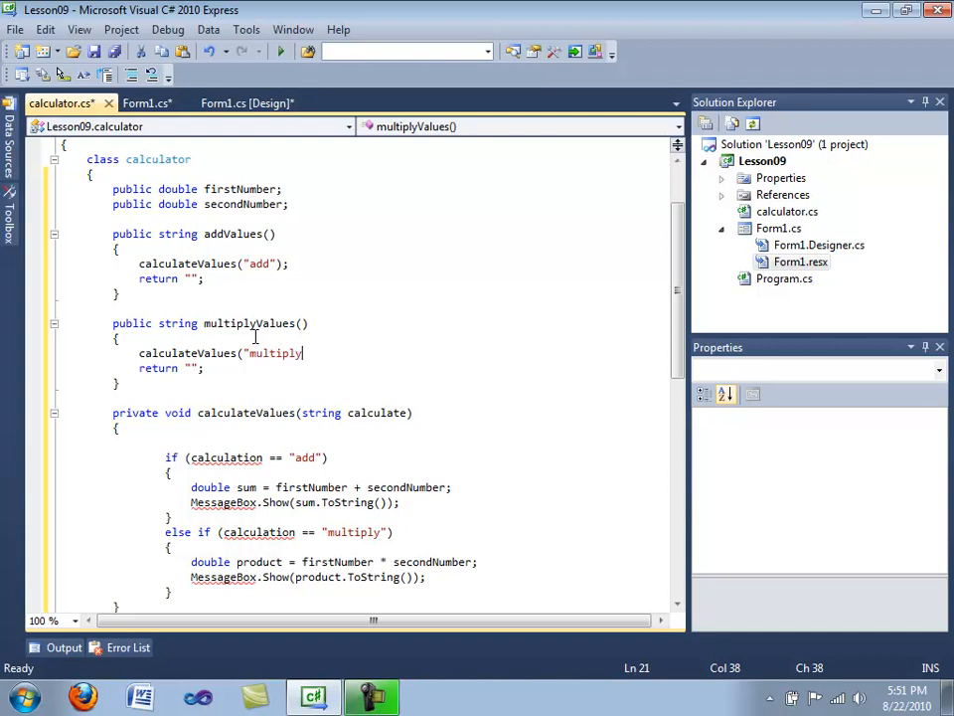
pyautogui.write(');')
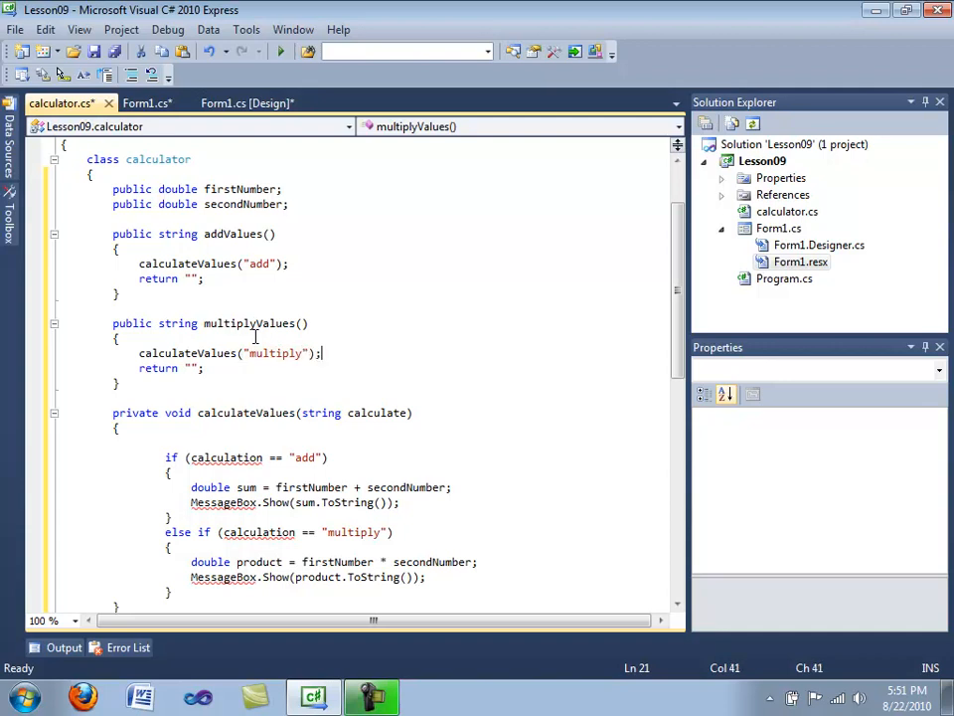
pyautogui.scroll(-3)
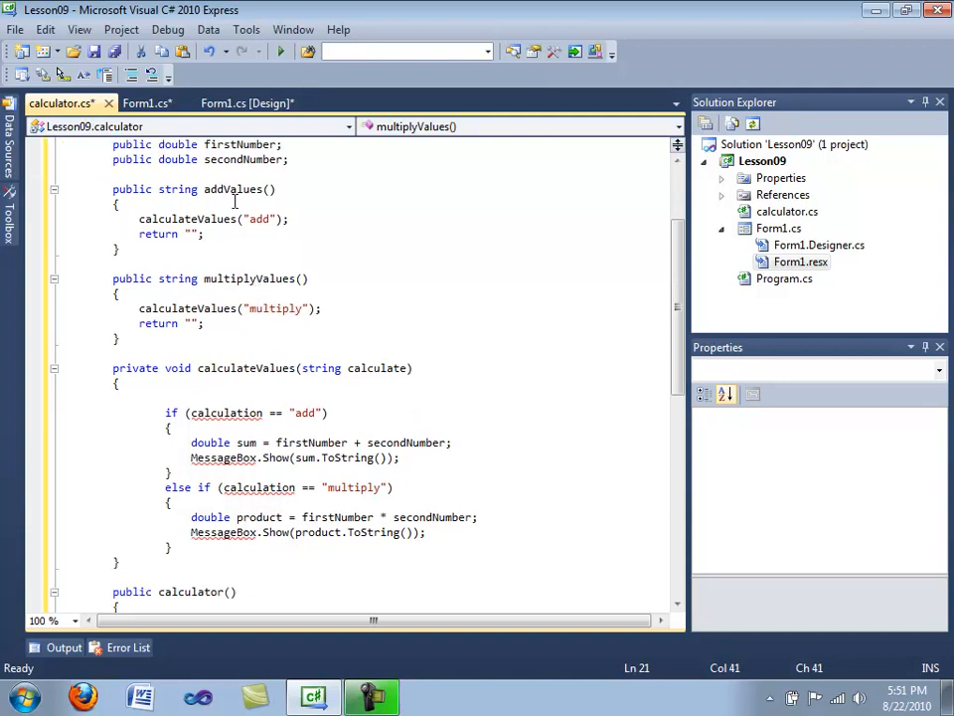
pyautogui.scroll(-3)
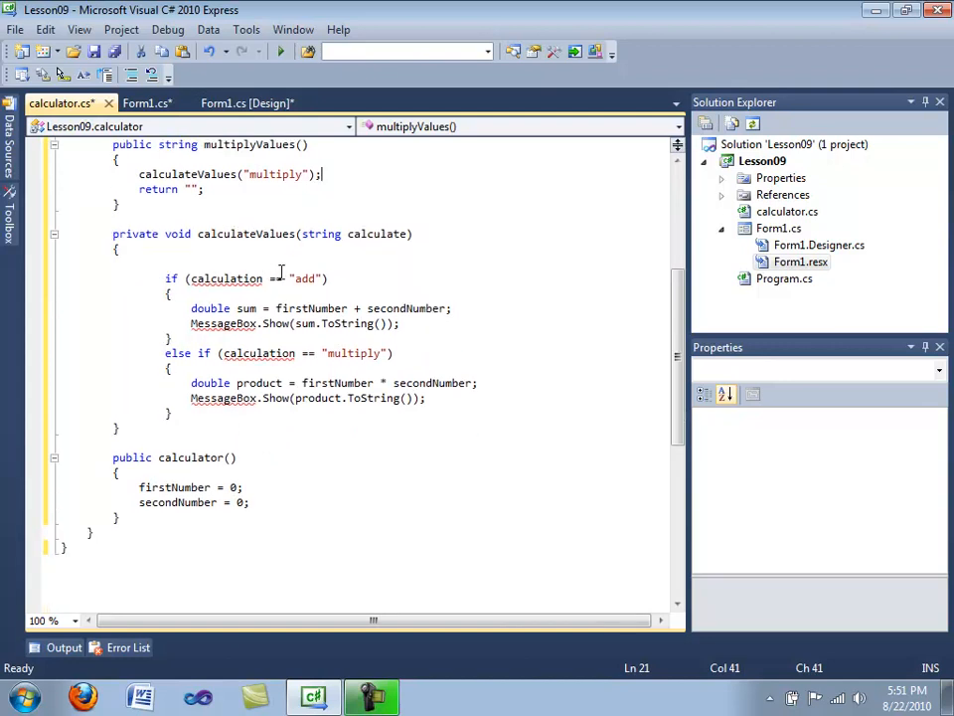
# - Fix the add condition's variable name and replace its MessageBox line with return sum;
pyautogui.click(262, 278)
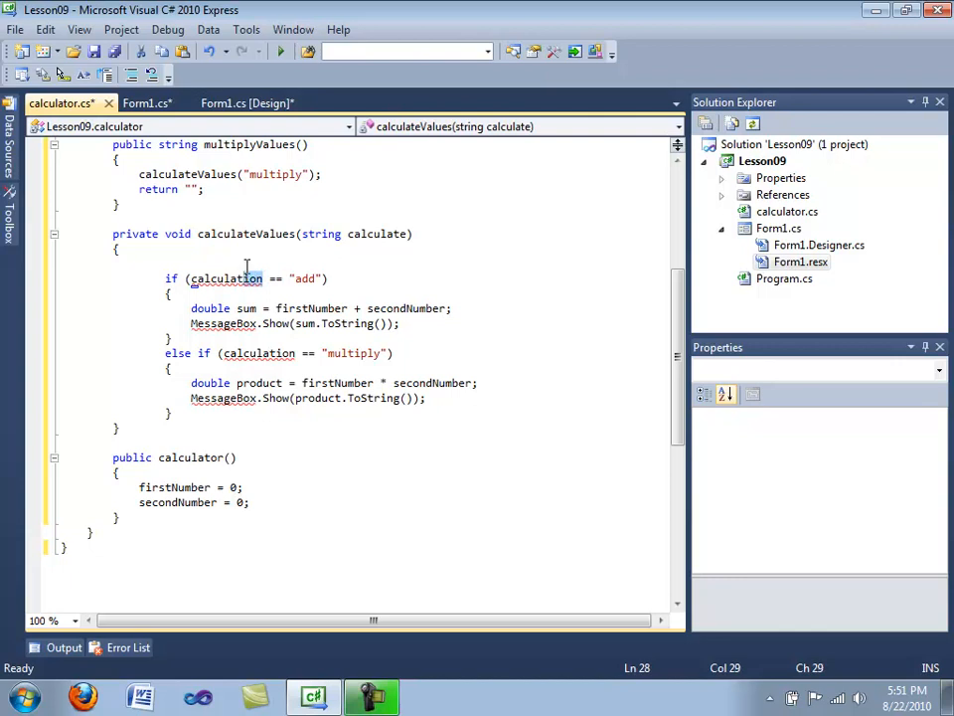
pyautogui.click(222, 278)
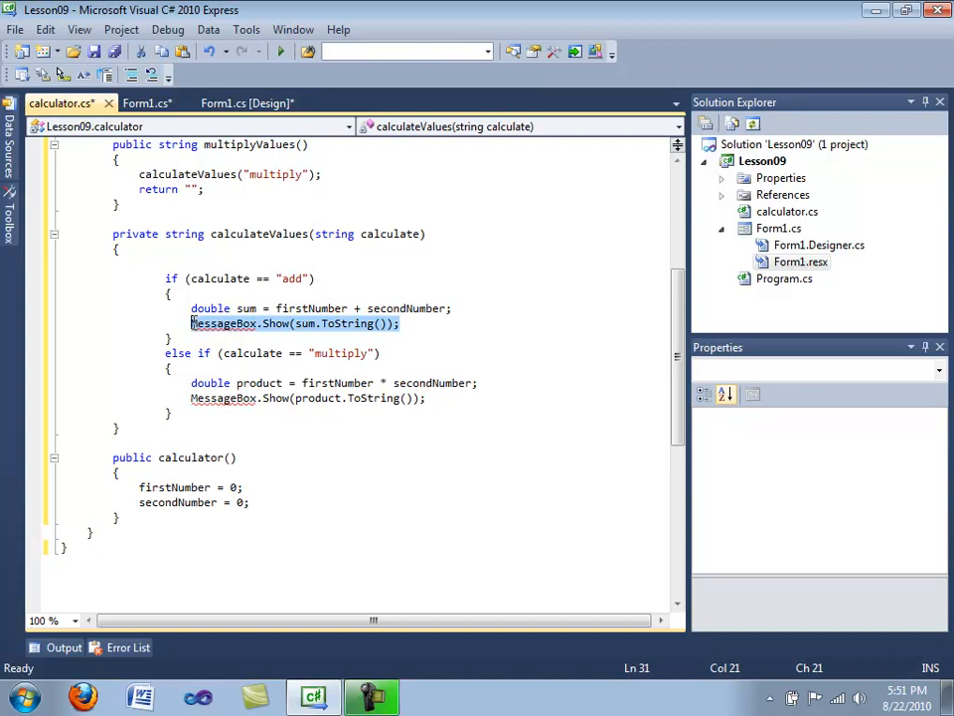
pyautogui.press('Delete')
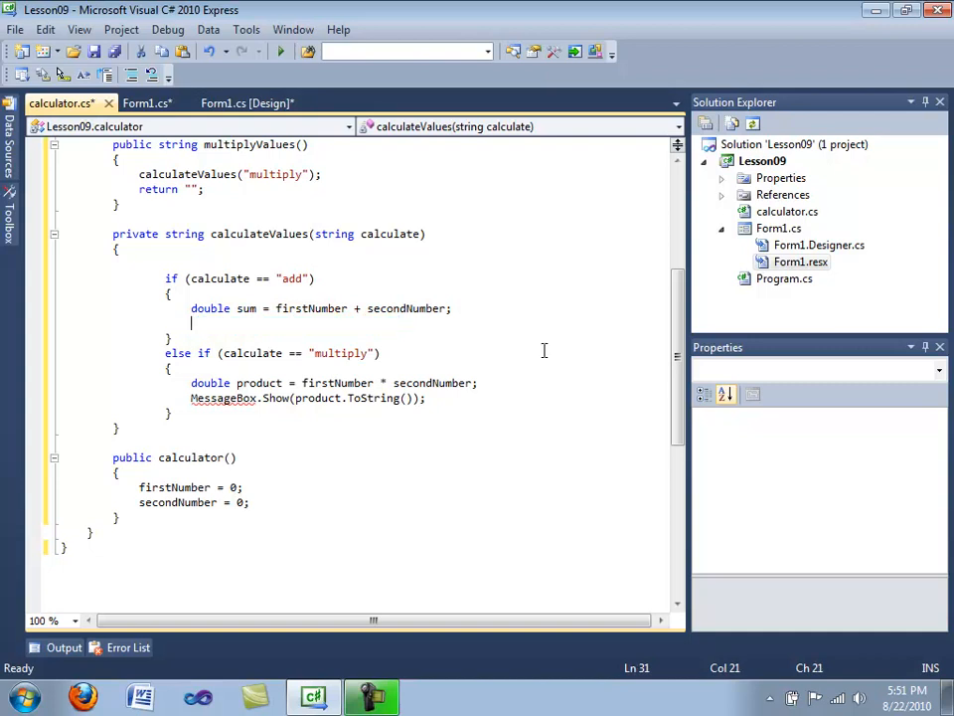
pyautogui.write('return')
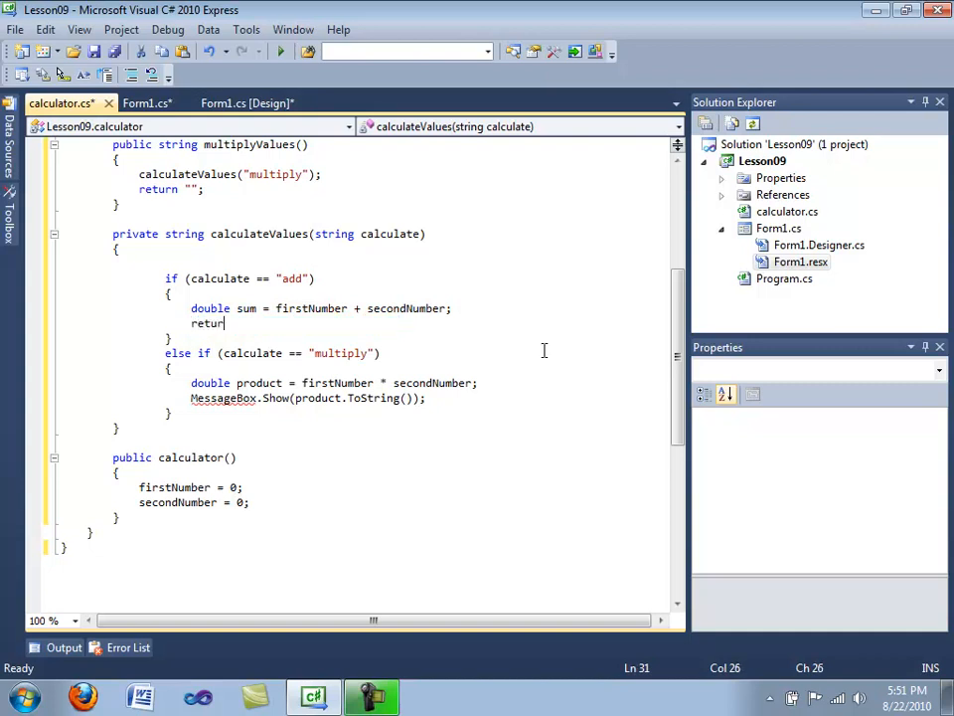
pyautogui.write('sum')
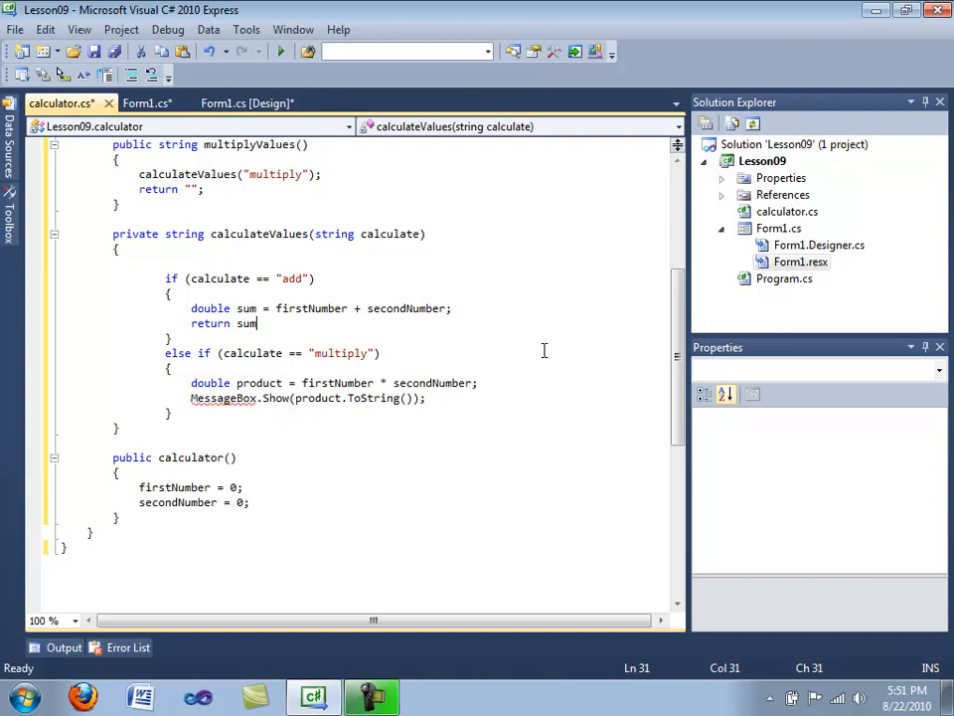
pyautogui.write(';')
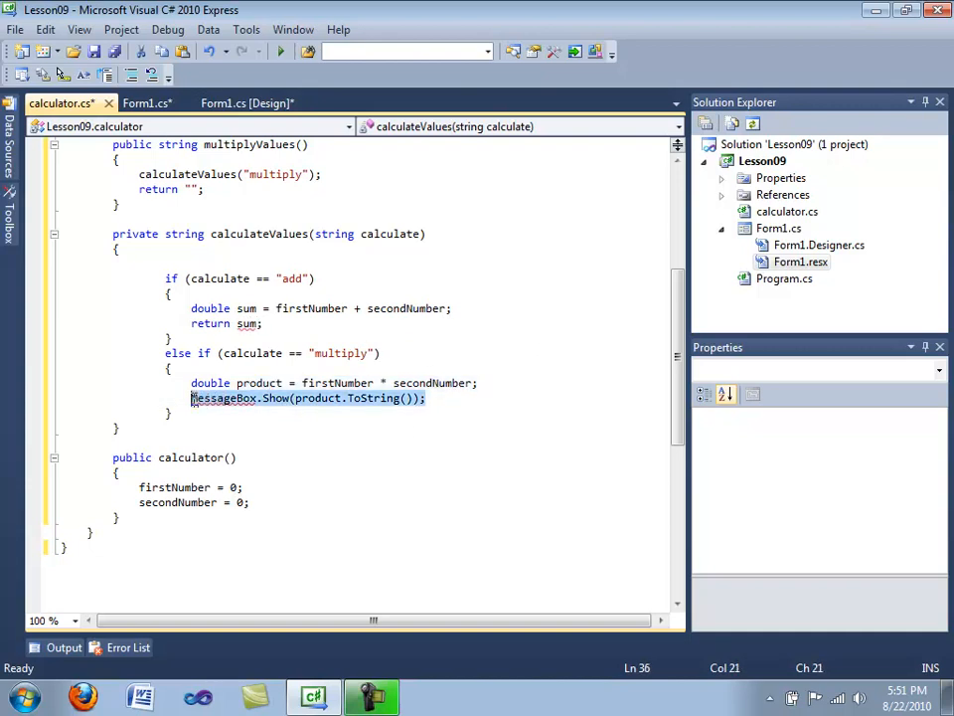
# - Replace the multiply MessageBox line with return product; and convert both returns with .ToString()
pyautogui.write('retu')
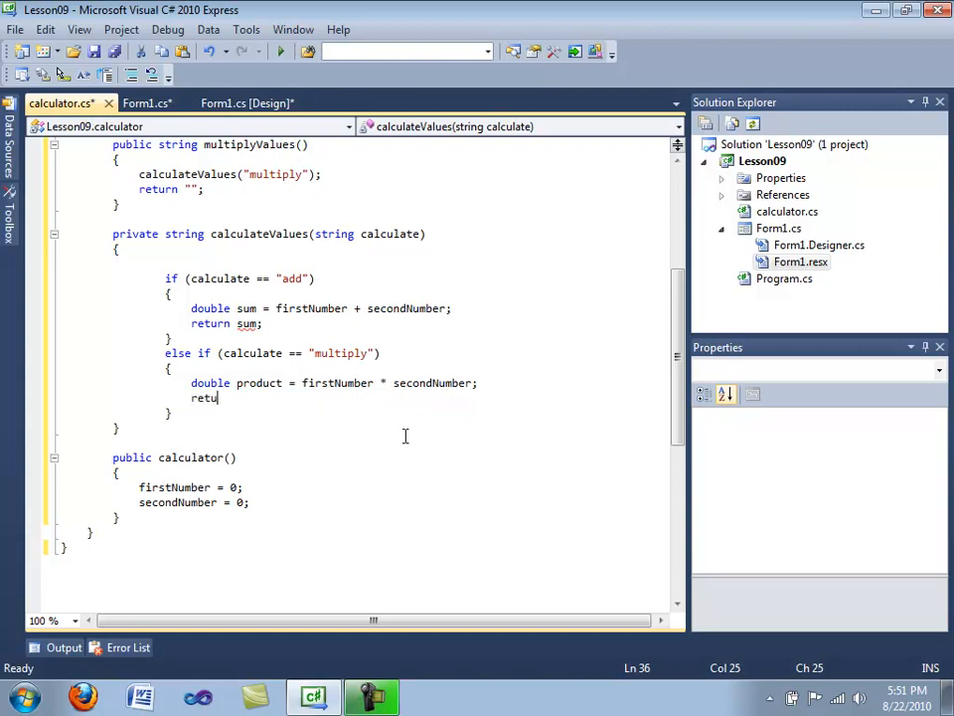
pyautogui.write('rn')
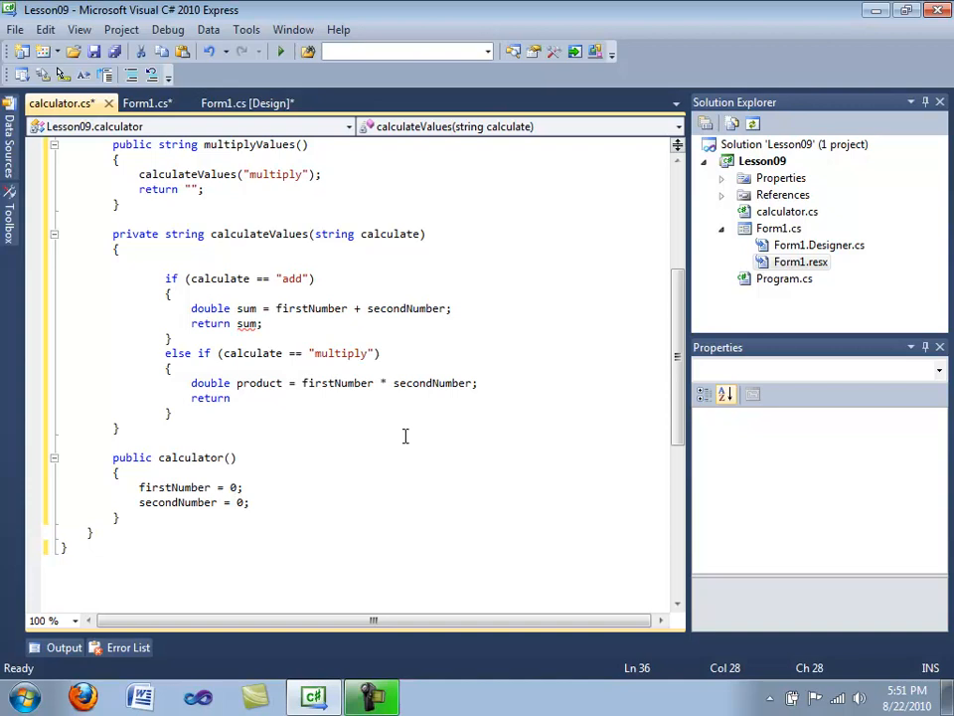
pyautogui.write('pro')
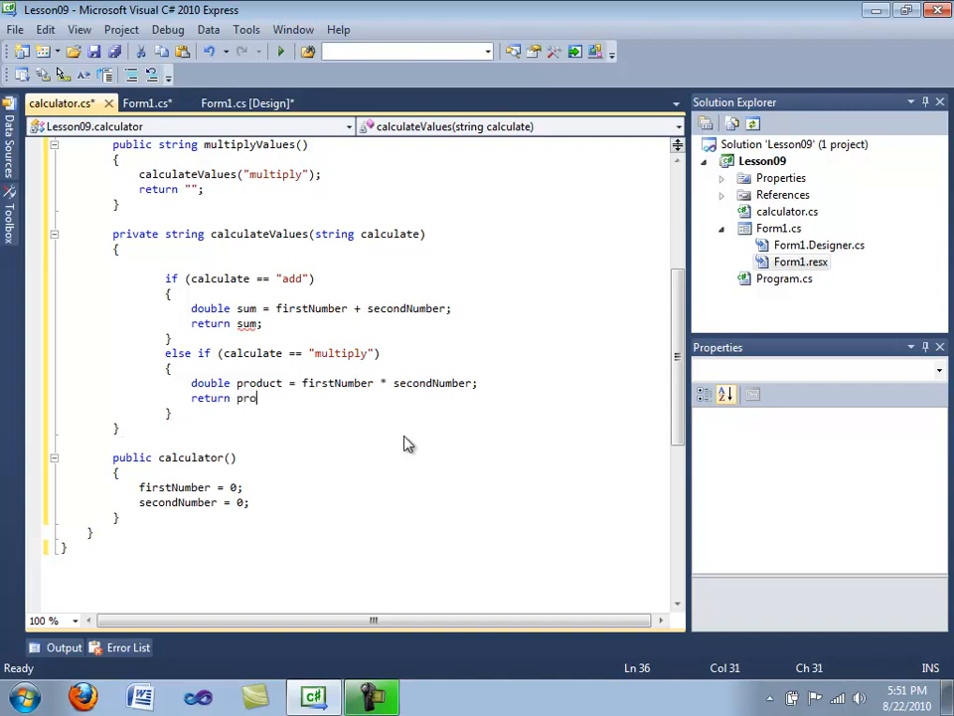
pyautogui.write('duct;')
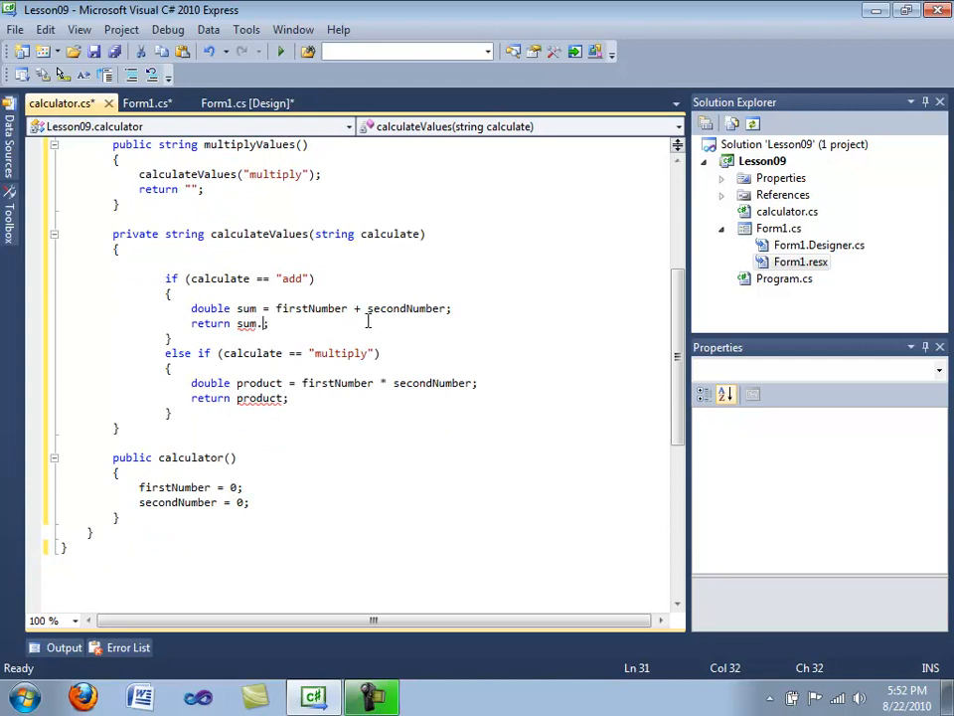
pyautogui.write('to')
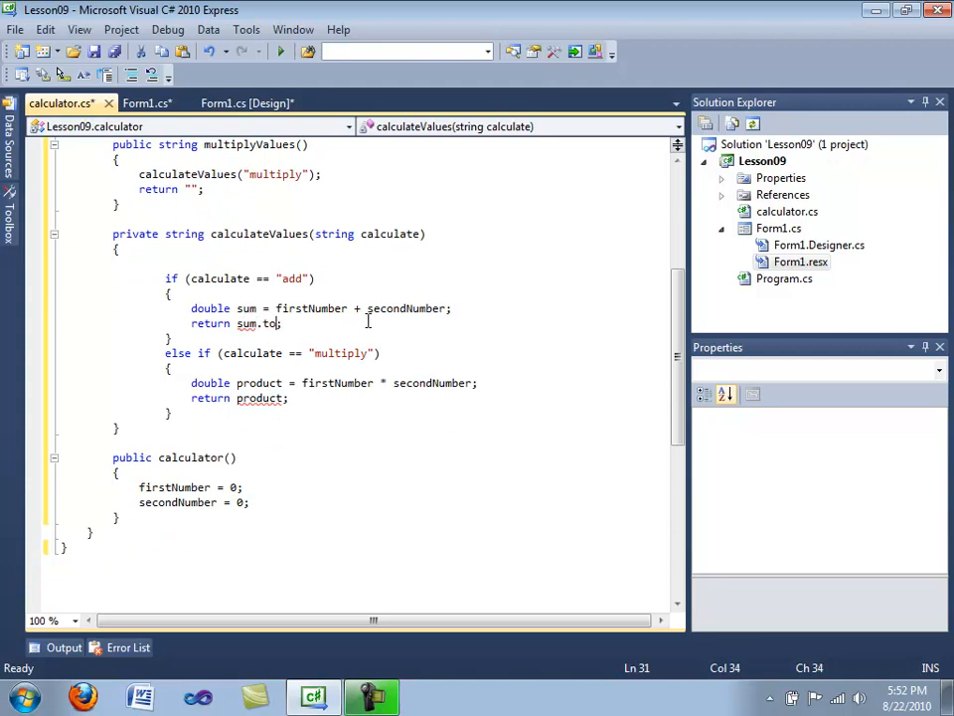
pyautogui.write('String();')
pyautogui.click(241, 397)
pyautogui.write('.ToString()')
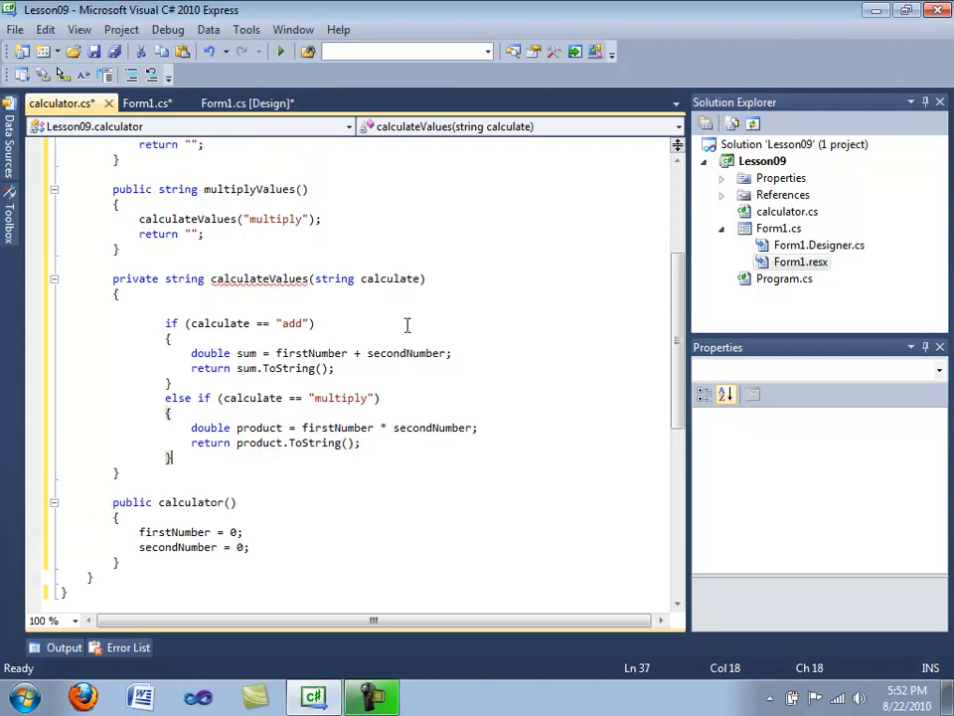
# - Remove the if (calculate == "multiply") condition to leave a plain else, and drop return ""; from addValues
pyautogui.scroll(-3)
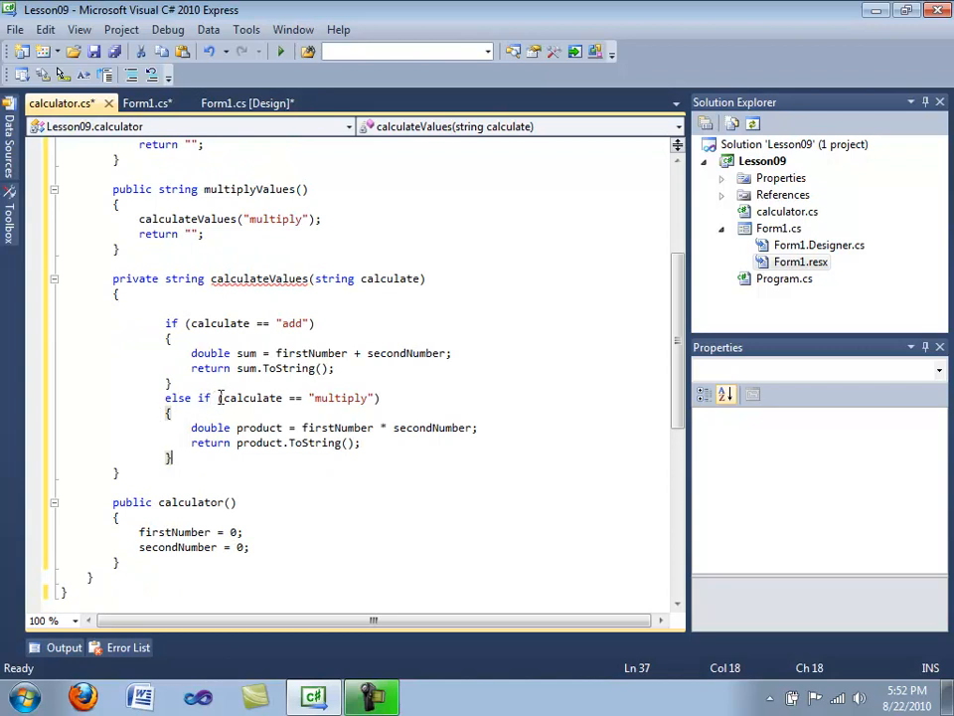
pyautogui.doubleClick(203, 398)
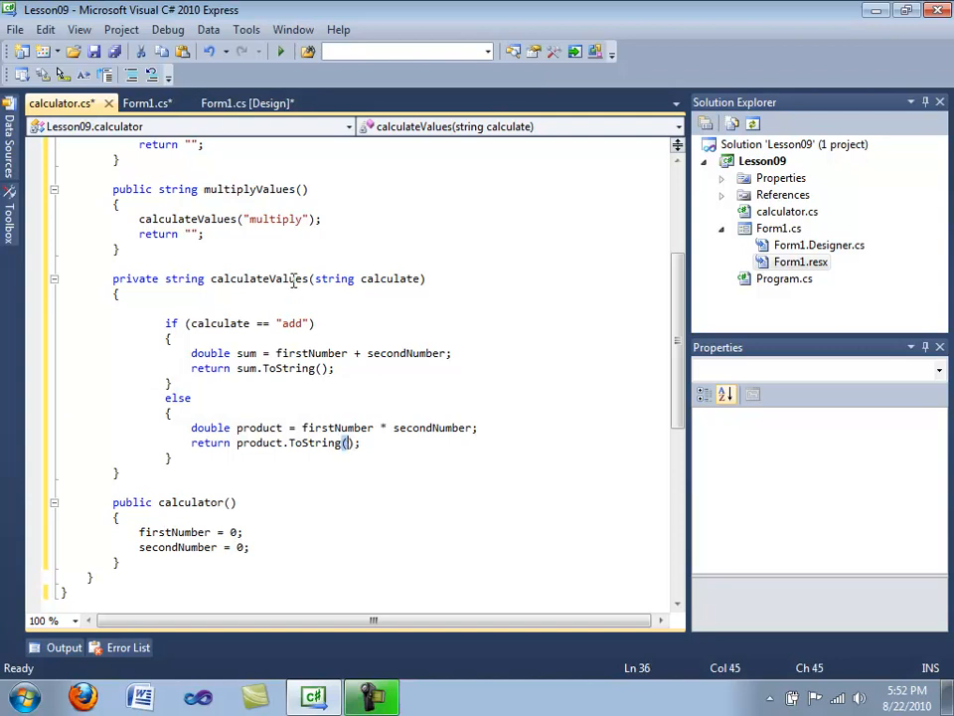
pyautogui.scroll(3)
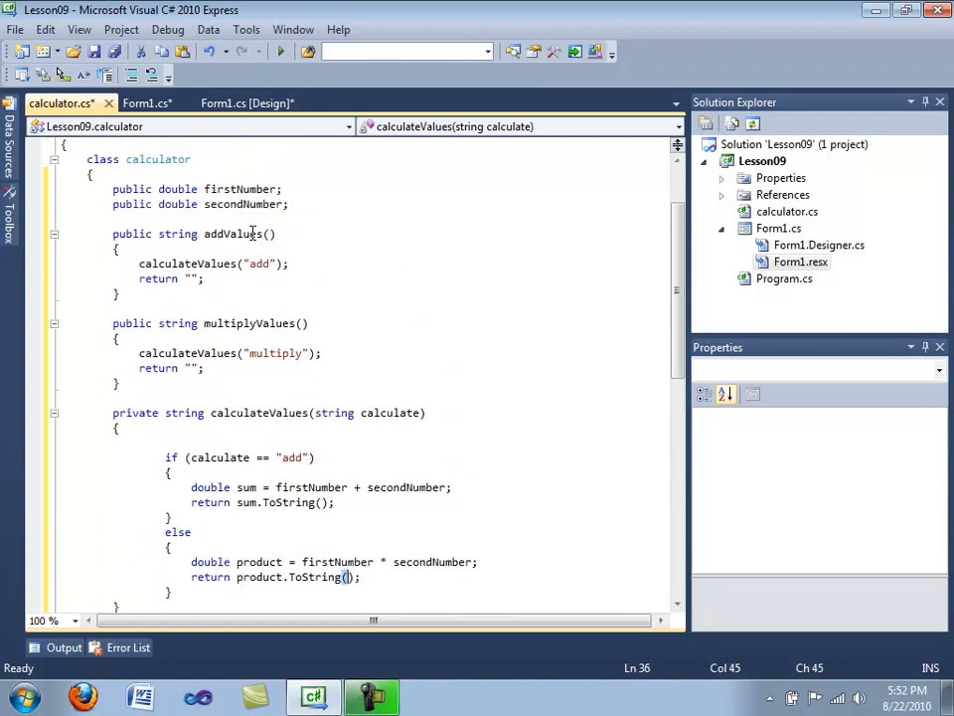
pyautogui.scroll(-3)
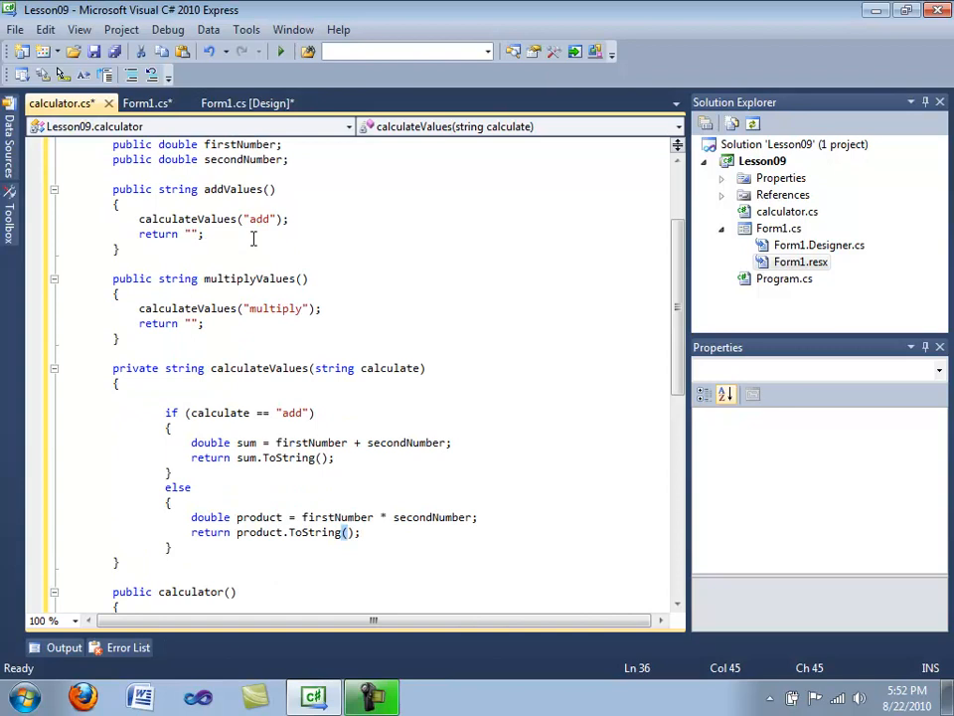
pyautogui.scroll(3)
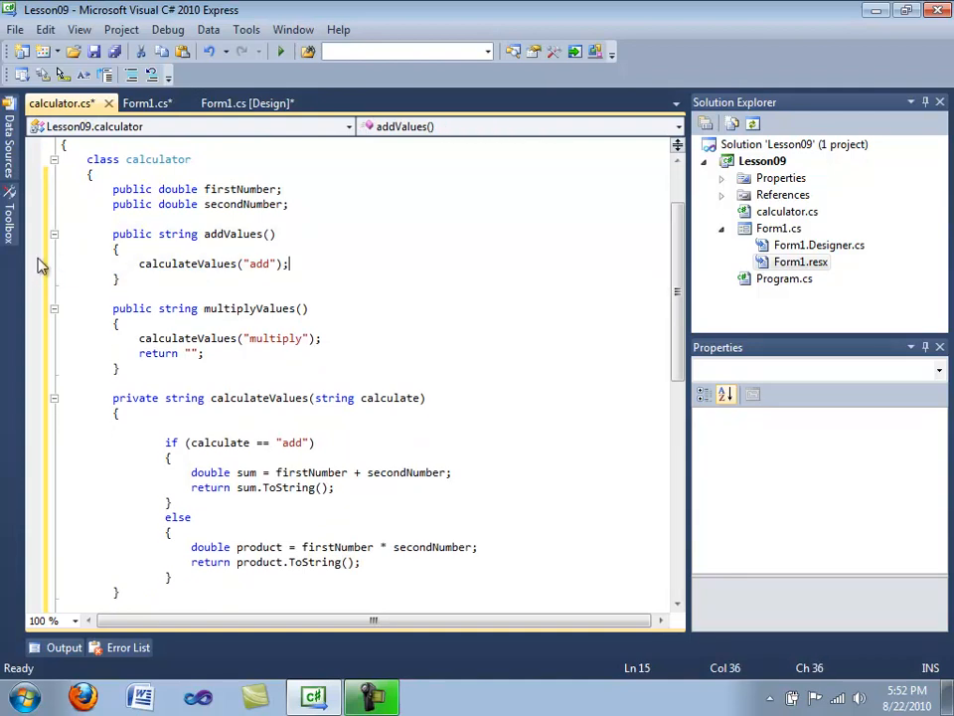
# - Prefix both calculateValues calls with return and drop the leftover return ""; in multiplyValues
pyautogui.click(139, 262)
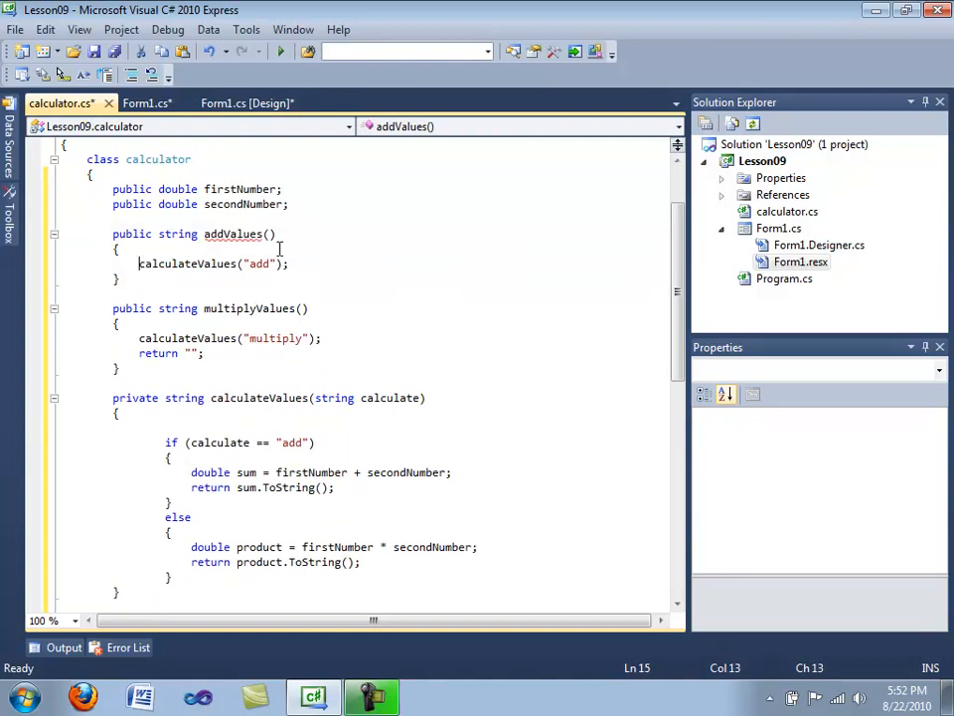
pyautogui.write('return')
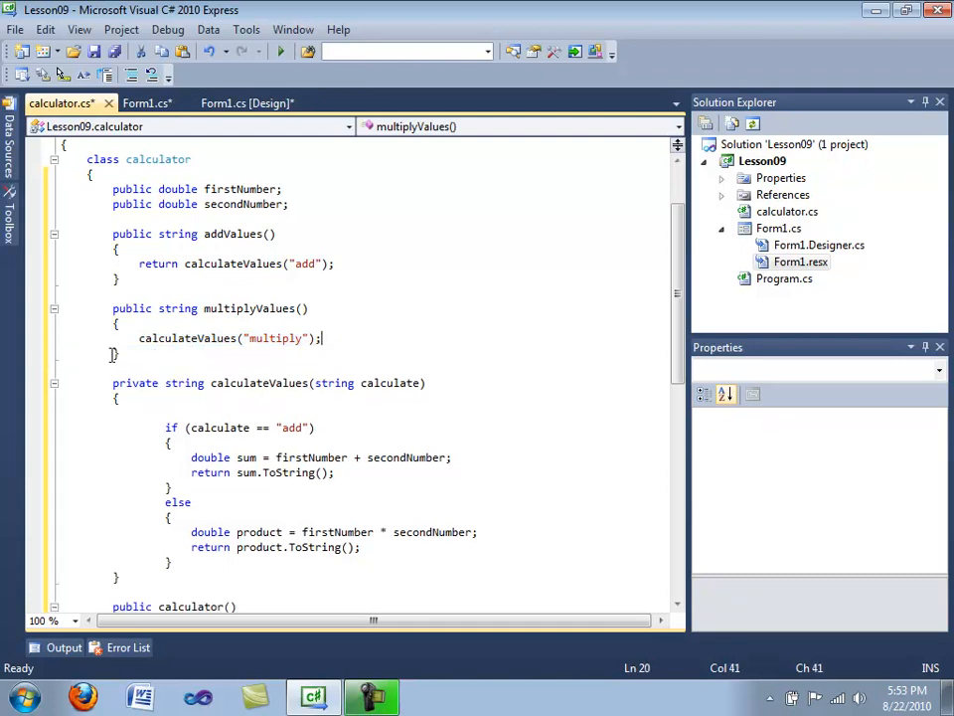
pyautogui.write('return')
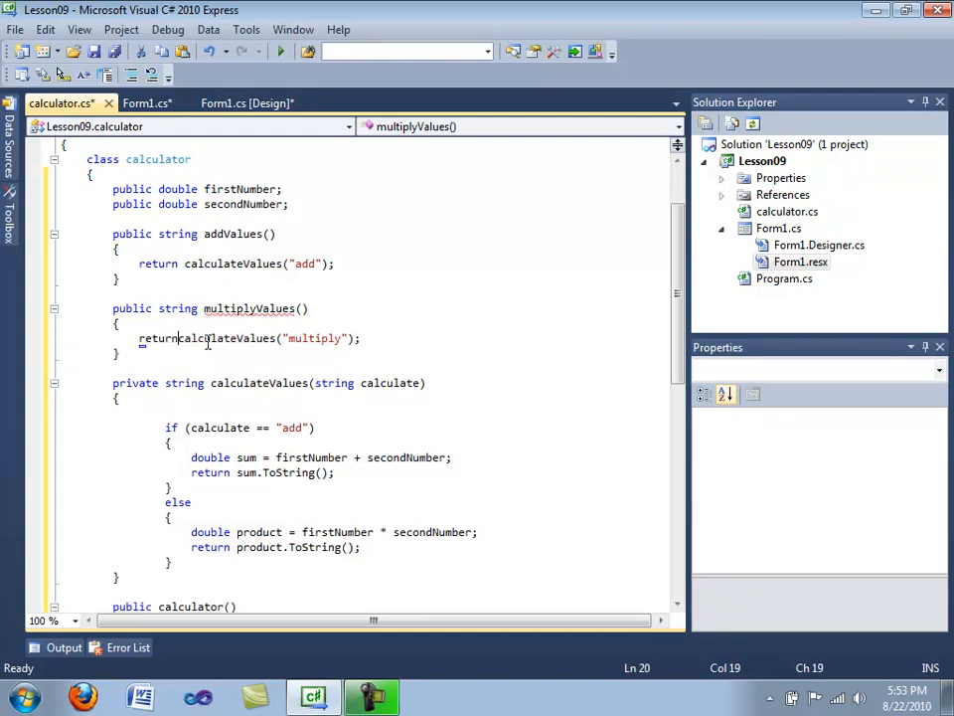
pyautogui.click(139, 411)
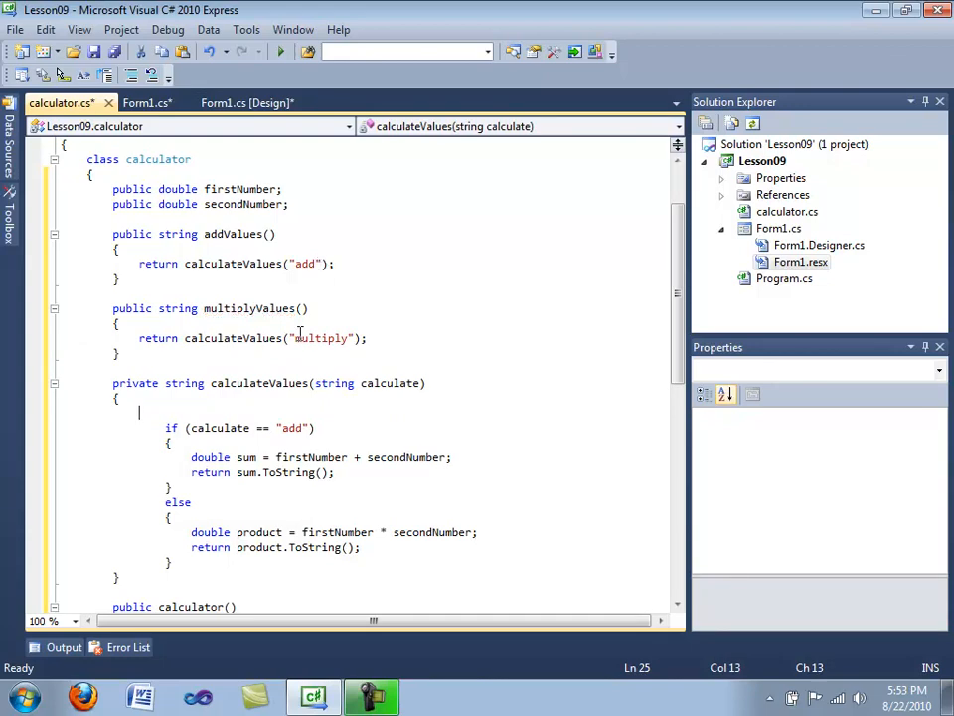
pyautogui.scroll(-3)
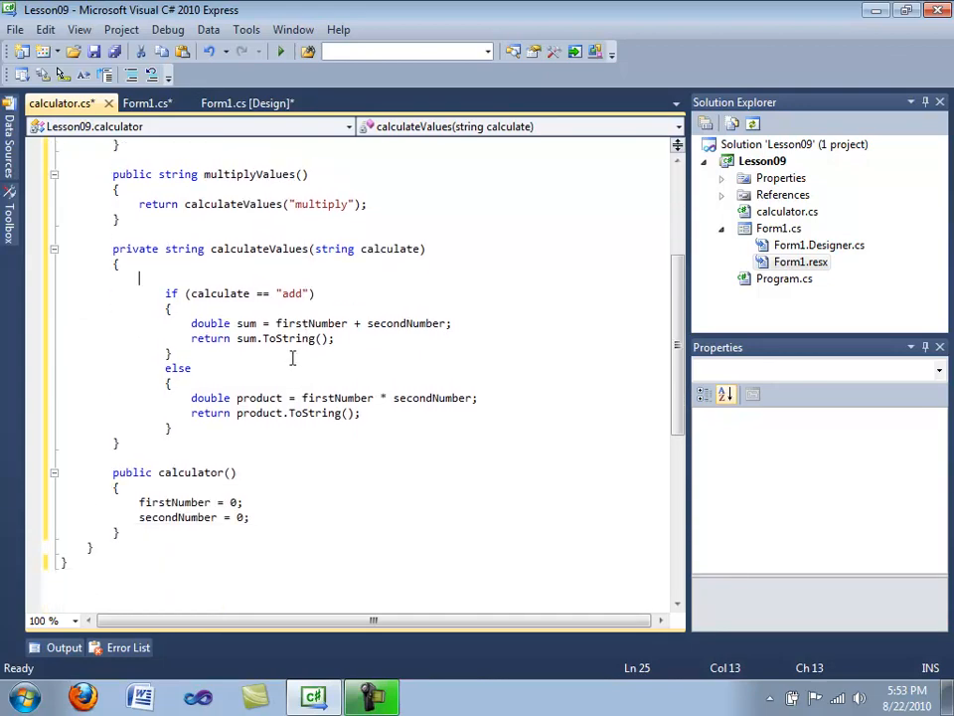
pyautogui.scroll(3)
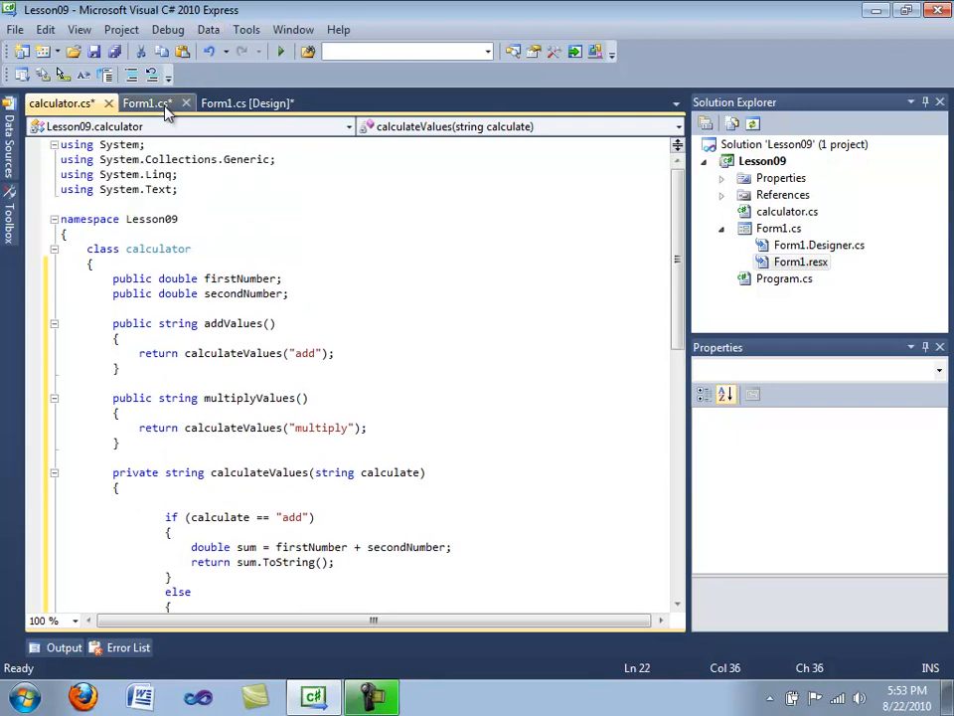
# - Delete the old try/catch calculateValues method from Form1.cs, keeping the two button handlers
pyautogui.click(147, 103)
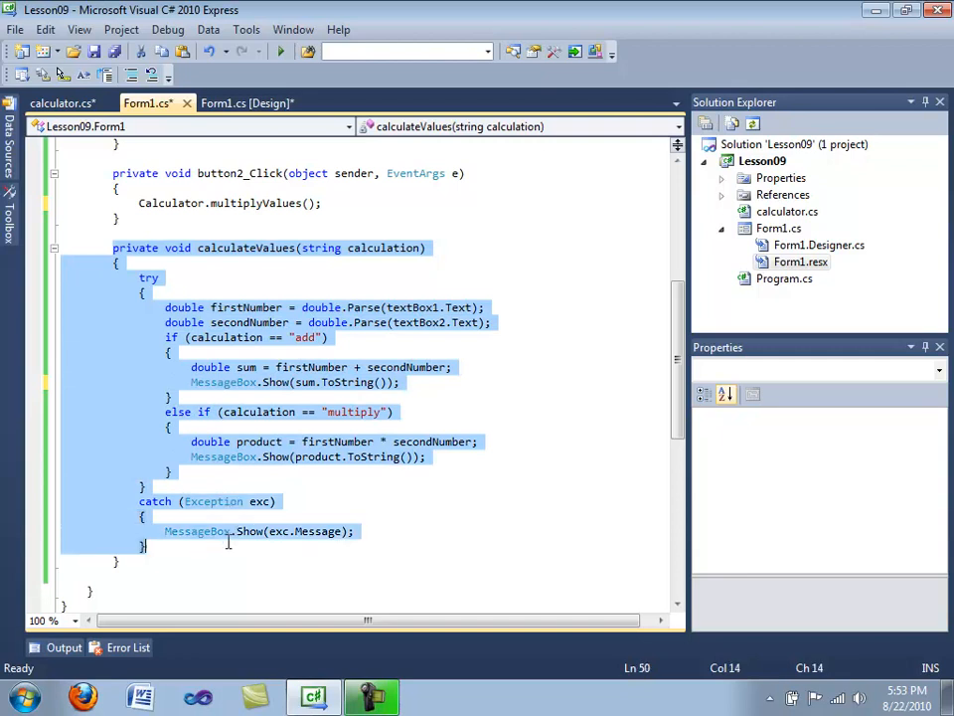
pyautogui.click(225, 559)
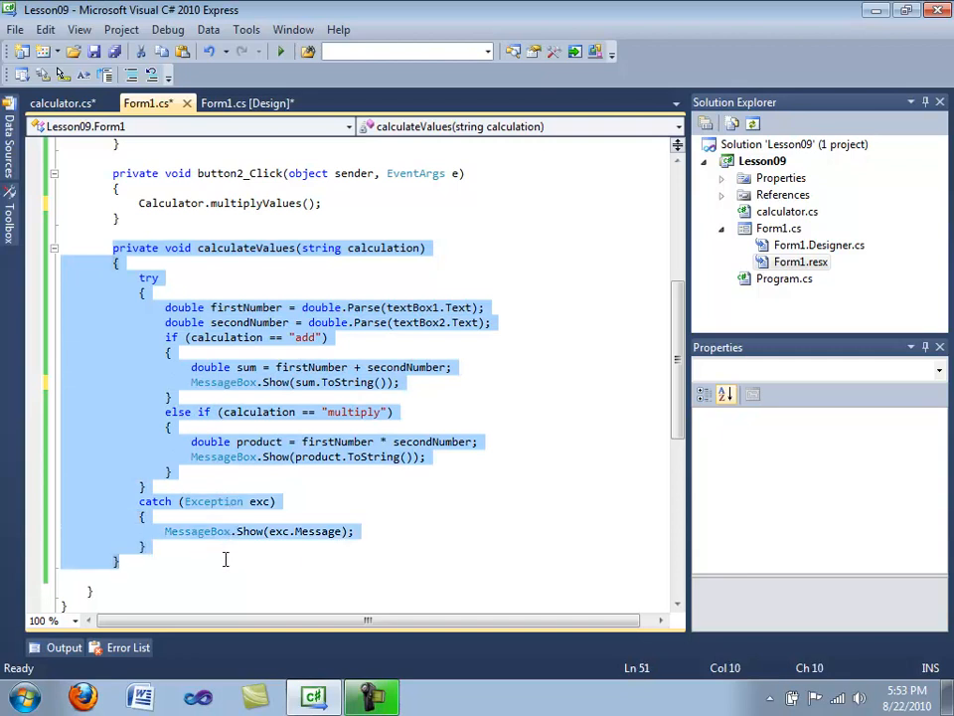
pyautogui.press('Delete')
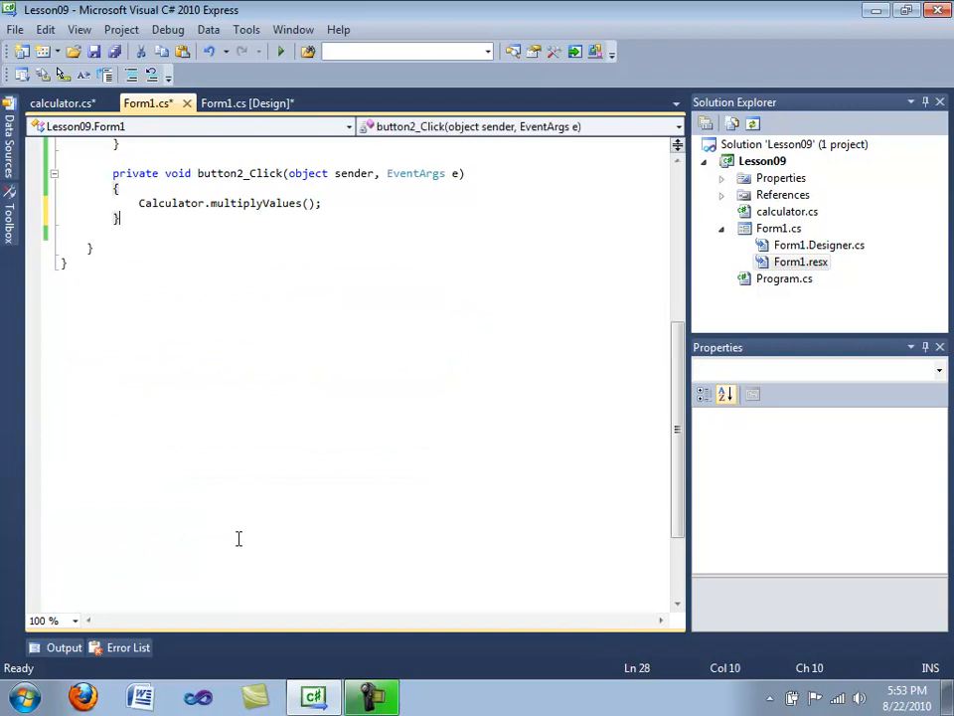
pyautogui.scroll(3)
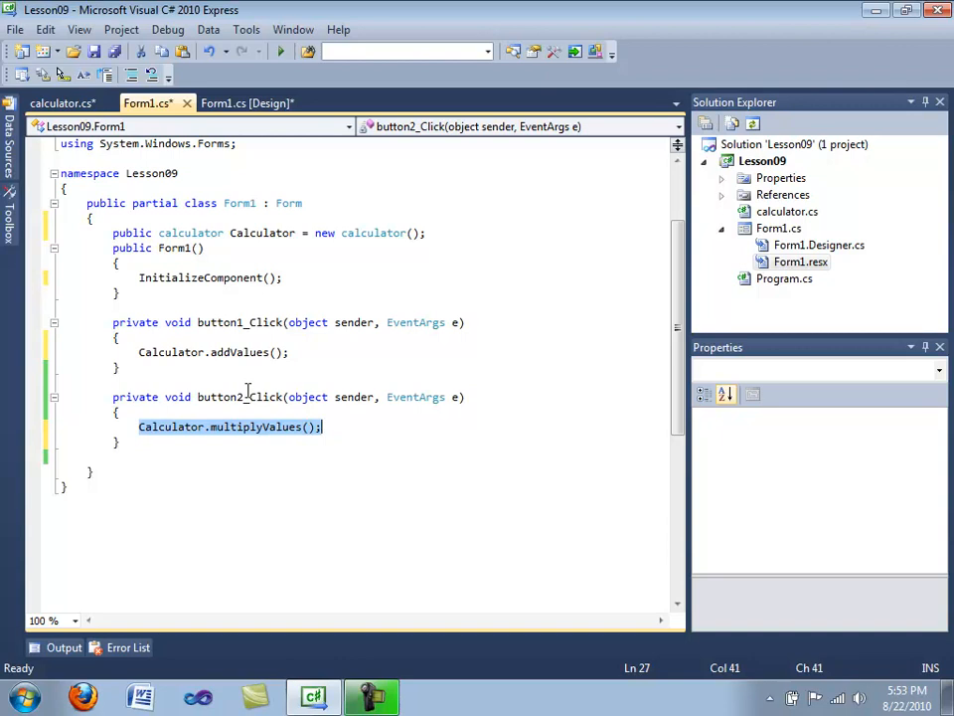
# - Wrap the Add handler's Calculator.addValues() call in MessageBox.Show(...)
pyautogui.click(139, 352)
pyautogui.write('m ')
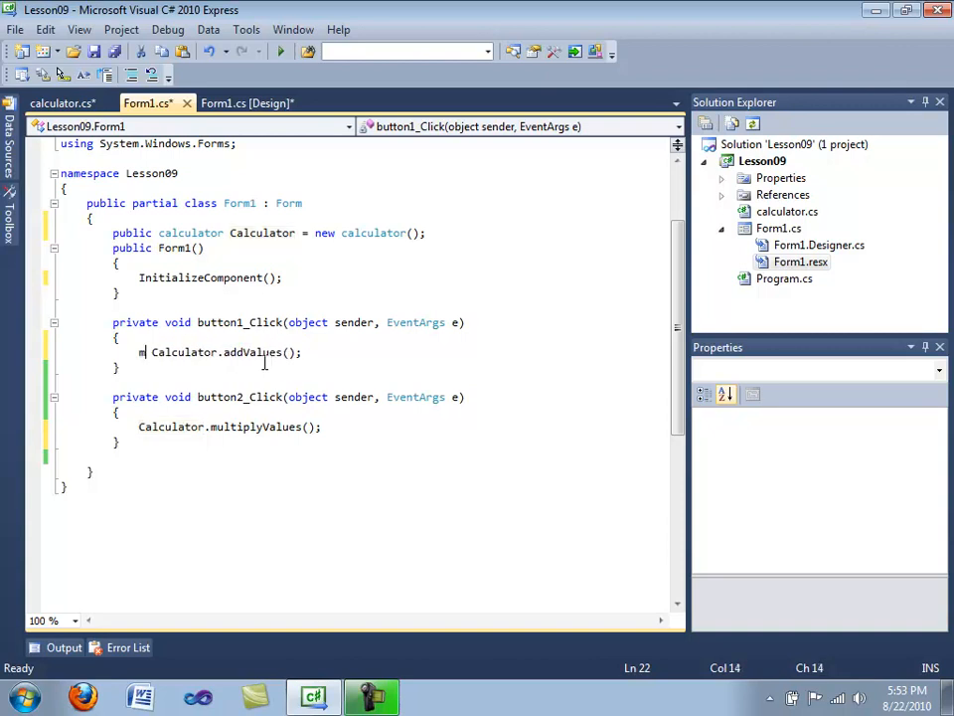
pyautogui.write('MessageBox.')
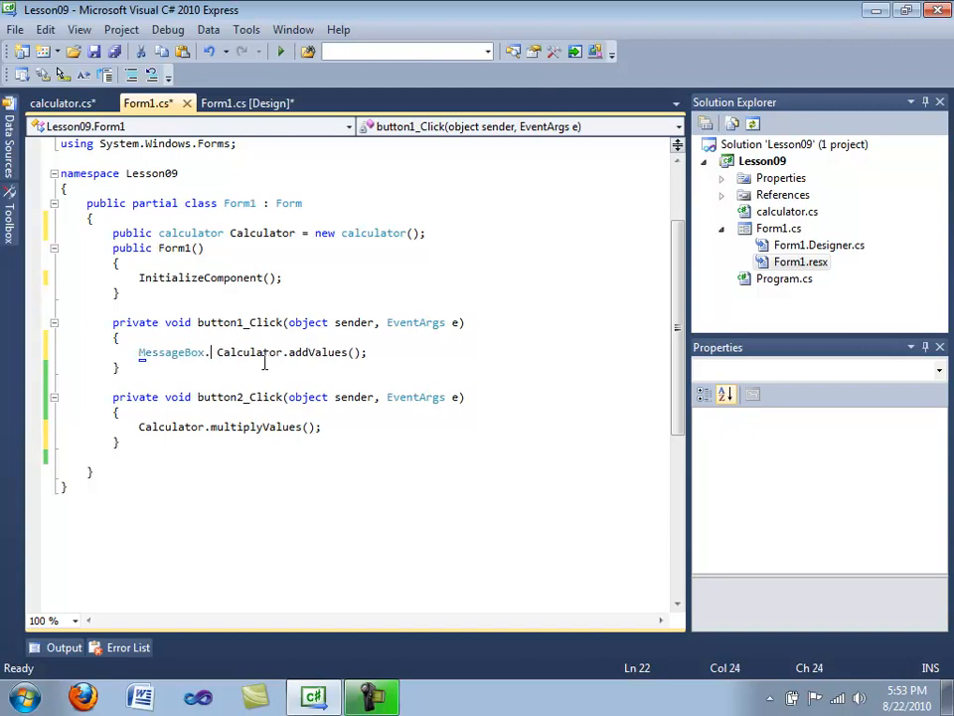
pyautogui.write('Show(')
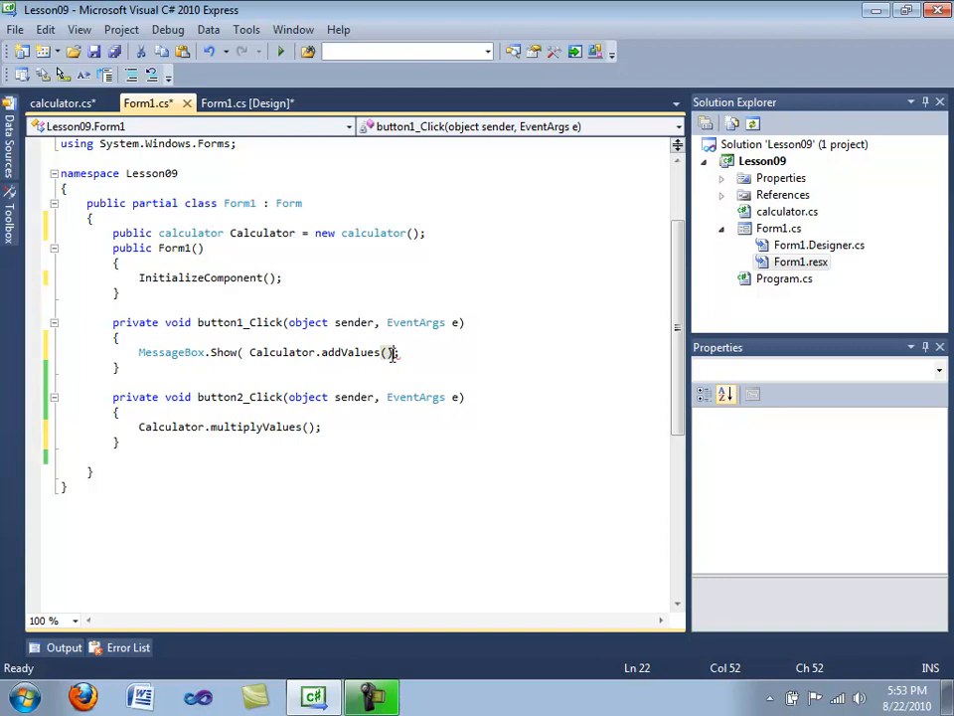
pyautogui.click(251, 352)
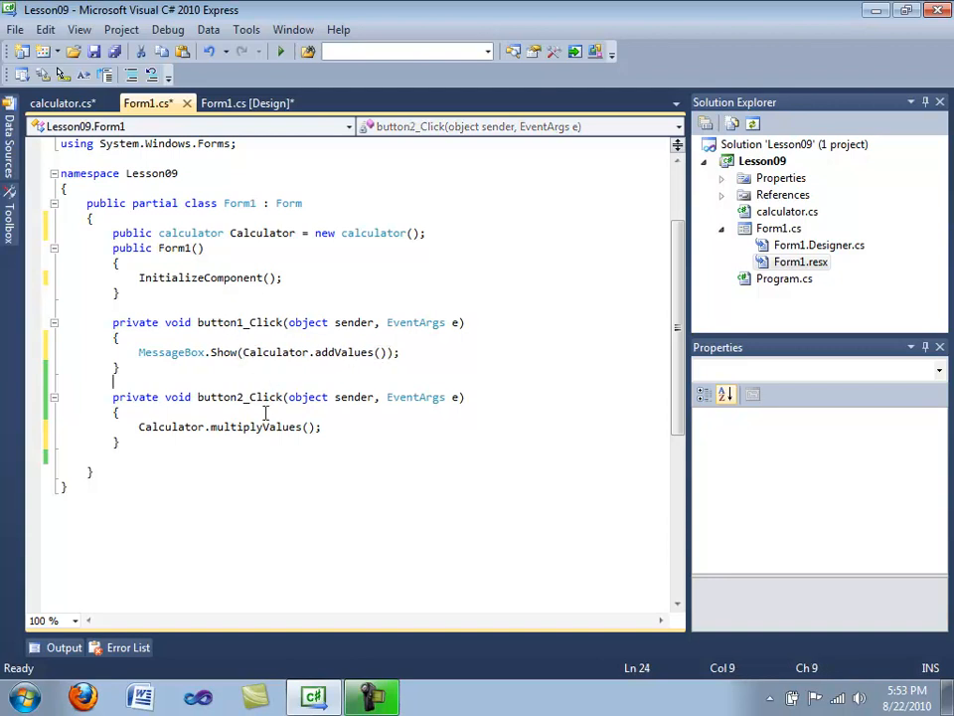
# - Wrap the Multiply handler's Calculator.multiplyValues() call in MessageBox.Show(...)
pyautogui.click(139, 425)
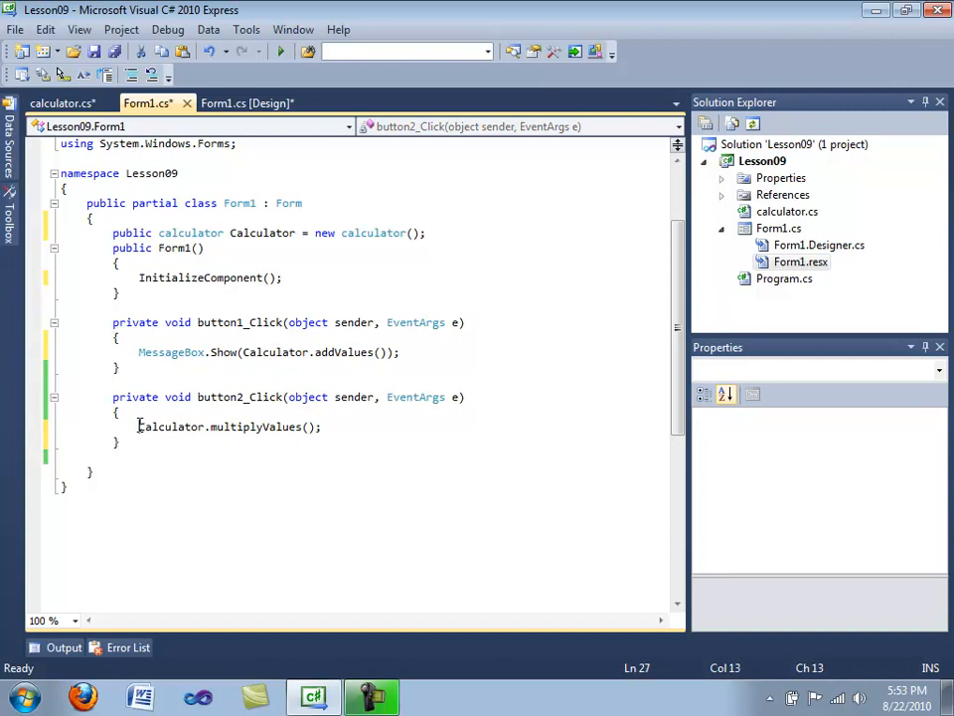
pyautogui.write('MessageBox.')
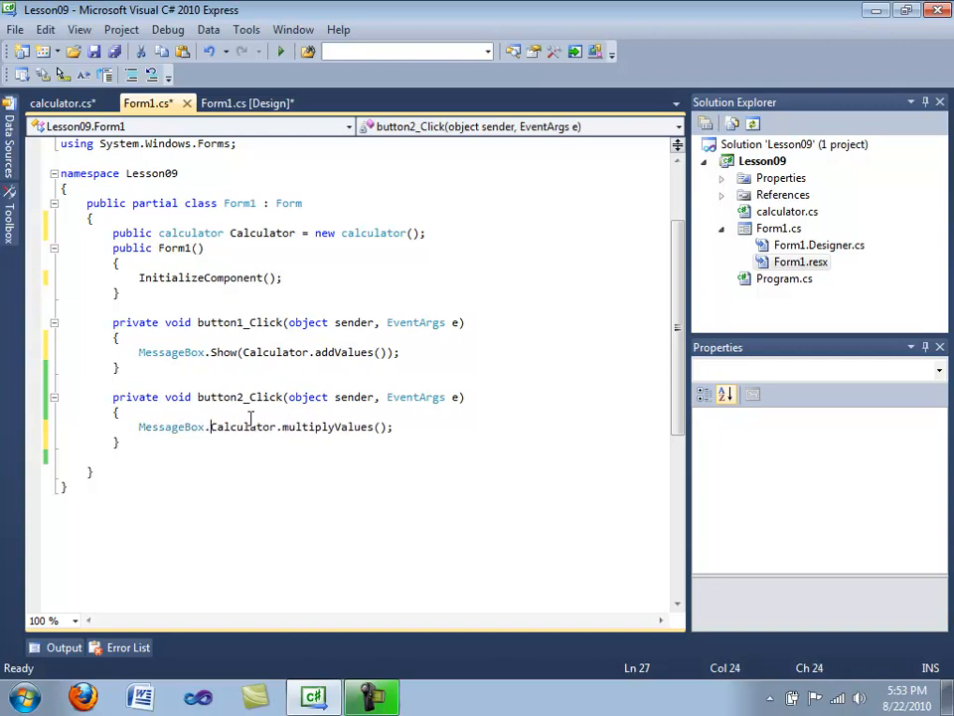
pyautogui.write('Show(')
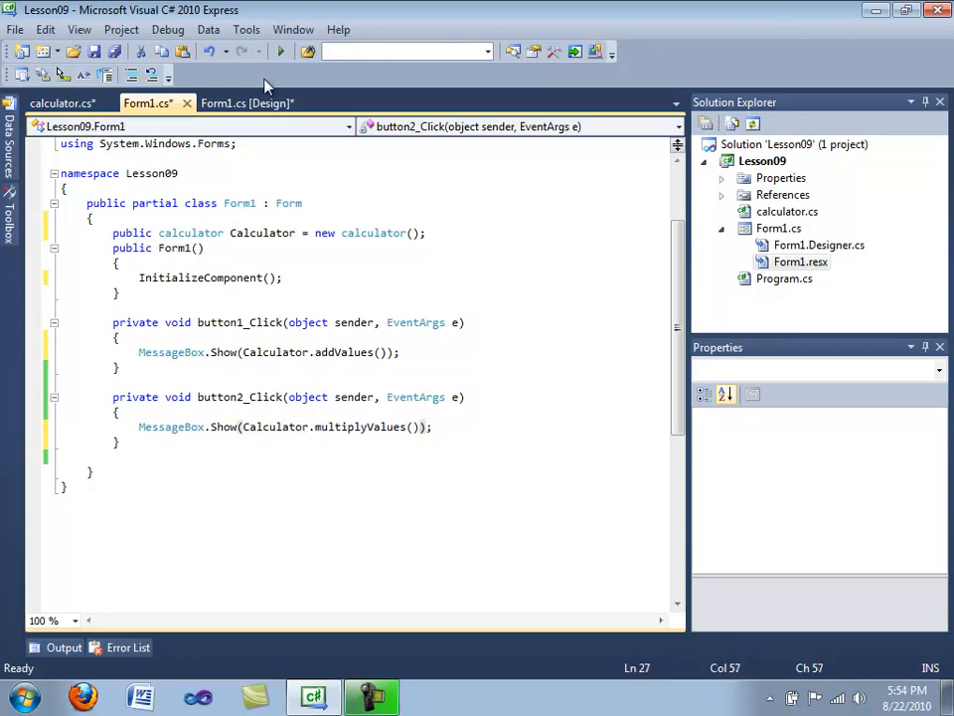
pyautogui.click(62, 103)
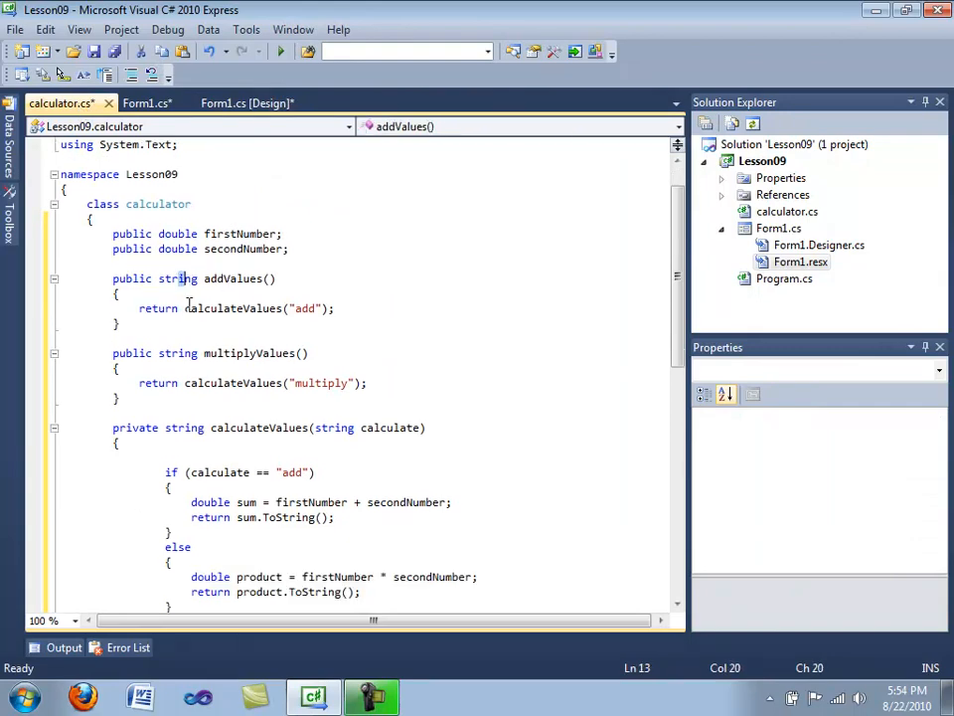
# - Start debugging and decline running the last successful build when errors appear
pyautogui.scroll(-3)
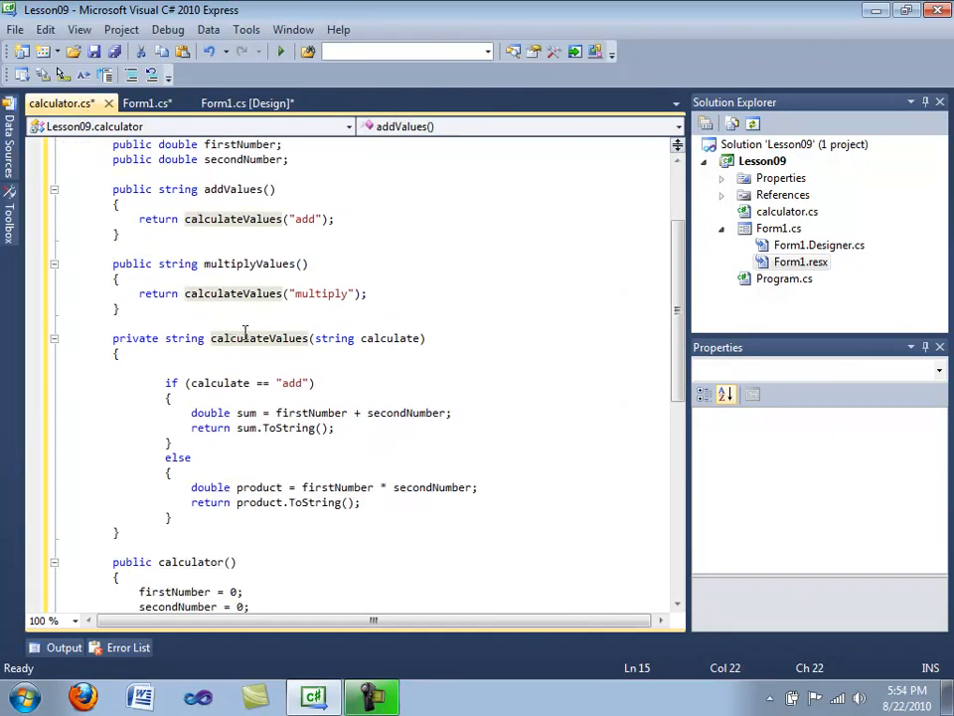
pyautogui.scroll(3)
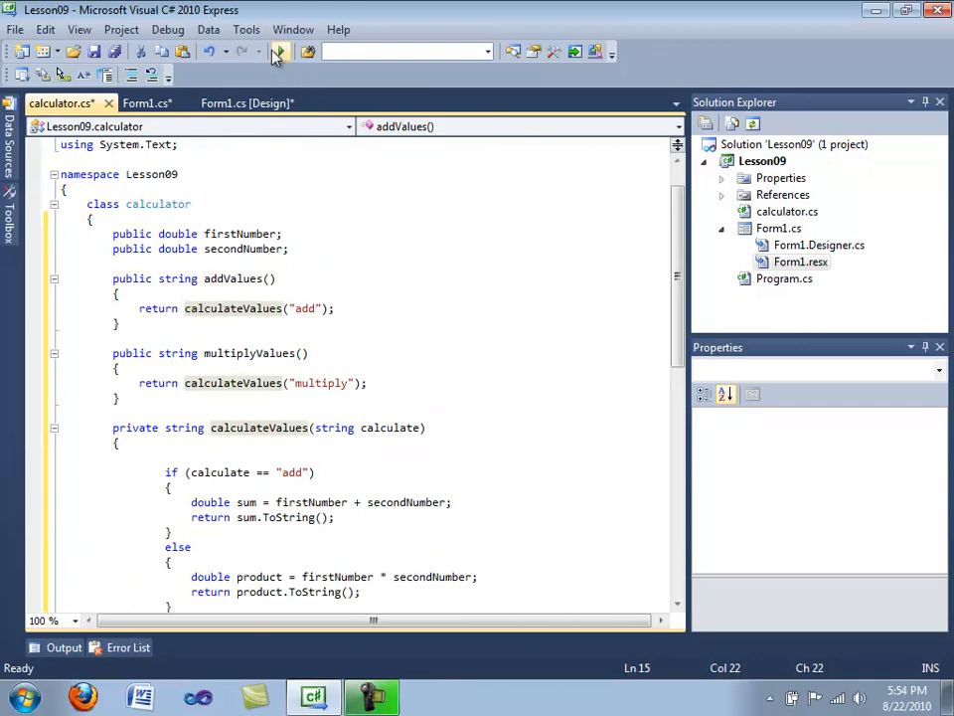
pyautogui.click(279, 52)
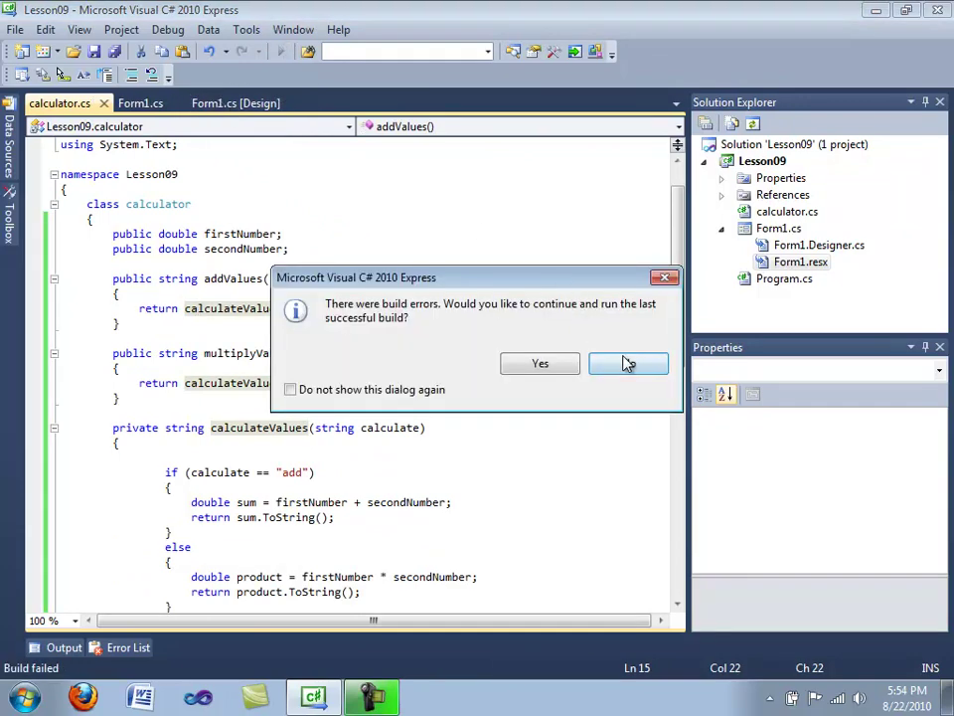
pyautogui.click(628, 362)
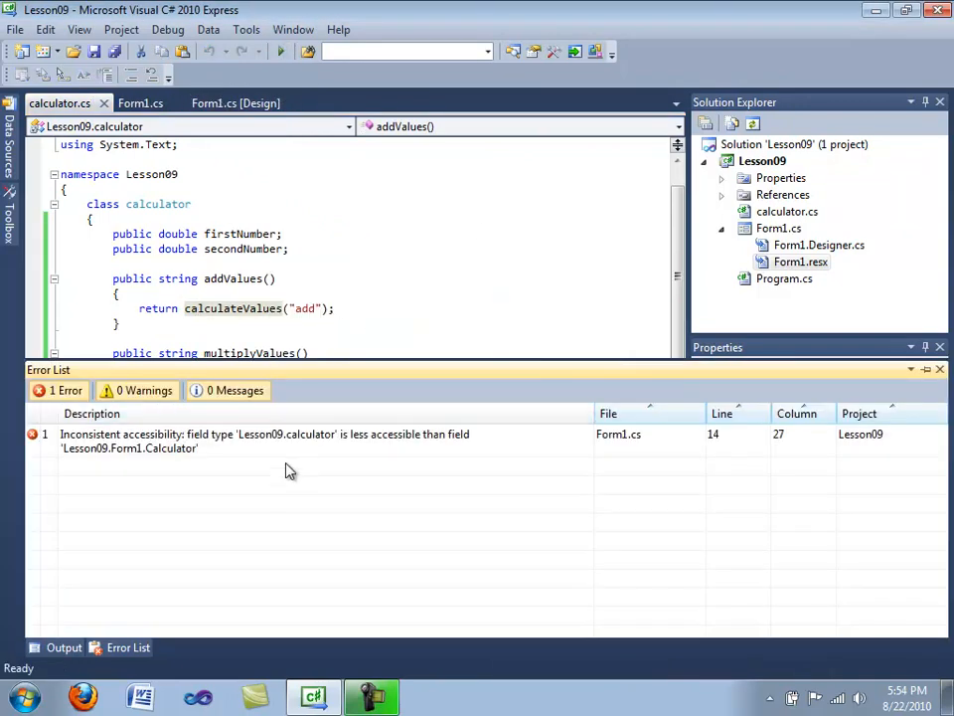
pyautogui.moveTo(322, 447)
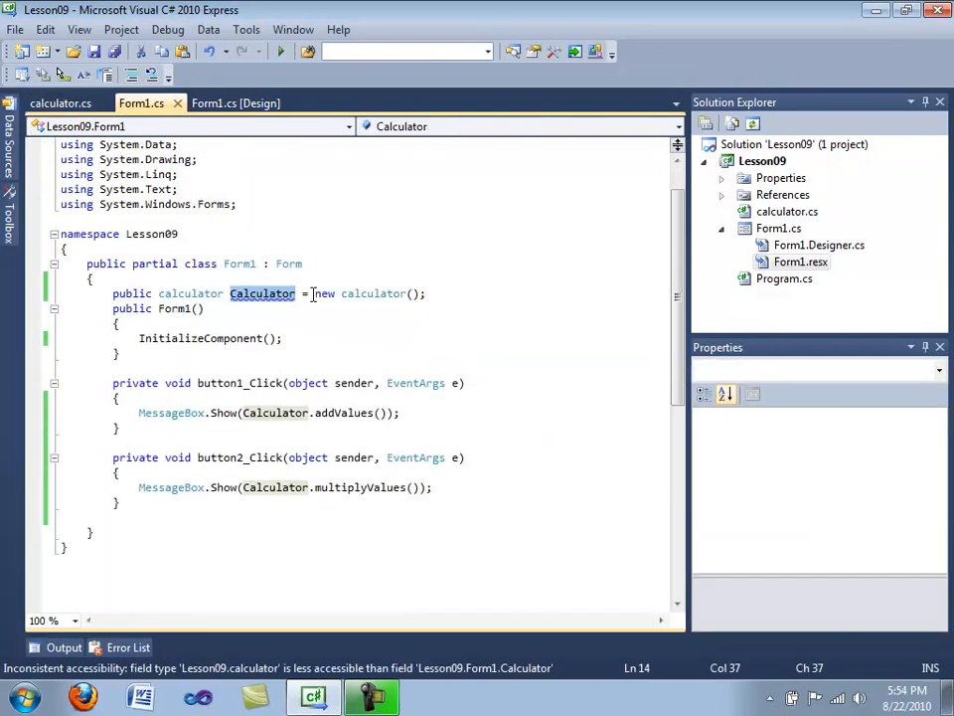
# - Go to the inconsistent-accessibility error and remove 'public' from Form1's Calculator field
pyautogui.click(250, 306)
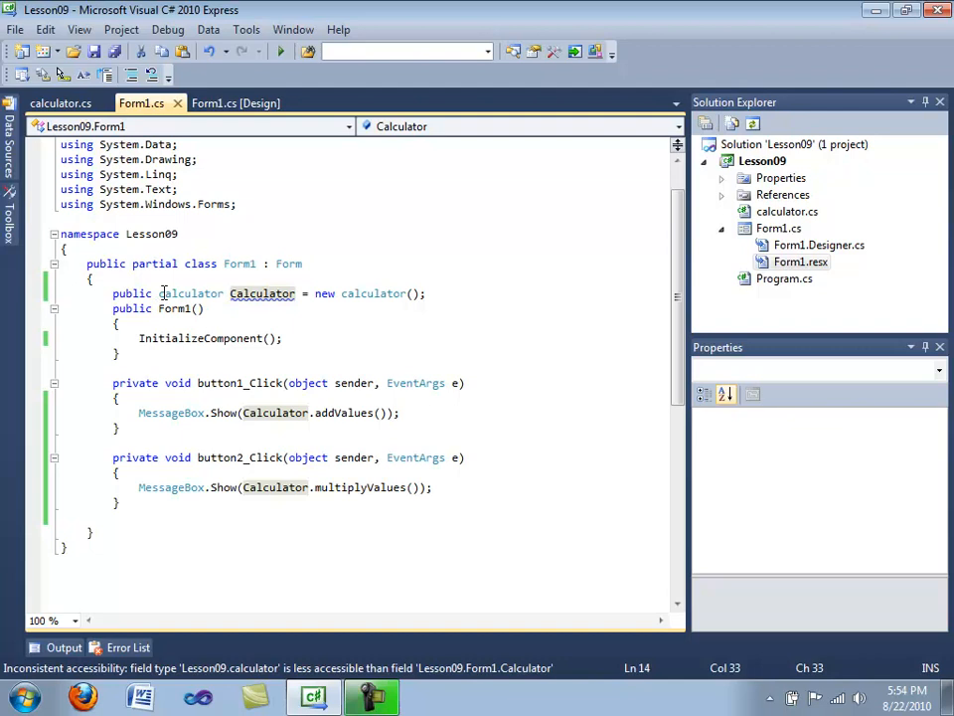
pyautogui.doubleClick(131, 294)
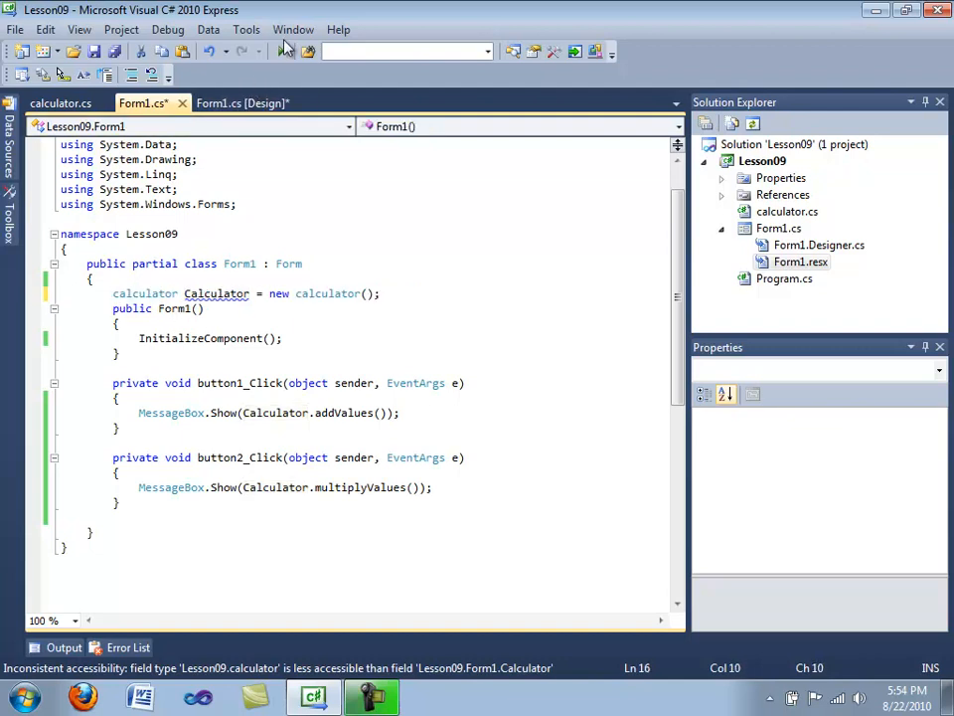
# - Run again, decline the old build, and jump to the missing 'test' method error
pyautogui.click(281, 51)
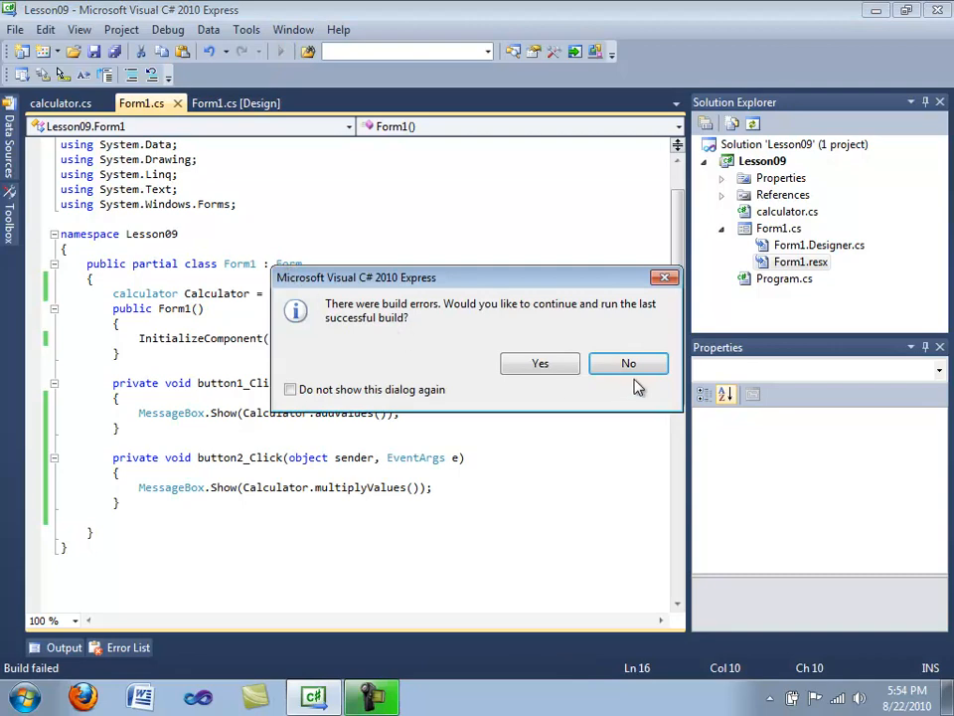
pyautogui.click(629, 362)
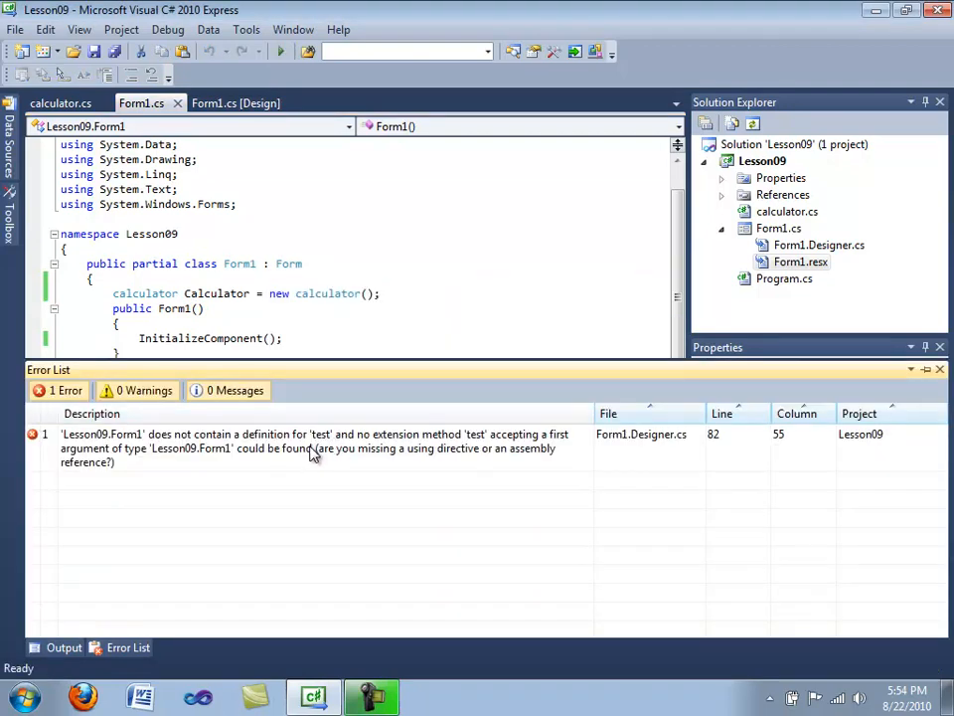
pyautogui.click(298, 448)
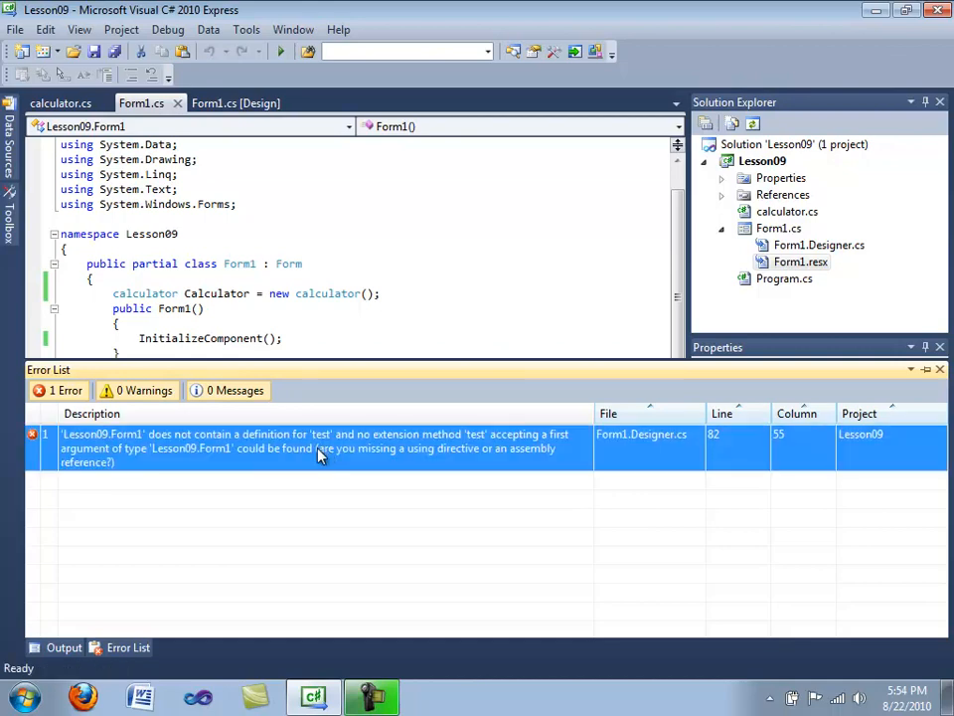
pyautogui.doubleClick(299, 447)
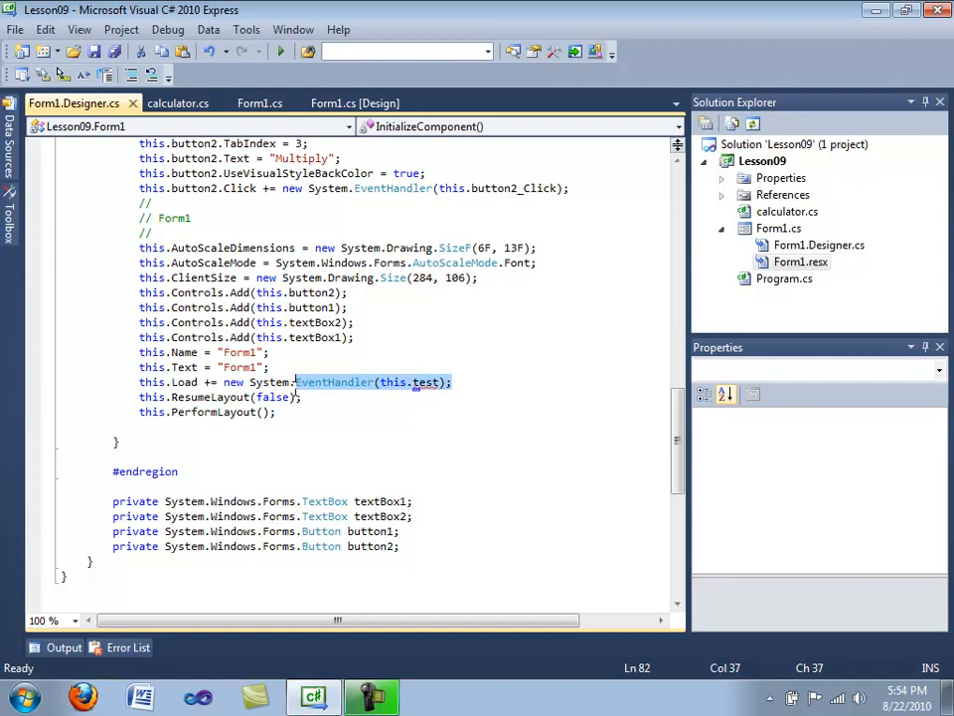
# - Delete the this.Load += test line from Form1.Designer.cs and run the program
pyautogui.click(41, 381)
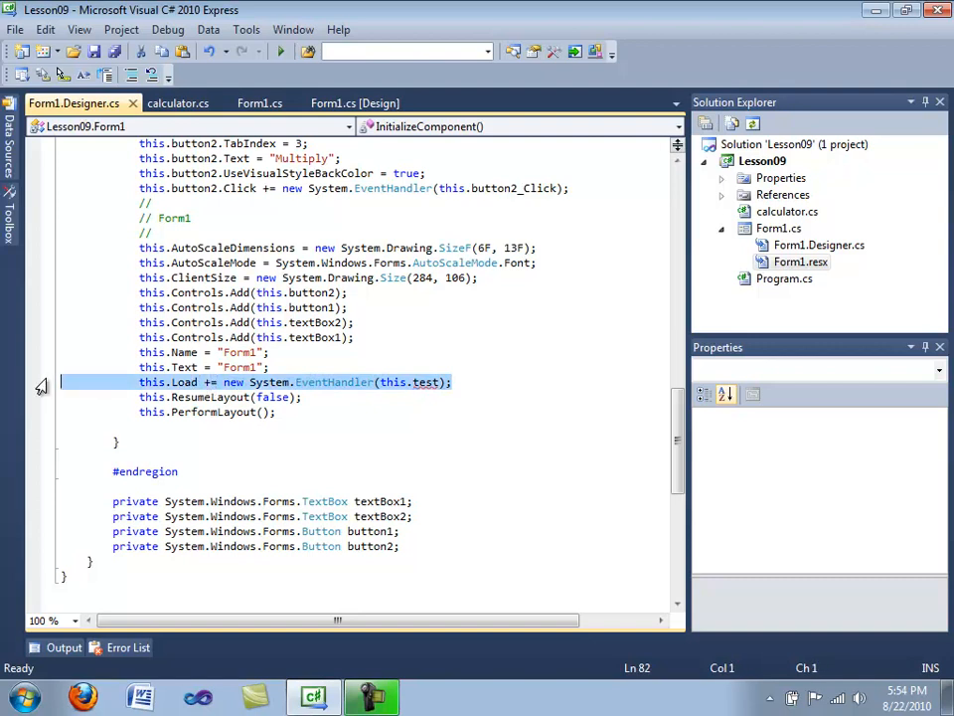
pyautogui.press('Delete')
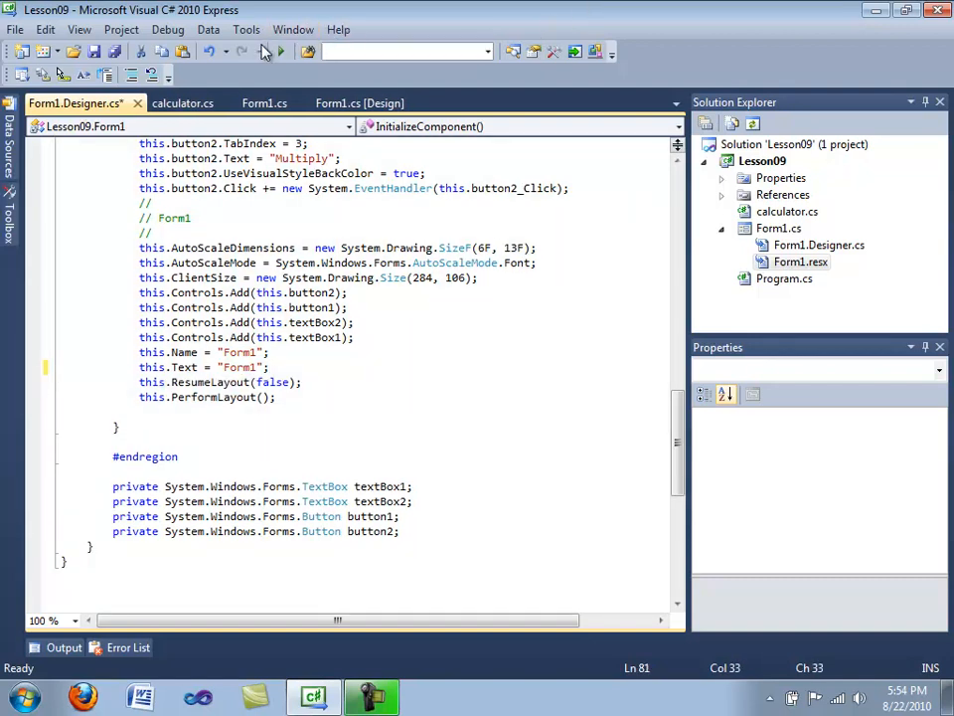
pyautogui.click(279, 52)
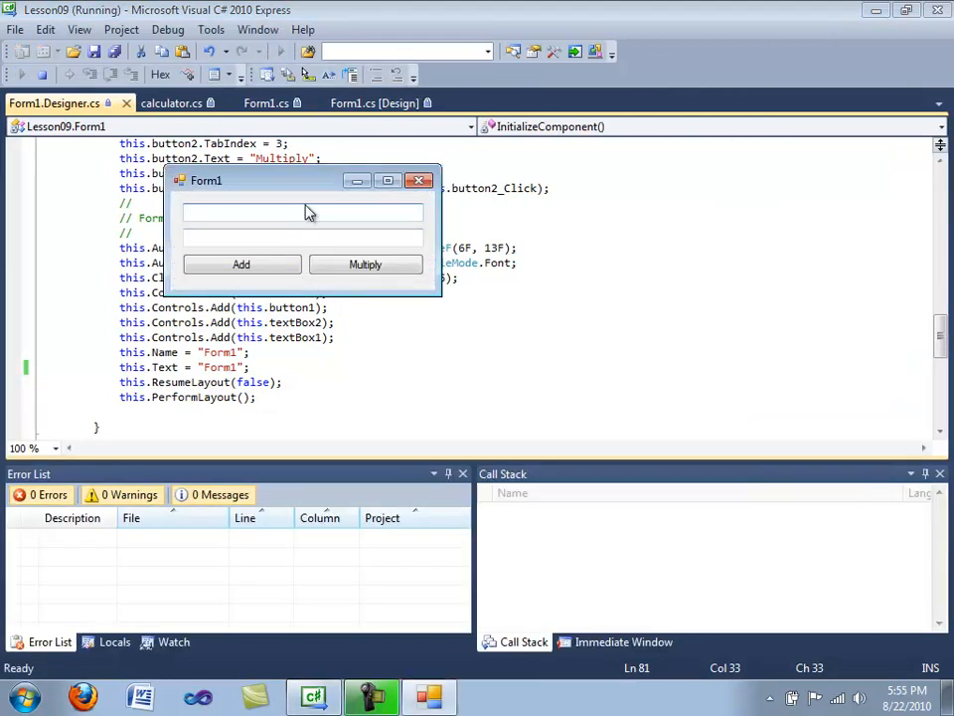
# - Enter 5 and 5 in the running form, multiply, and dismiss the 0 result
pyautogui.click(241, 263)
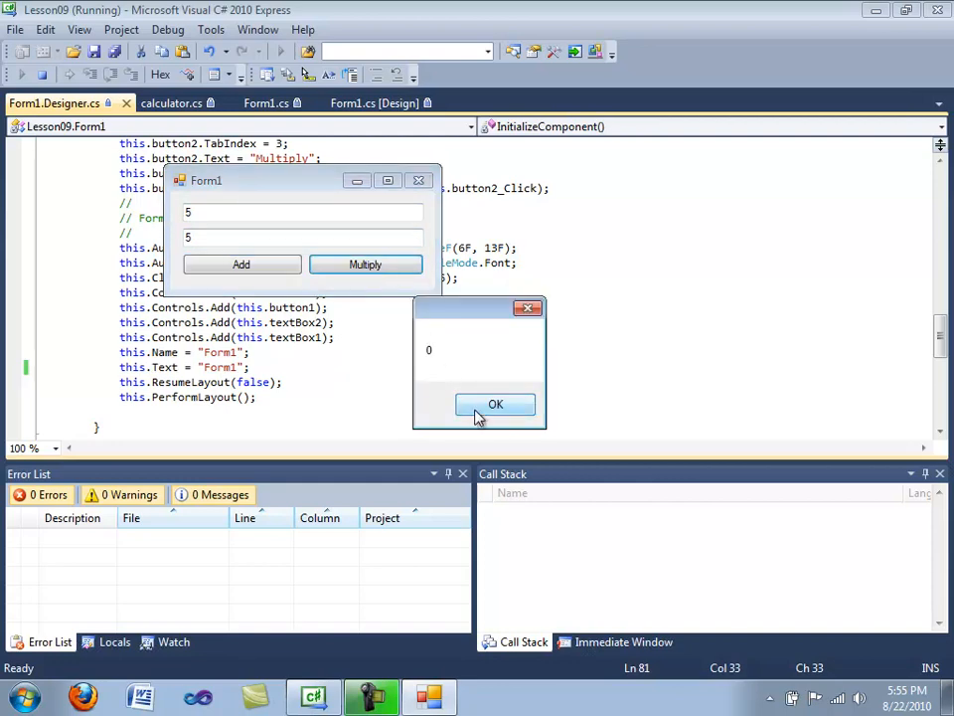
pyautogui.click(495, 404)
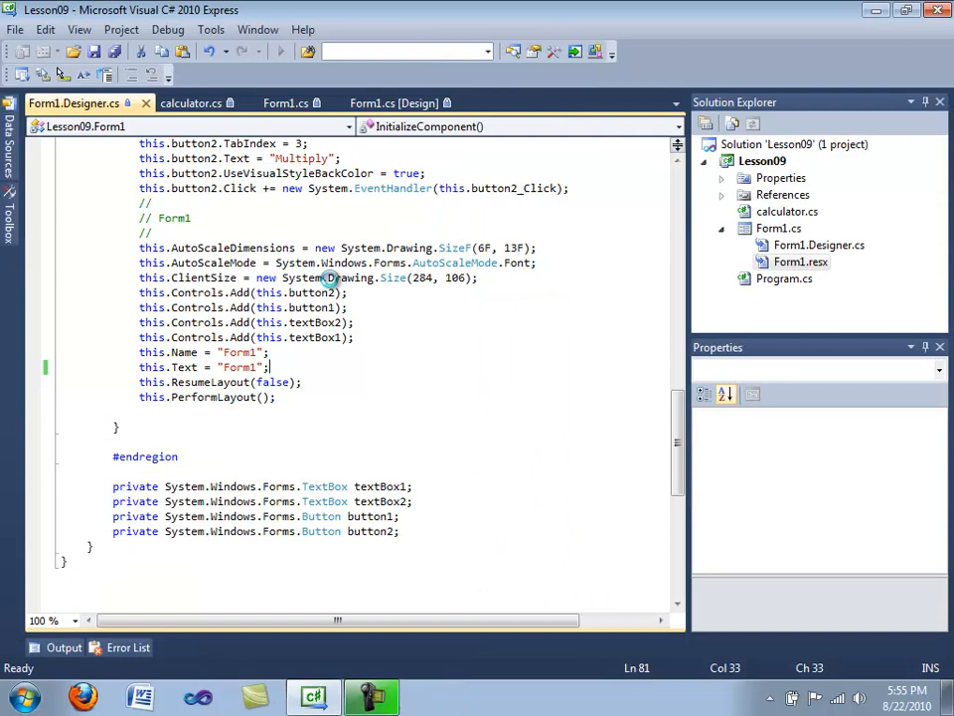
pyautogui.scroll(3)
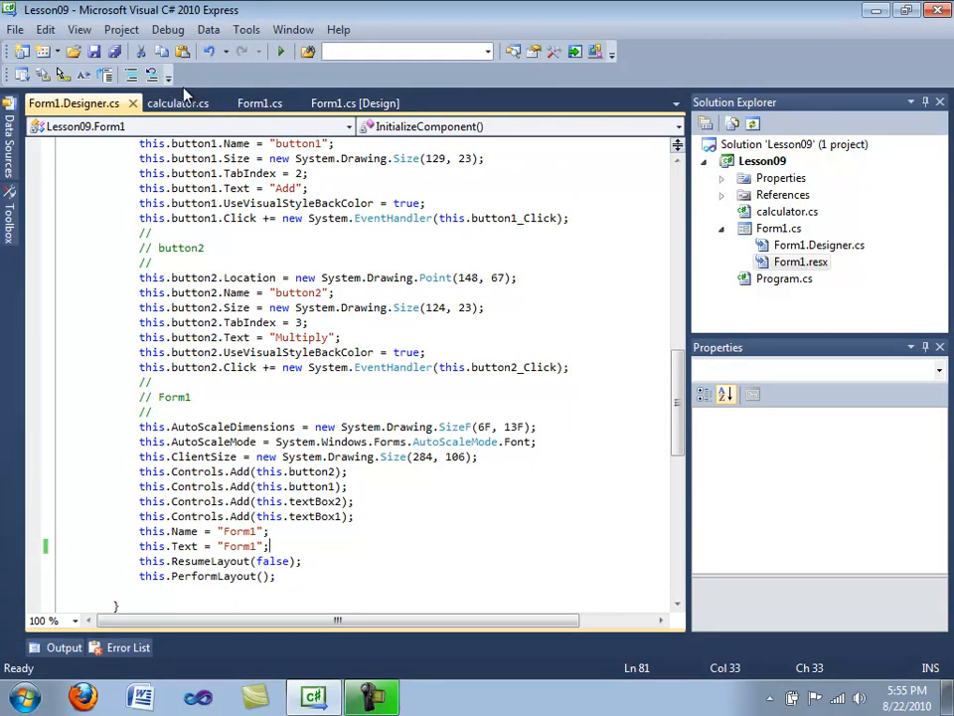
pyautogui.click(179, 104)
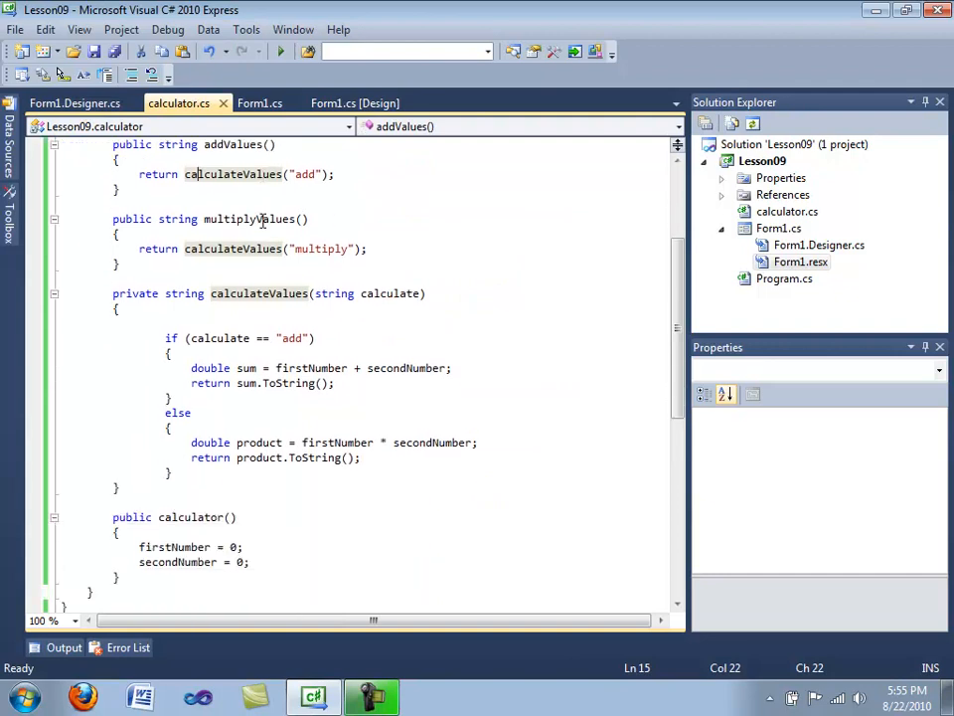
# - Review the calculator class code, then return to the Form1 code
pyautogui.scroll(-3)
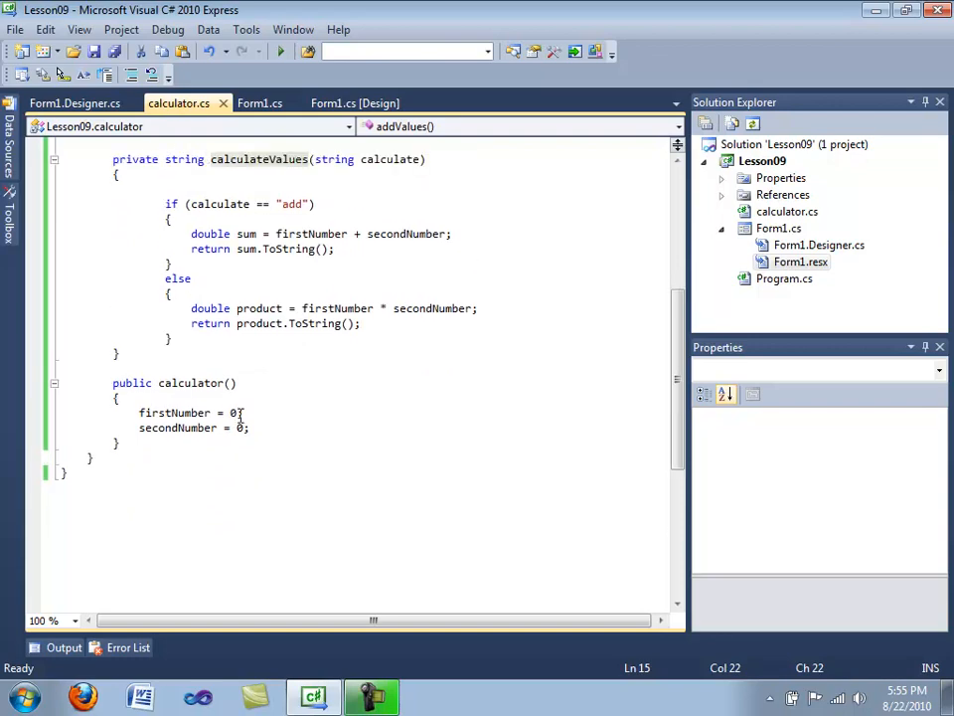
pyautogui.scroll(3)
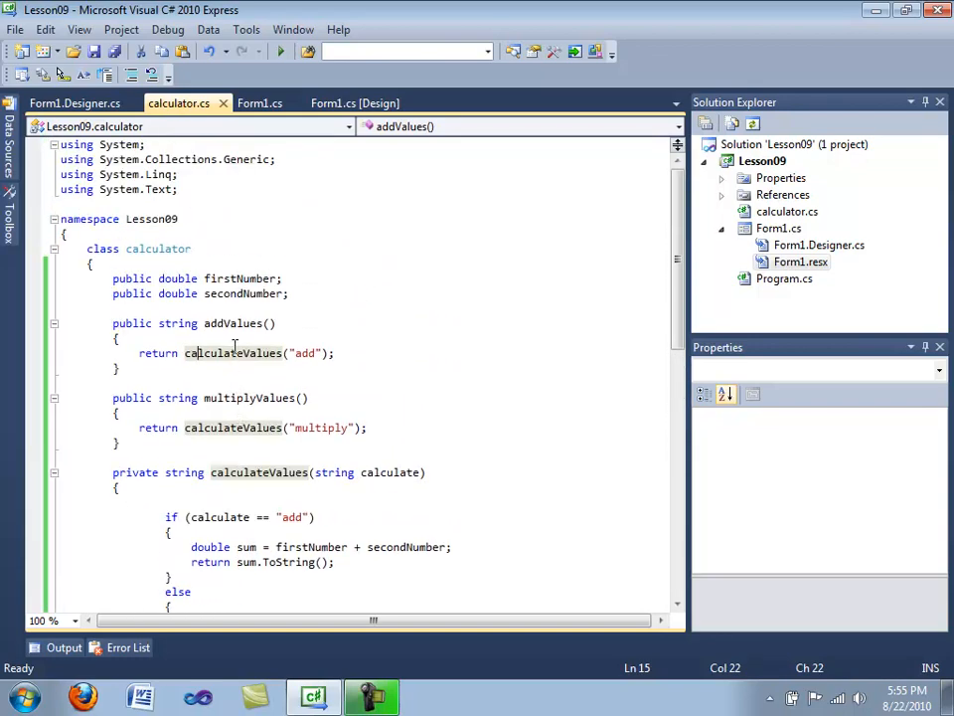
pyautogui.scroll(-3)
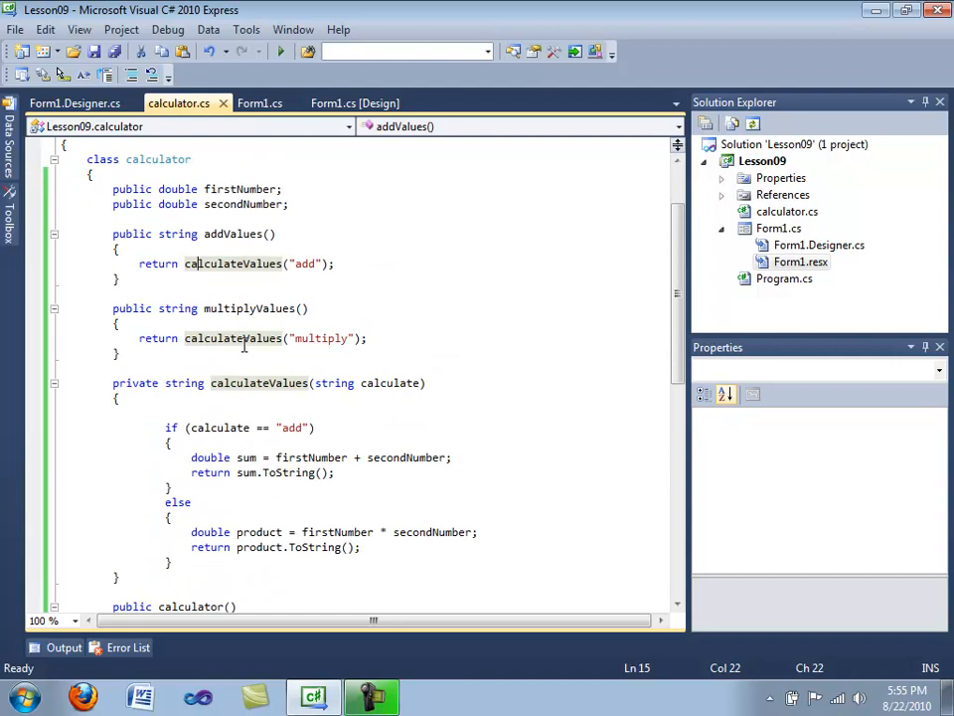
pyautogui.click(259, 103)
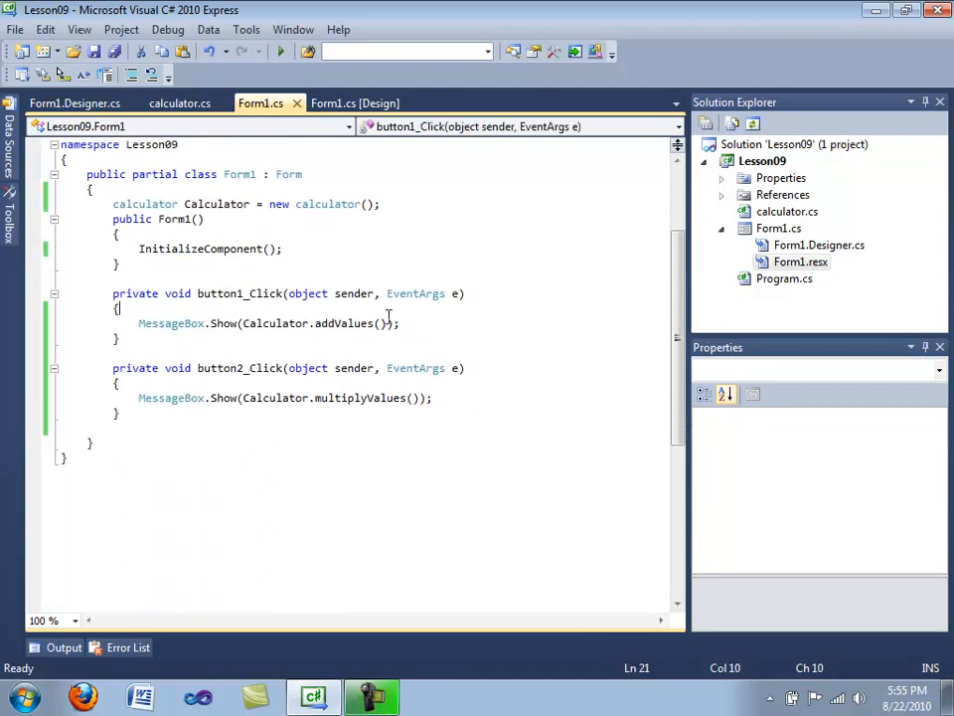
# - Add Calculator.firstNumber = textBox1.Text in button1_Click above the MessageBox line
pyautogui.press('enter')
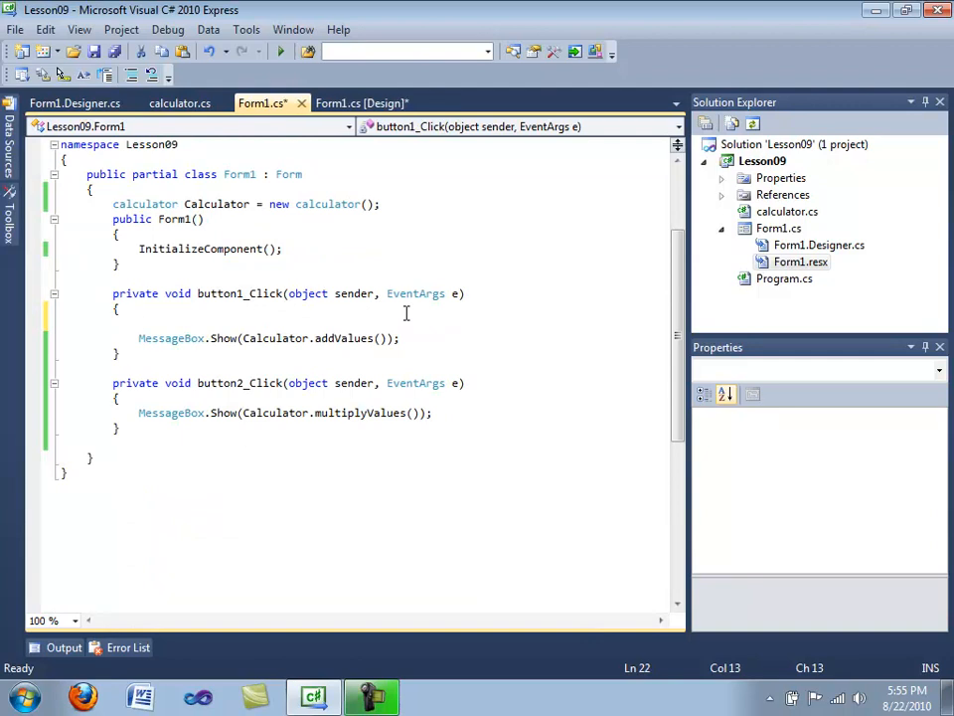
pyautogui.write('textBox1.Text')
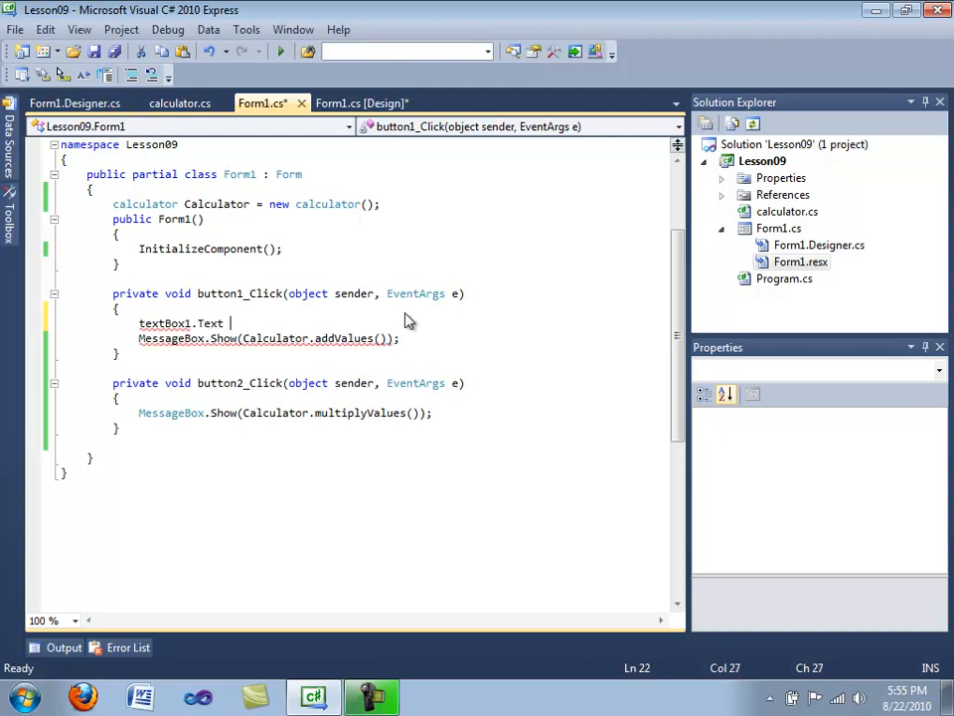
pyautogui.press('BackSpace')
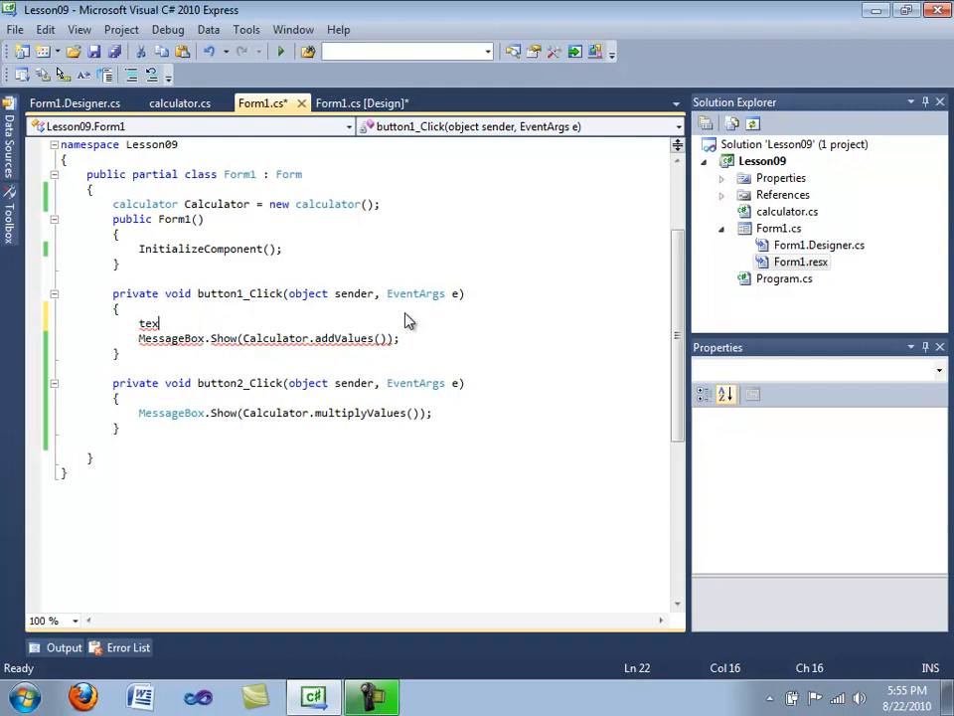
pyautogui.press('BackSpace')
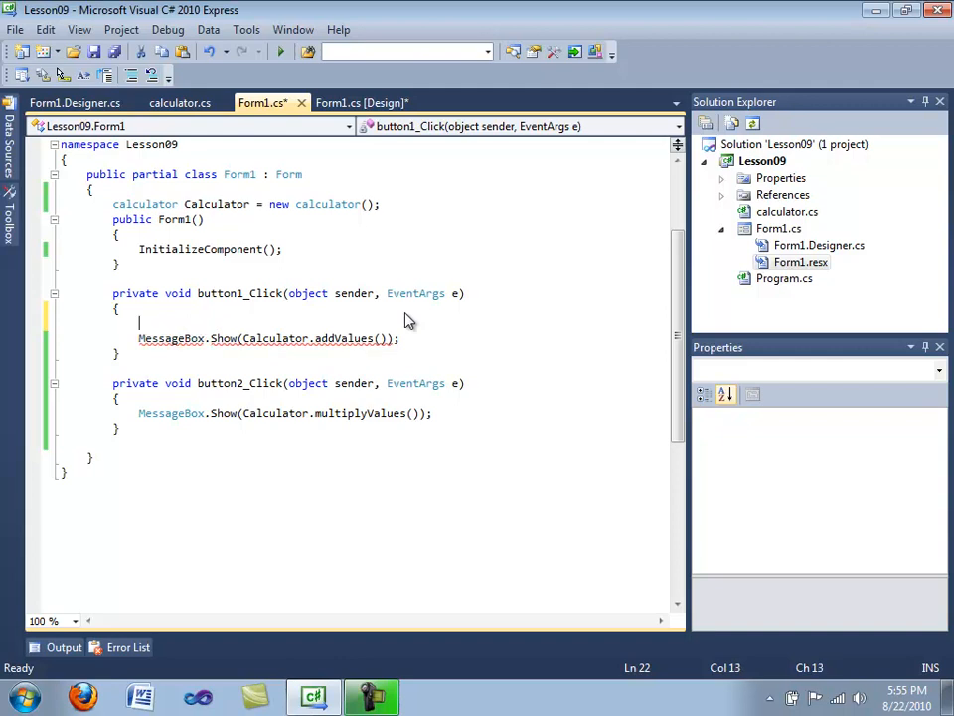
pyautogui.write('Calculator =')
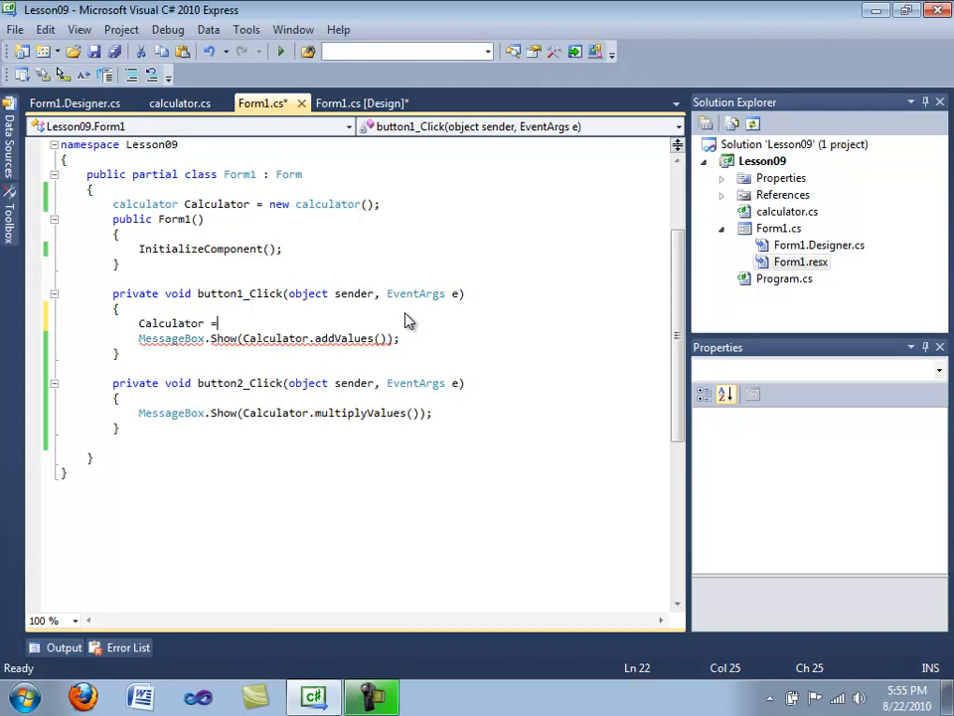
pyautogui.press('BackSpace')
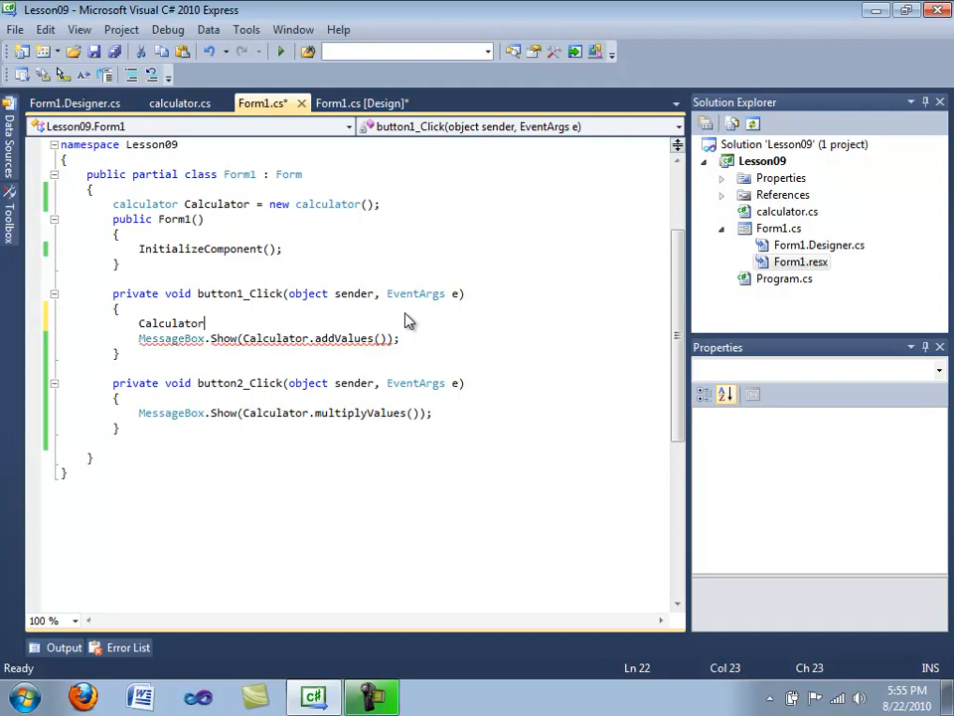
pyautogui.write('.')
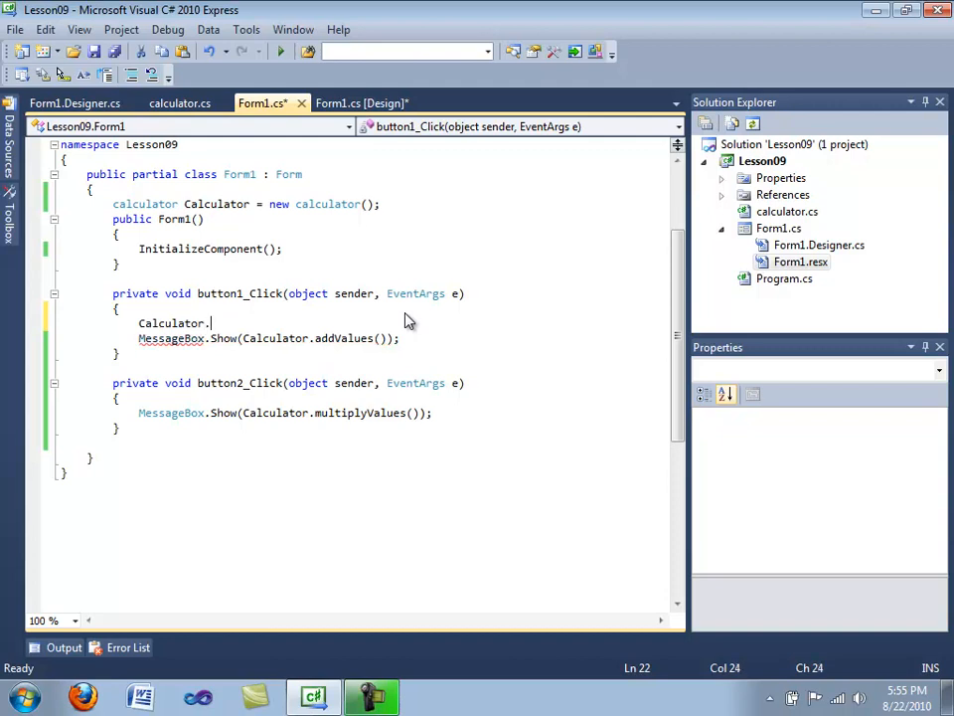
pyautogui.write('firstNumber')
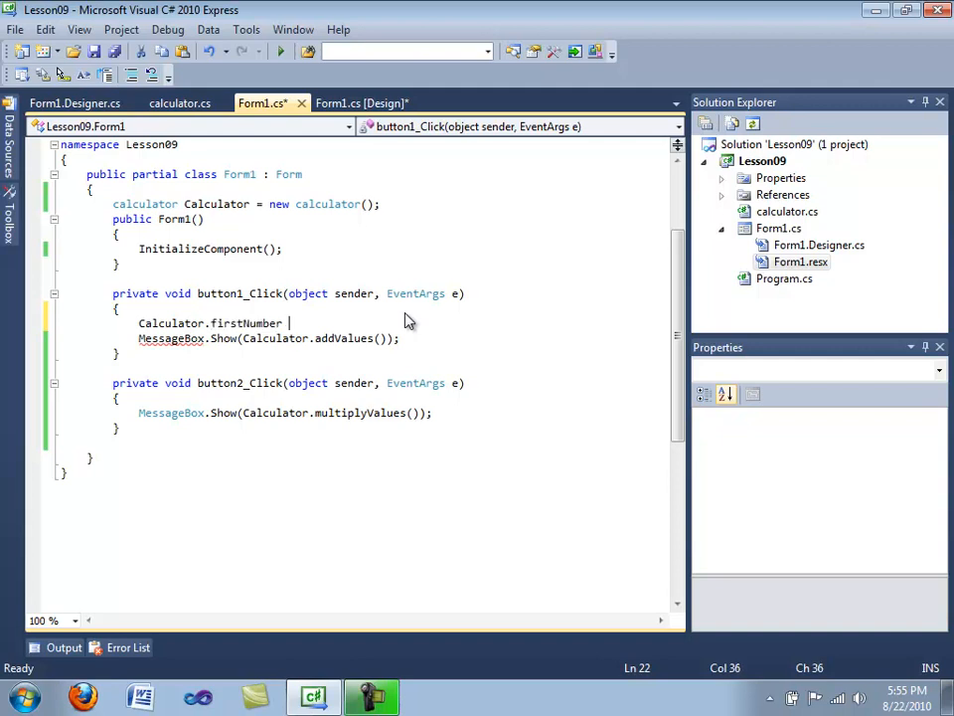
pyautogui.write('= textBox1.Text;')
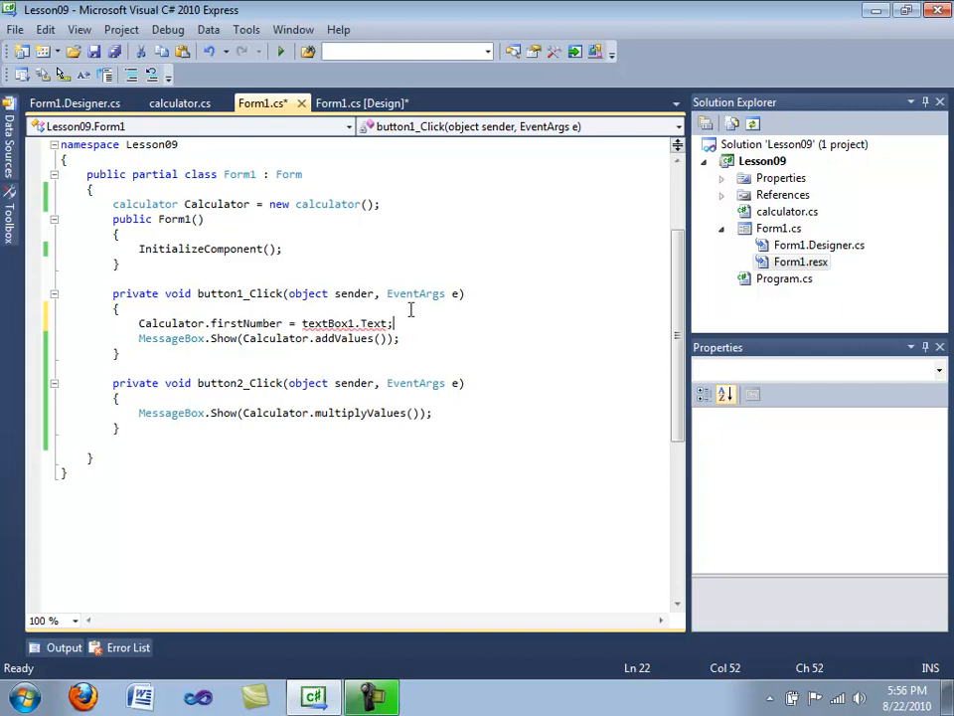
# - Add Calculator.secondNumber = textBox2.Text and wrap both assignments in double.Parse(...)
pyautogui.write('tex')
pyautogui.write('Ca')
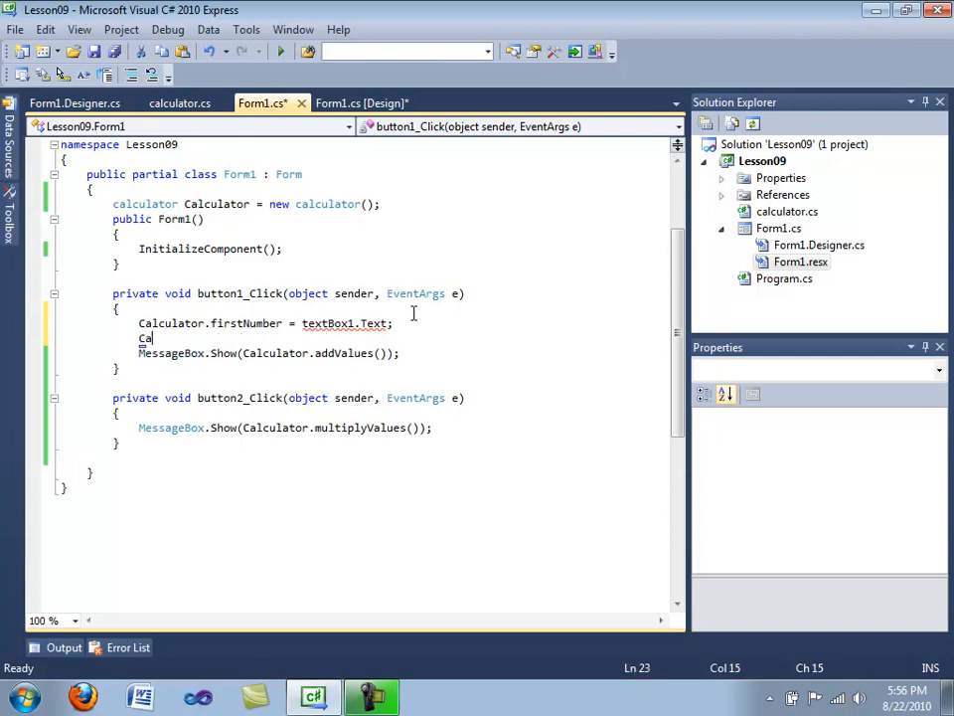
pyautogui.write('lculator.')
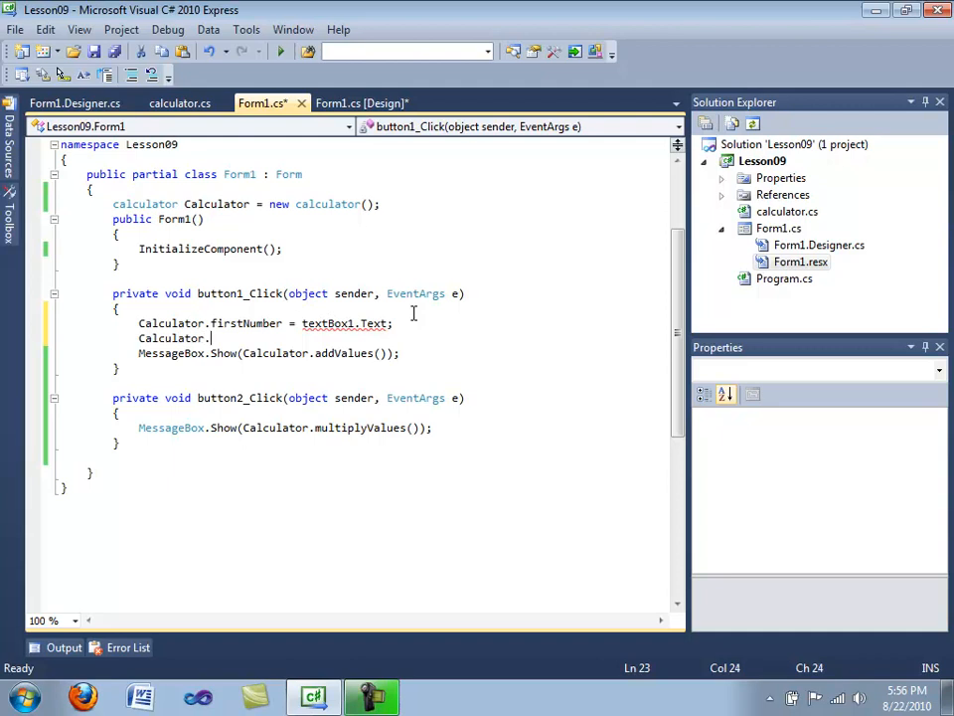
pyautogui.write('secondNum')
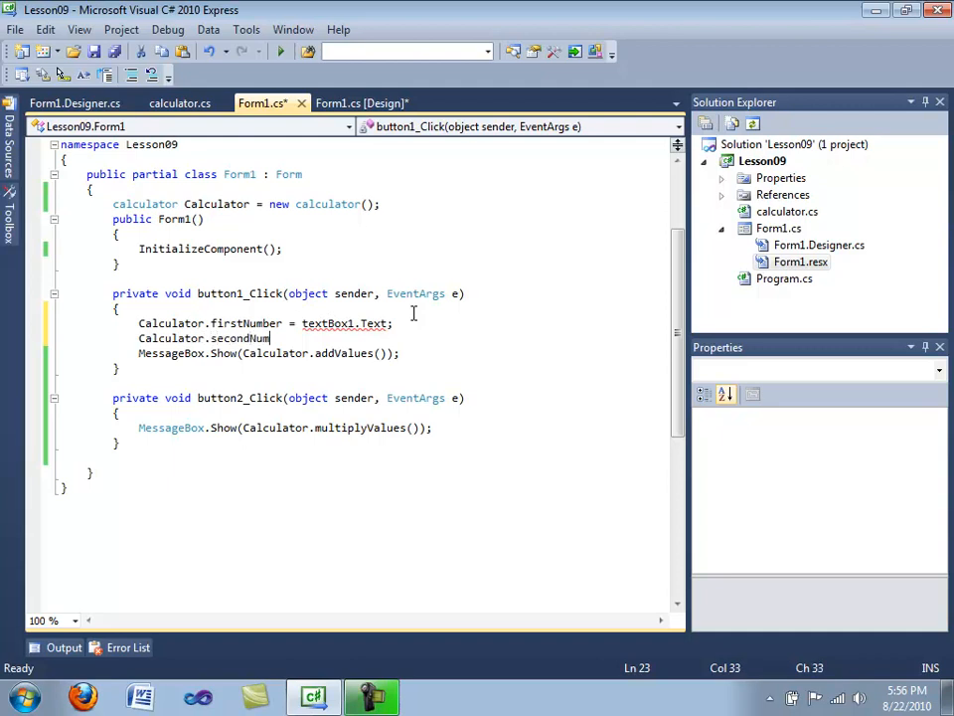
pyautogui.write('= tex')
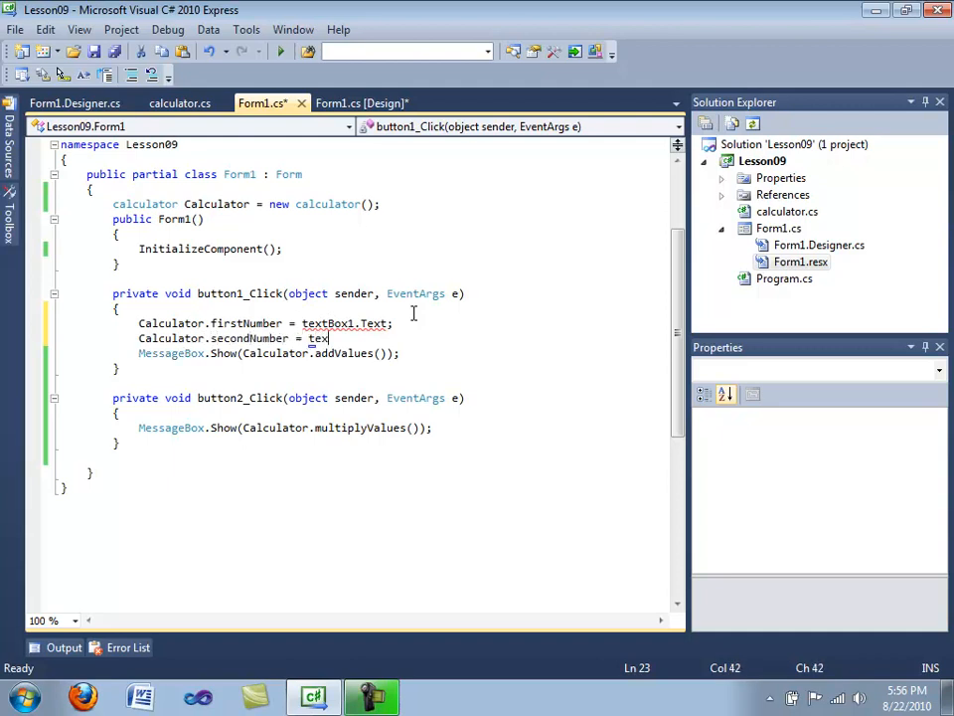
pyautogui.write('tBox2')
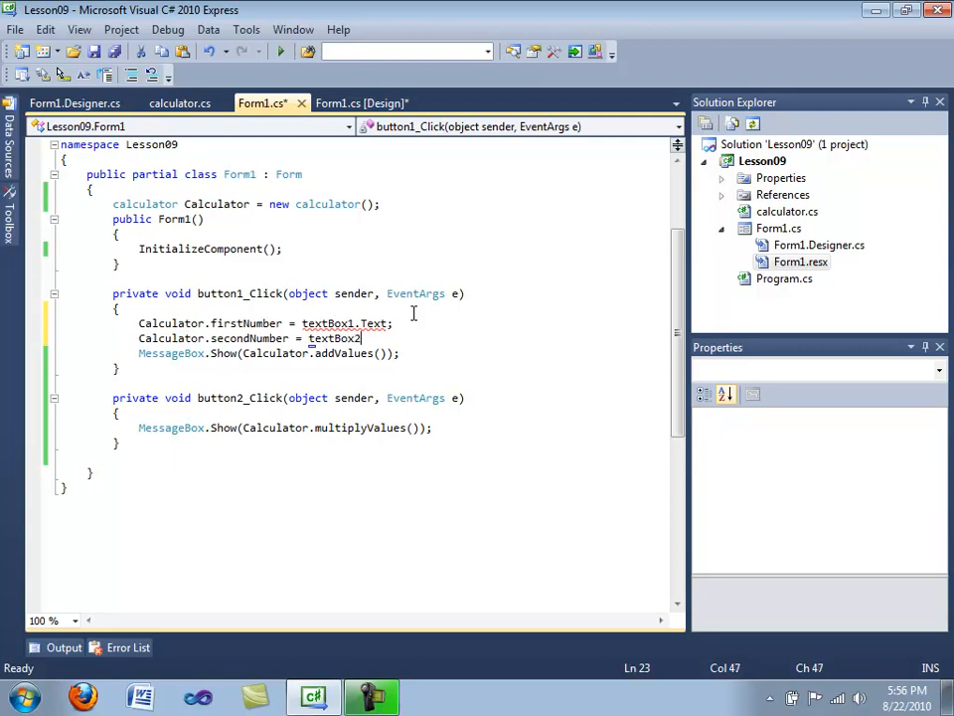
pyautogui.write('.text;')
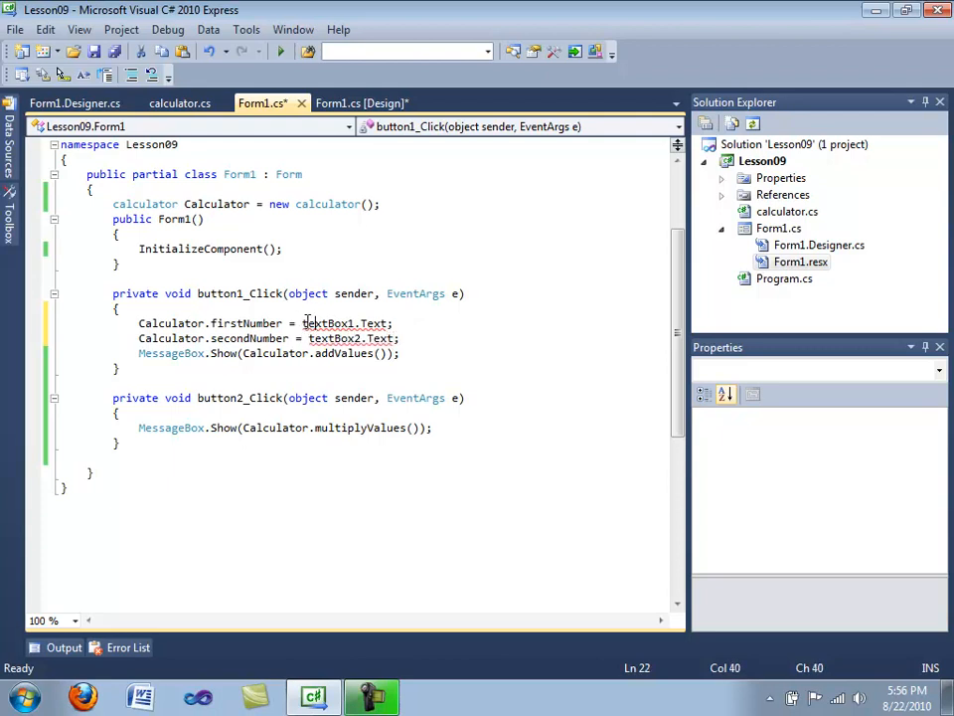
pyautogui.write('double')
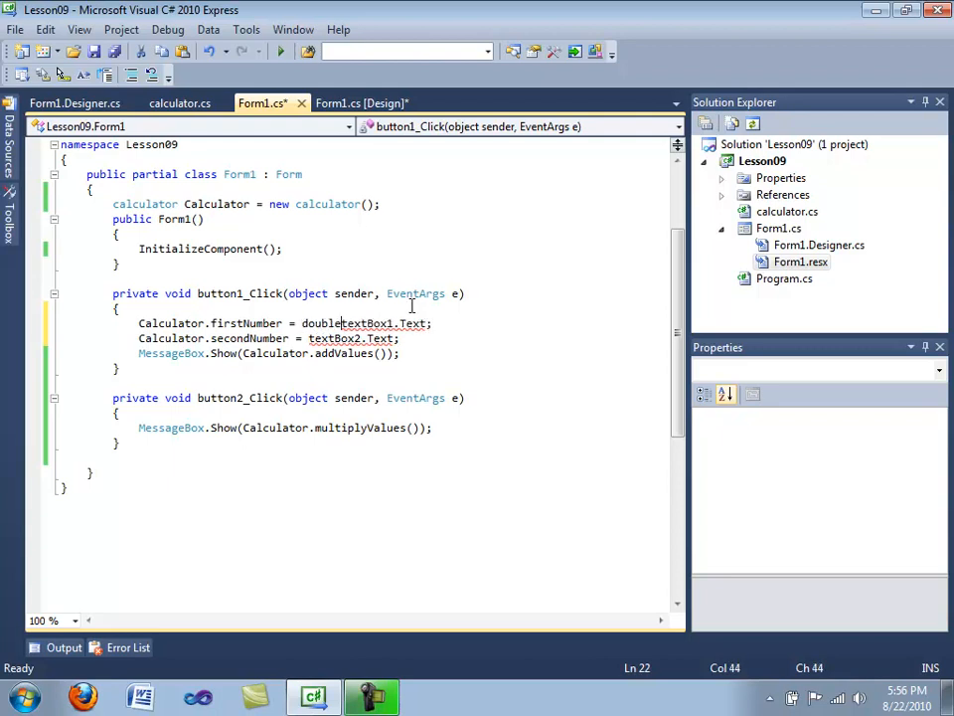
pyautogui.write('.parse(')
pyautogui.click(268, 338)
pyautogui.write('d')
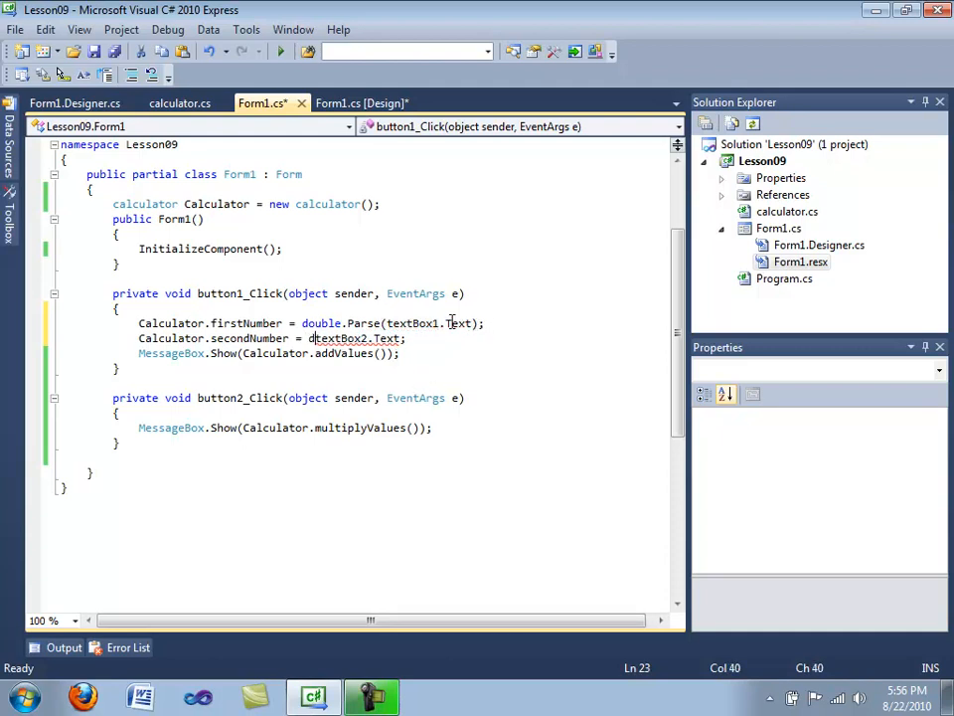
pyautogui.write('ouble.Parse(')
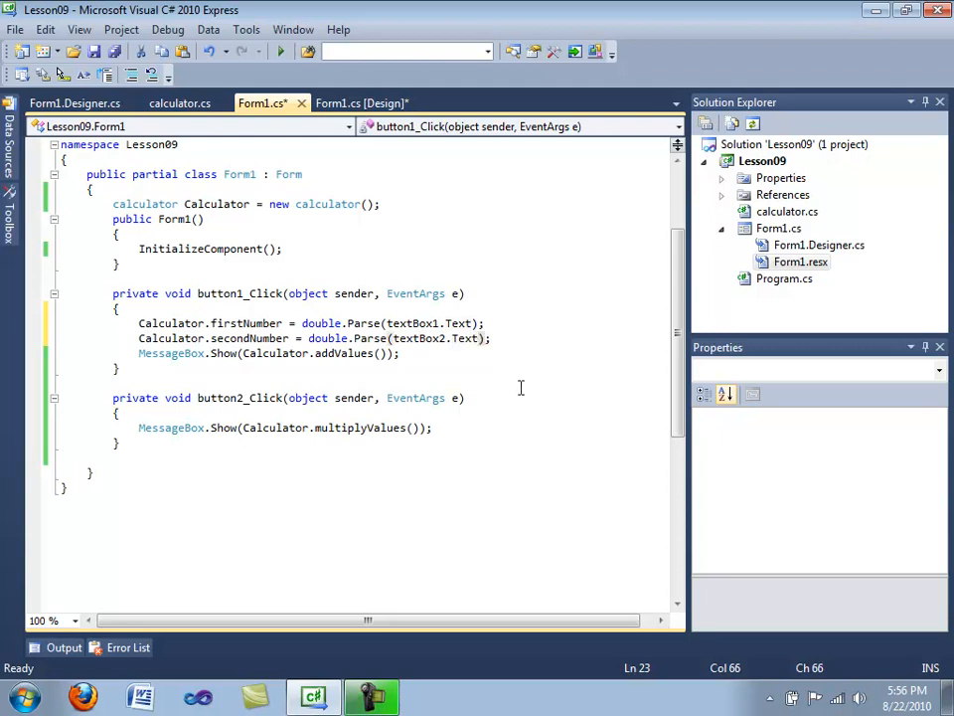
# - Copy the two parsed assignments into button2_Click and confirm 4 times 4 shows 16
pyautogui.click(114, 382)
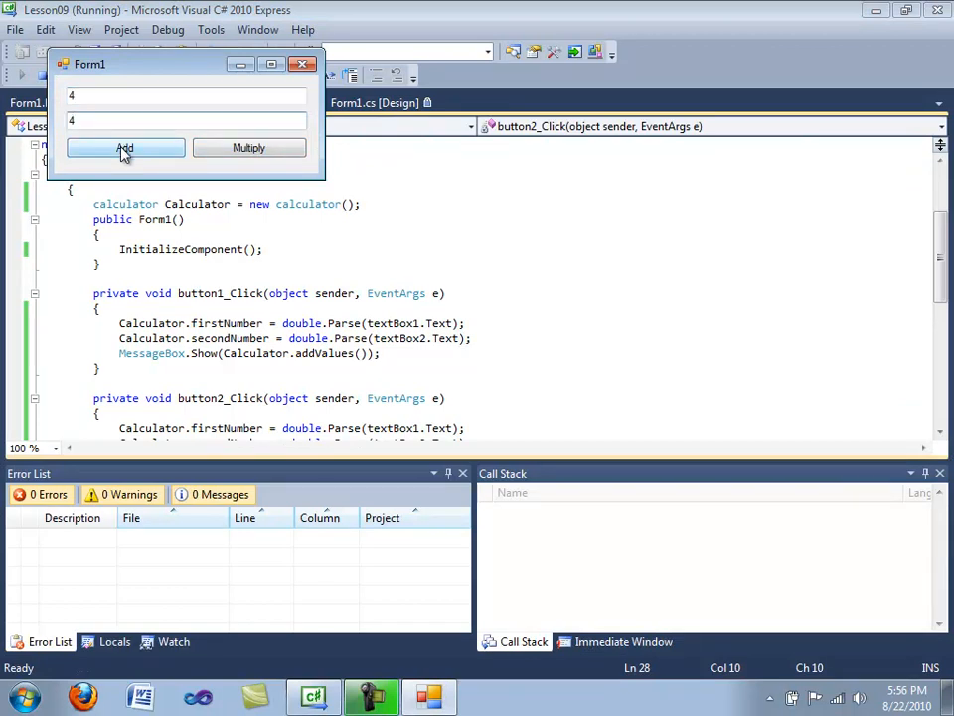
pyautogui.moveTo(234, 171)
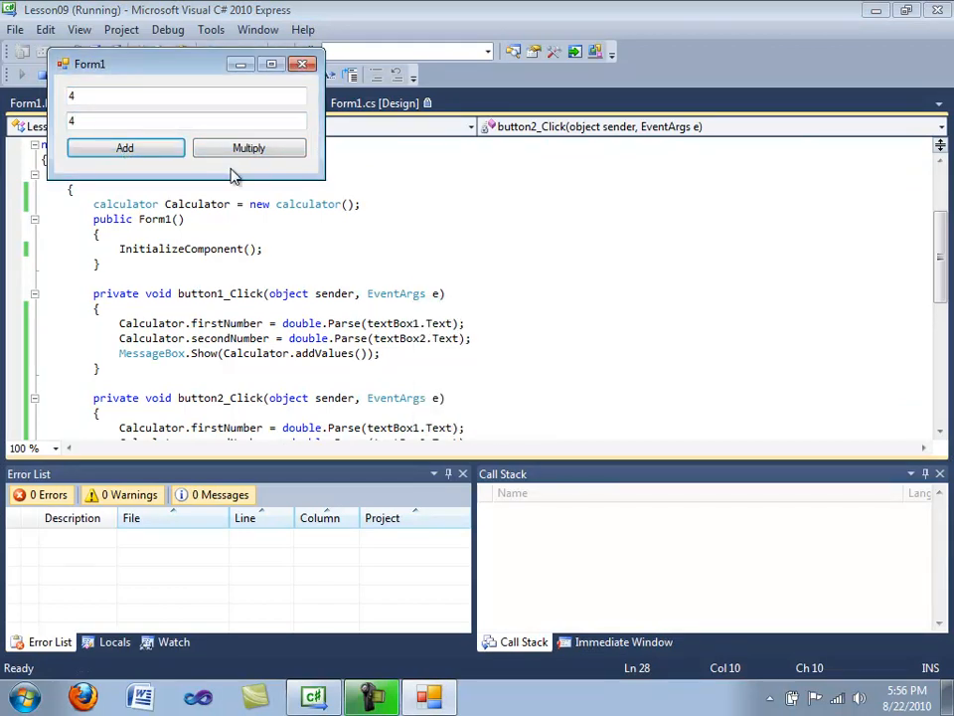
pyautogui.click(249, 147)
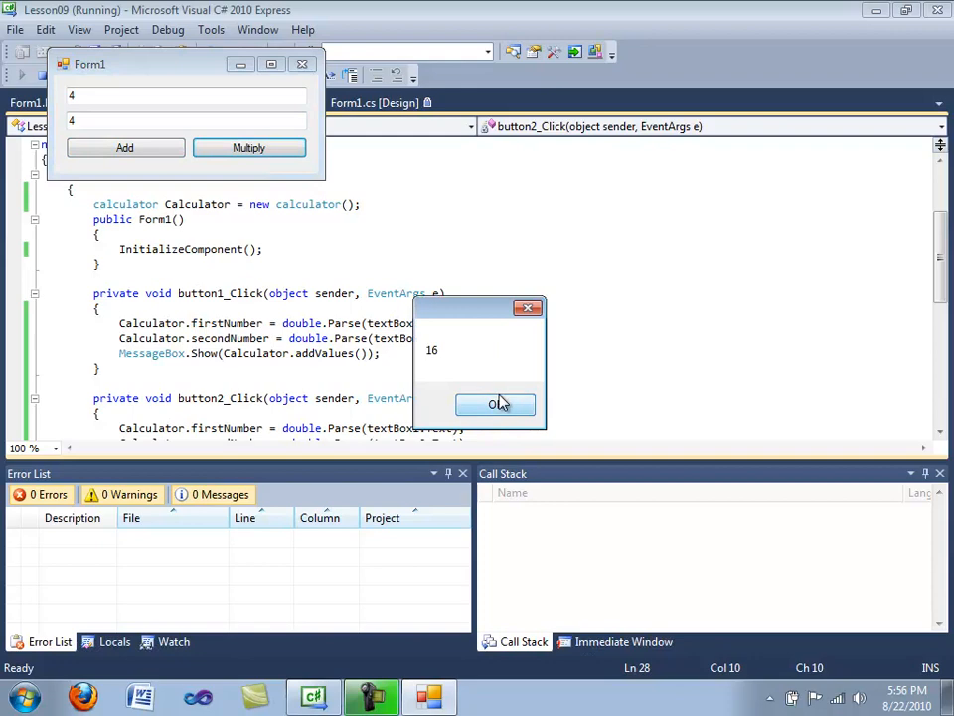
pyautogui.click(497, 404)
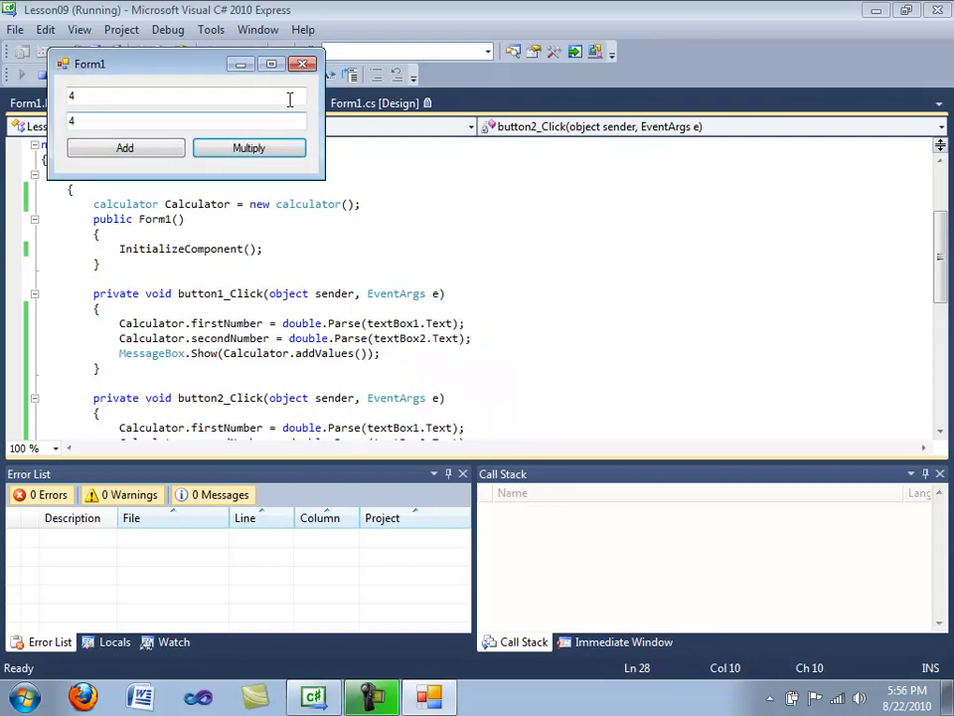
pyautogui.click(303, 64)
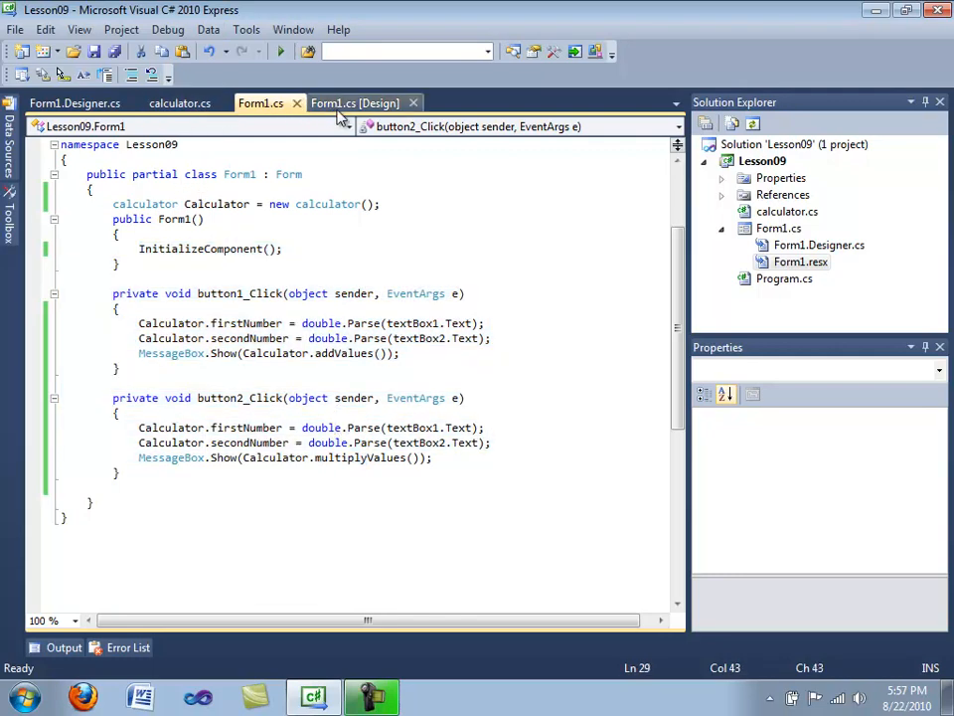
# - Review calculator.cs, then return to the Form1 handler code
pyautogui.click(179, 103)
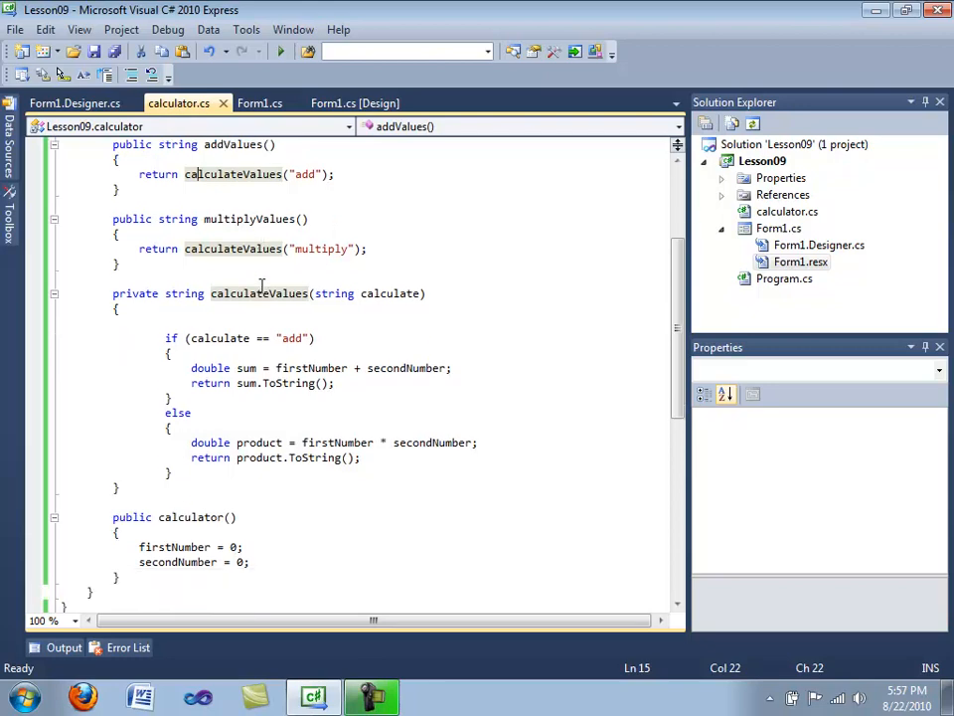
pyautogui.scroll(-3)
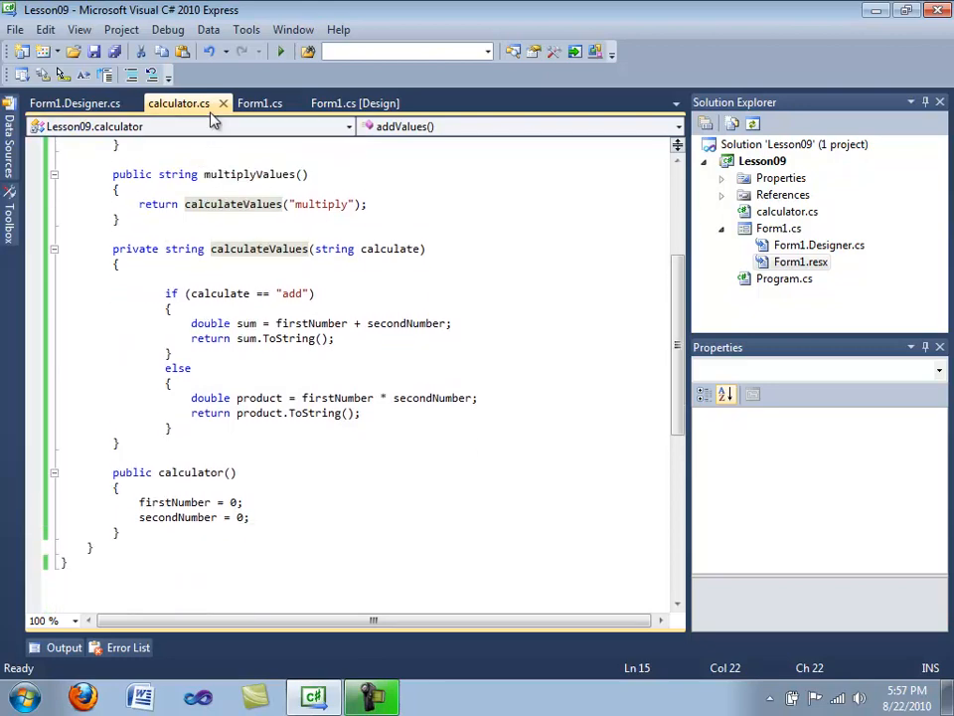
pyautogui.click(258, 104)
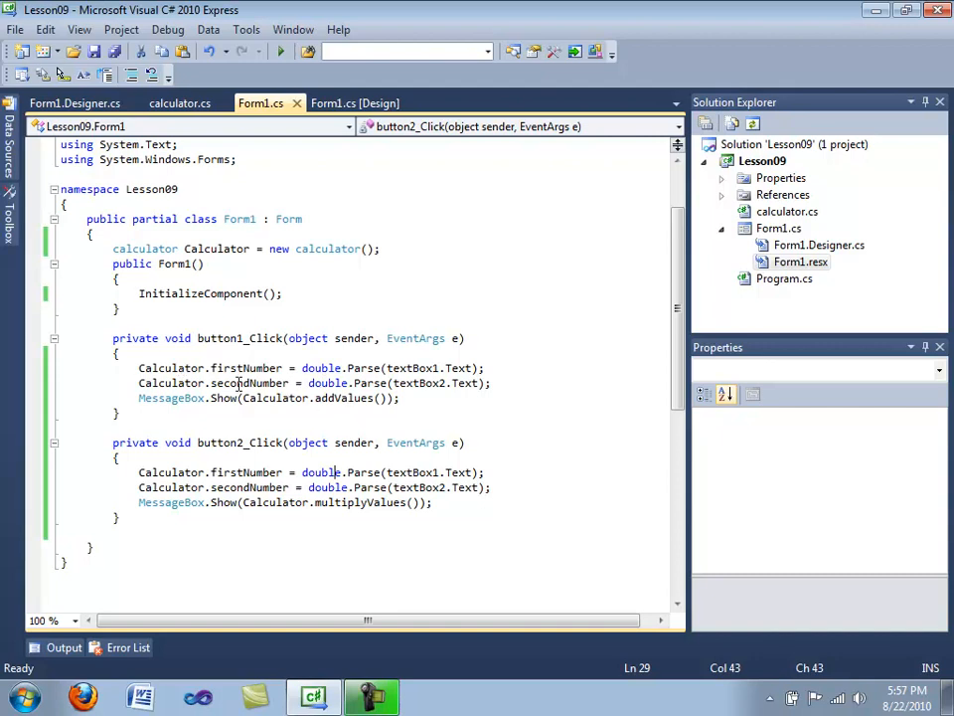
pyautogui.moveTo(327, 375)
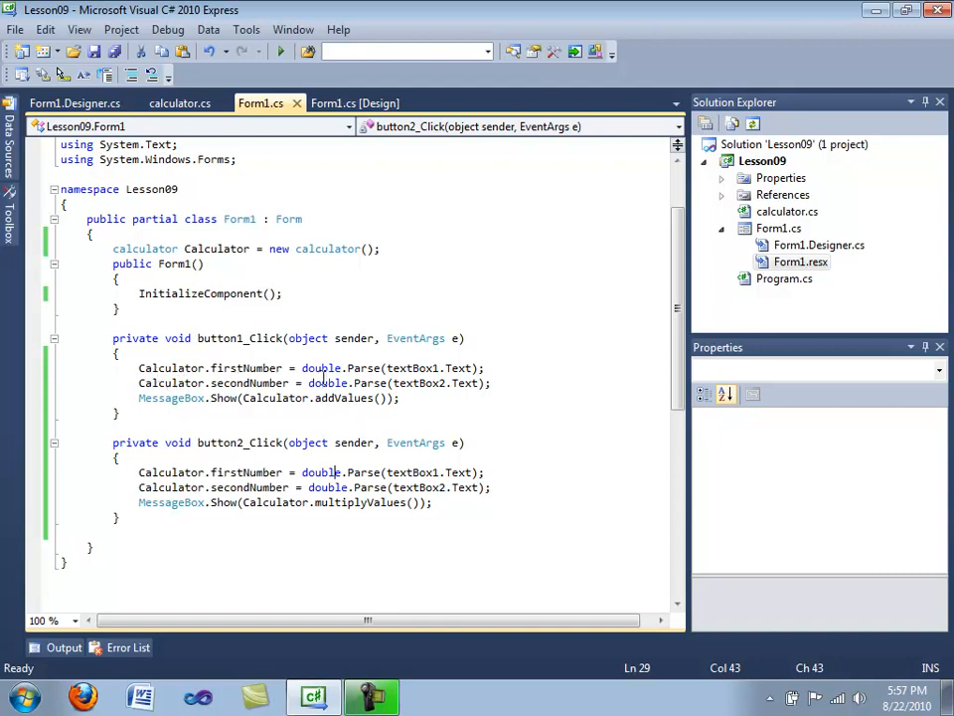
pyautogui.click(422, 382)
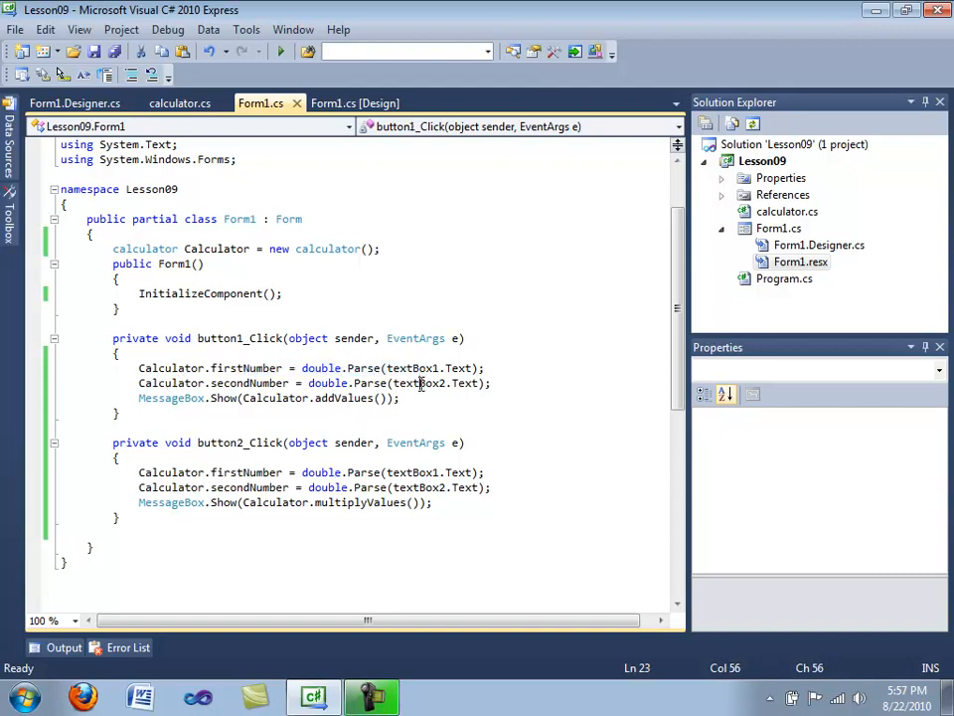
# - Wrap button1_Click's code in try { ... } catch (Exception exc) { }
pyautogui.click(324, 398)
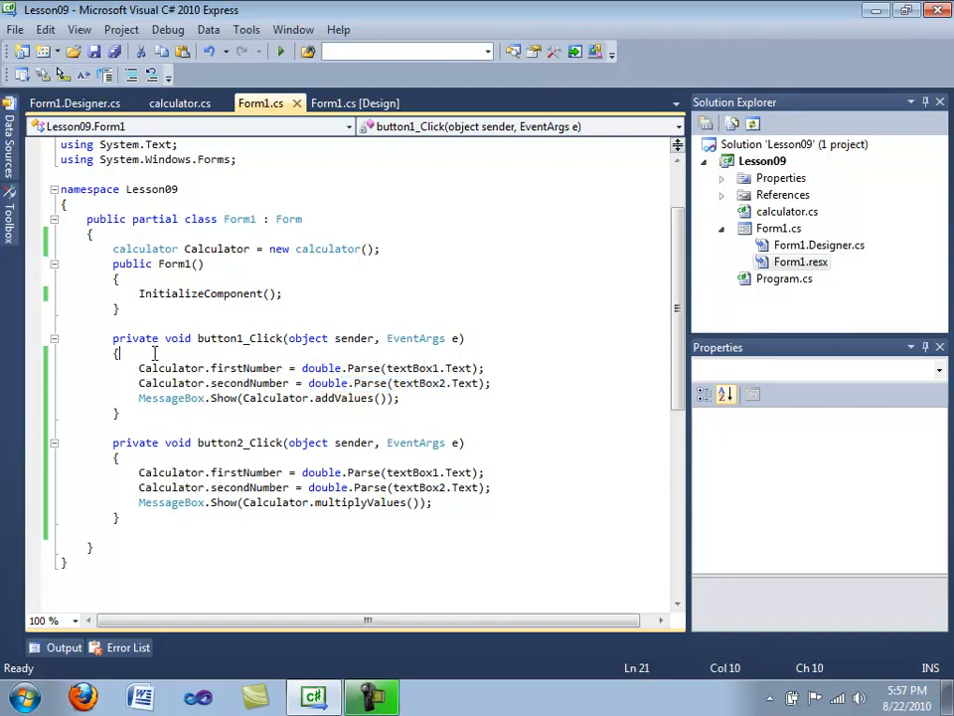
pyautogui.write('t')
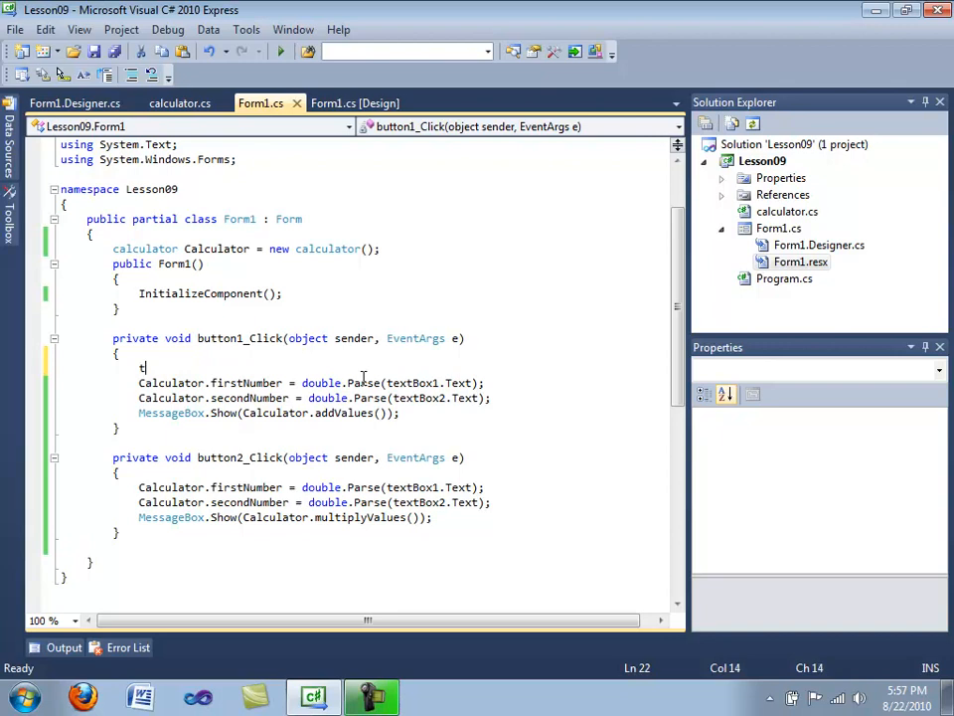
pyautogui.write('ry')
pyautogui.write('{')
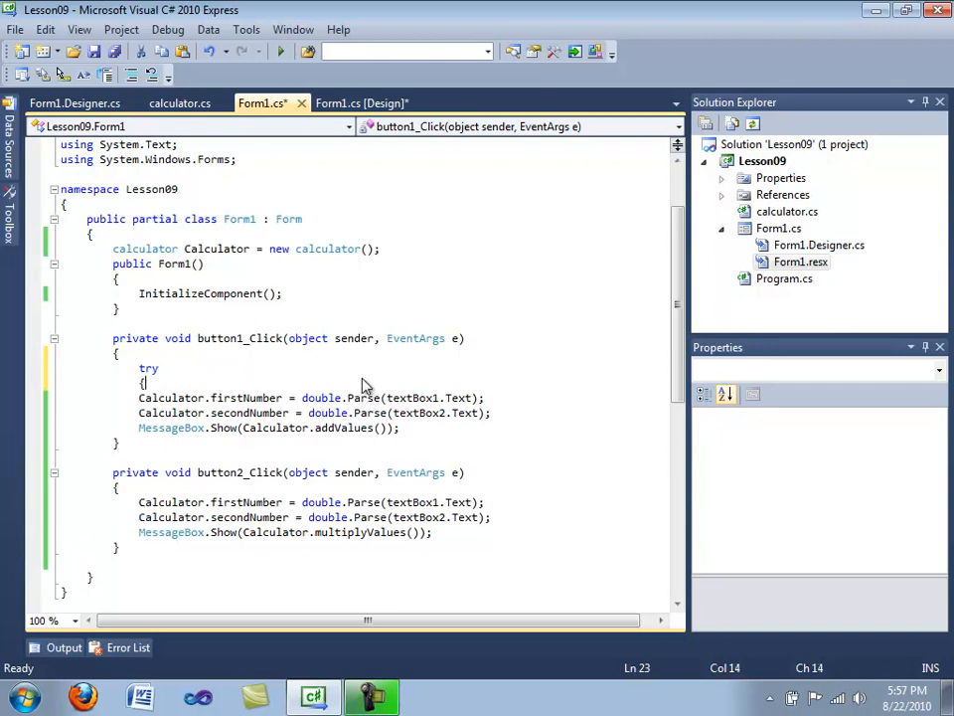
pyautogui.click(478, 428)
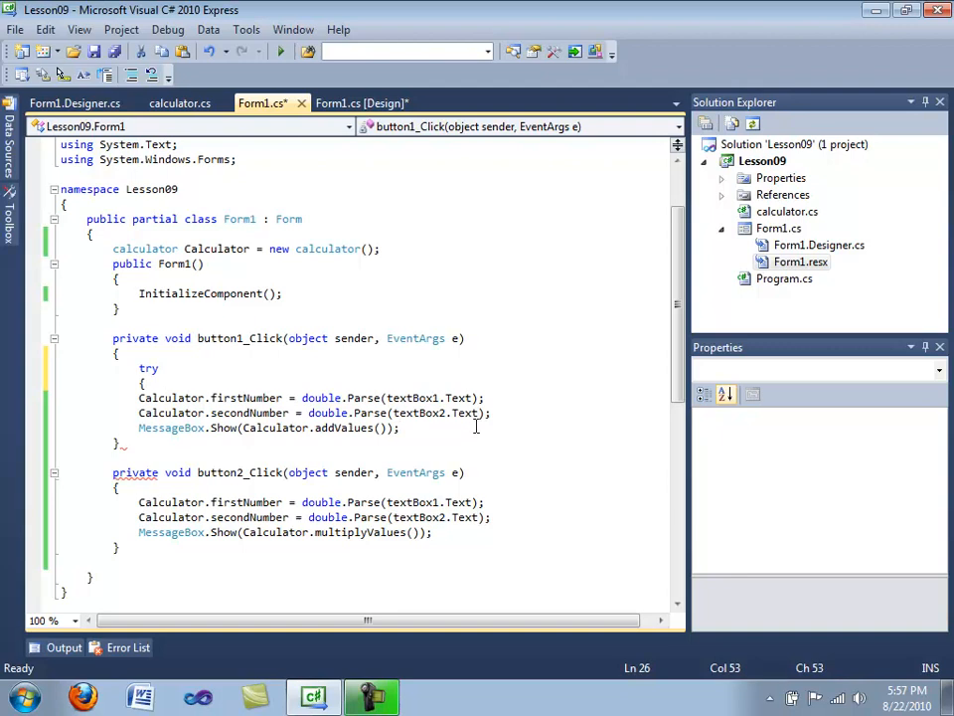
pyautogui.write('c')
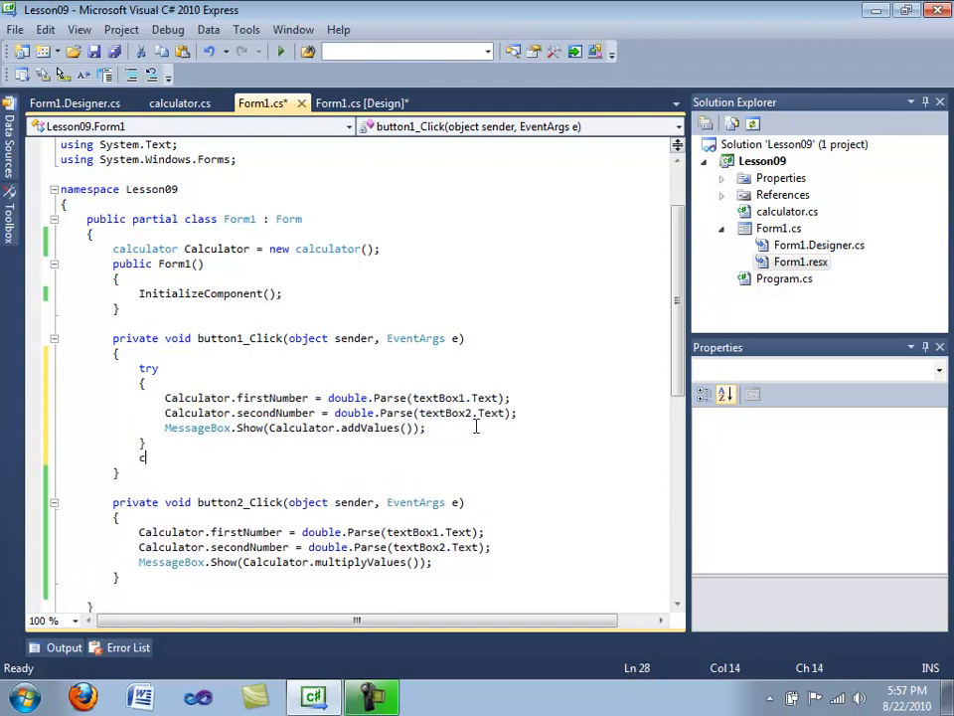
pyautogui.write('atch')
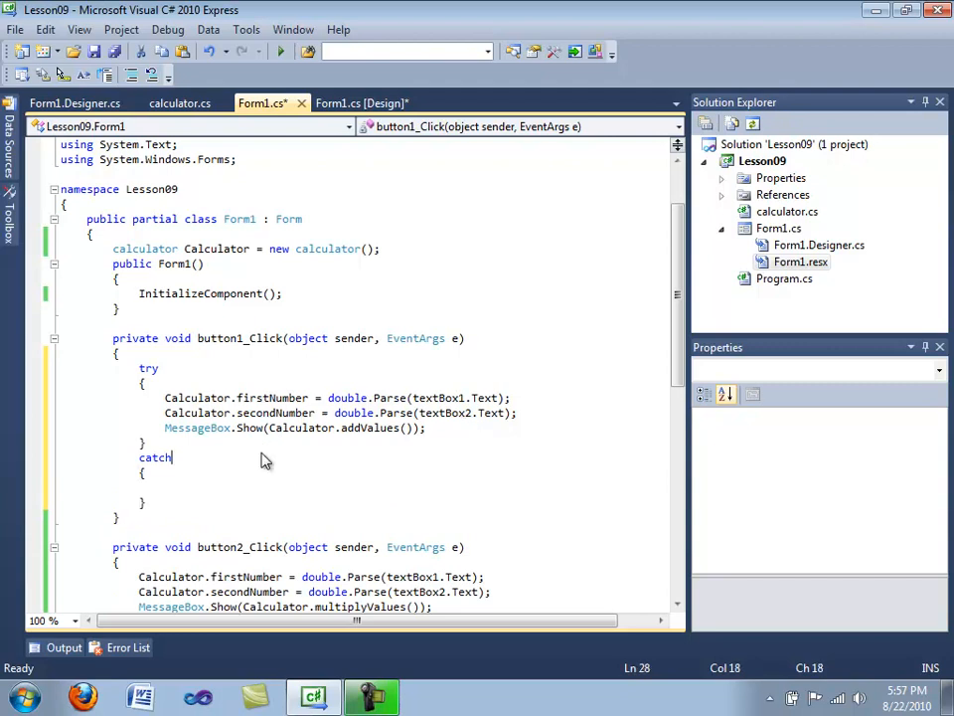
pyautogui.write('(exce')
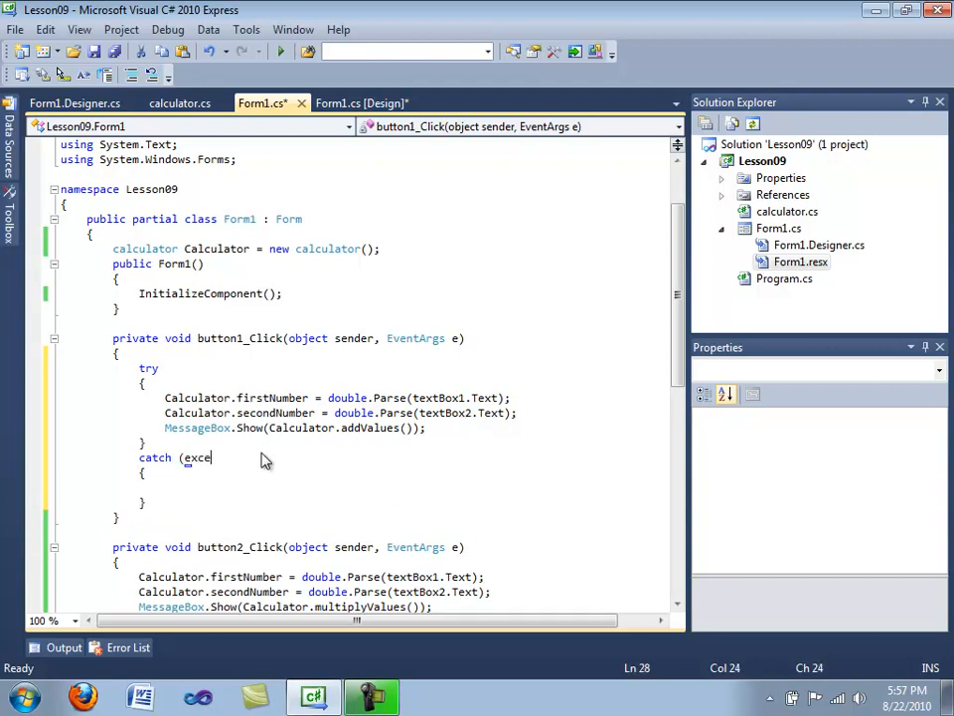
pyautogui.write('Exception')
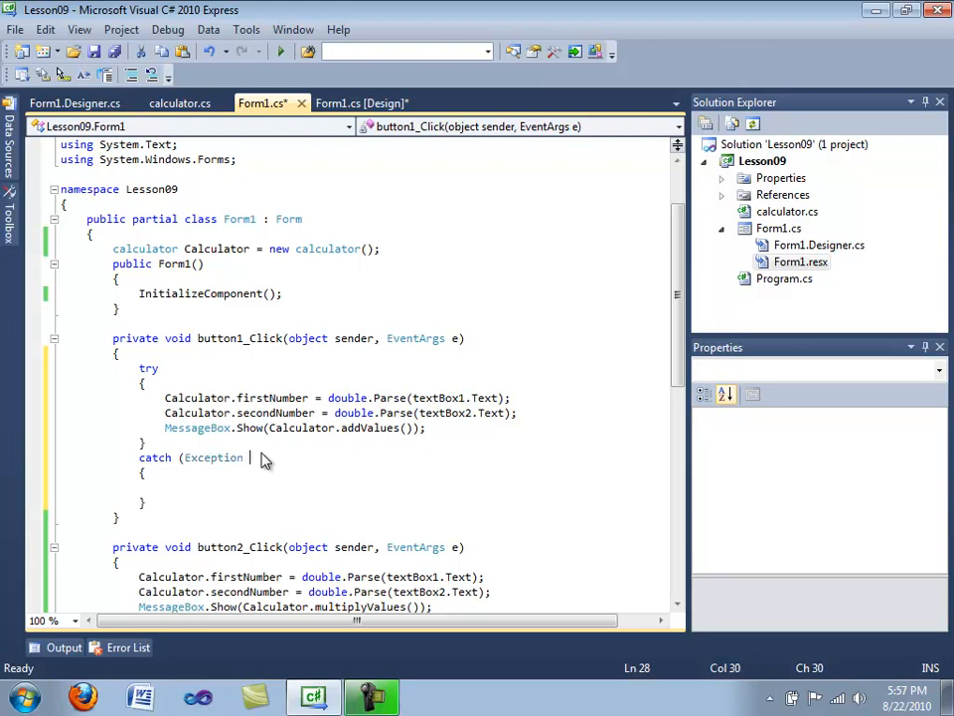
pyautogui.write('exc')
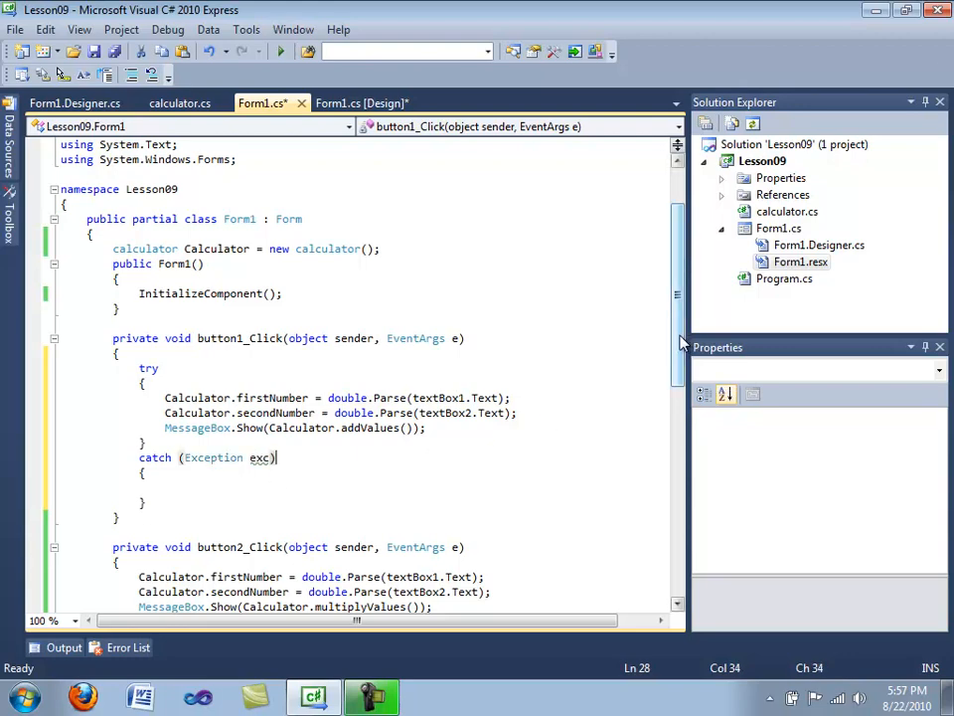
# - Show exc.Message in a MessageBox inside the catch, applying the same to button2_Click
pyautogui.scroll(-3)
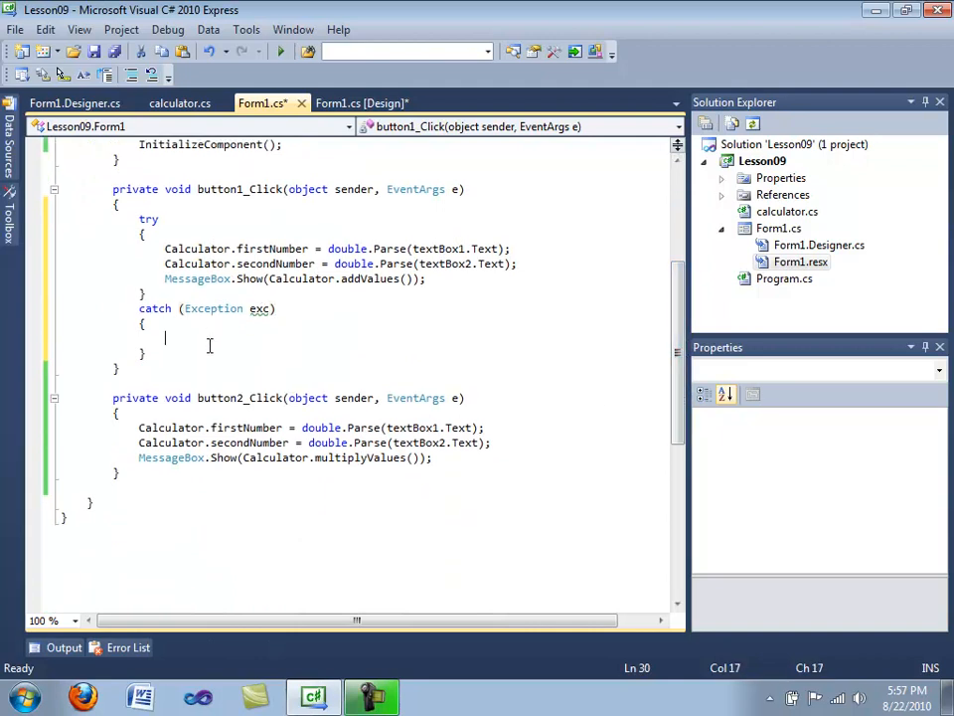
pyautogui.write('m')
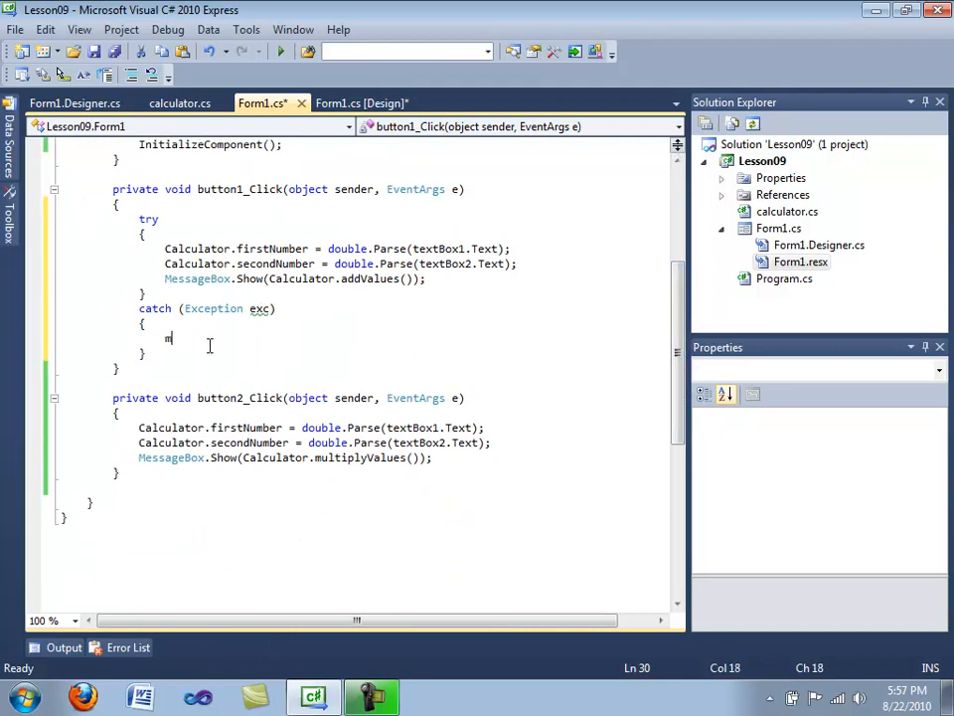
pyautogui.write('essage')
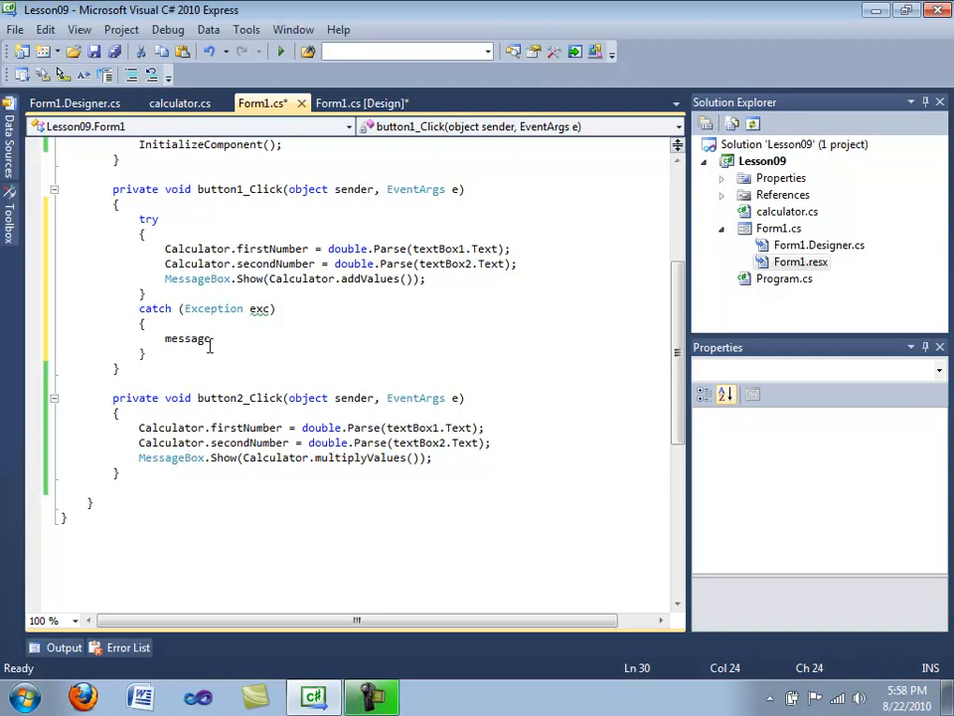
pyautogui.write('MessageBox.show')
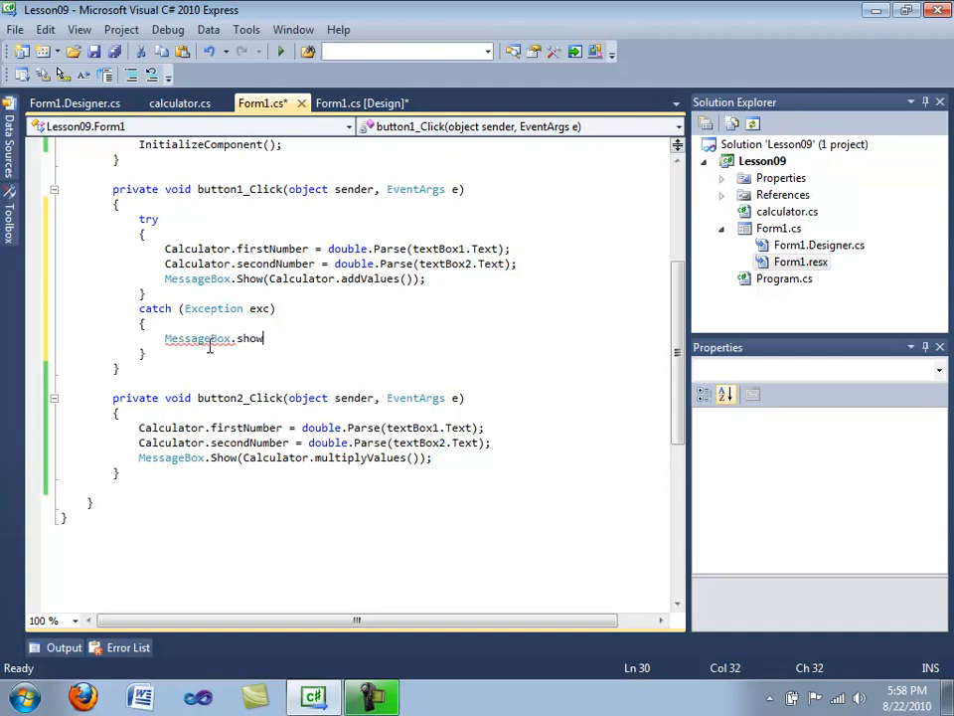
pyautogui.write('(')
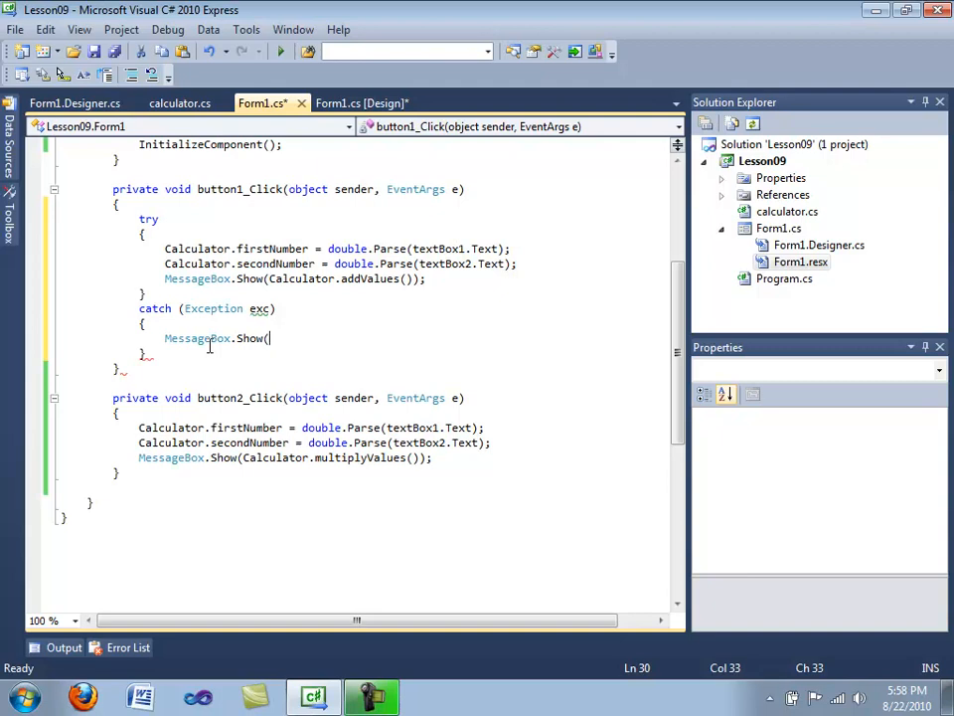
pyautogui.write('e')
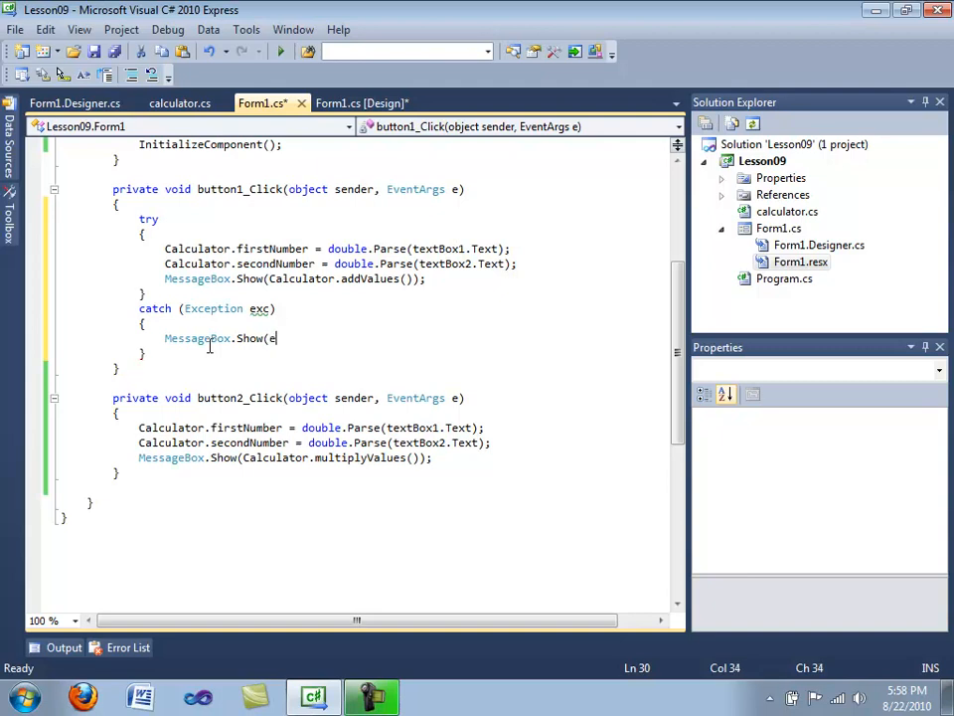
pyautogui.write('xc.me')
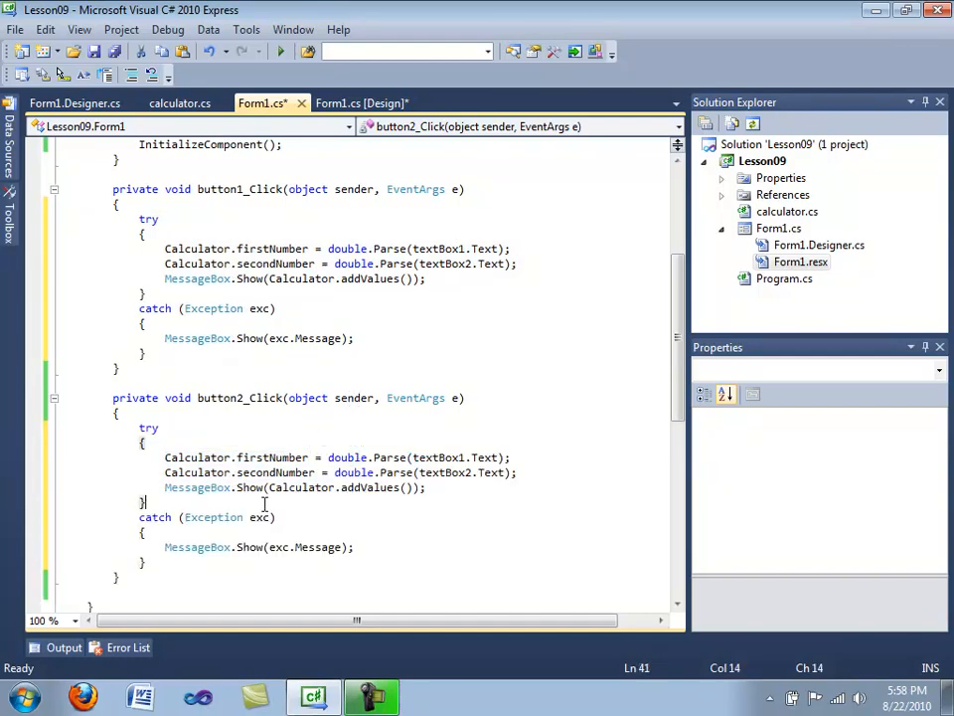
pyautogui.scroll(-3)
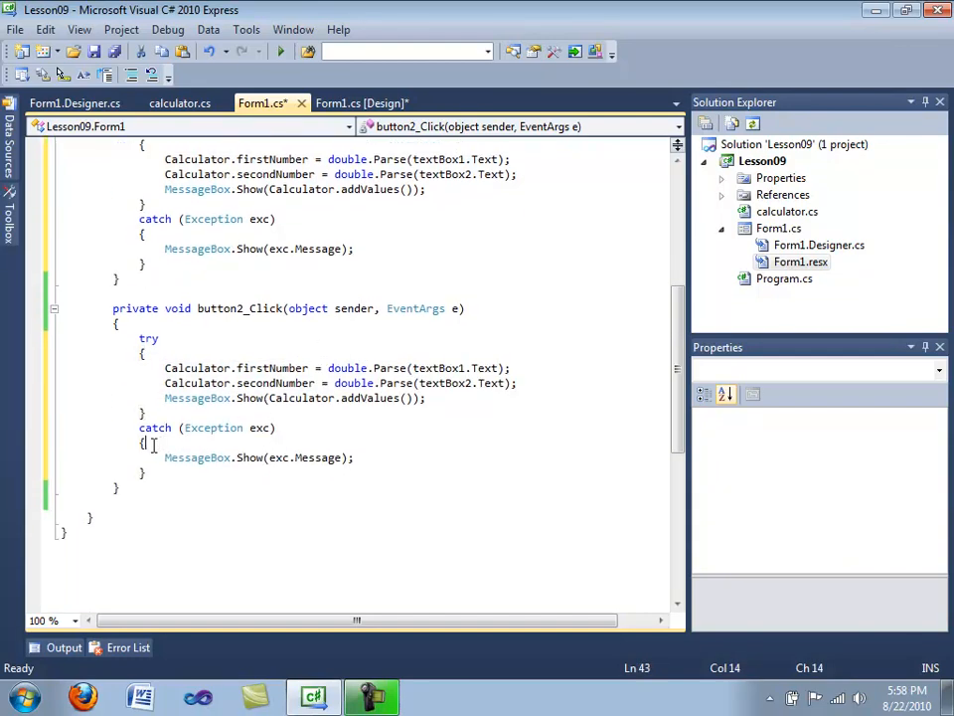
pyautogui.scroll(3)
pyautogui.write('t')
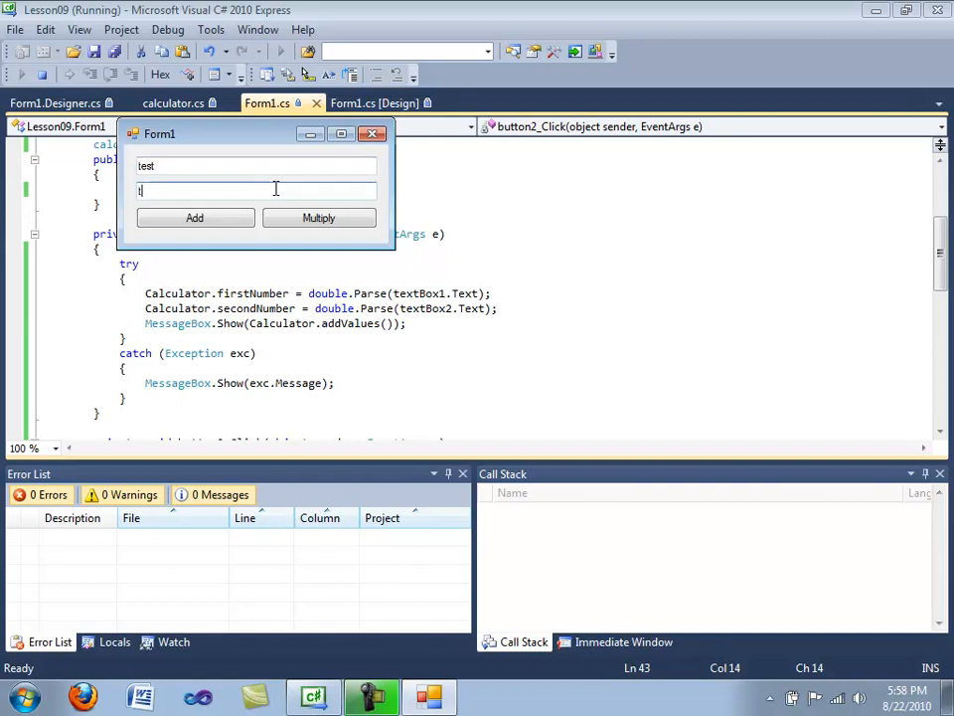
# - Add non-numeric text entries and dismiss the caught format-error message
pyautogui.click(195, 216)
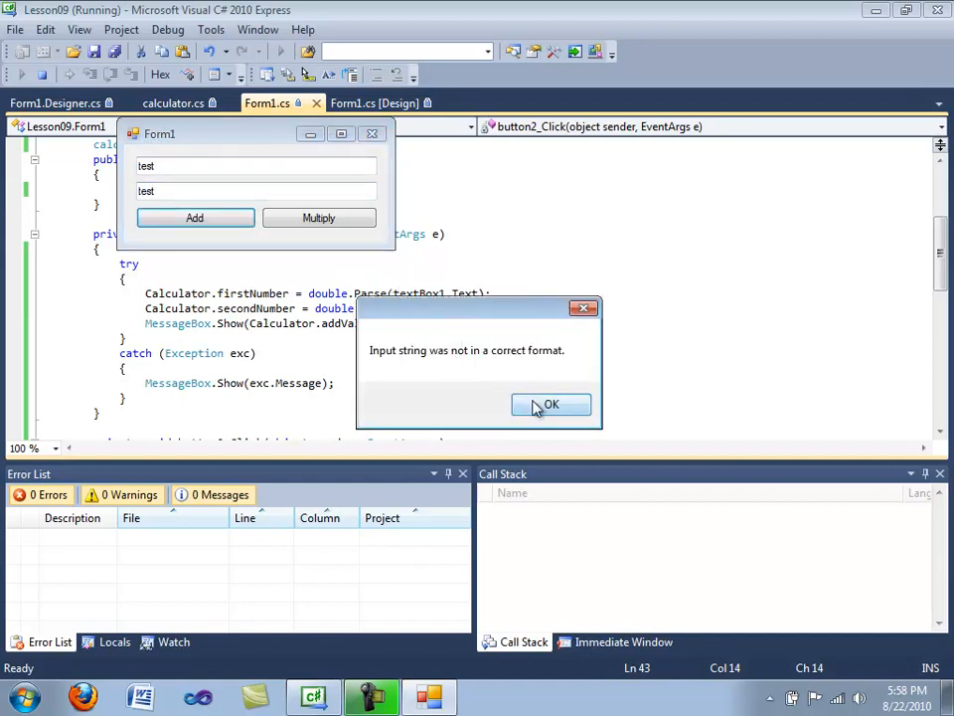
pyautogui.moveTo(493, 372)
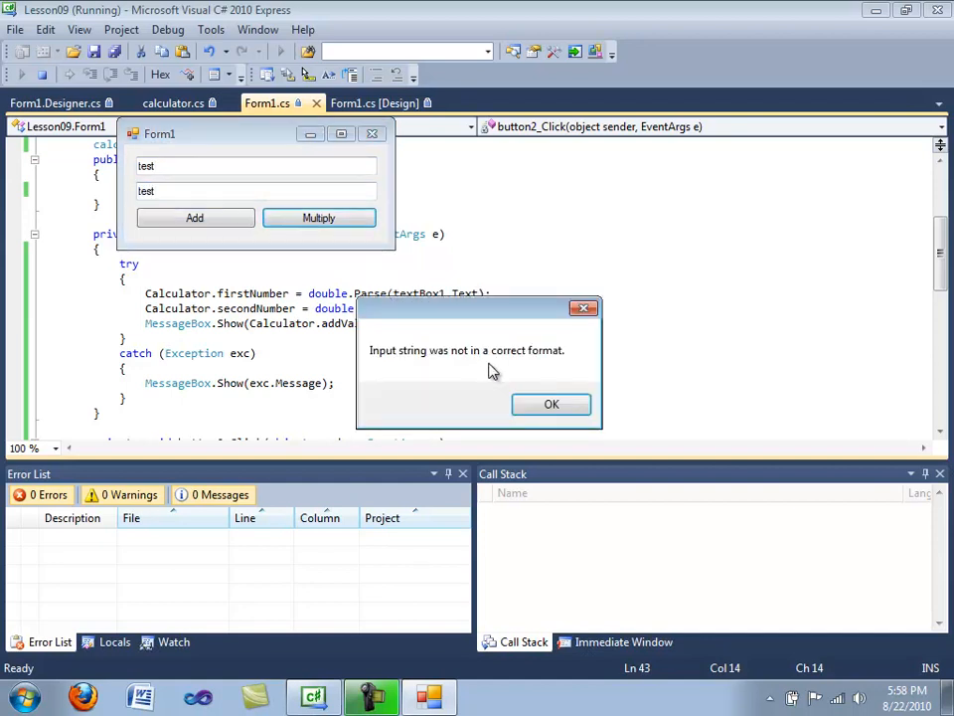
pyautogui.click(551, 403)
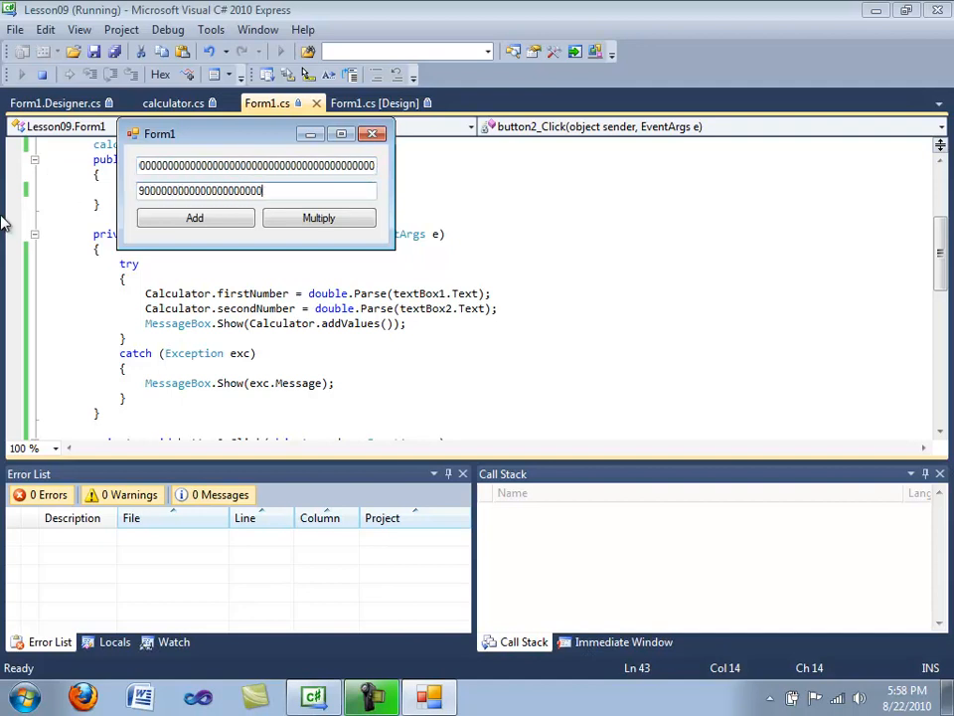
# - Multiply two huge numbers and dismiss the 6E+72 result message
pyautogui.click(194, 217)
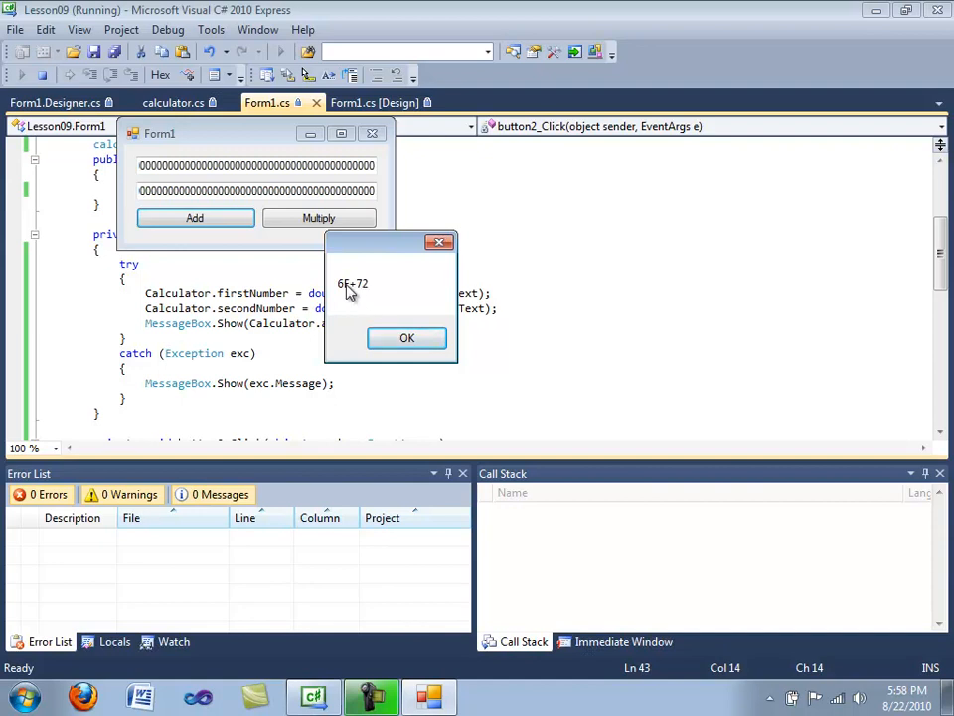
pyautogui.moveTo(398, 247)
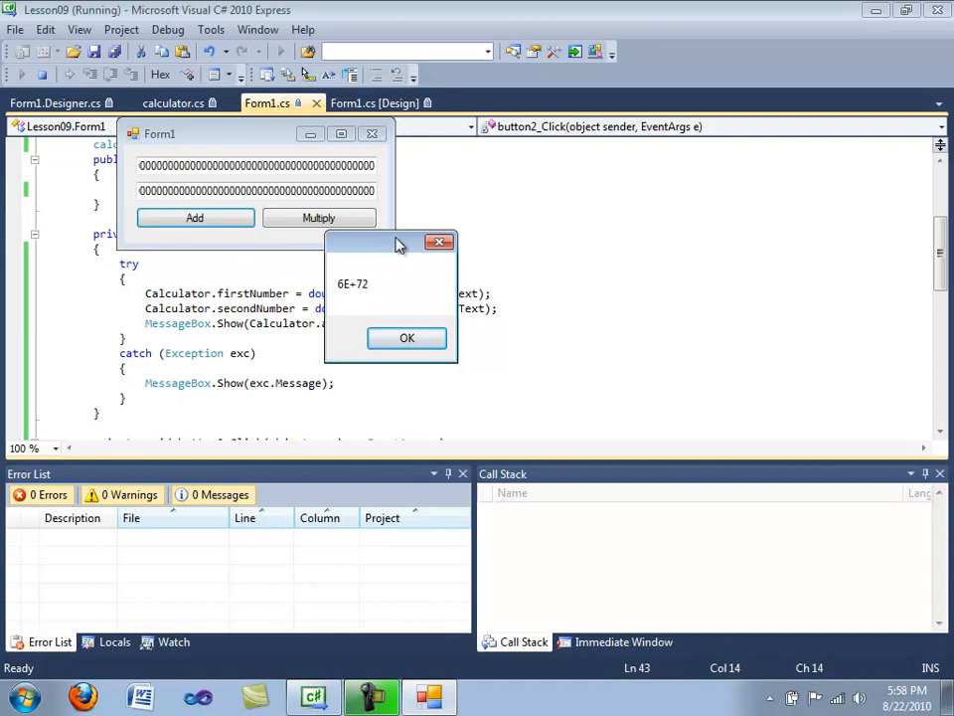
pyautogui.click(405, 338)
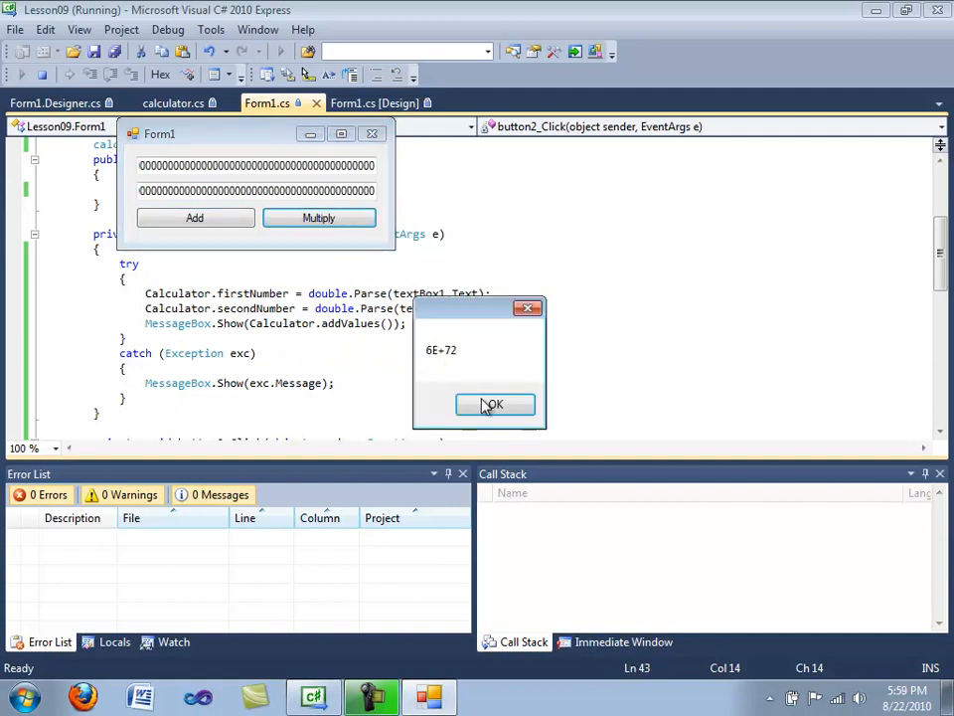
pyautogui.click(494, 406)
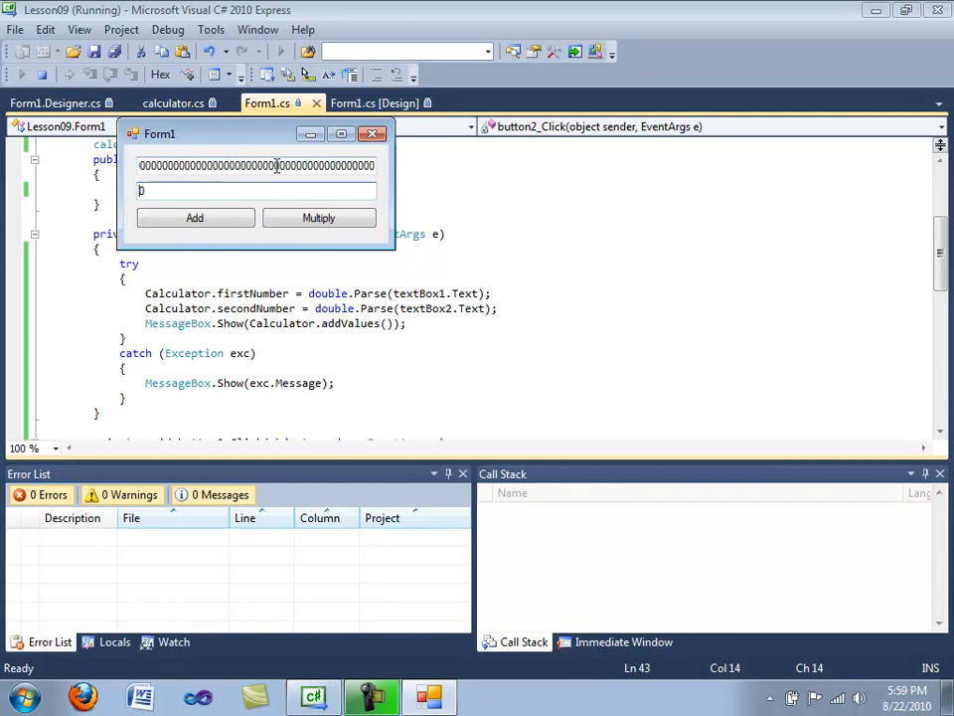
# - Close the running calculator form and view Form1 in the designer
pyautogui.click(382, 133)
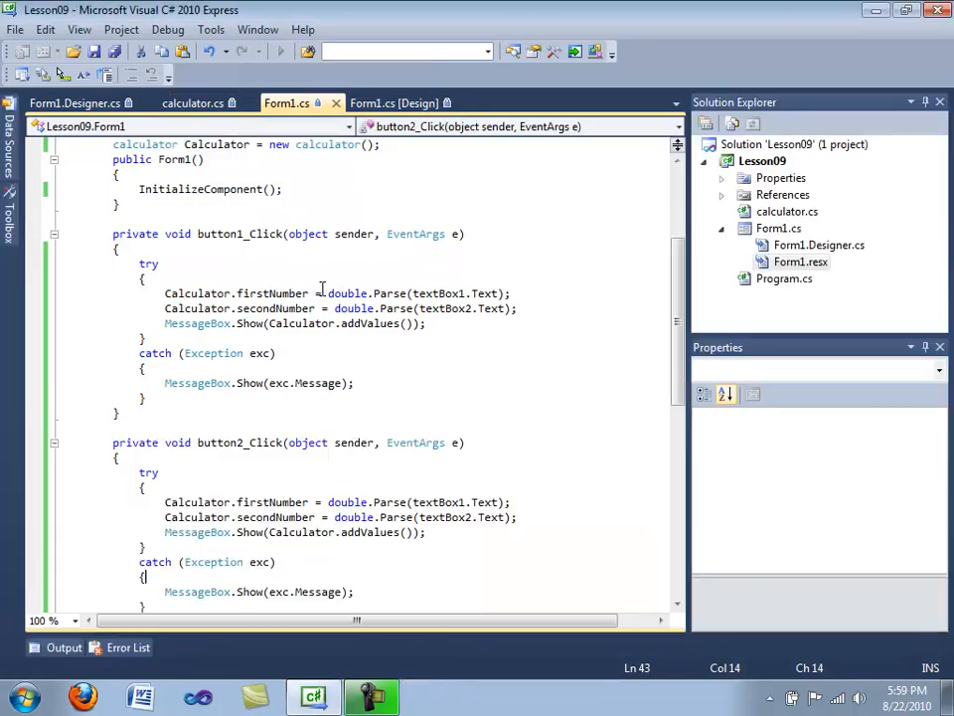
pyautogui.scroll(3)
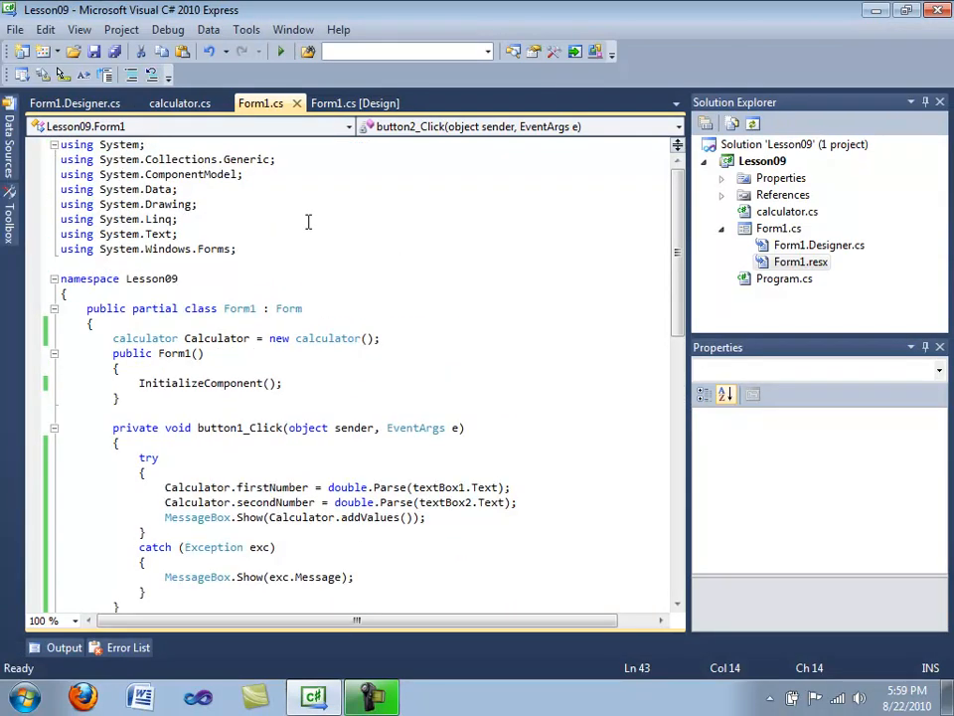
pyautogui.moveTo(310, 258)
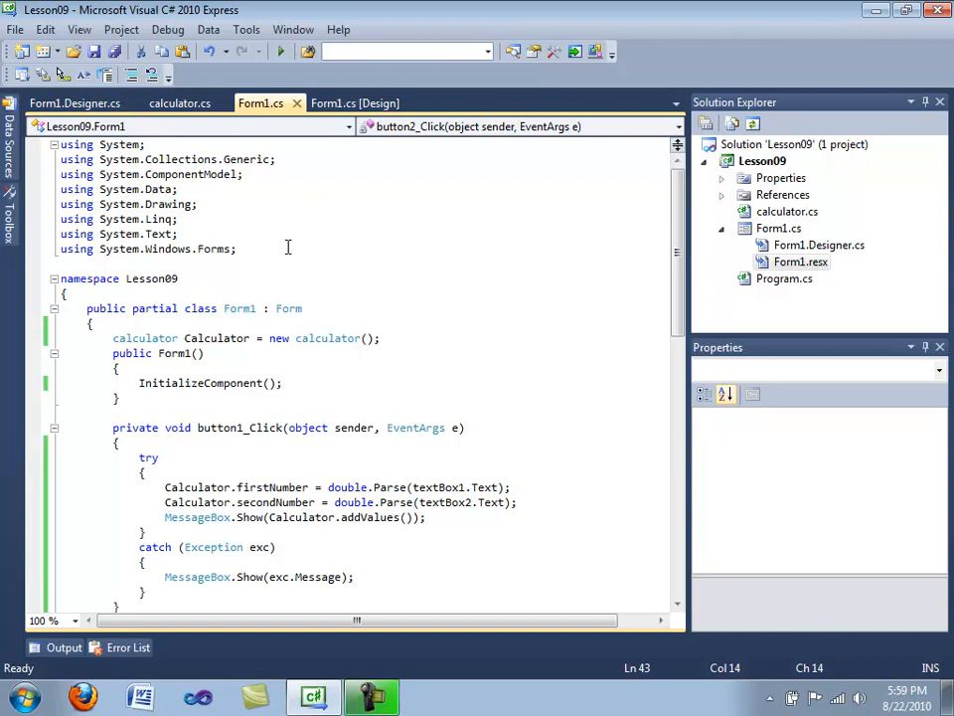
pyautogui.scroll(-3)
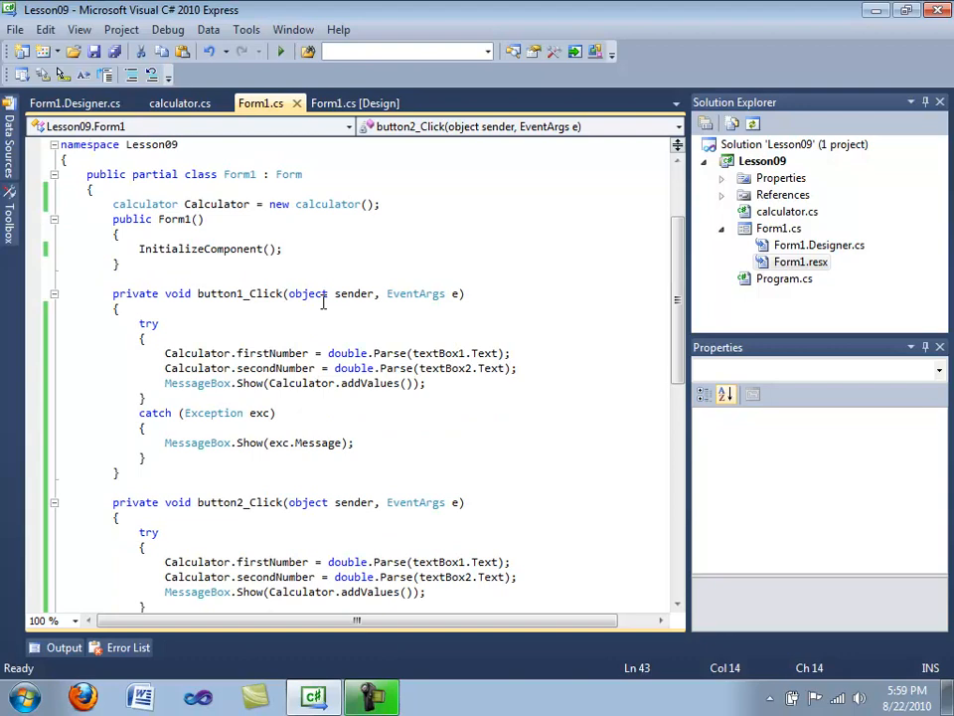
pyautogui.click(354, 103)
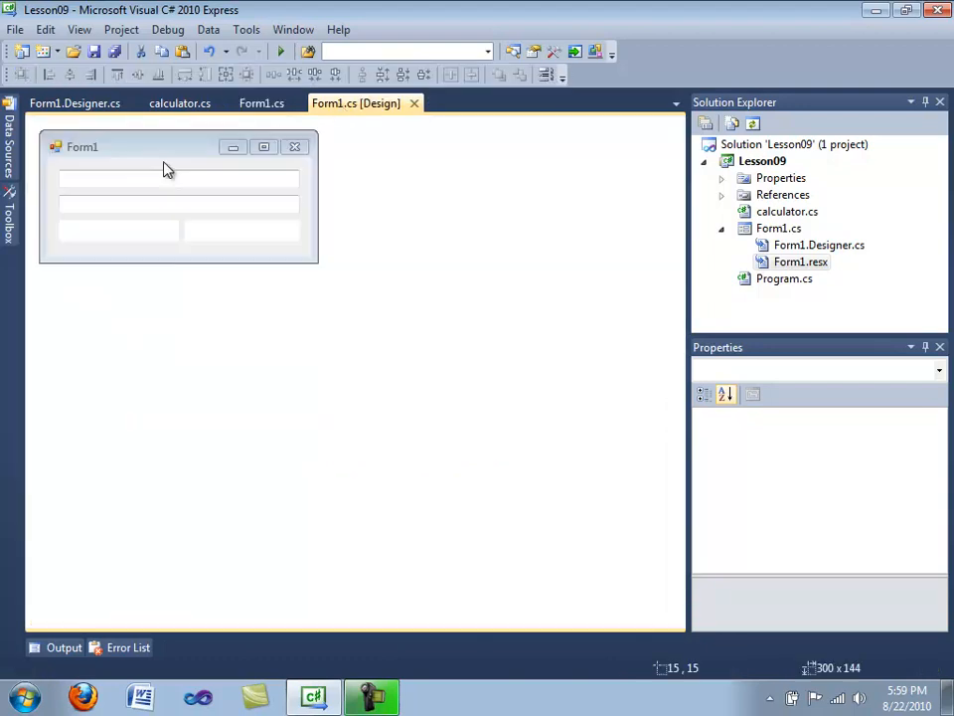
# - Return to the Form1 code showing the try/catch-wrapped button handlers
pyautogui.click(179, 195)
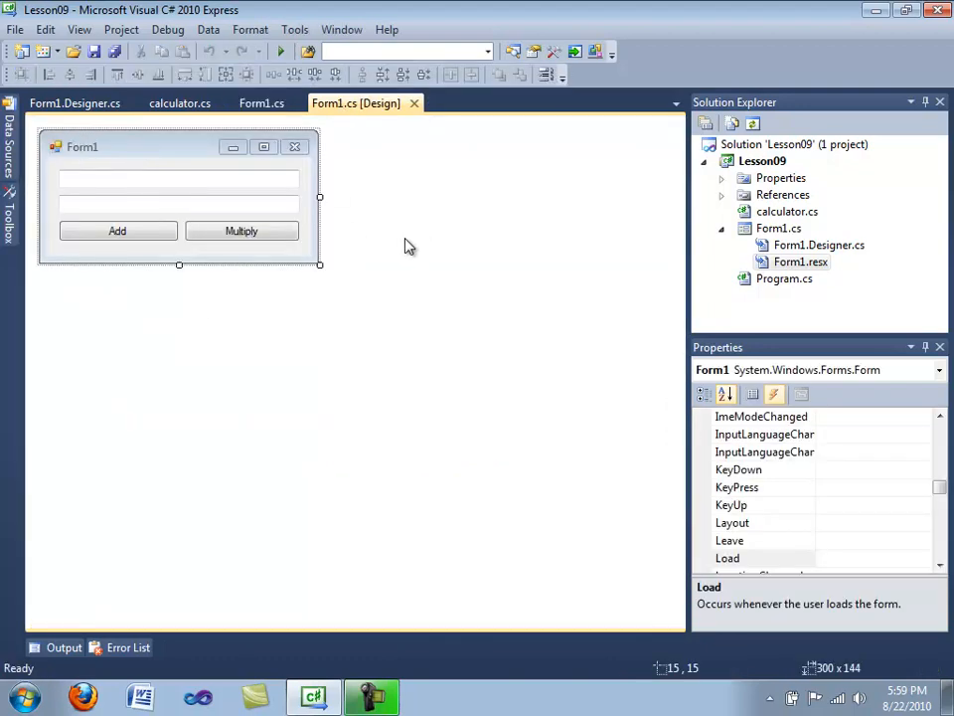
pyautogui.click(262, 104)
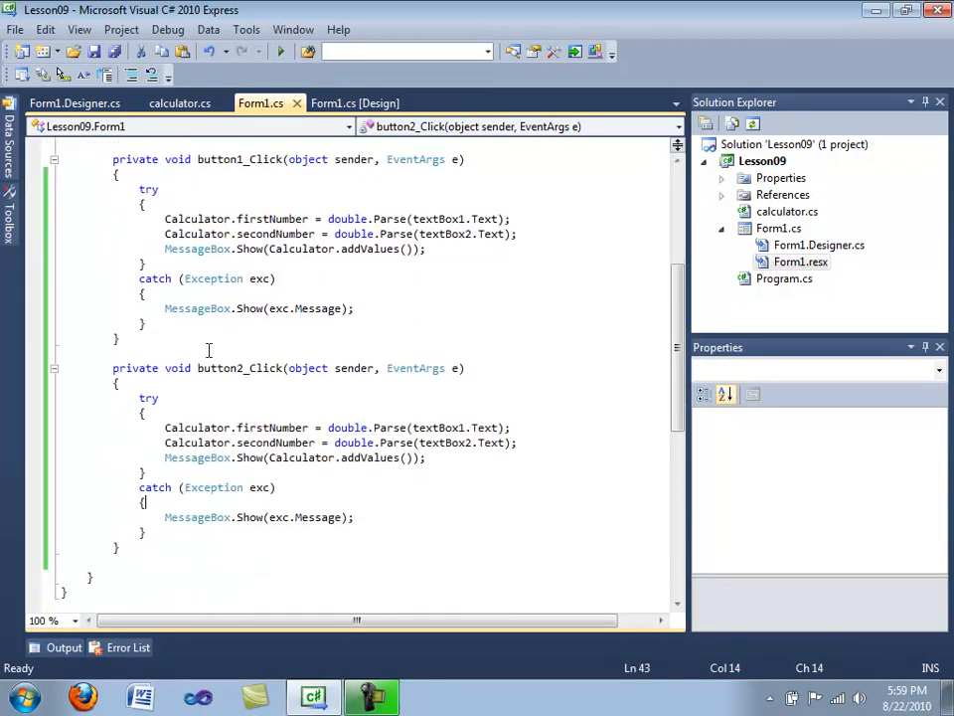
pyautogui.scroll(3)
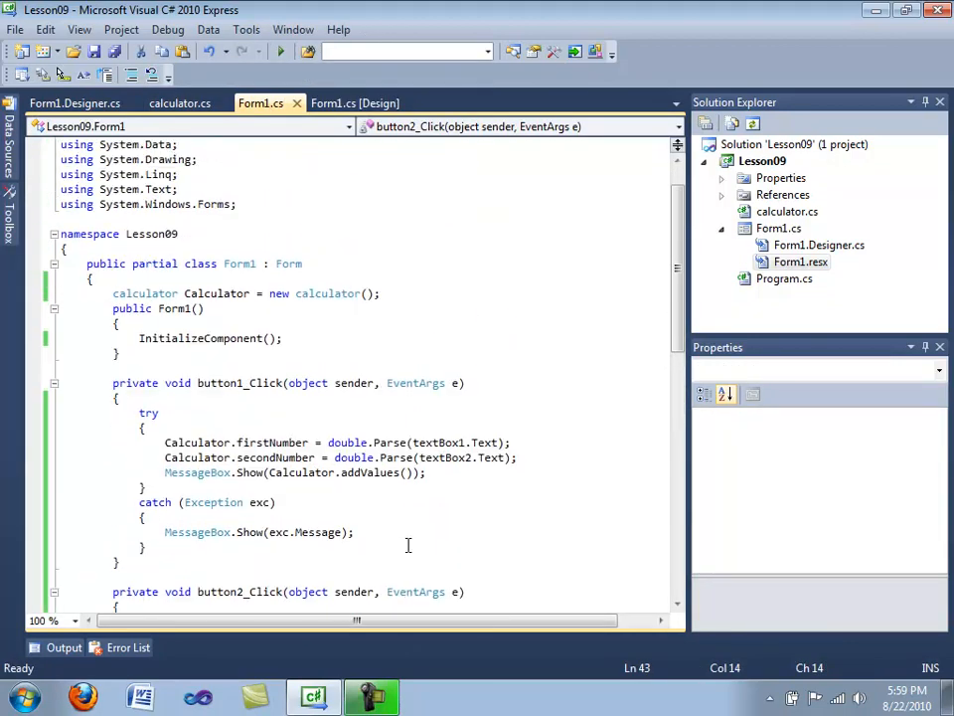
pyautogui.scroll(3)
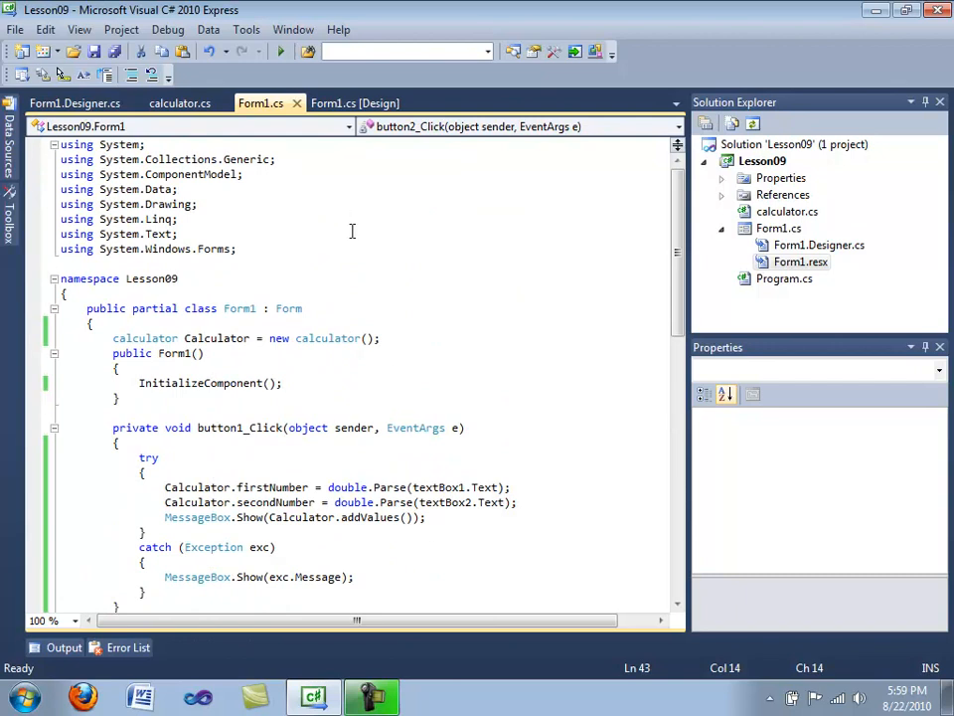
pyautogui.moveTo(386, 346)
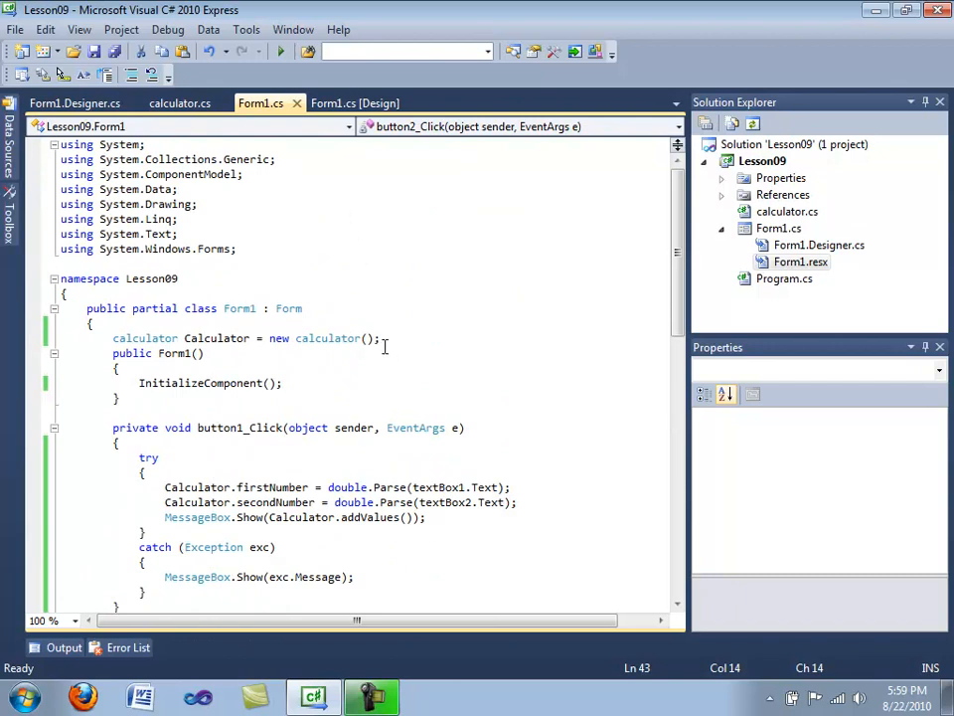